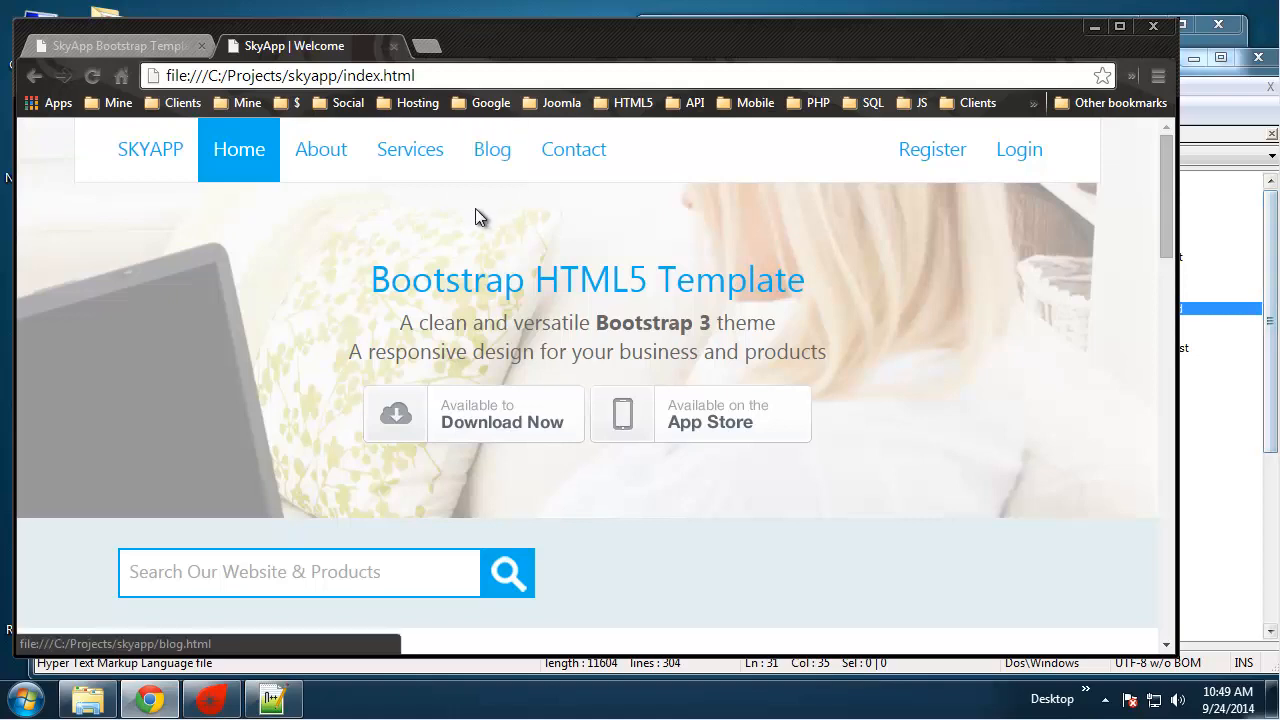
Step: Visit the Blog page from the SkyApp home page, then return to the code editor
{"action": "left_click", "coordinate": [492, 148]}
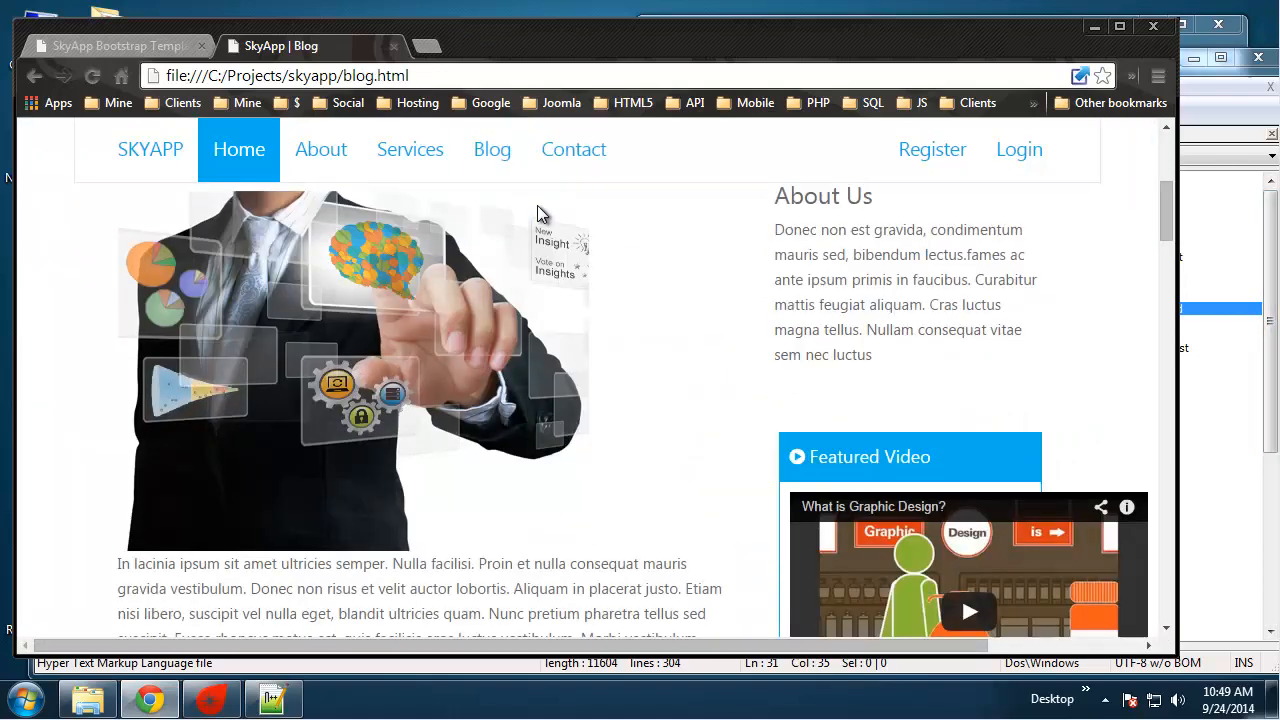
{"action": "mouse_move", "coordinate": [598, 322]}
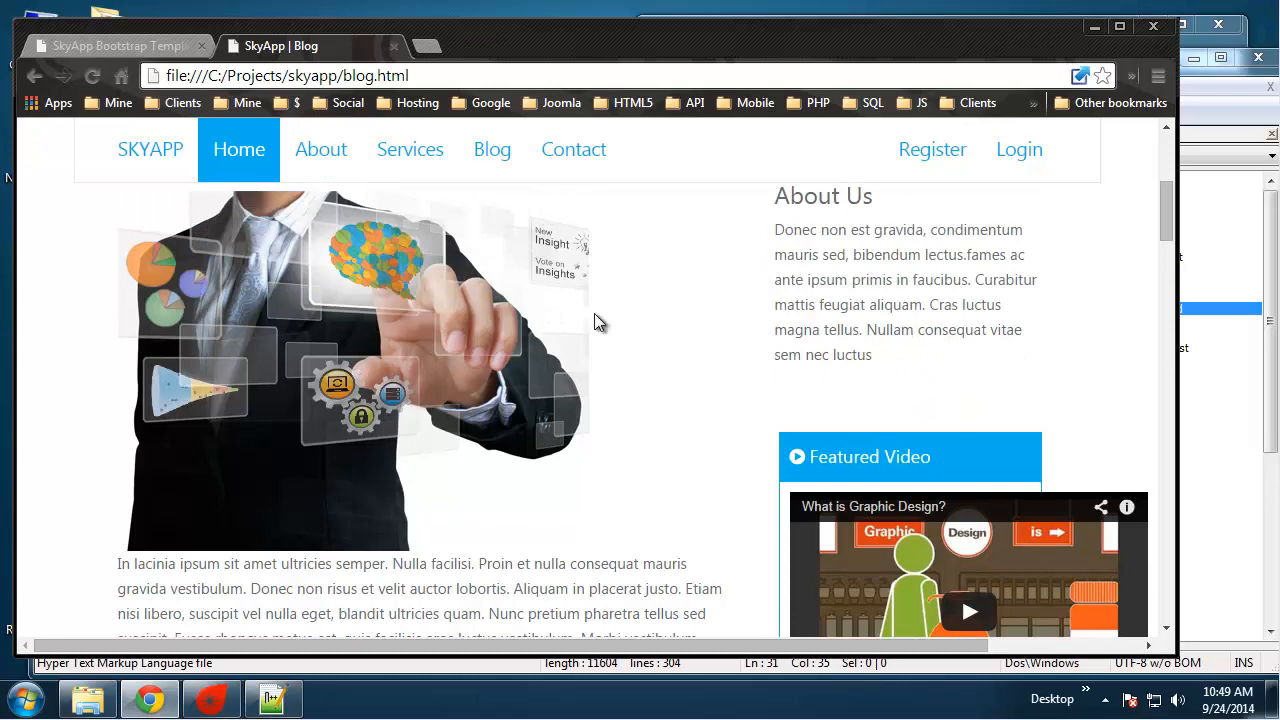
{"action": "left_click", "coordinate": [272, 696]}
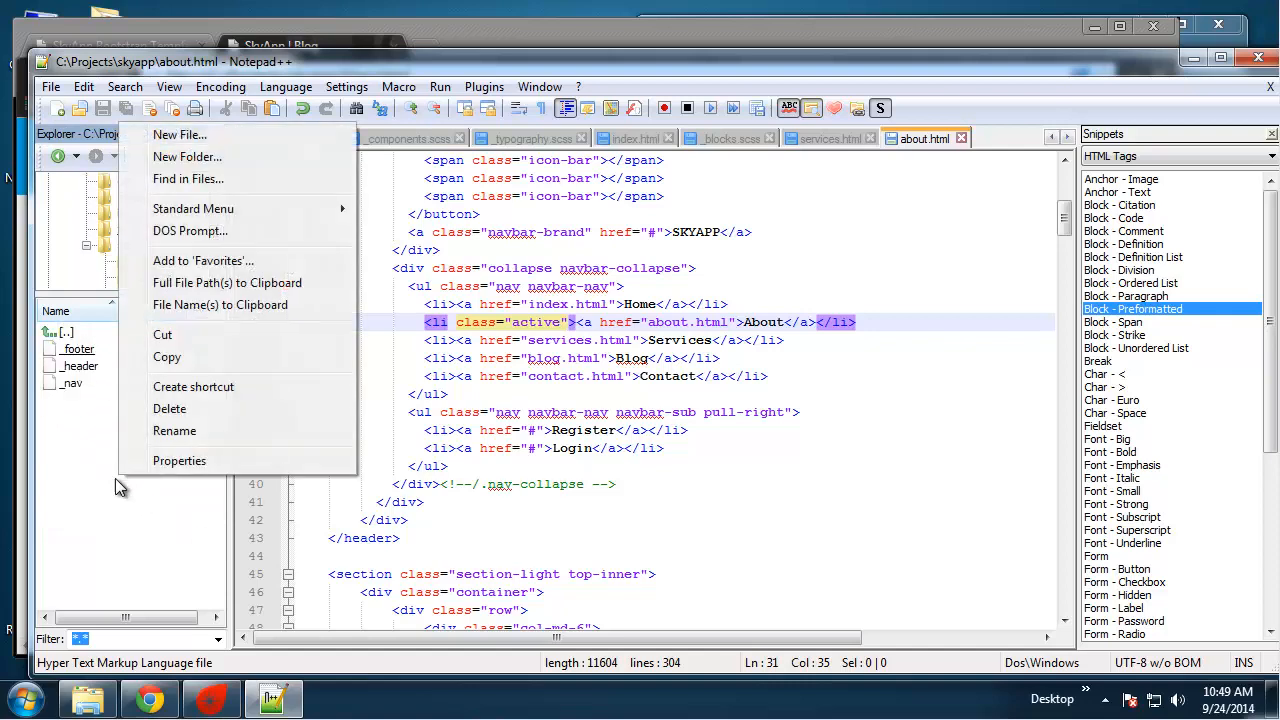
Step: Create a new empty _blog.scss file in the scss layouts folder
{"action": "left_click", "coordinate": [180, 134]}
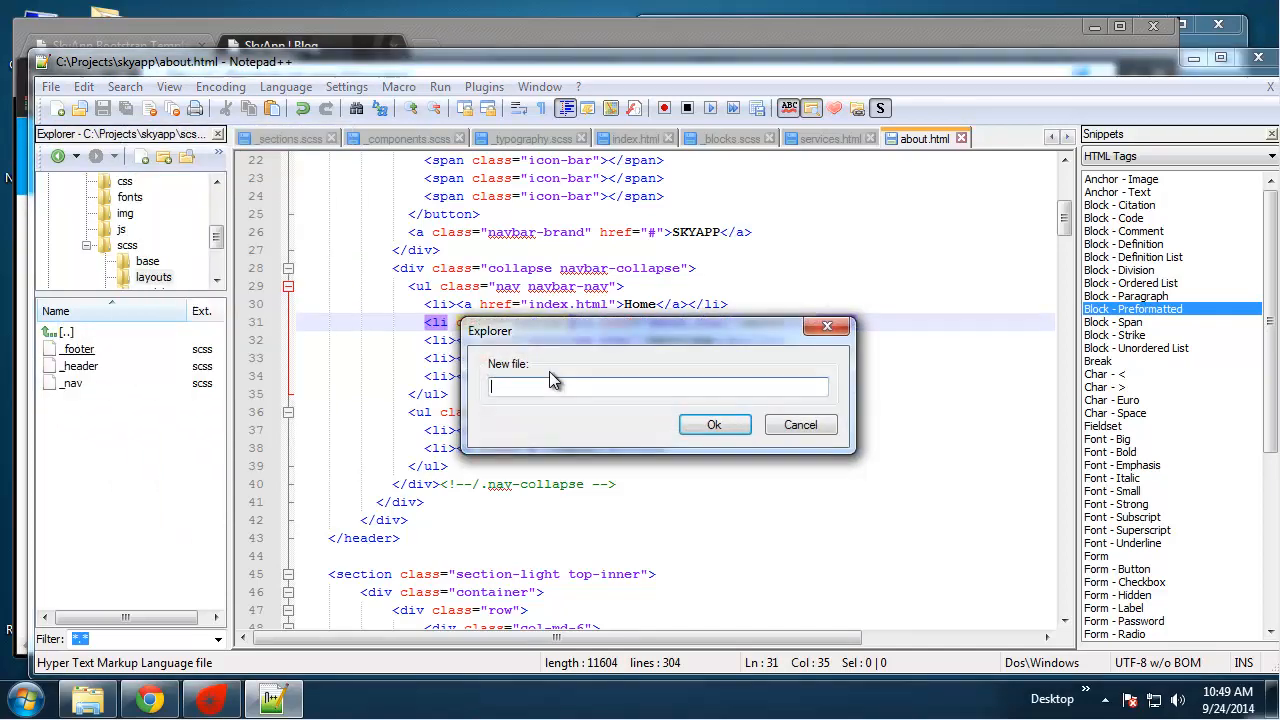
{"action": "type", "text": "_b"}
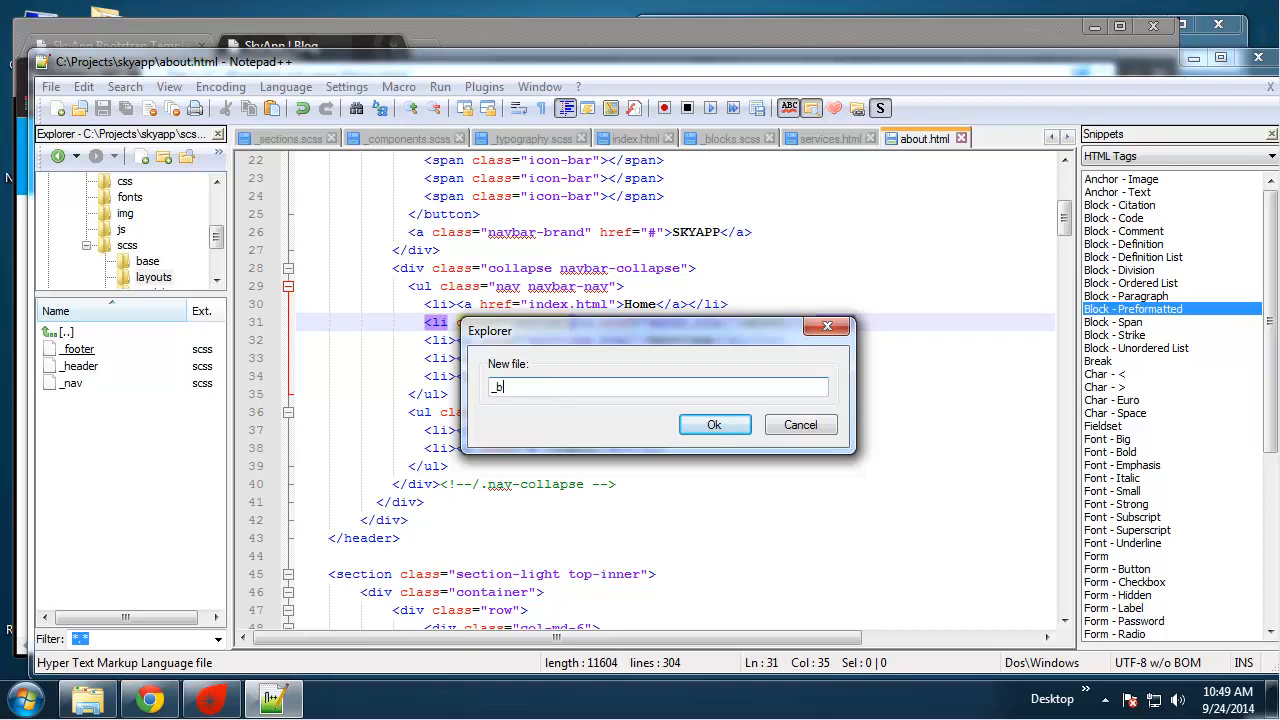
{"action": "type", "text": "log"}
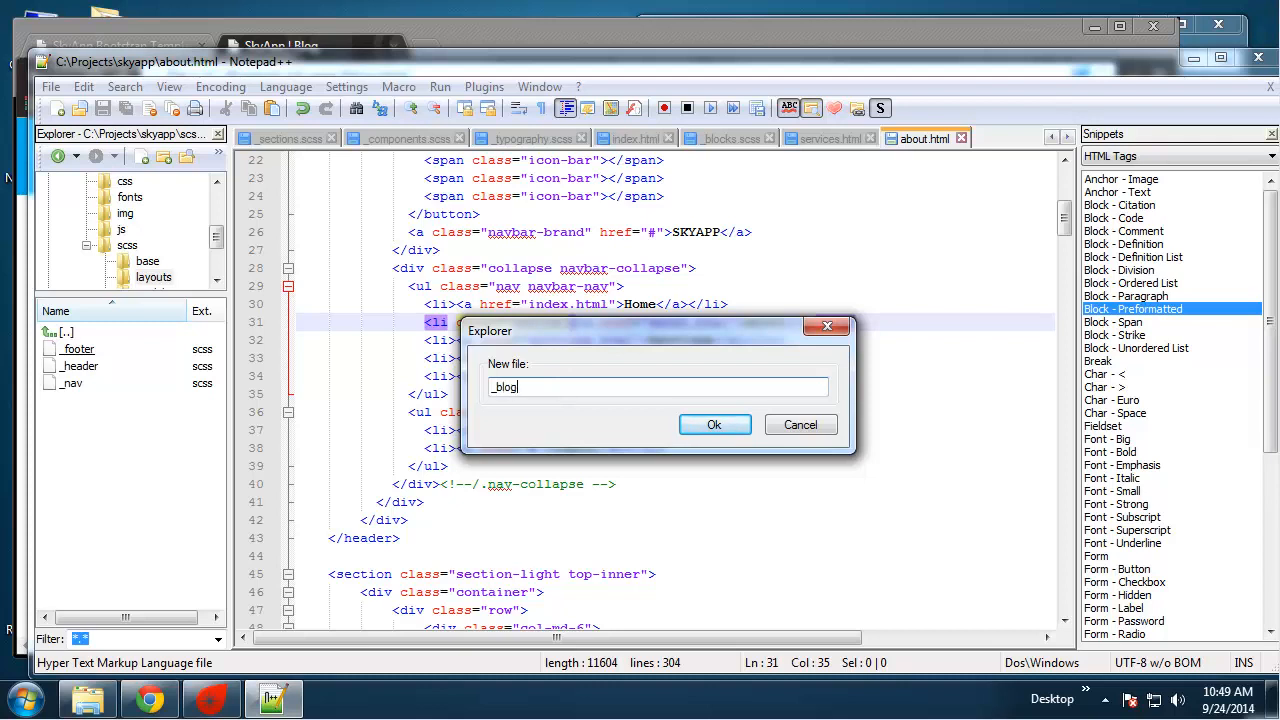
{"action": "type", "text": ".scss"}
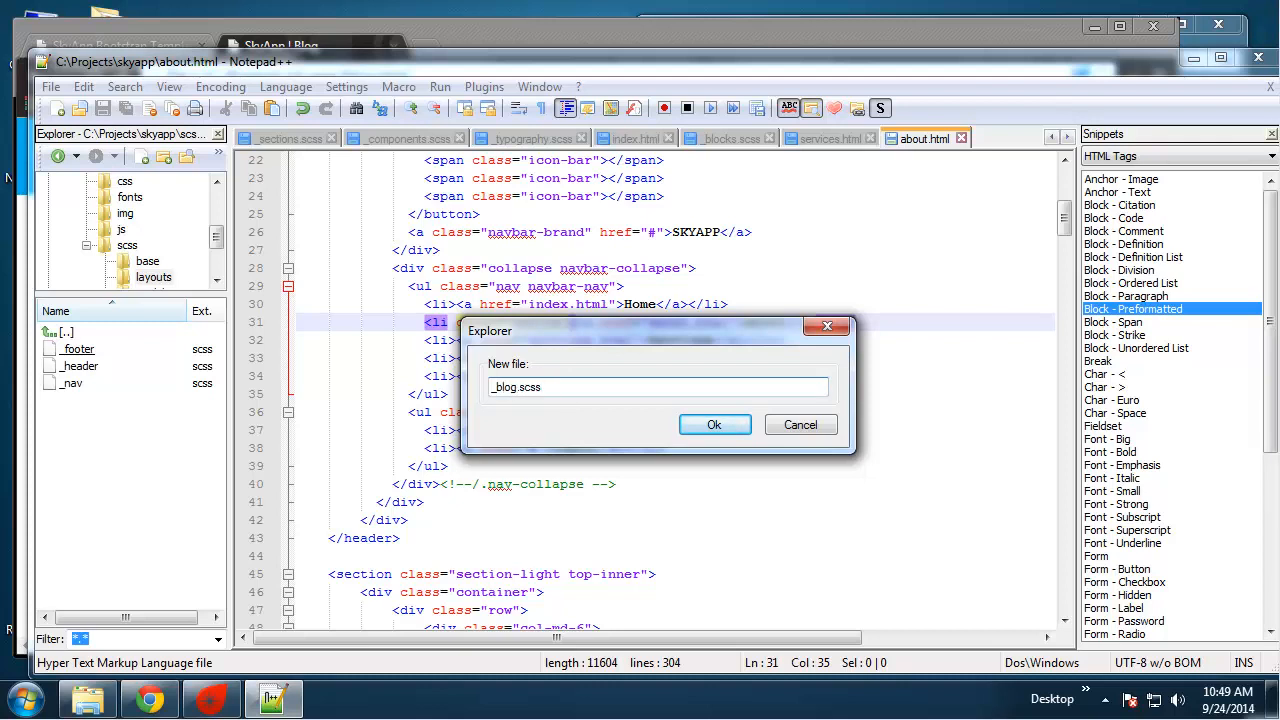
{"action": "left_click", "coordinate": [712, 424]}
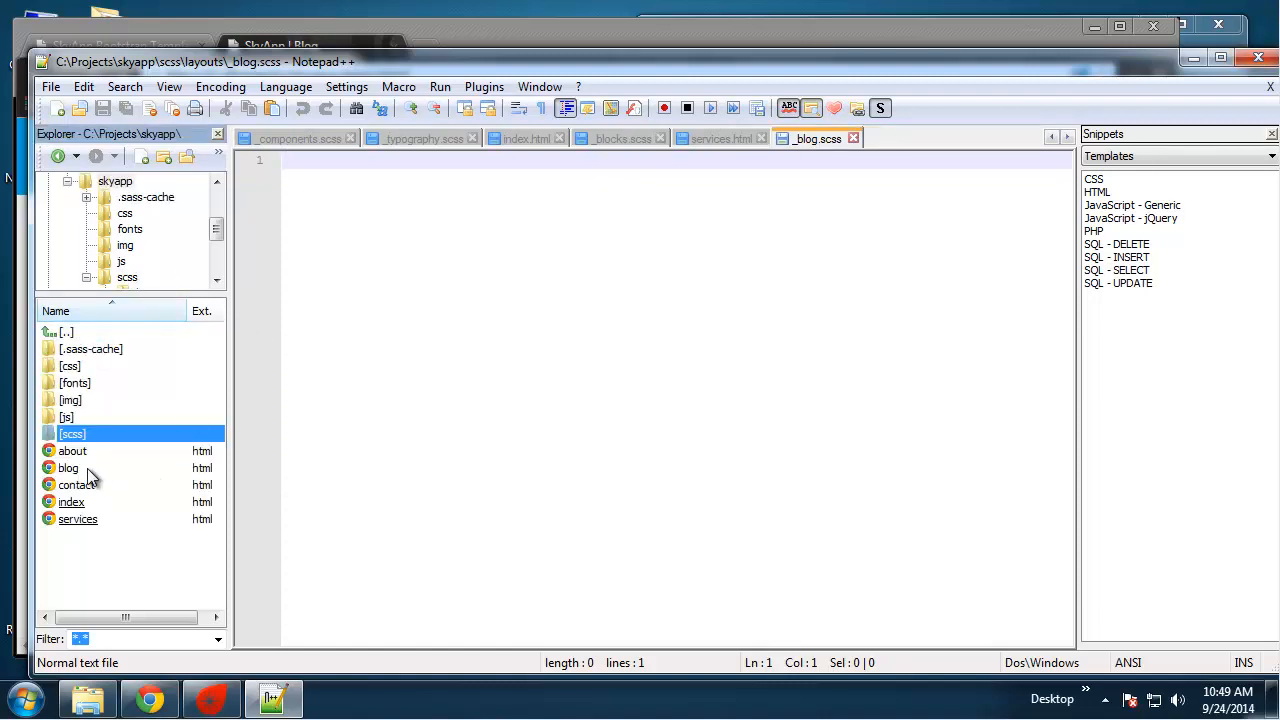
Step: Review the blog-post and post-meta markup in blog.html, then return to _blog.scss
{"action": "double_click", "coordinate": [68, 468]}
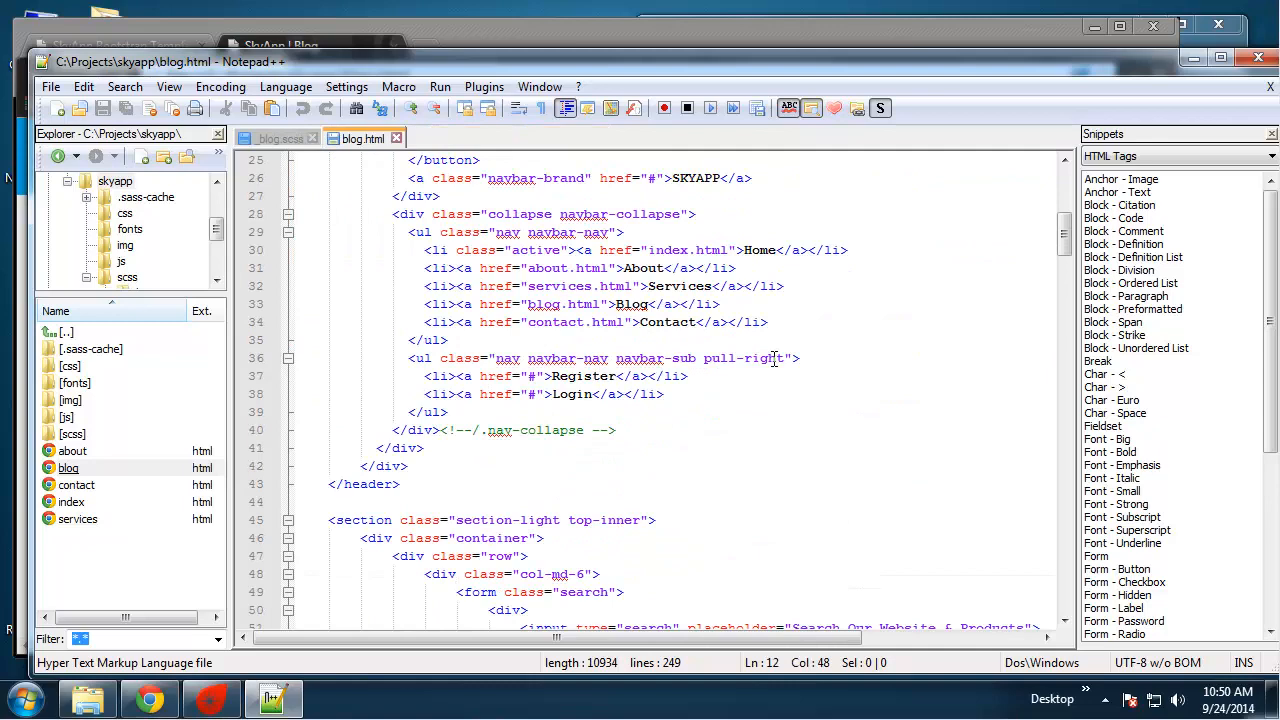
{"action": "scroll", "scroll_direction": "down", "scroll_amount": 3}
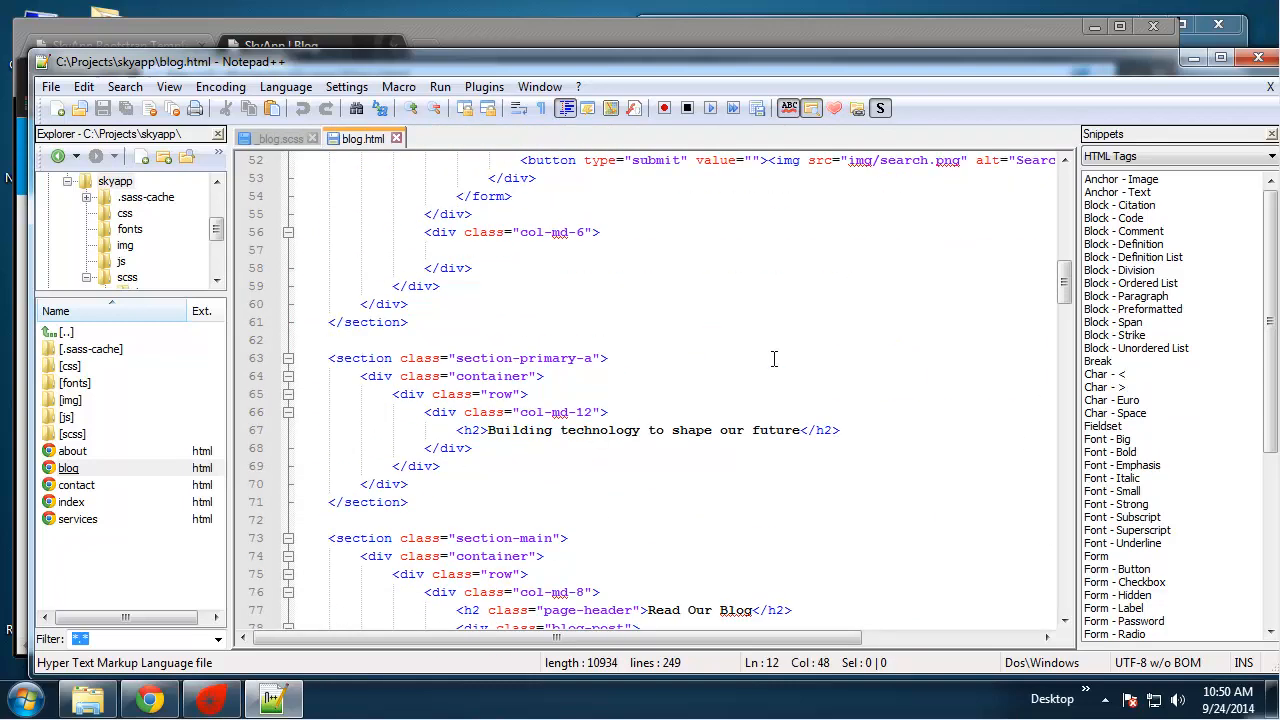
{"action": "scroll", "scroll_direction": "down", "scroll_amount": 3}
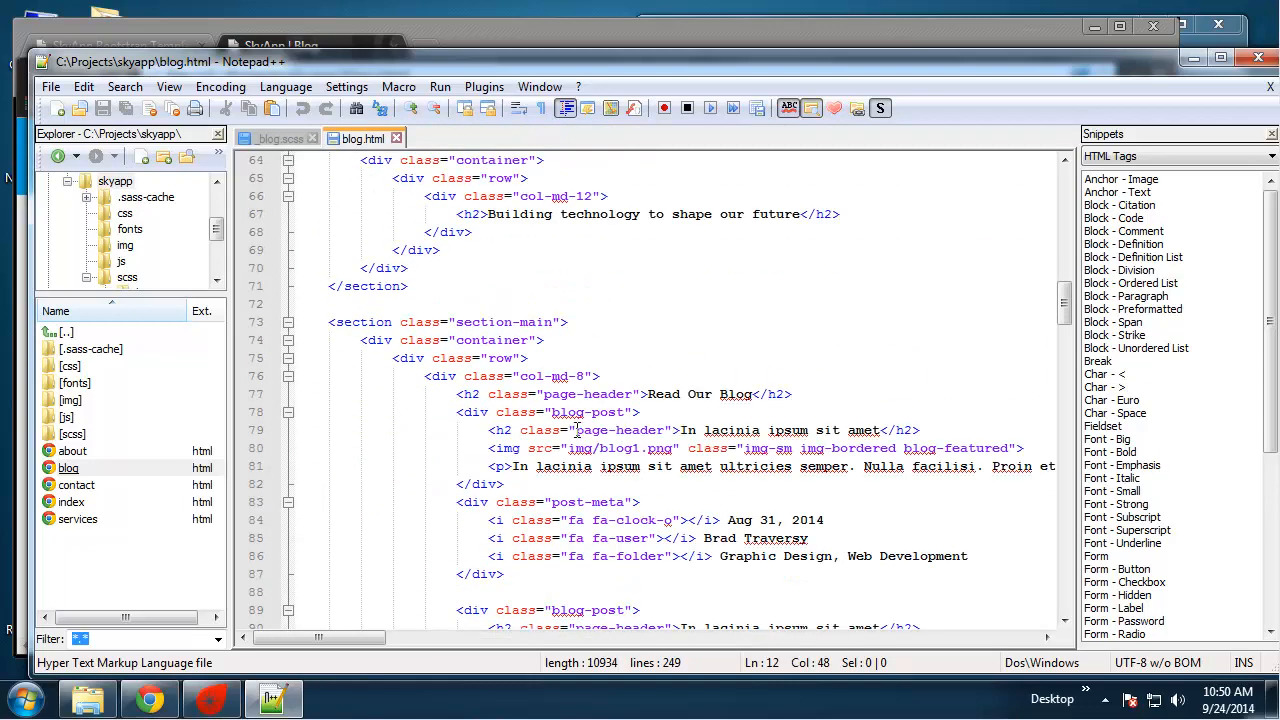
{"action": "scroll", "scroll_direction": "down", "scroll_amount": 3}
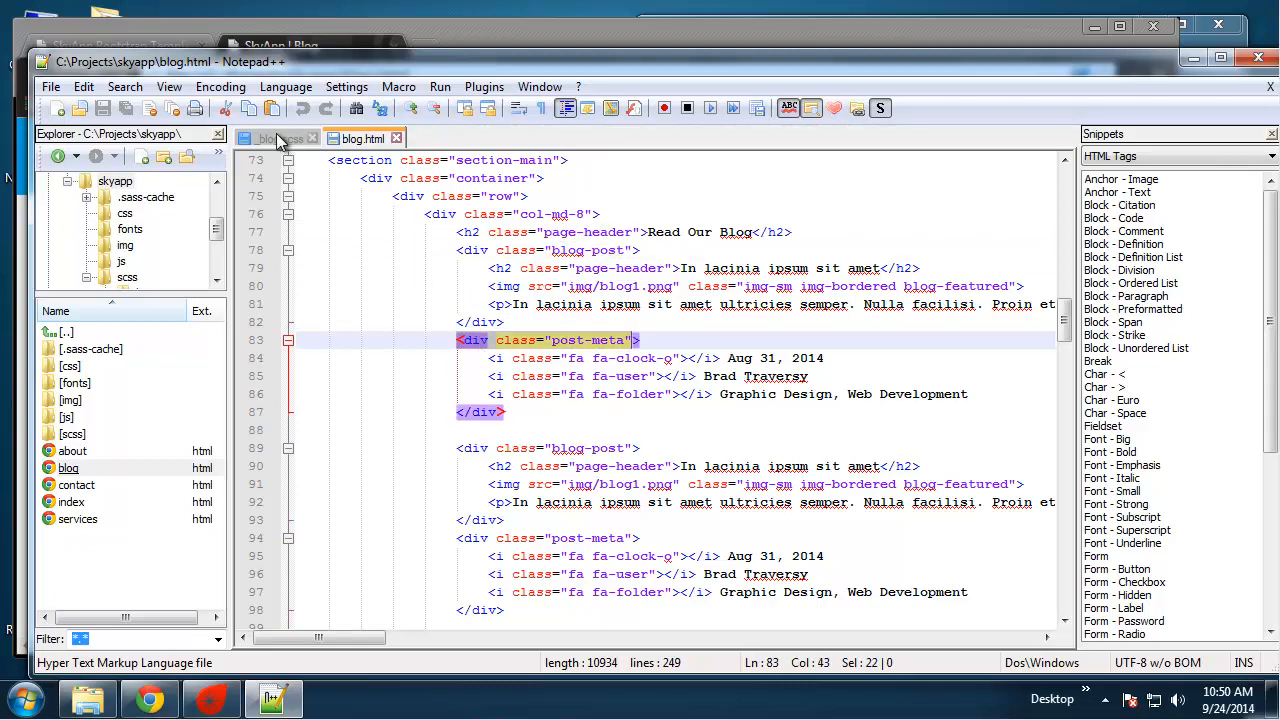
{"action": "left_click", "coordinate": [276, 138]}
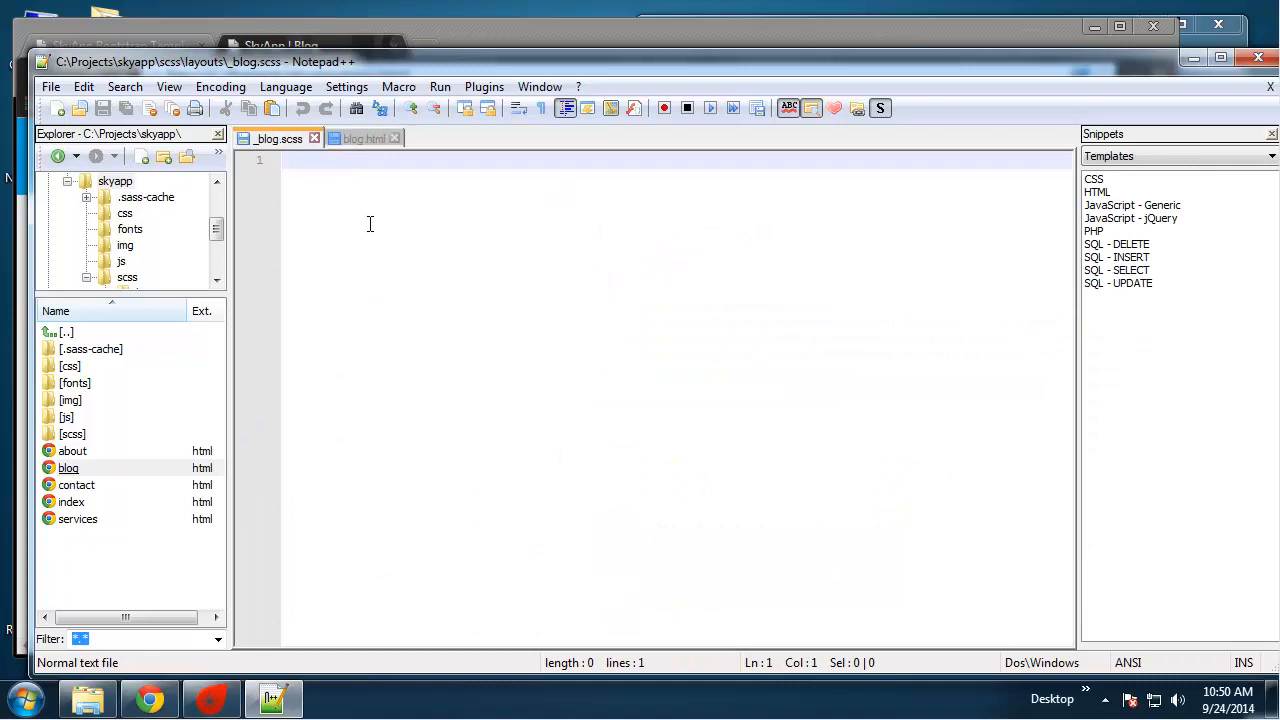
Step: Write a Blog comment and a .blog-post rule including add-border(1px, #cccccc,)
{"action": "type", "text": ".blog-post{"}
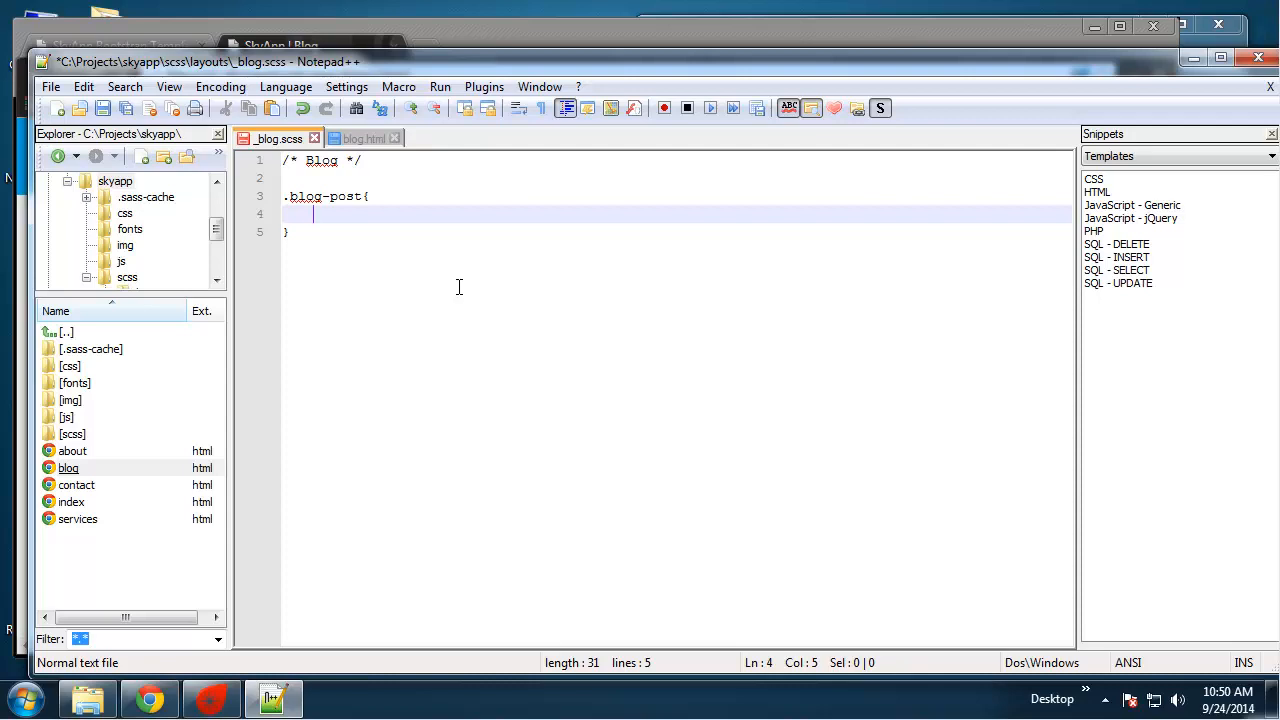
{"action": "type", "text": "$"}
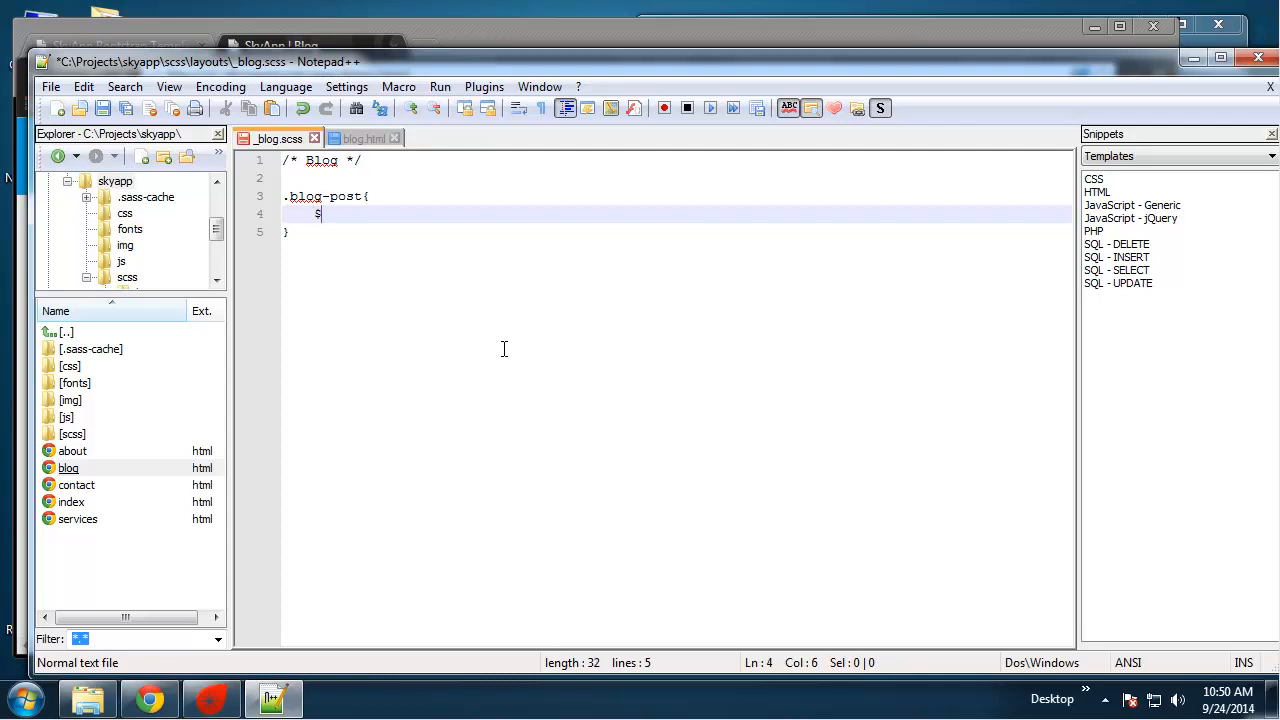
{"action": "type", "text": "i"}
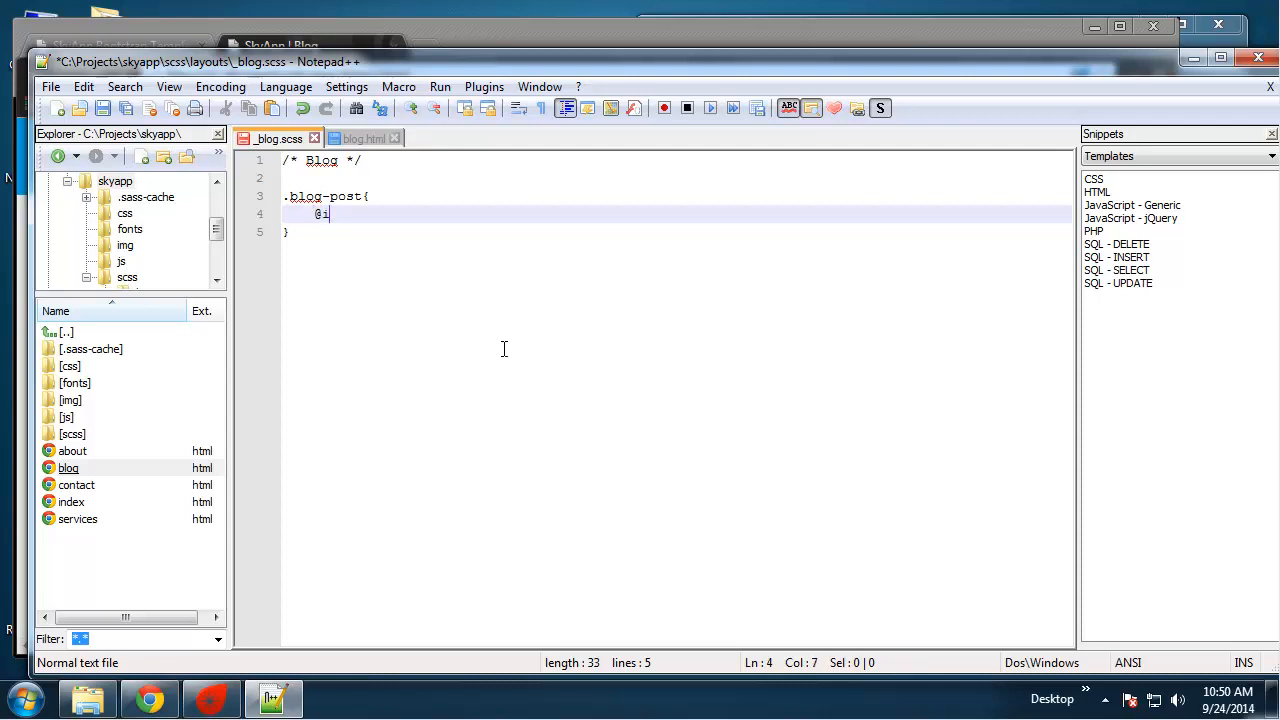
{"action": "type", "text": "nclude add-border();"}
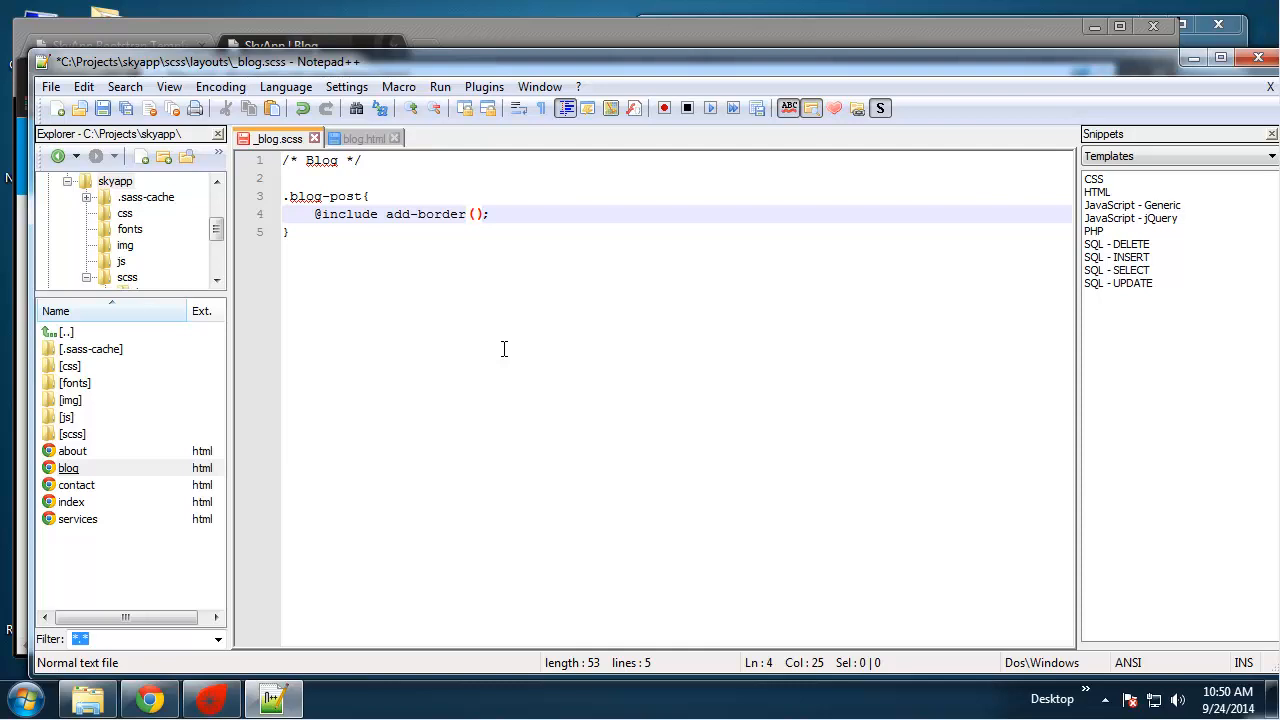
{"action": "type", "text": "1px,"}
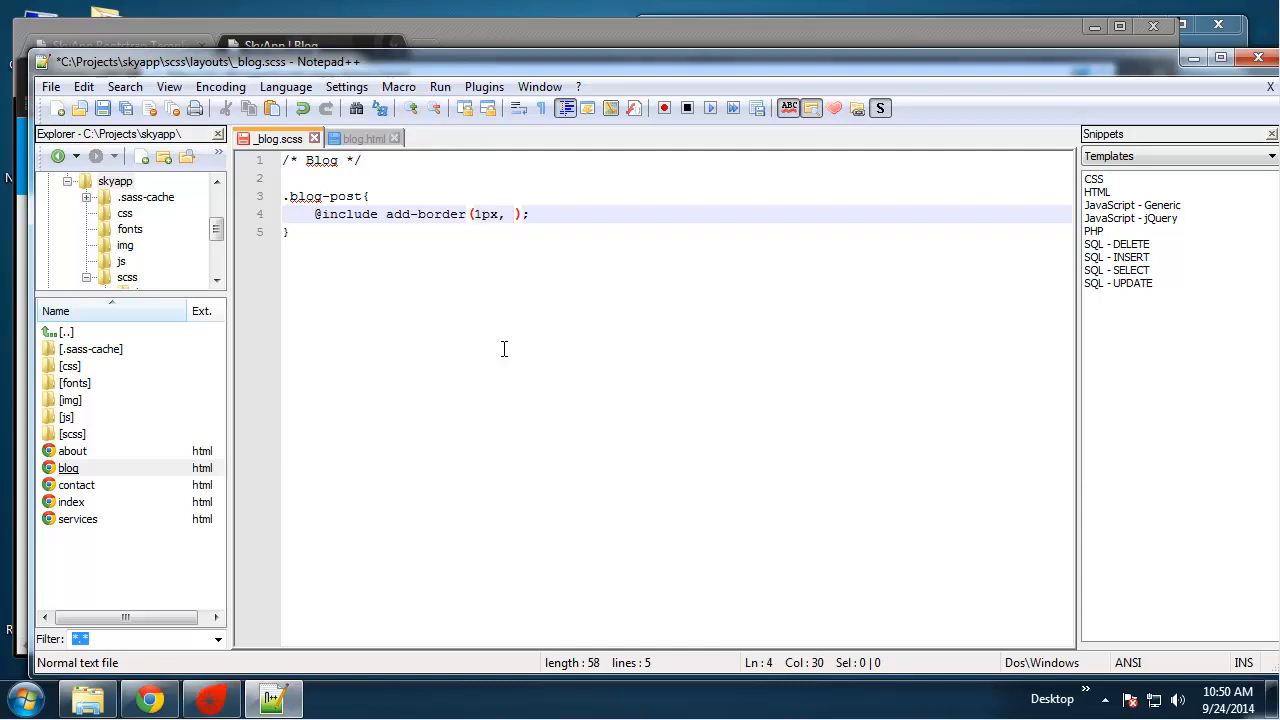
{"action": "type", "text": "#cccc"}
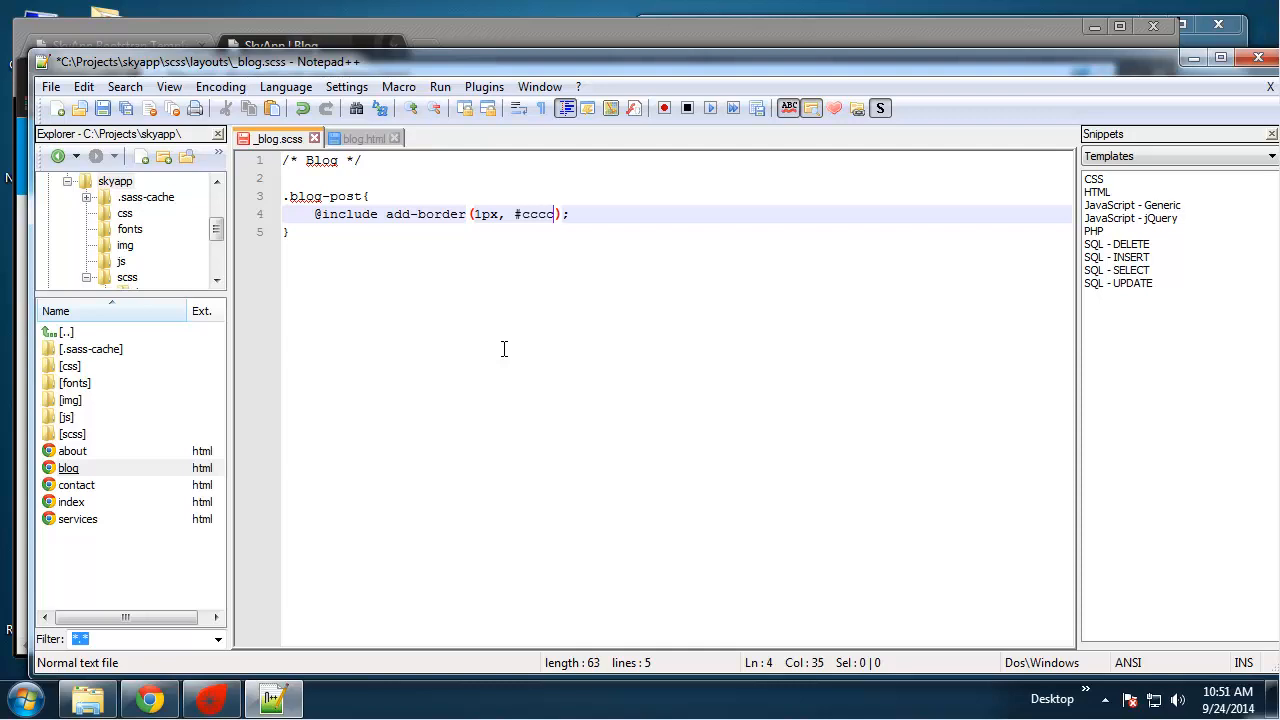
{"action": "type", "text": "cc,"}
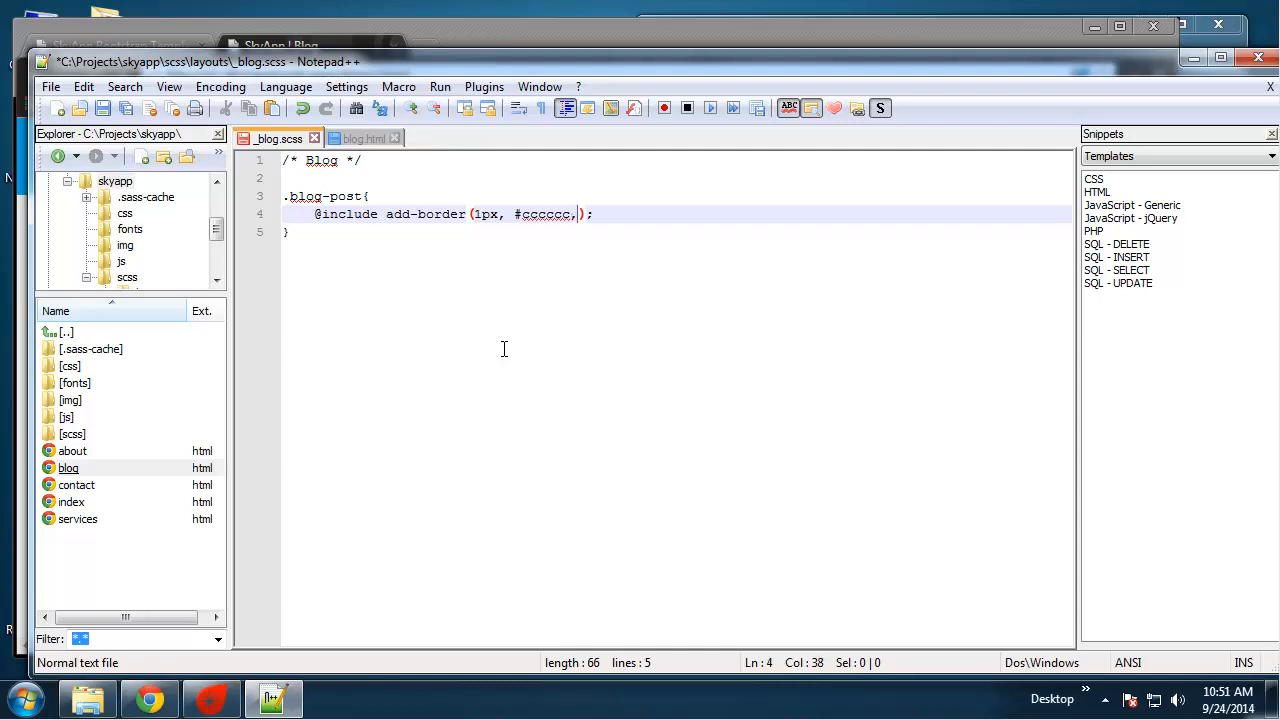
{"action": "mouse_move", "coordinate": [100, 370]}
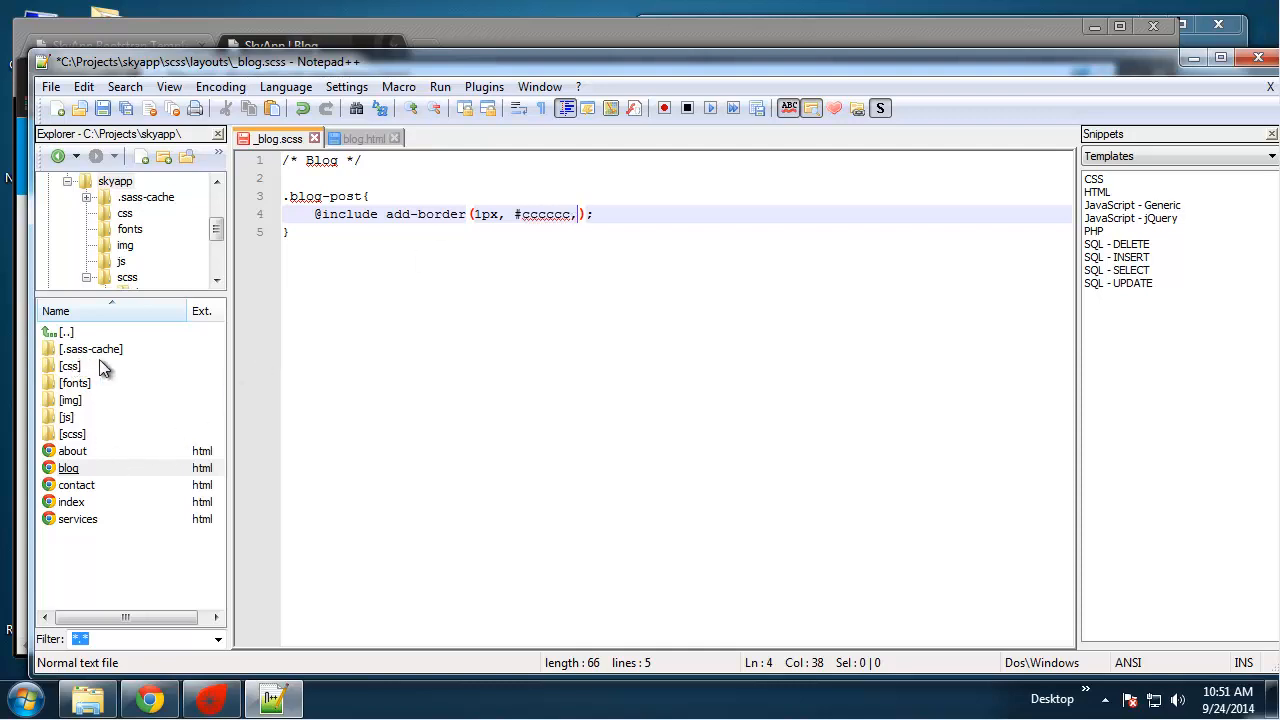
{"action": "left_click", "coordinate": [72, 432]}
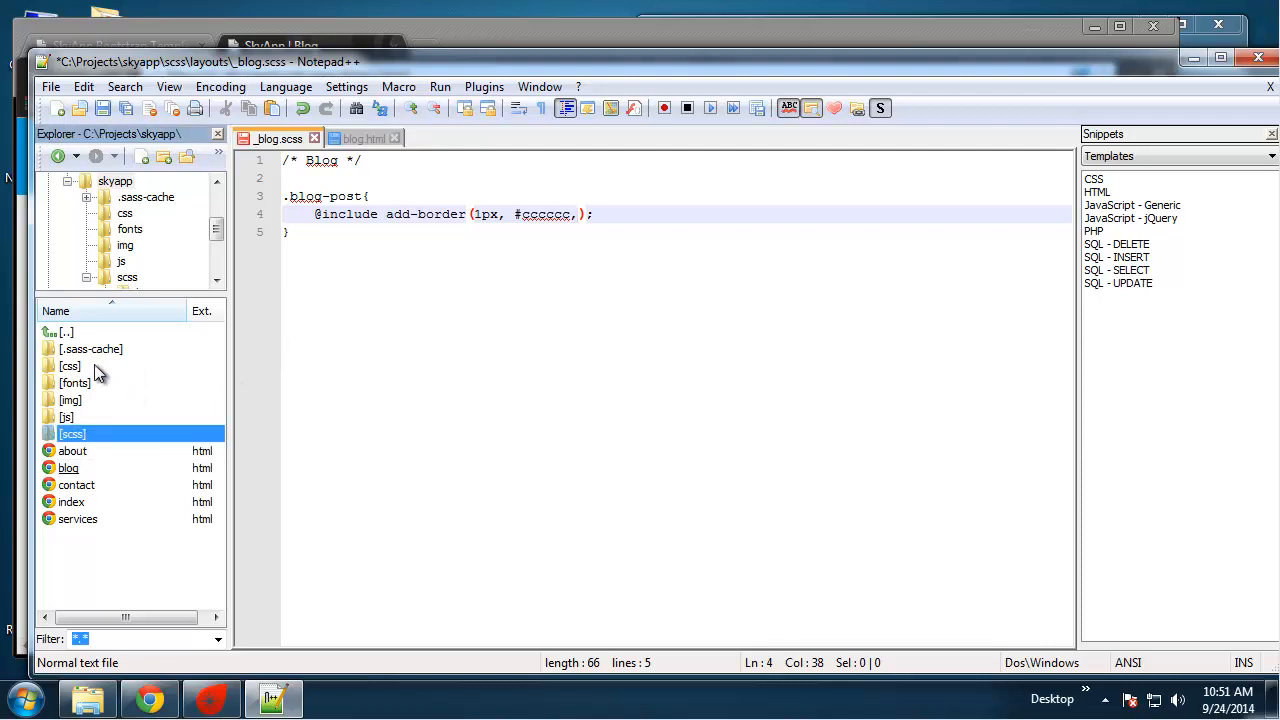
Step: Check the add-border mixin's right-left position option in base _mixins.scss, then return to the stylesheet
{"action": "double_click", "coordinate": [72, 432]}
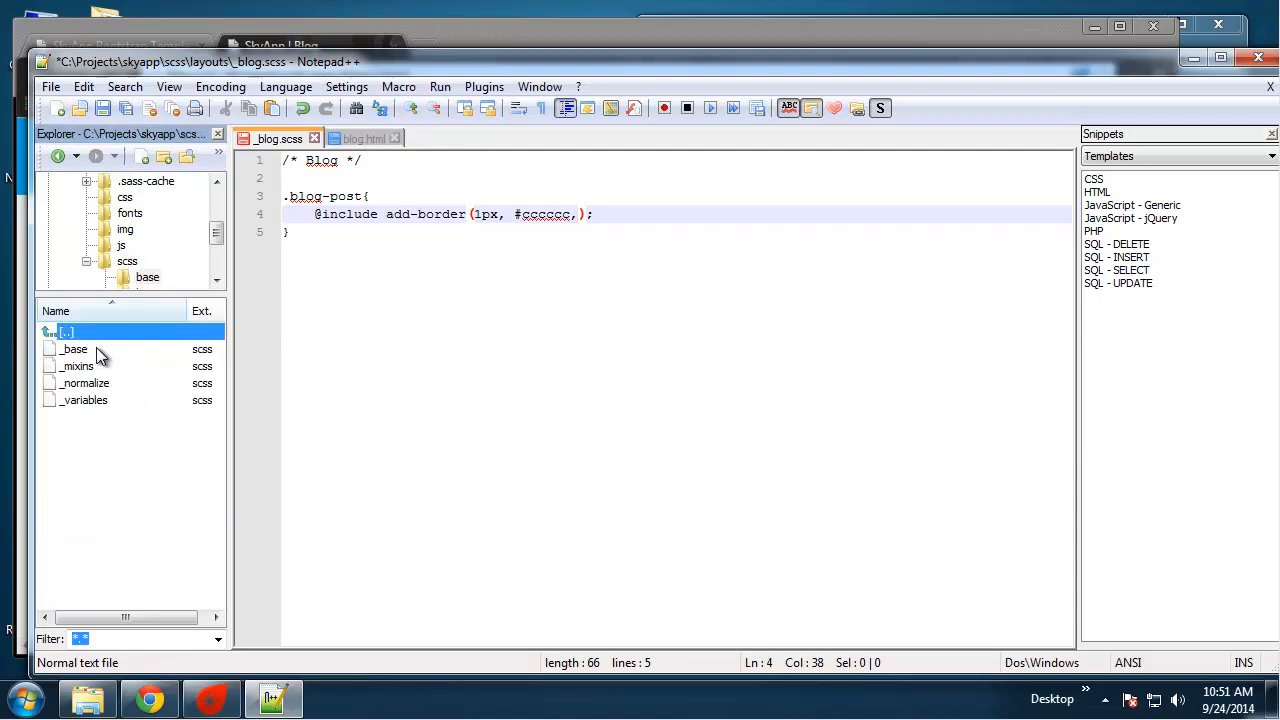
{"action": "double_click", "coordinate": [84, 400]}
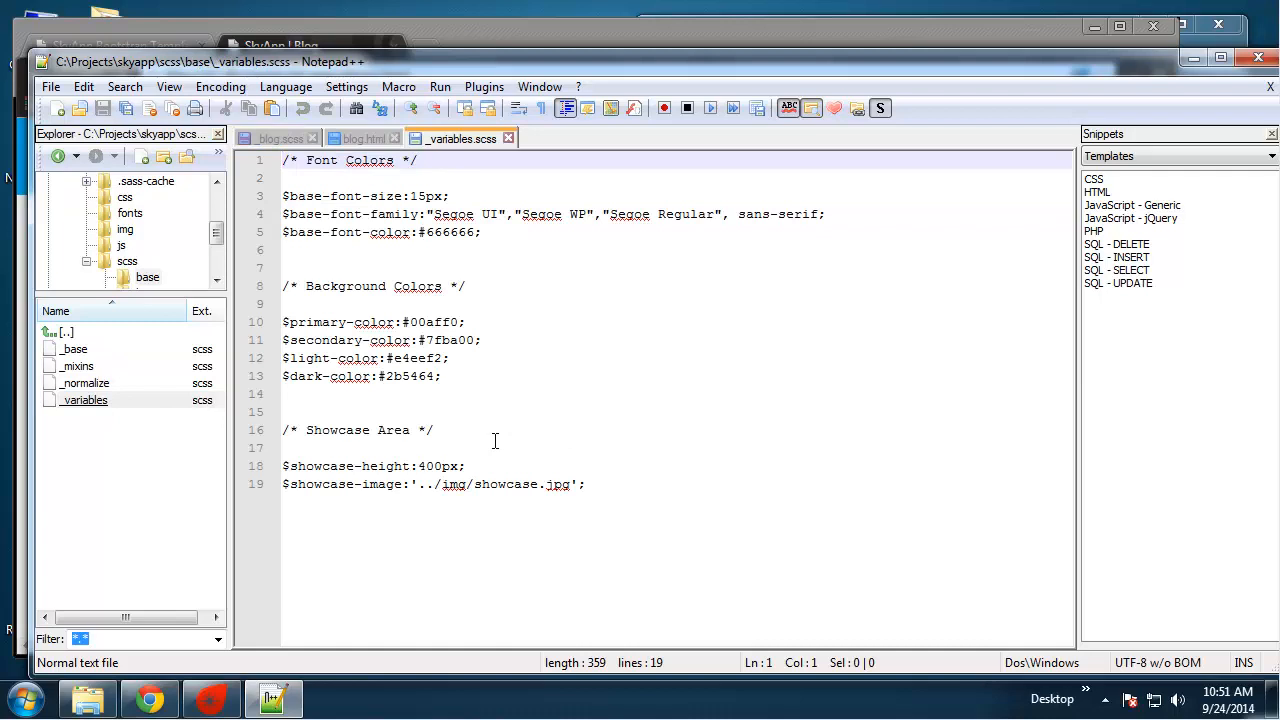
{"action": "left_click", "coordinate": [564, 138]}
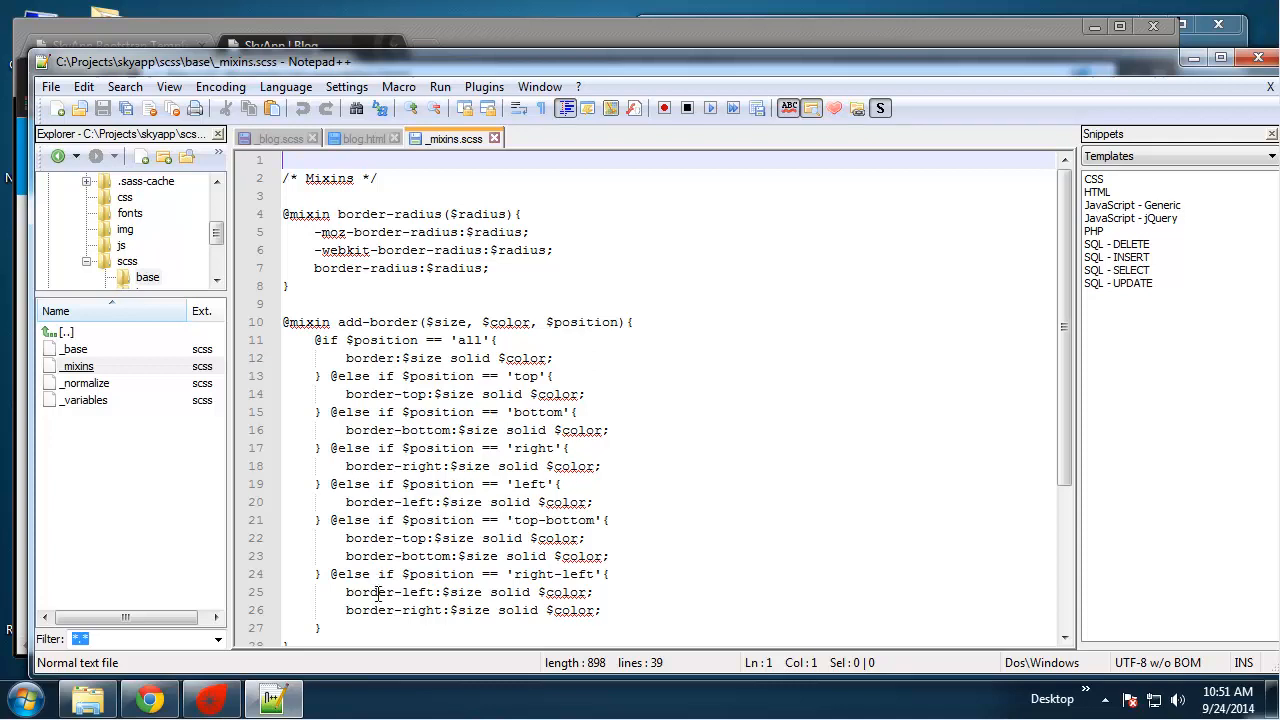
{"action": "double_click", "coordinate": [552, 572]}
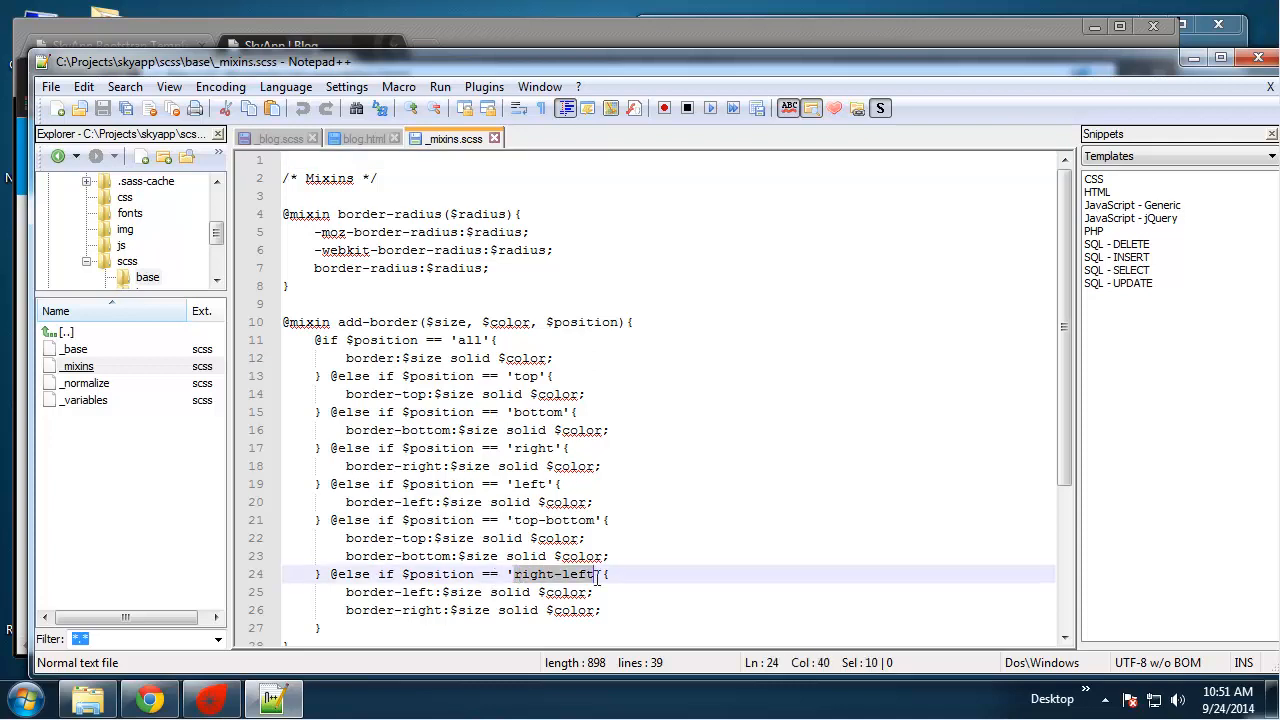
{"action": "left_click", "coordinate": [358, 138]}
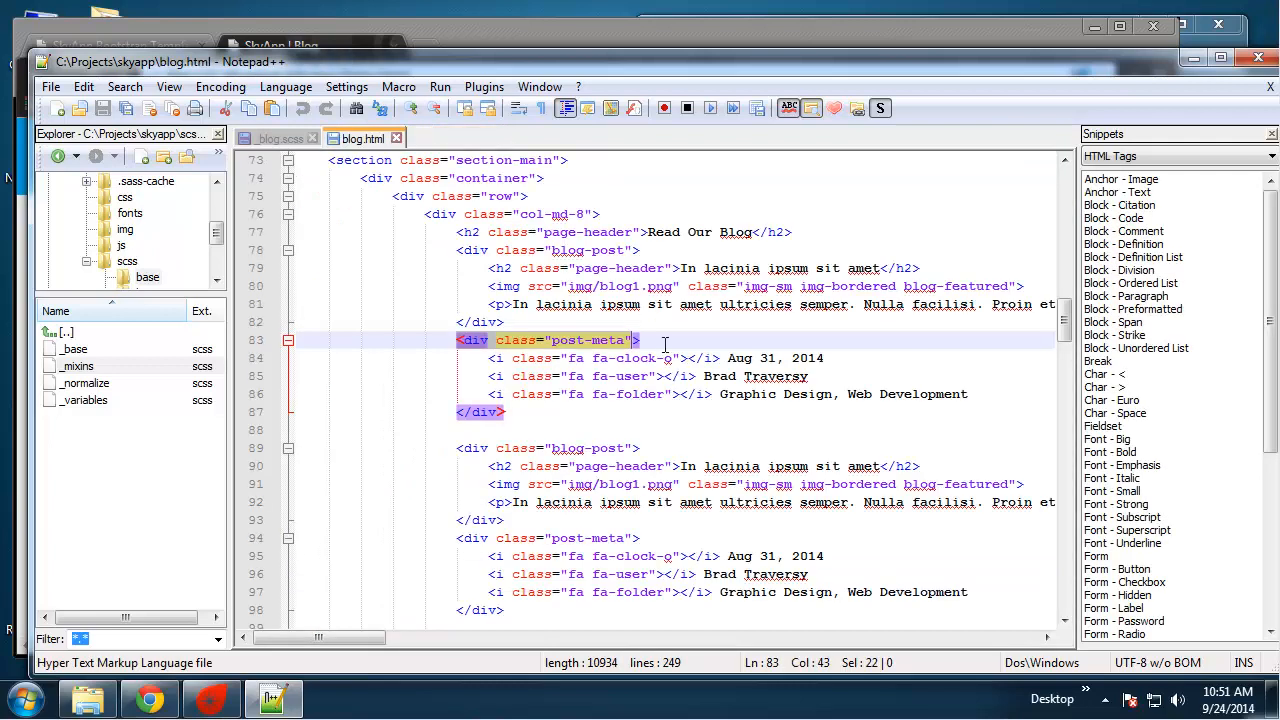
{"action": "left_click", "coordinate": [280, 138]}
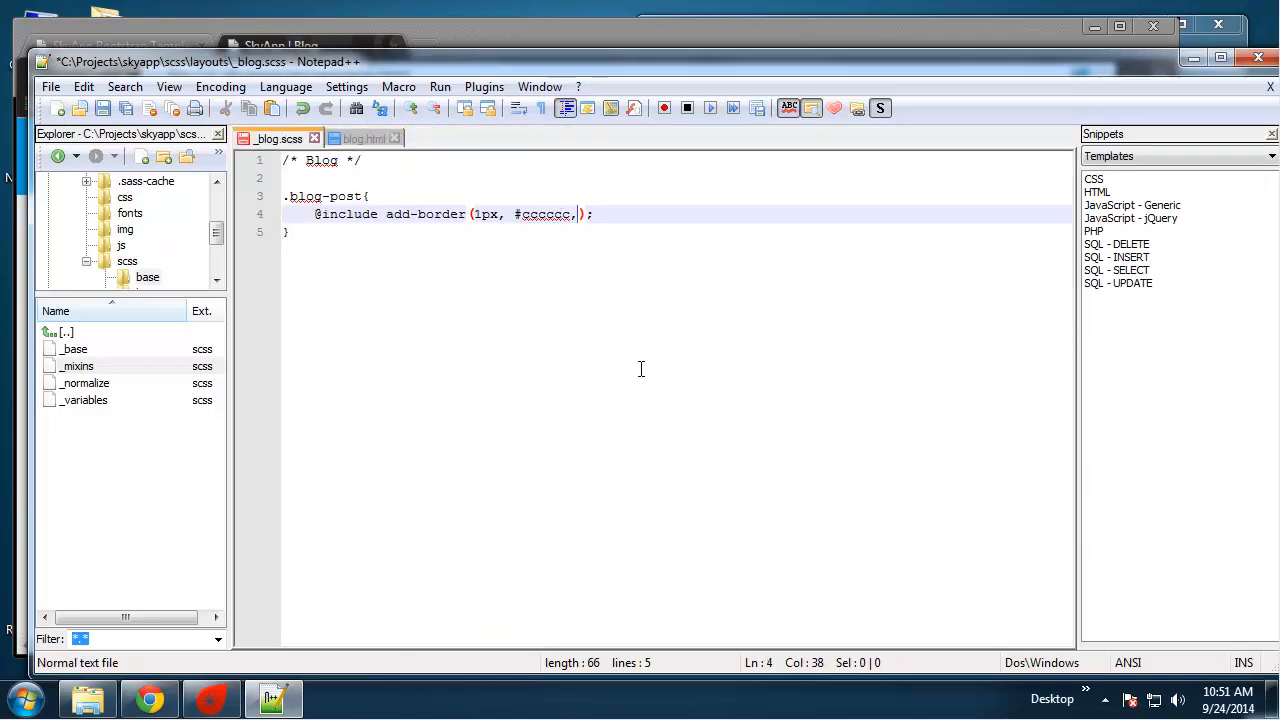
Step: Give .blog-post top and right-left 1px #cccccc borders plus padding:15px
{"action": "type", "text": "right-left"}
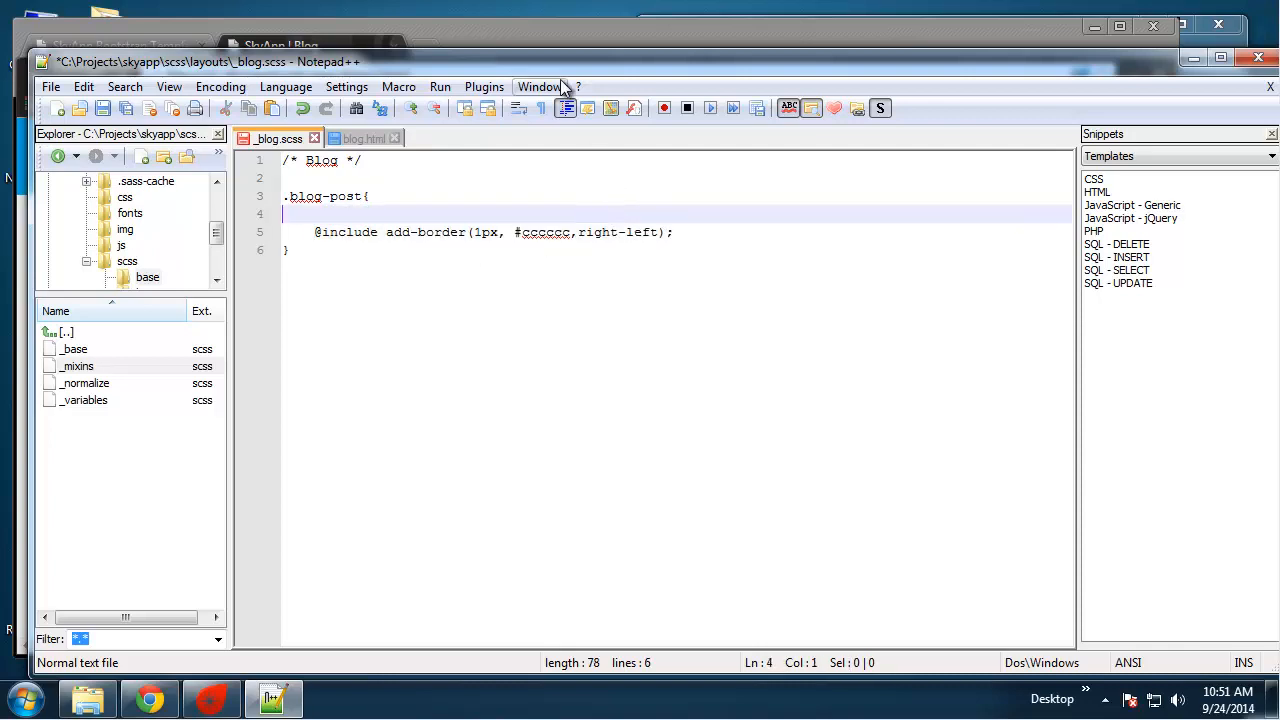
{"action": "type", "text": "@include add-border(1px, #cccccc,right-left);"}
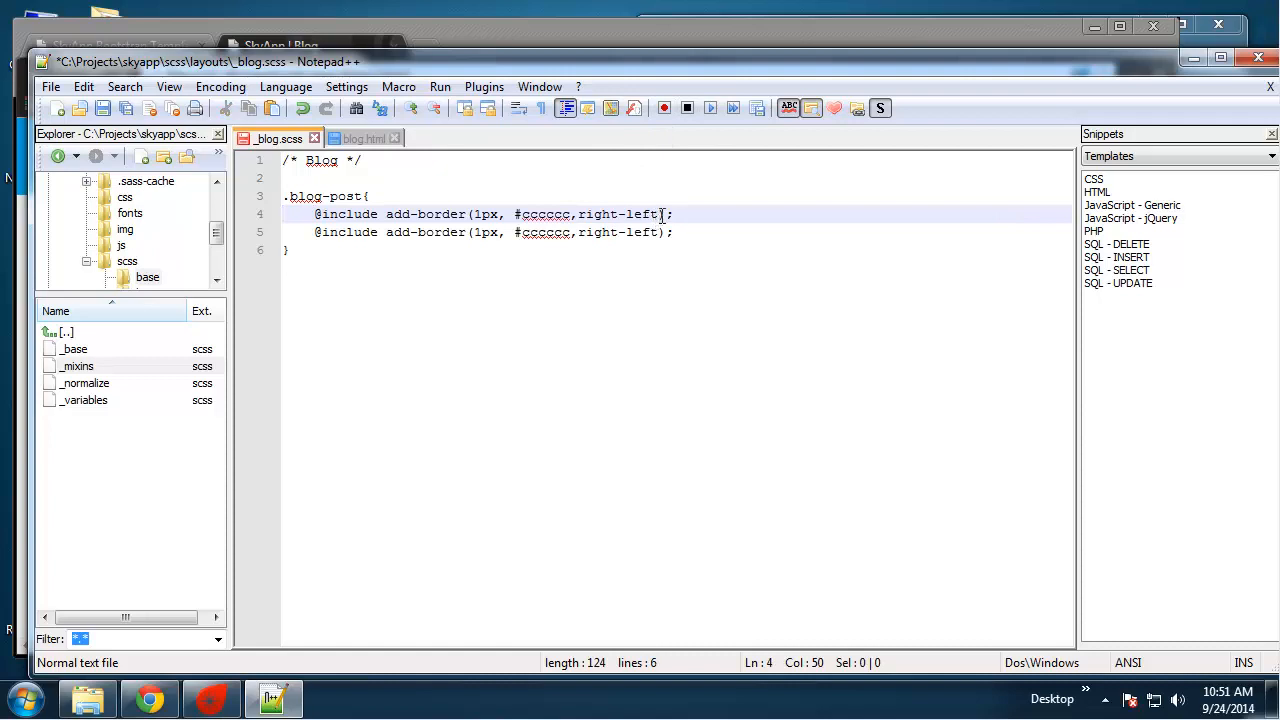
{"action": "double_click", "coordinate": [604, 214]}
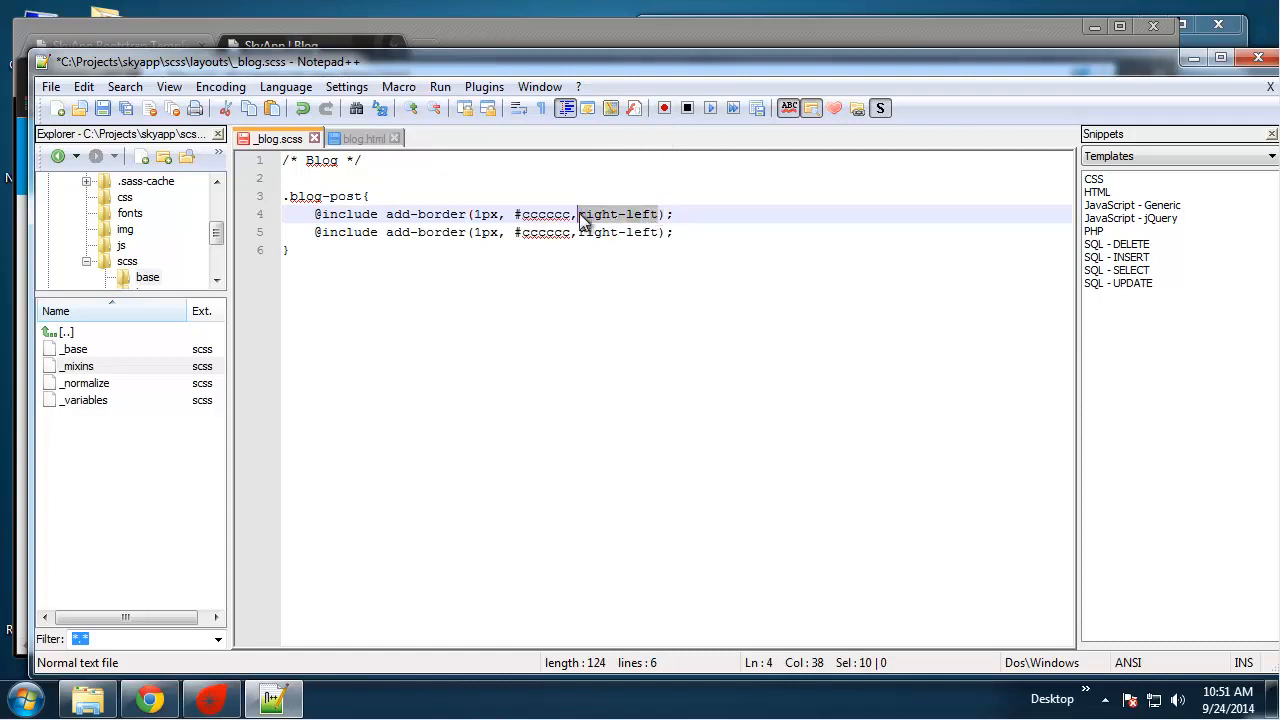
{"action": "type", "text": "top"}
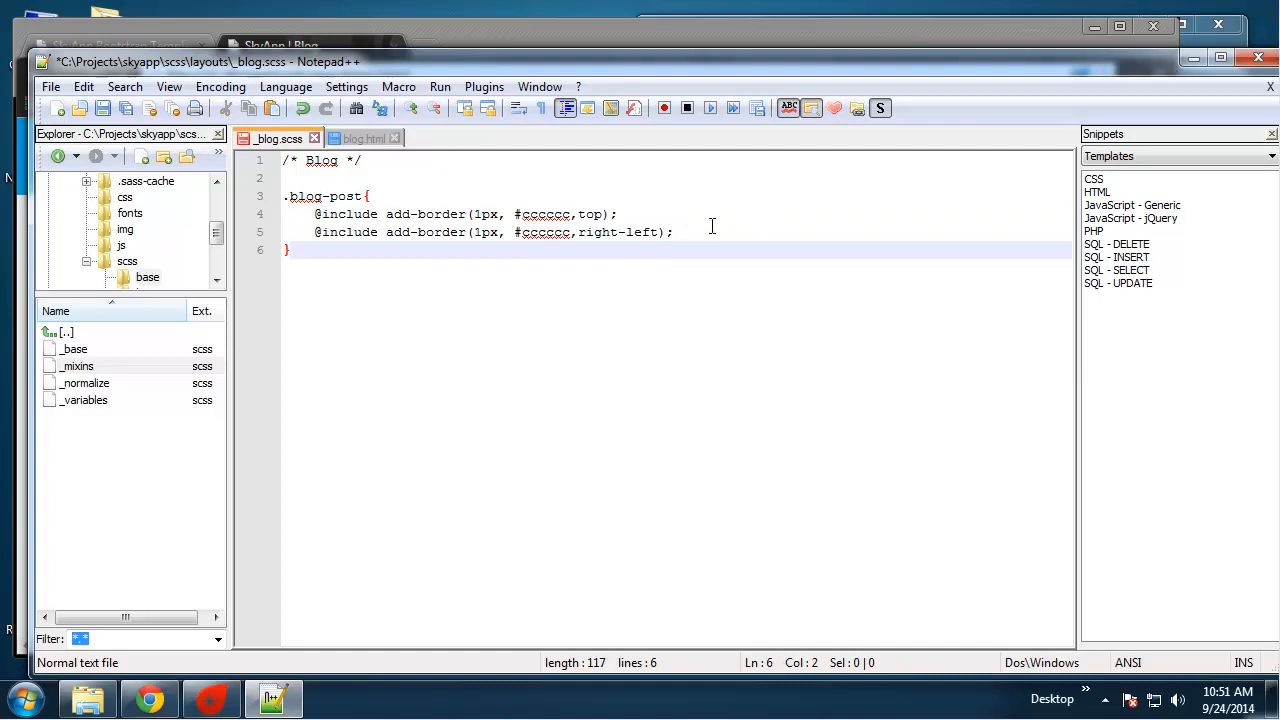
{"action": "type", "text": "pa"}
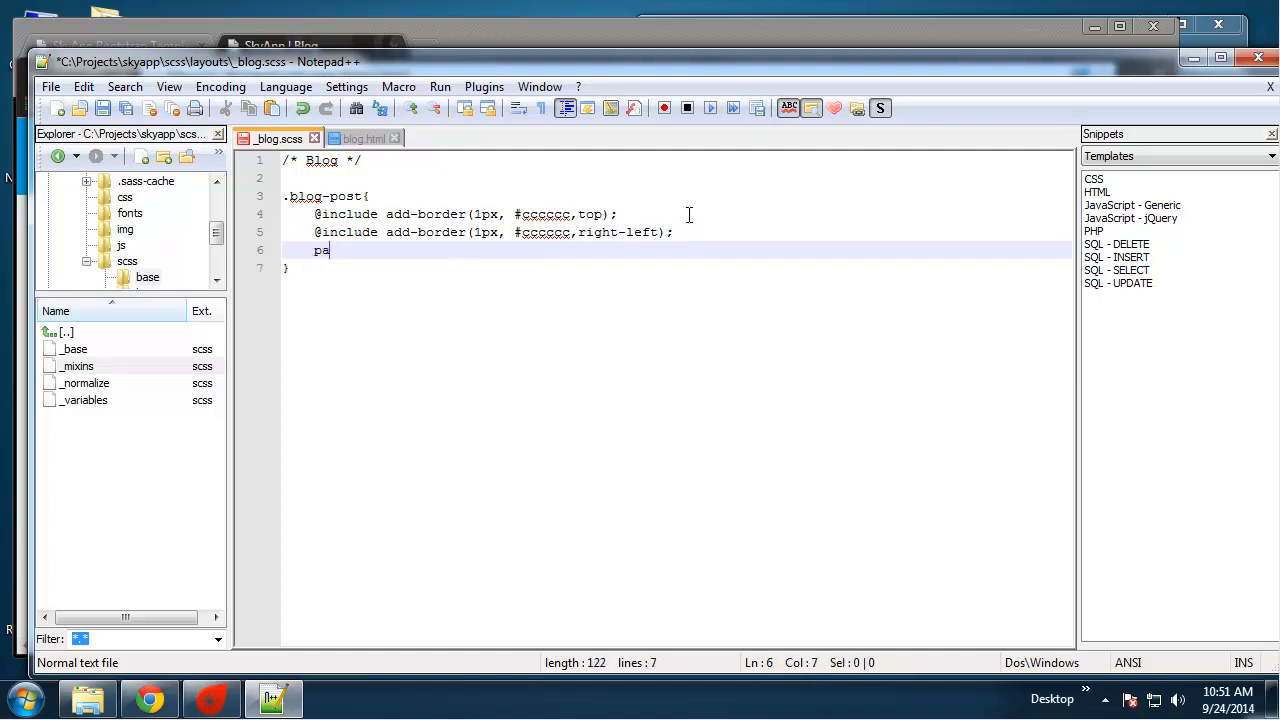
{"action": "type", "text": "dding:1"}
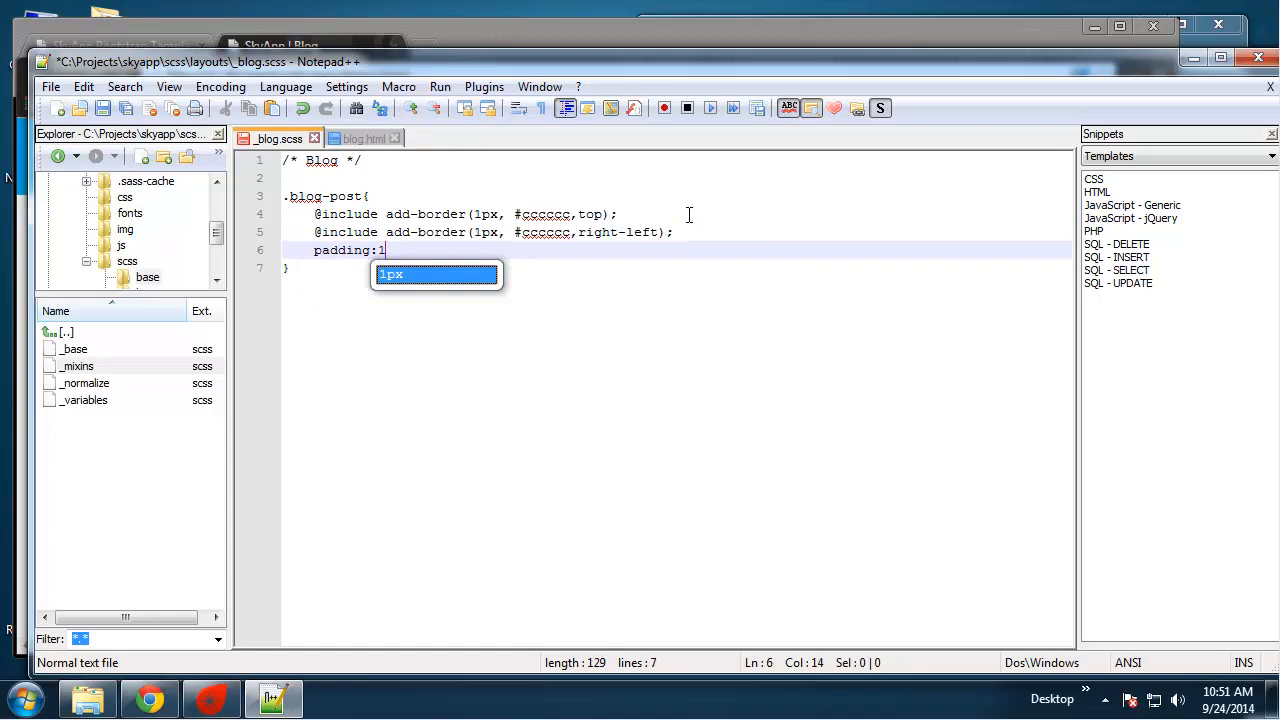
{"action": "type", "text": "5px;"}
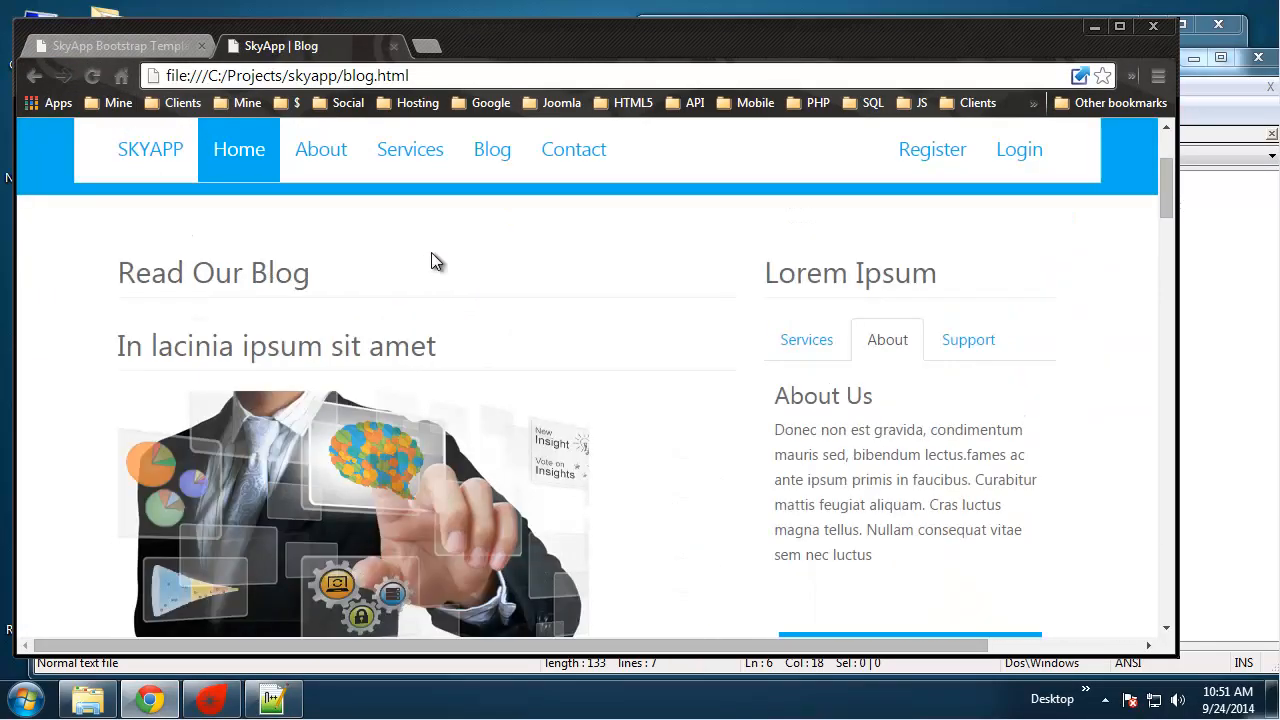
Step: Confirm the grey-bordered blog posts in Chrome, then locate the blog-featured class in blog.html
{"action": "scroll", "scroll_direction": "down", "scroll_amount": 3}
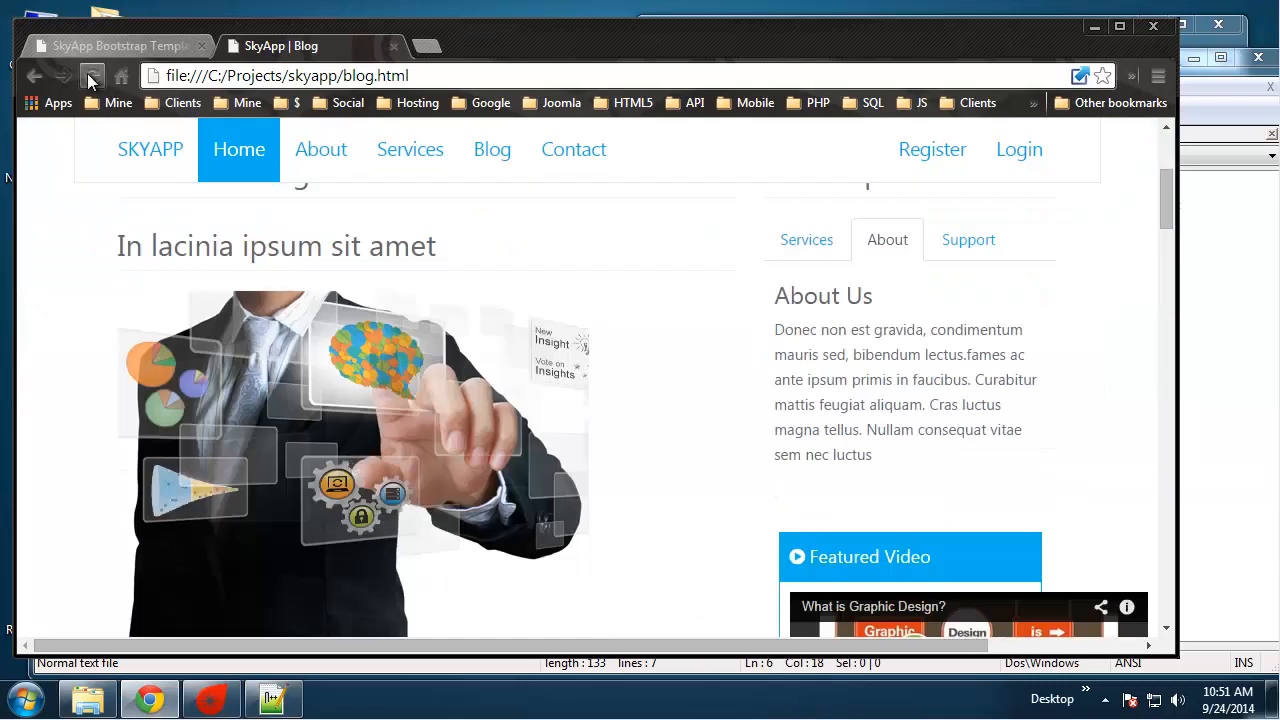
{"action": "scroll", "scroll_direction": "up", "scroll_amount": 3}
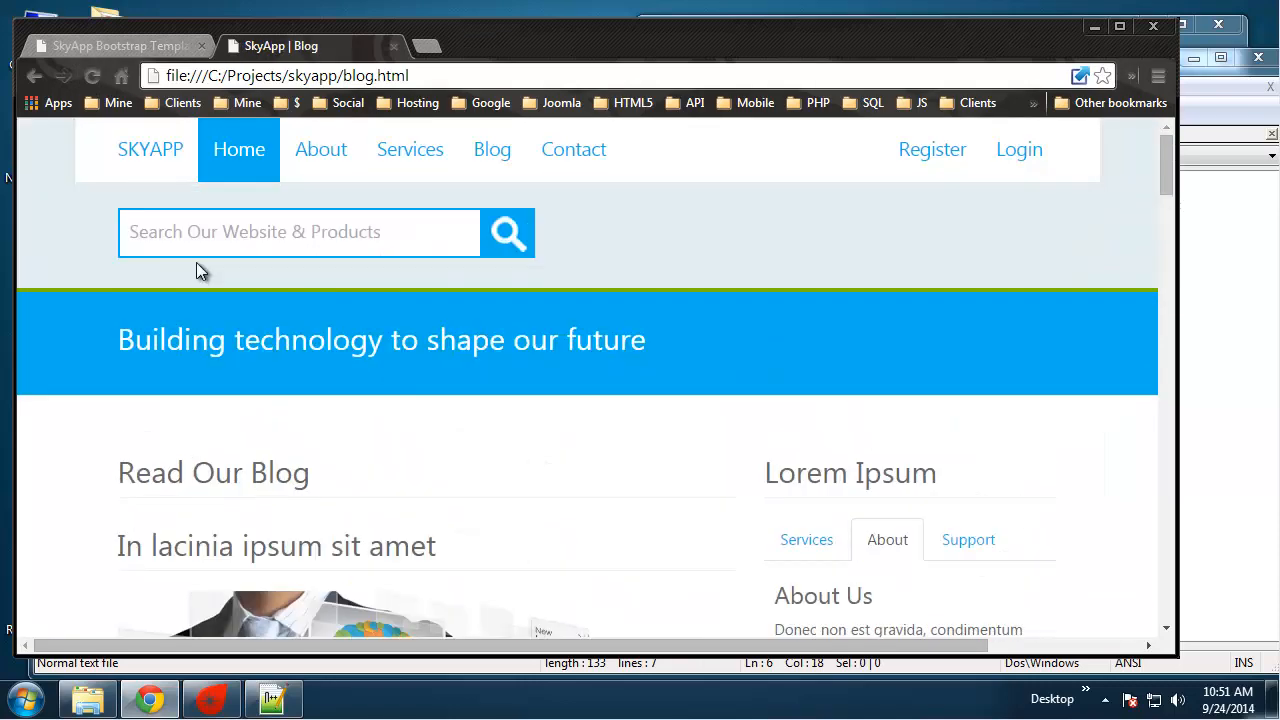
{"action": "left_click", "coordinate": [272, 698]}
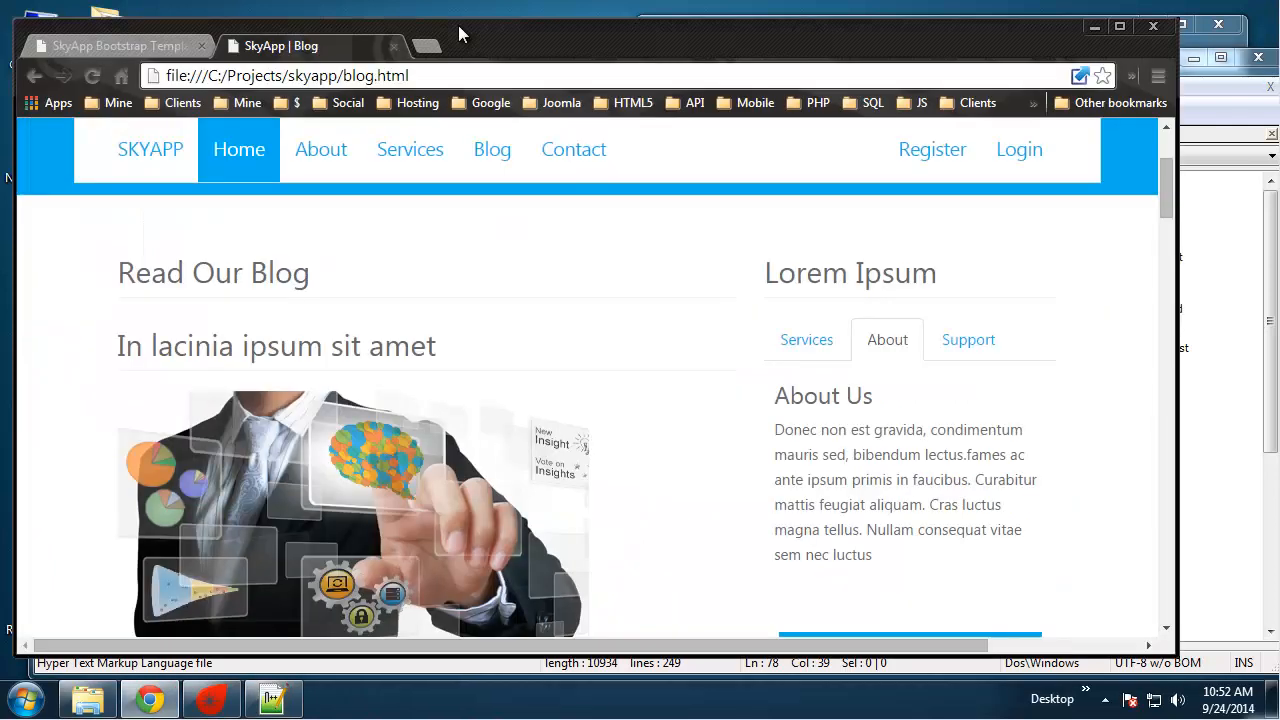
{"action": "mouse_move", "coordinate": [68, 300]}
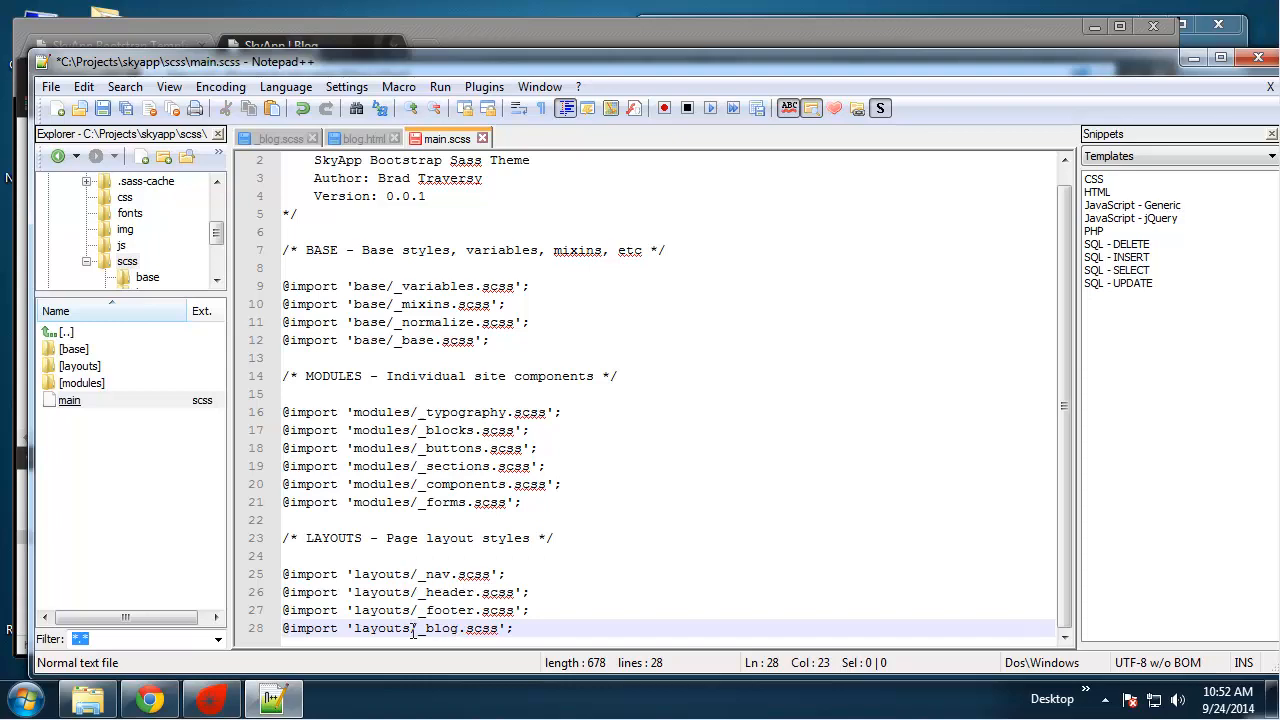
{"action": "left_click", "coordinate": [358, 138]}
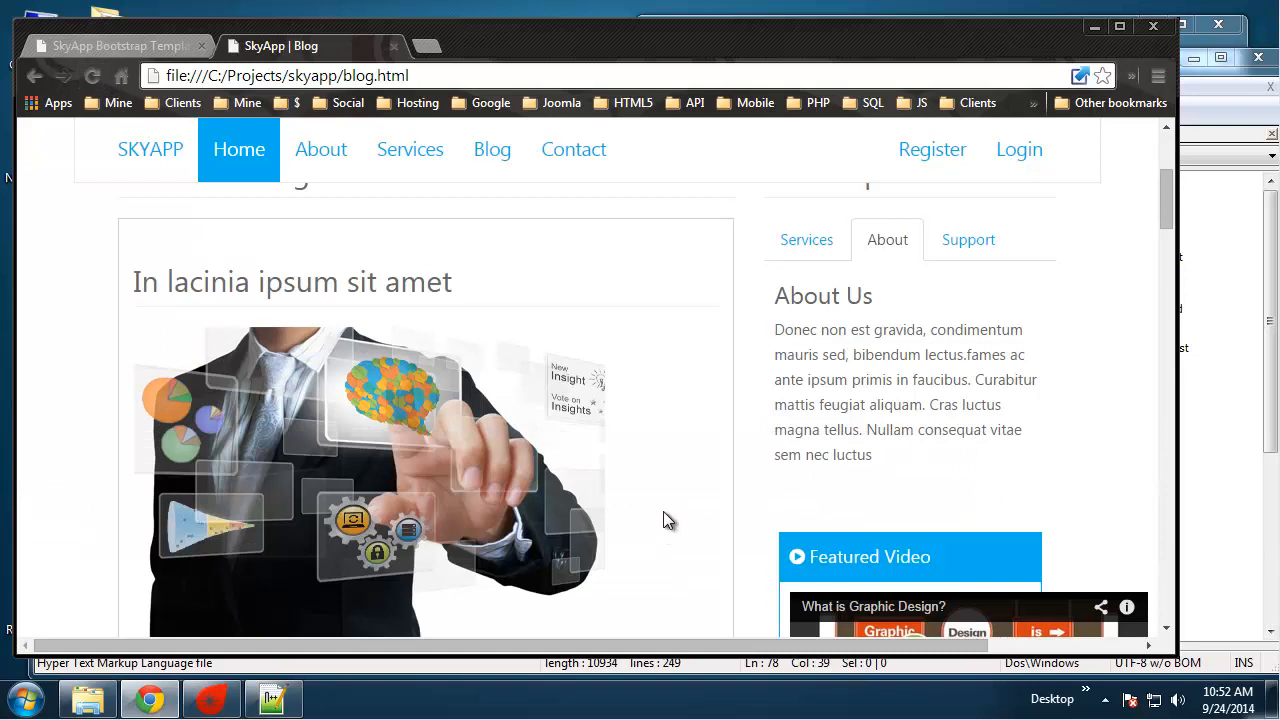
{"action": "mouse_move", "coordinate": [600, 376]}
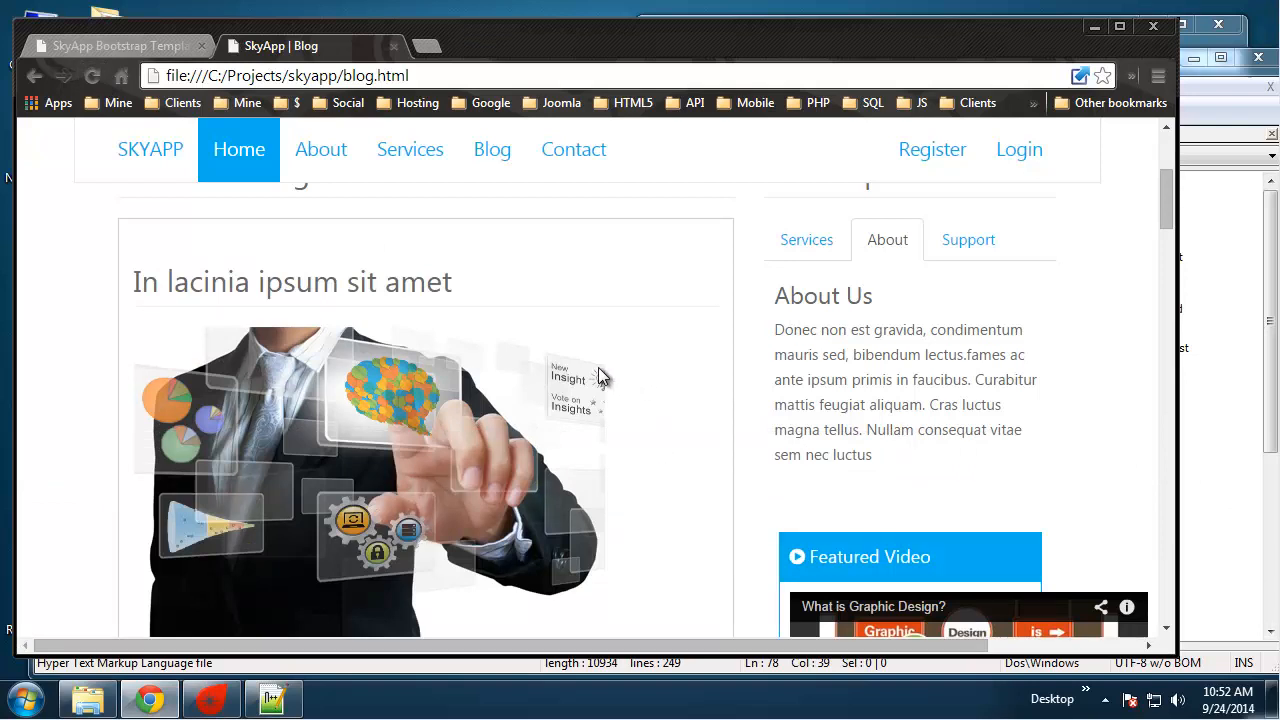
{"action": "scroll", "scroll_direction": "down", "scroll_amount": 3}
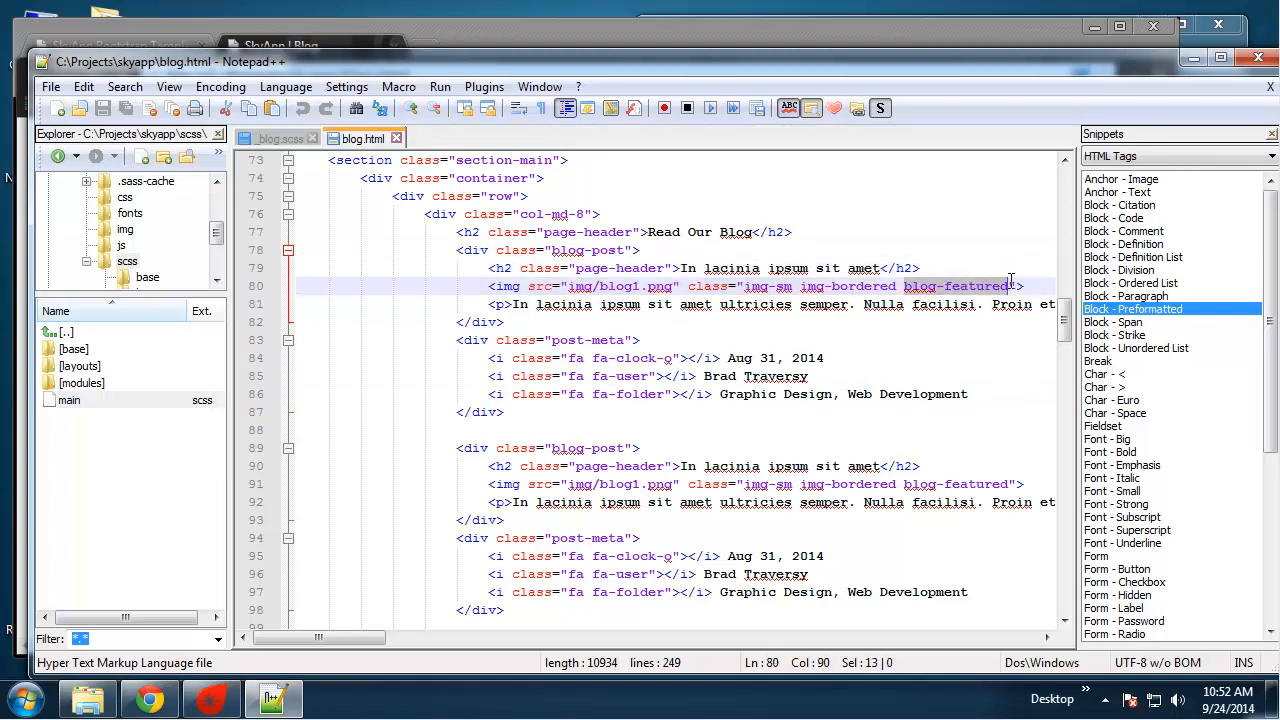
Step: Add a .blog-featured rule with width:100% as a first attempt
{"action": "left_click", "coordinate": [280, 138]}
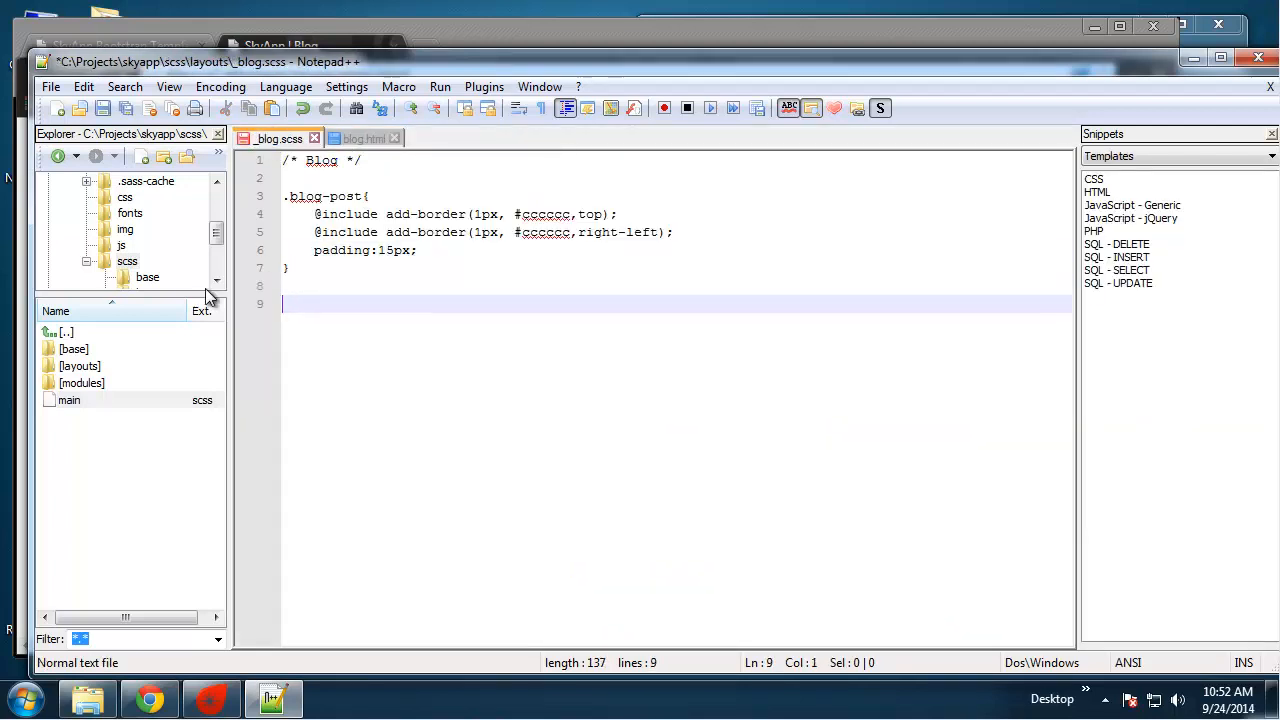
{"action": "type", "text": ".blog"}
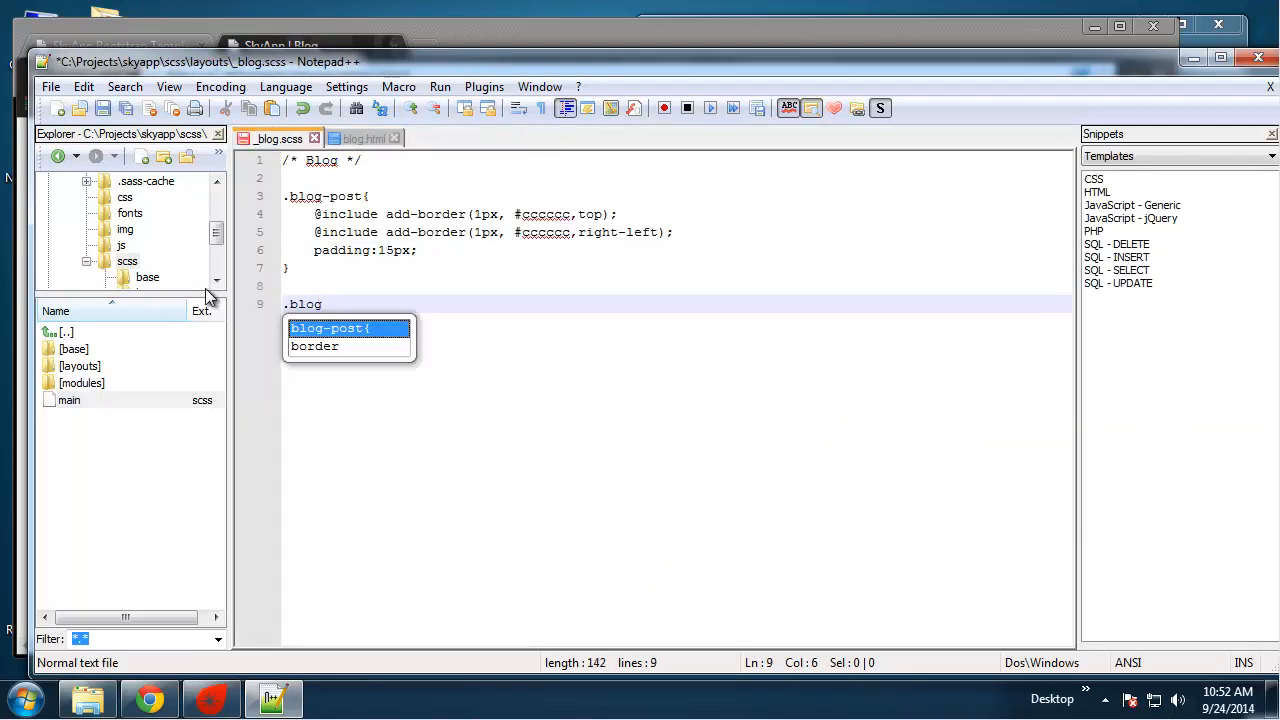
{"action": "type", "text": "-fe"}
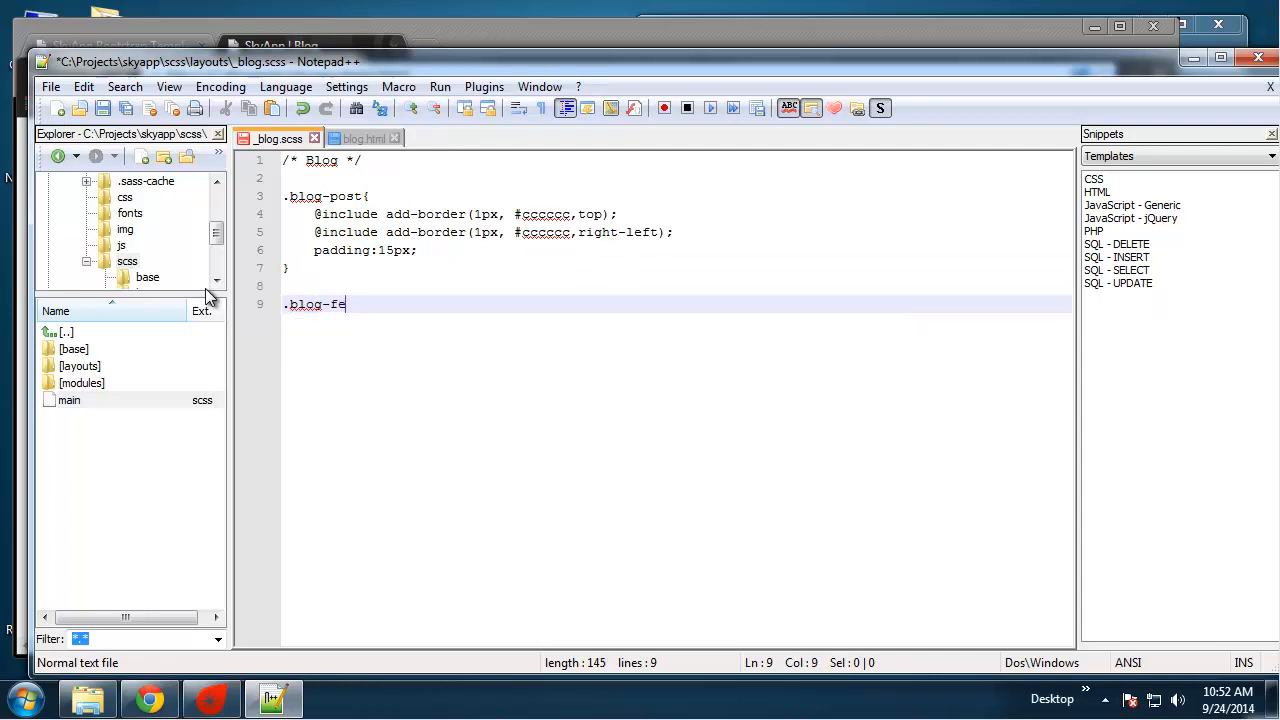
{"action": "type", "text": "atured{"}
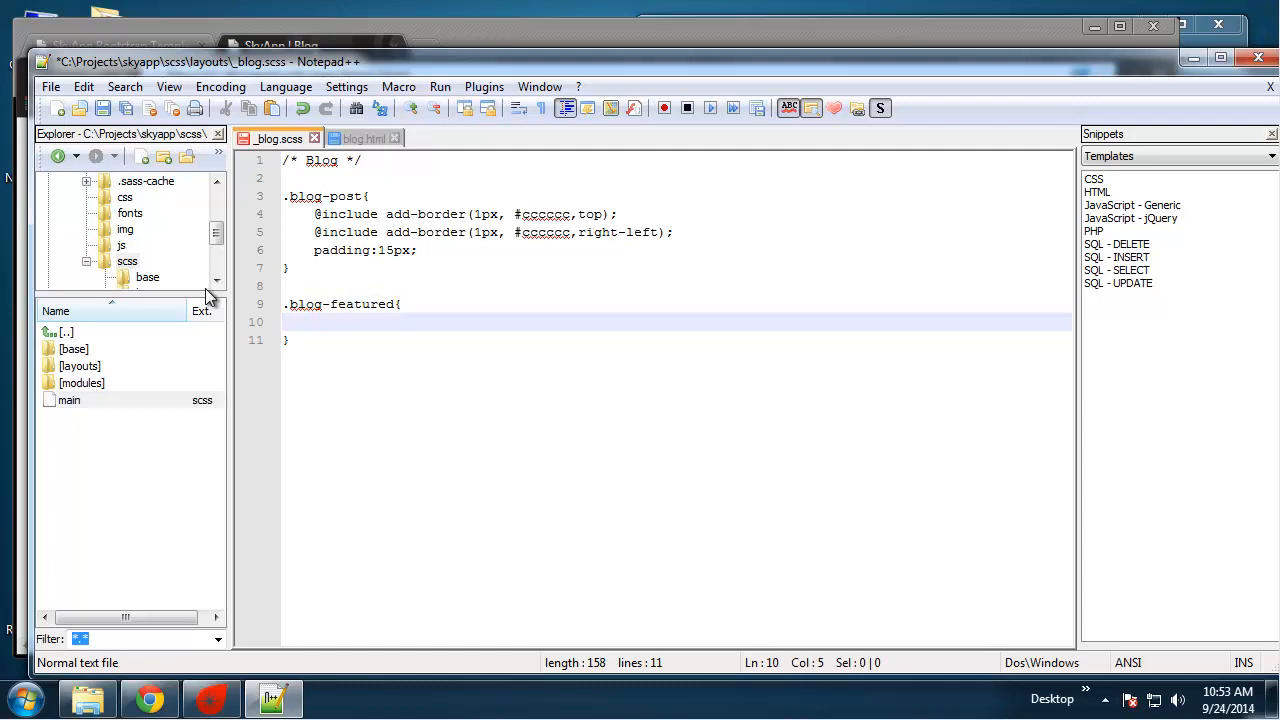
{"action": "type", "text": "wid"}
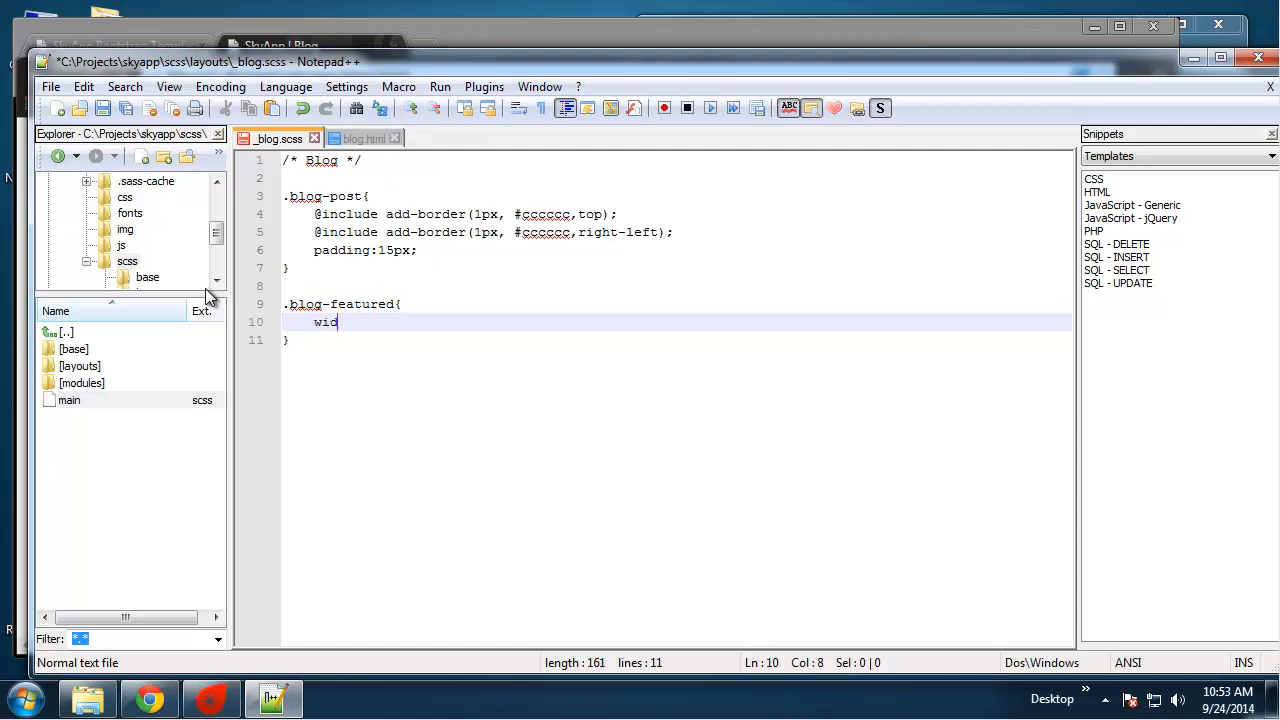
{"action": "type", "text": "th:100"}
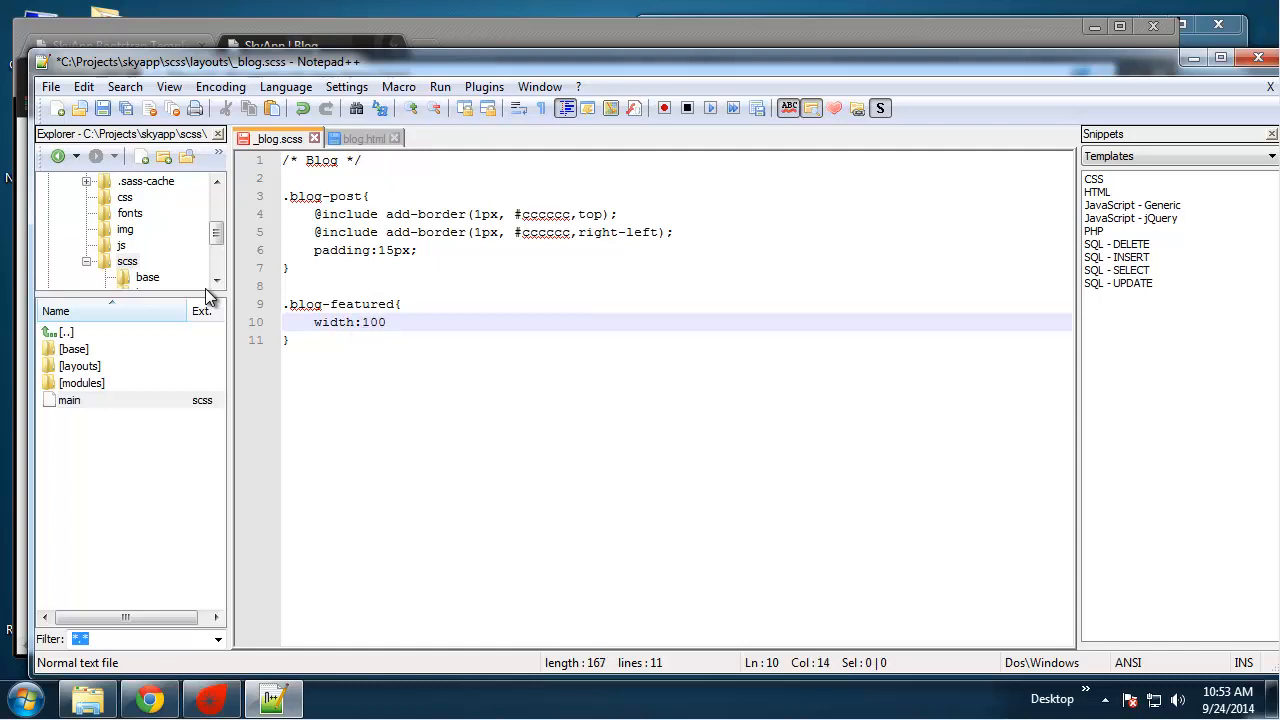
{"action": "type", "text": "%;"}
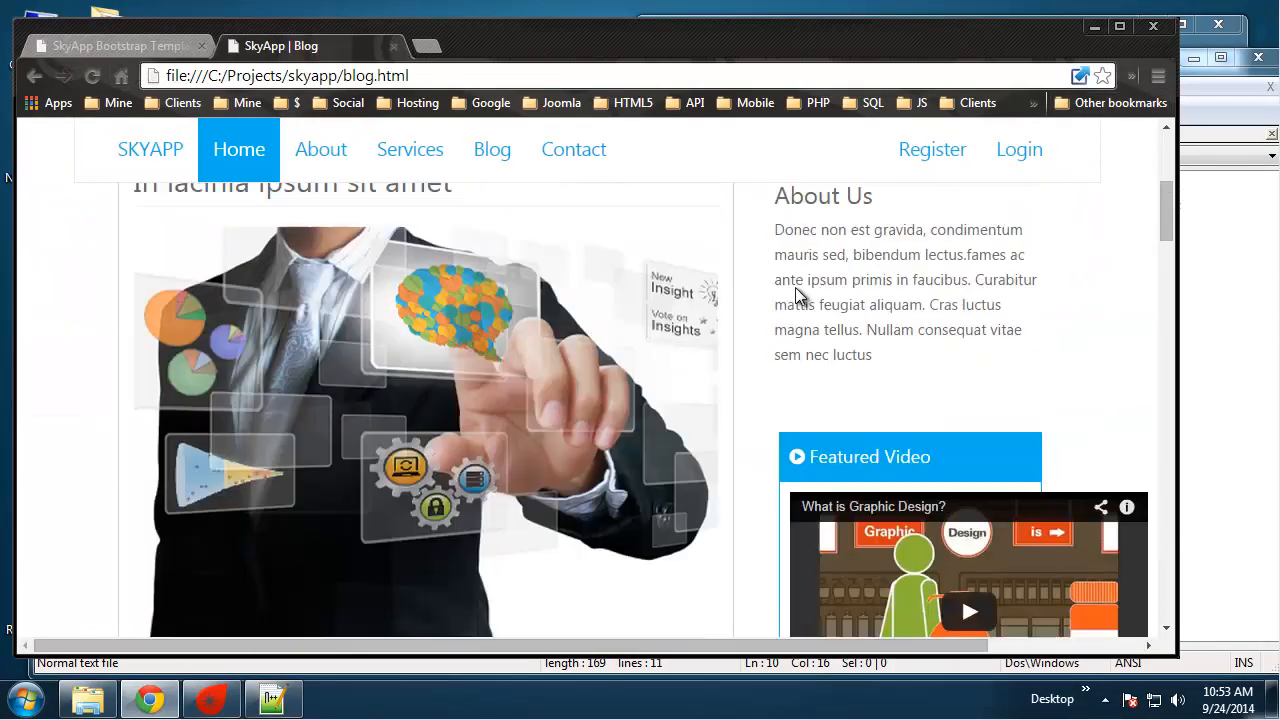
Step: Revise .blog-featured to float:left with margin-right:15
{"action": "left_click", "coordinate": [272, 698]}
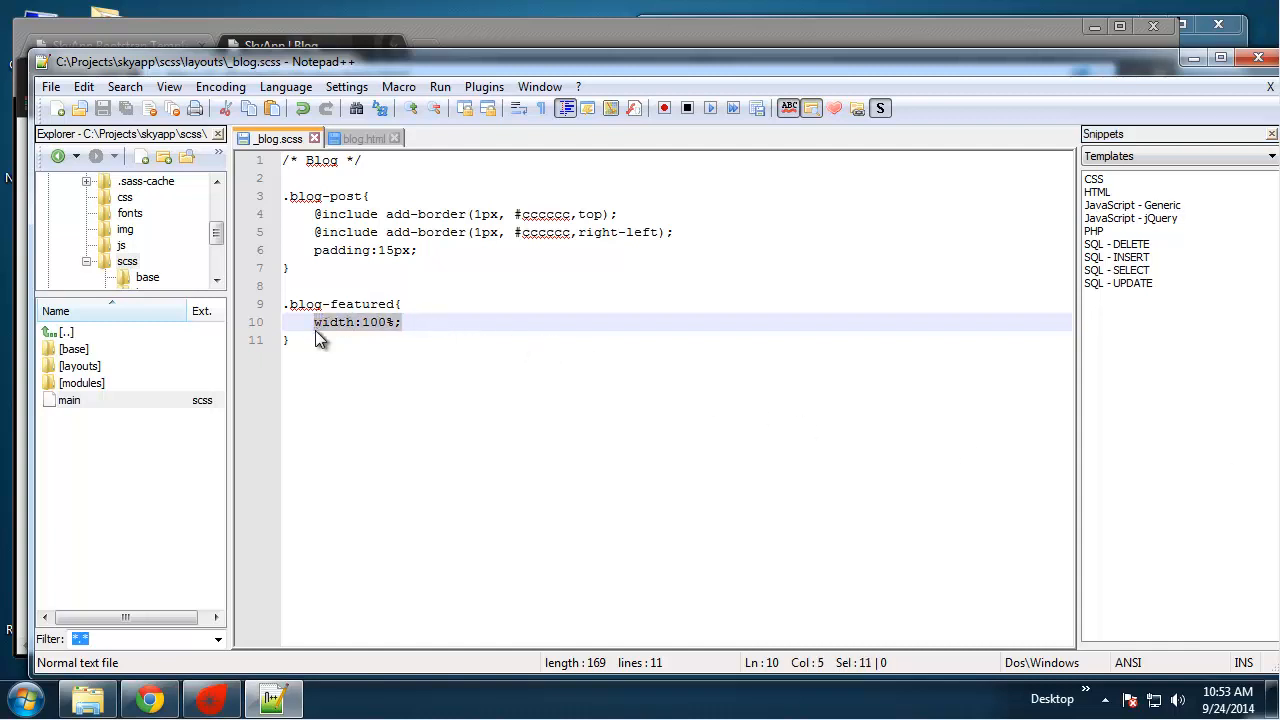
{"action": "type", "text": "float"}
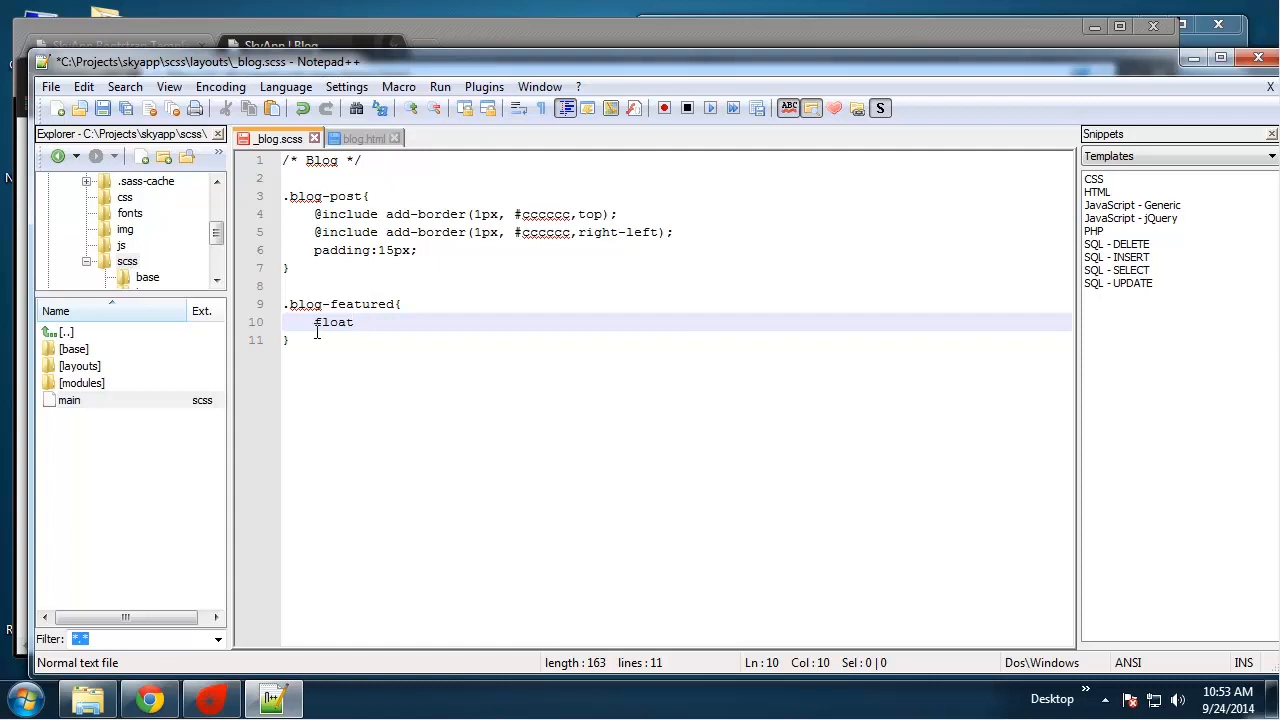
{"action": "type", "text": ":"}
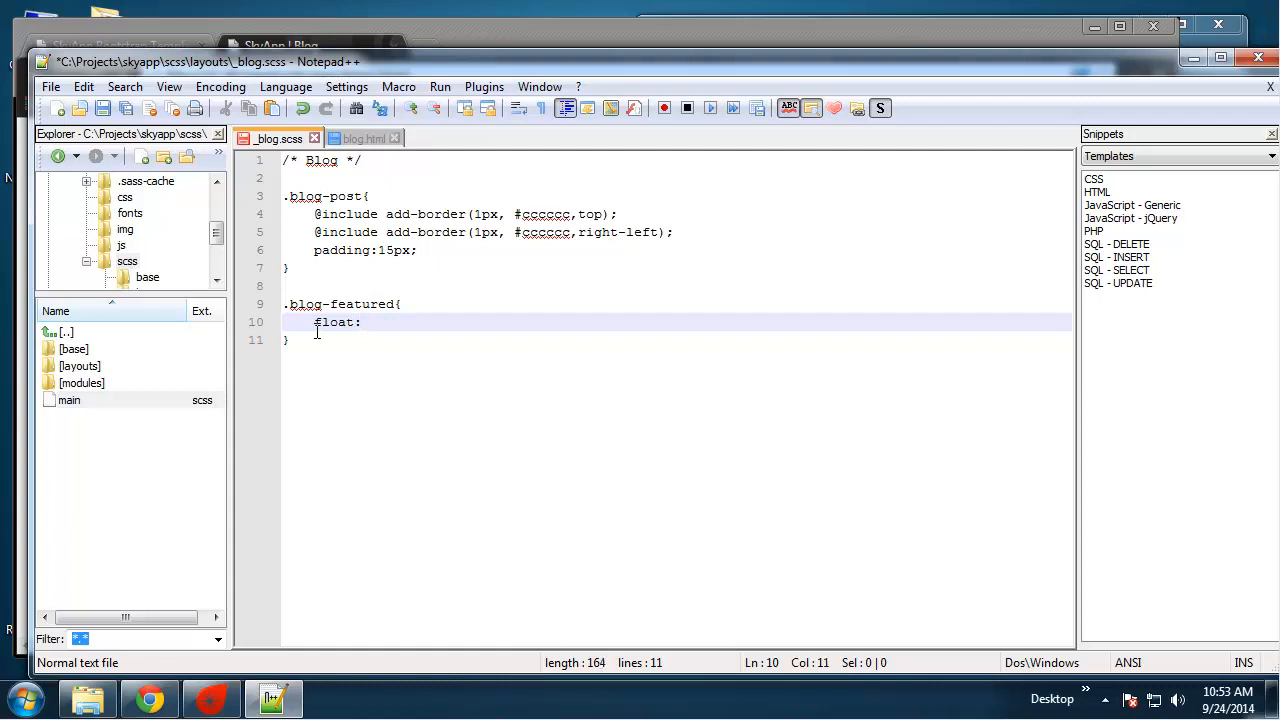
{"action": "type", "text": "left;"}
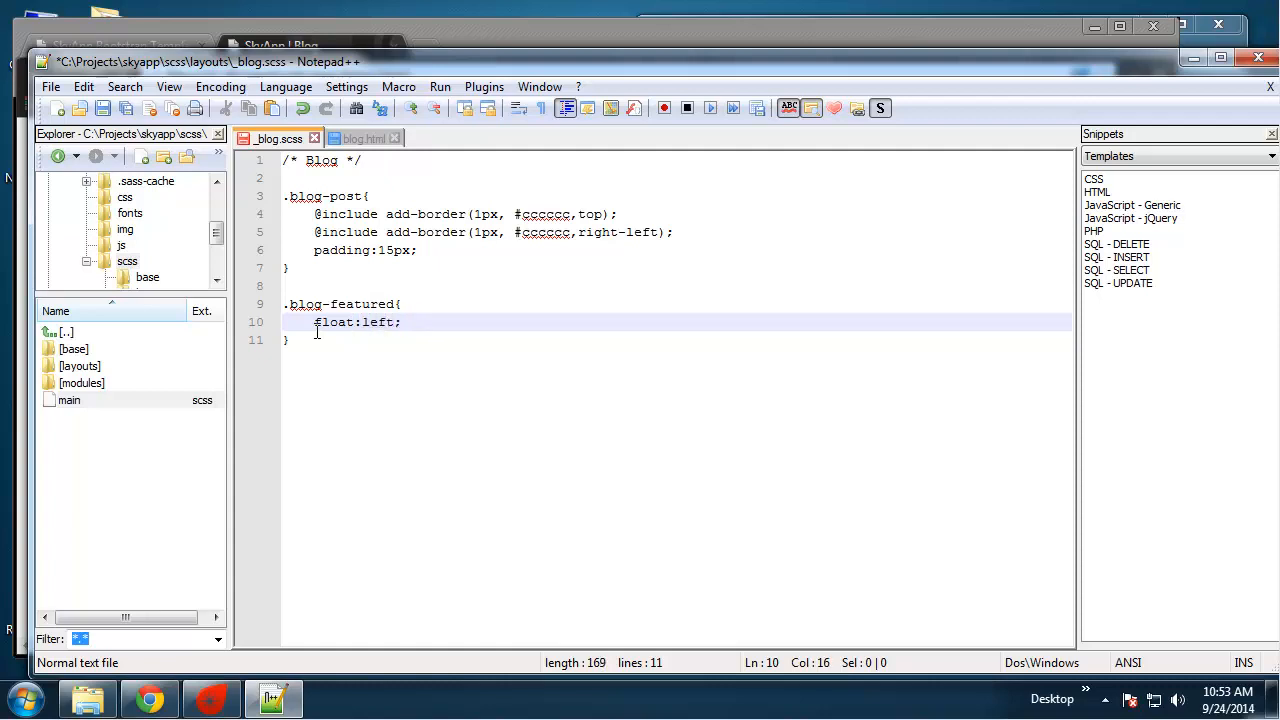
{"action": "type", "text": "margin-"}
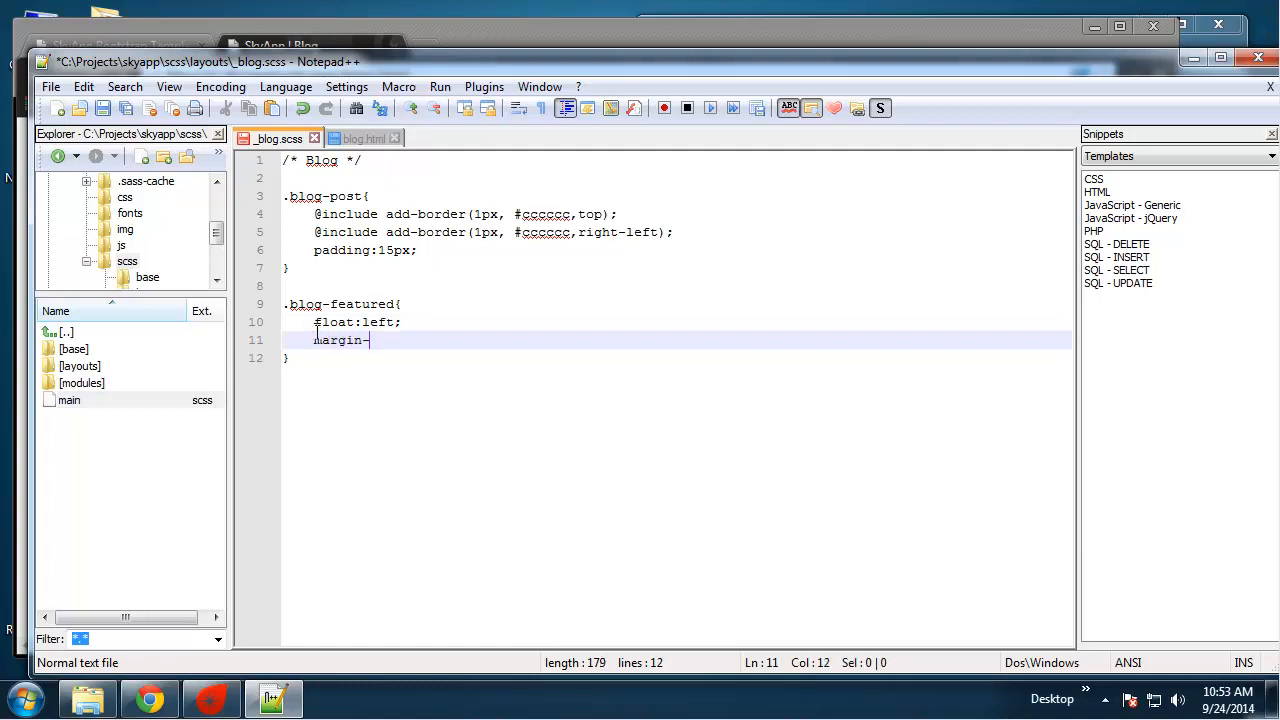
{"action": "type", "text": "right"}
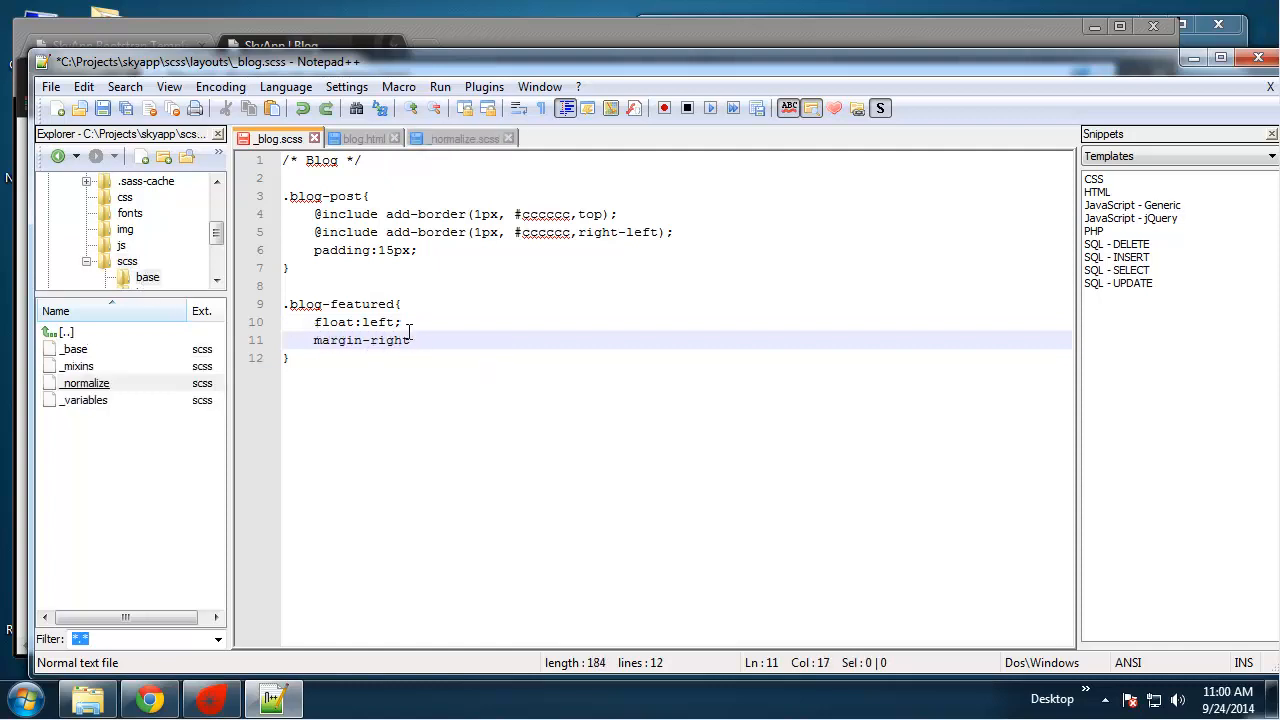
{"action": "type", "text": ":15"}
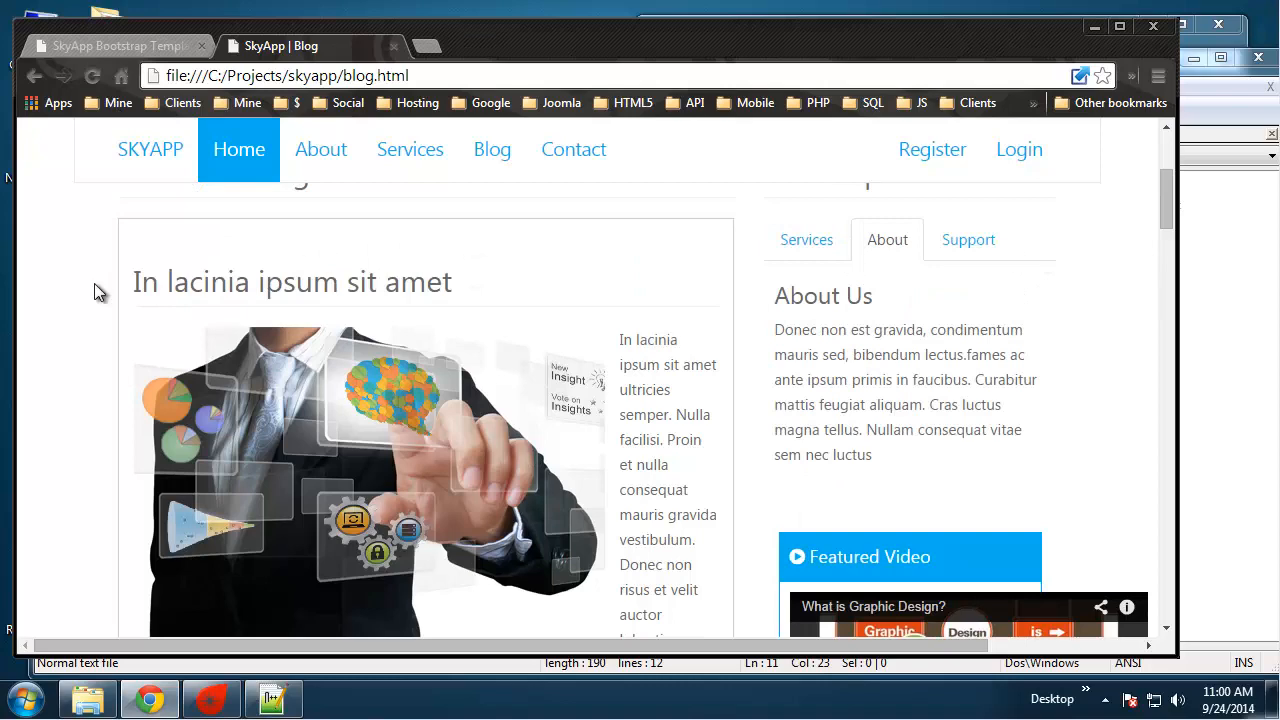
{"action": "mouse_move", "coordinate": [1262, 300]}
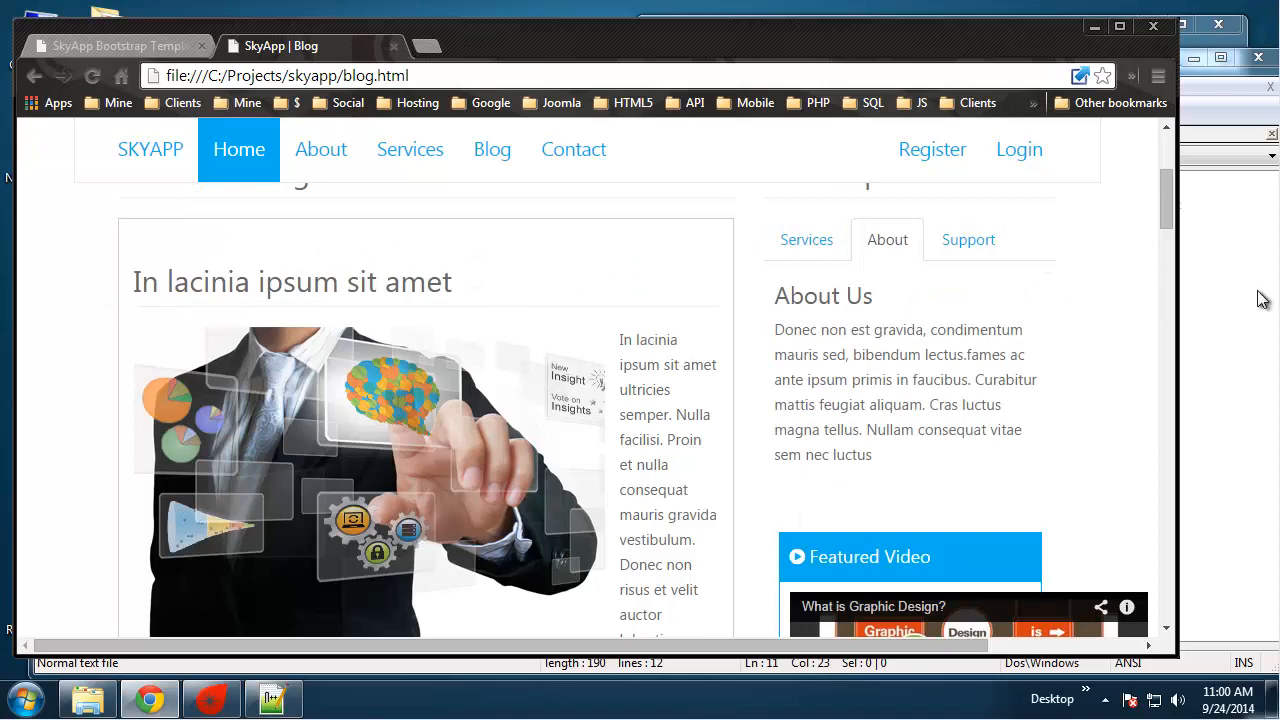
Step: Return from Chrome to the blog.html markup showing the blog-featured image
{"action": "left_click", "coordinate": [272, 698]}
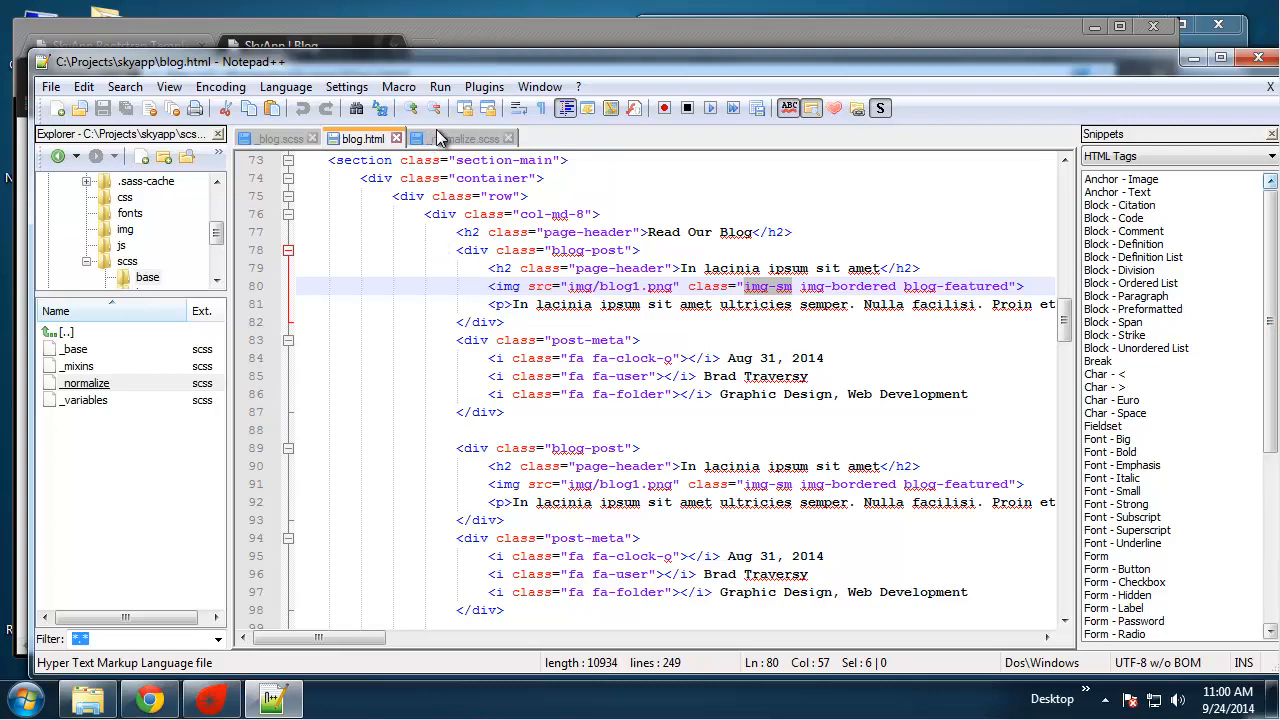
Step: Add .img-xsm 100px, .img-sm 200px, .img-lg 400px, .img-xlg 700px classes under an Image Sizes comment in _normalize.scss
{"action": "left_click", "coordinate": [462, 138]}
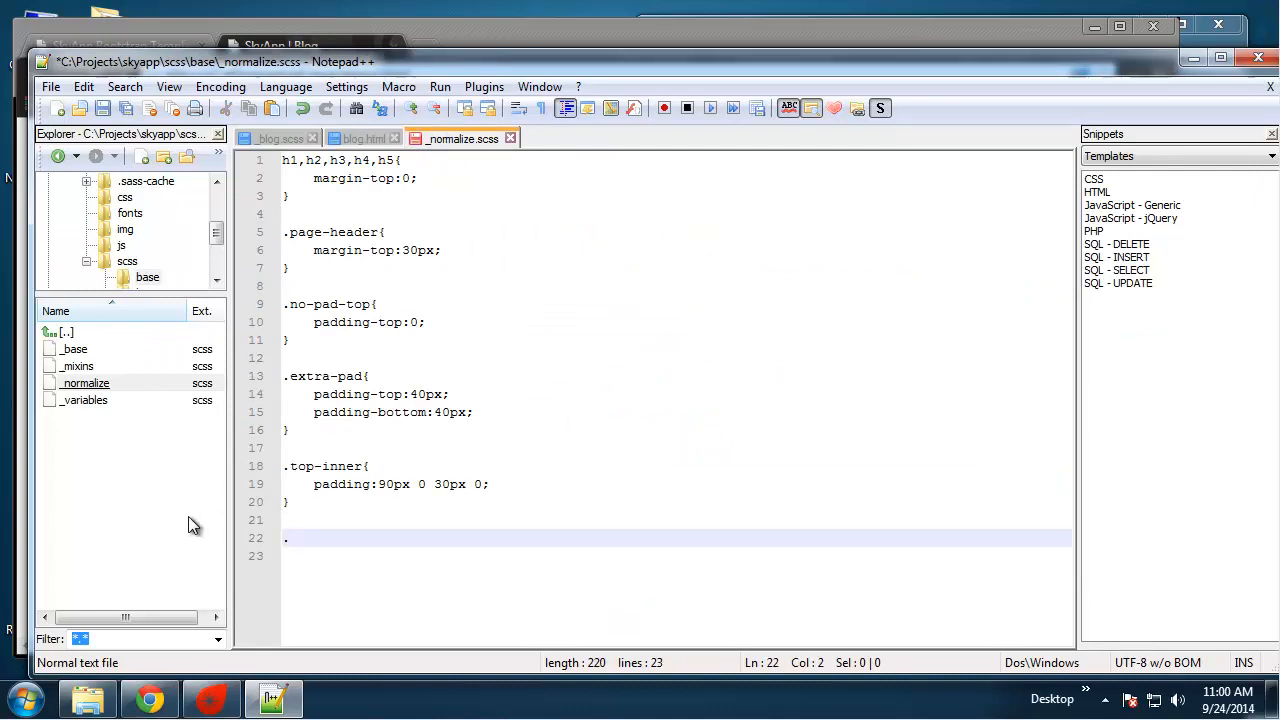
{"action": "type", "text": "img-s"}
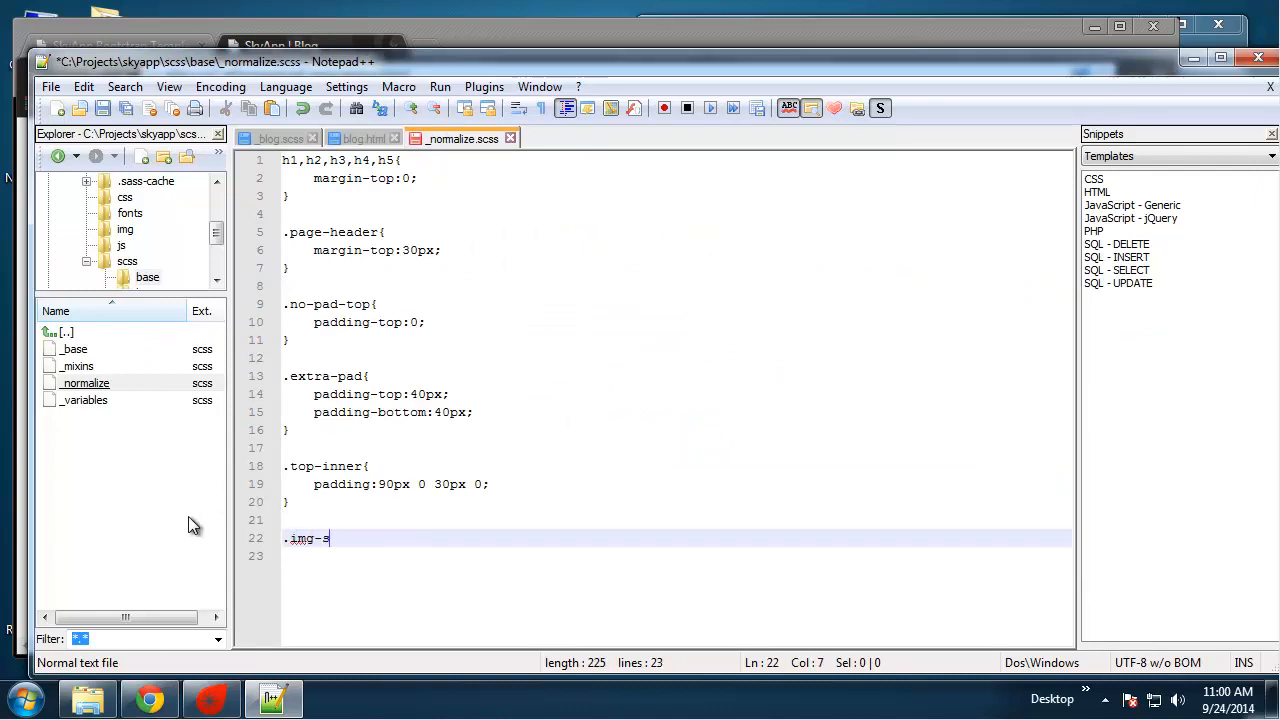
{"action": "type", "text": "m{width:200"}
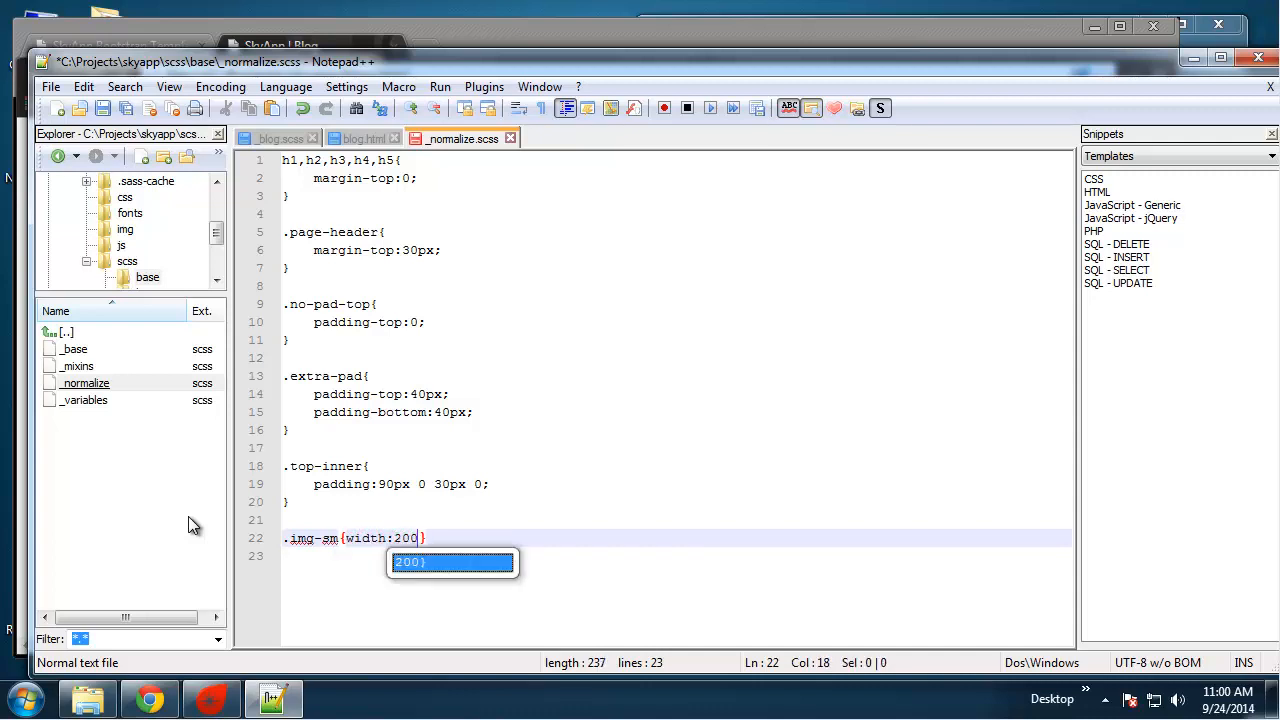
{"action": "type", "text": "px;"}
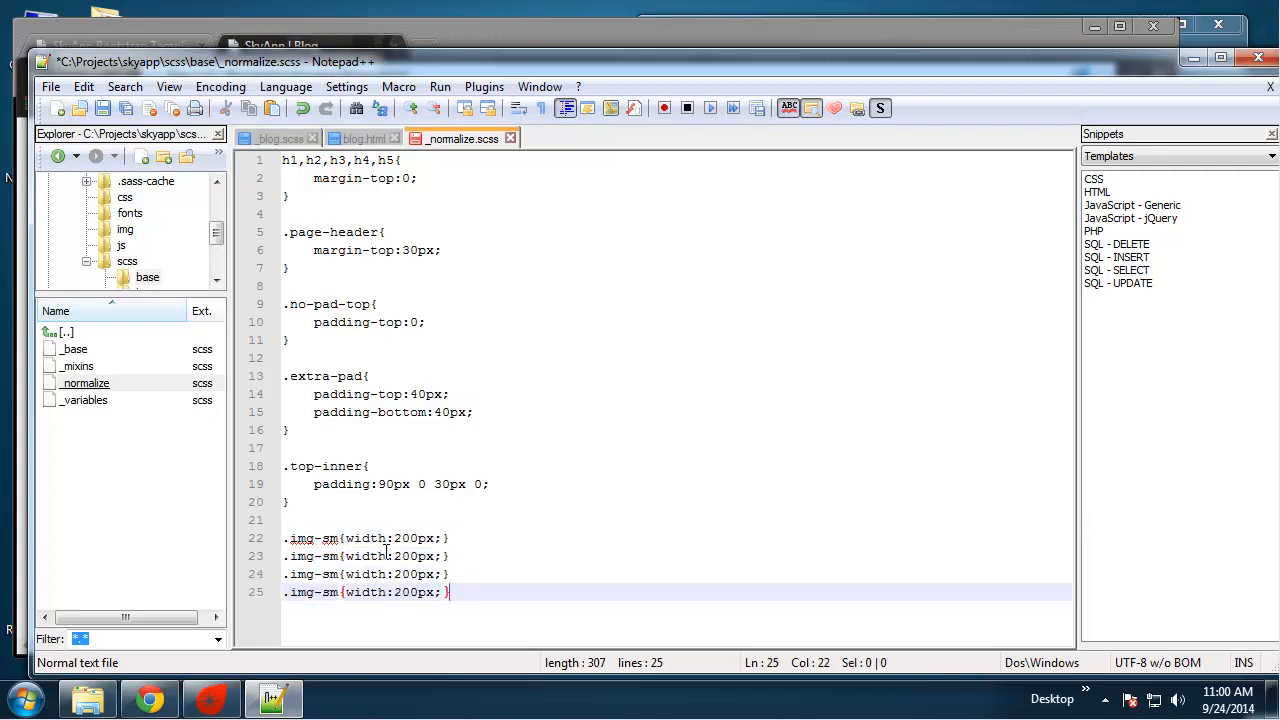
{"action": "type", "text": "x"}
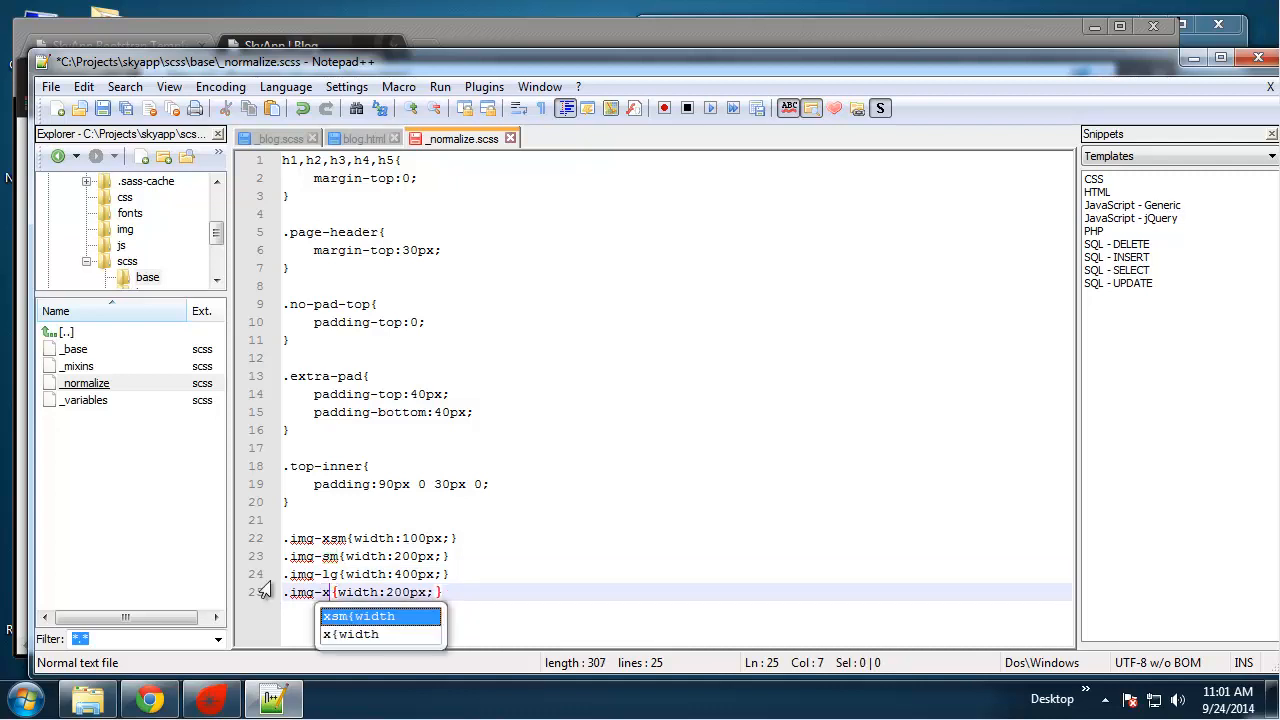
{"action": "type", "text": "lg"}
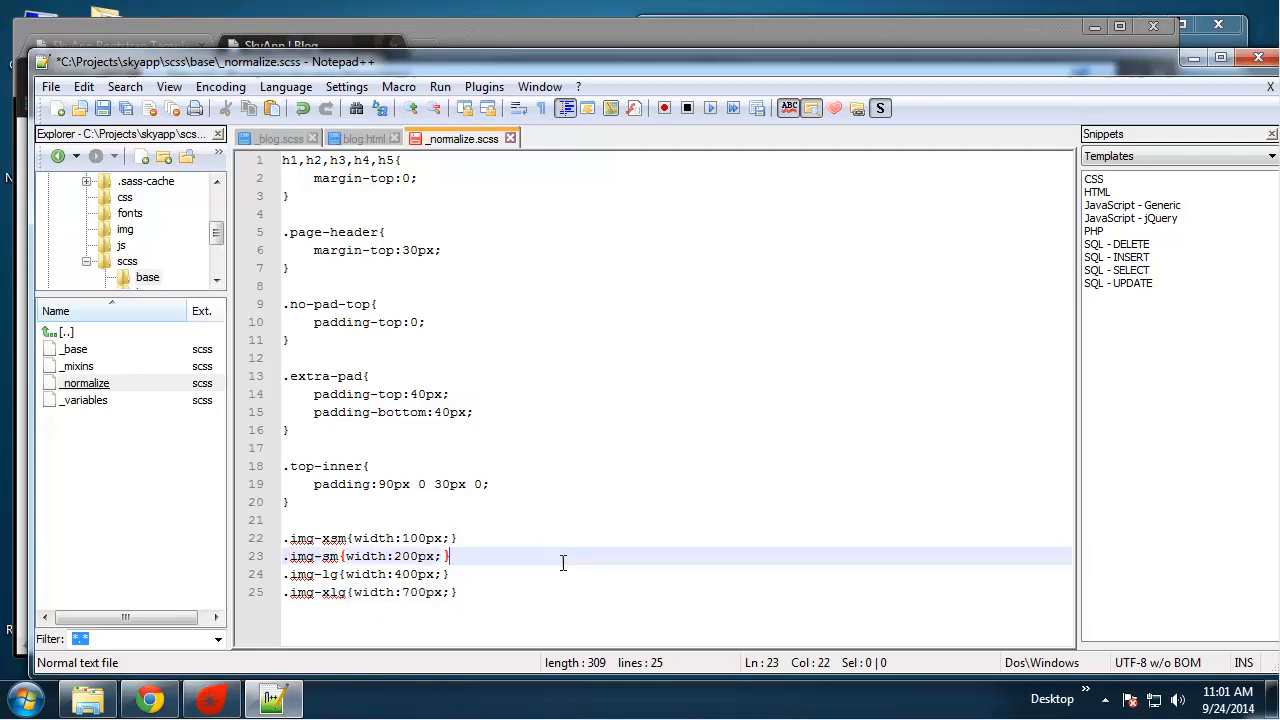
{"action": "key", "text": "enter"}
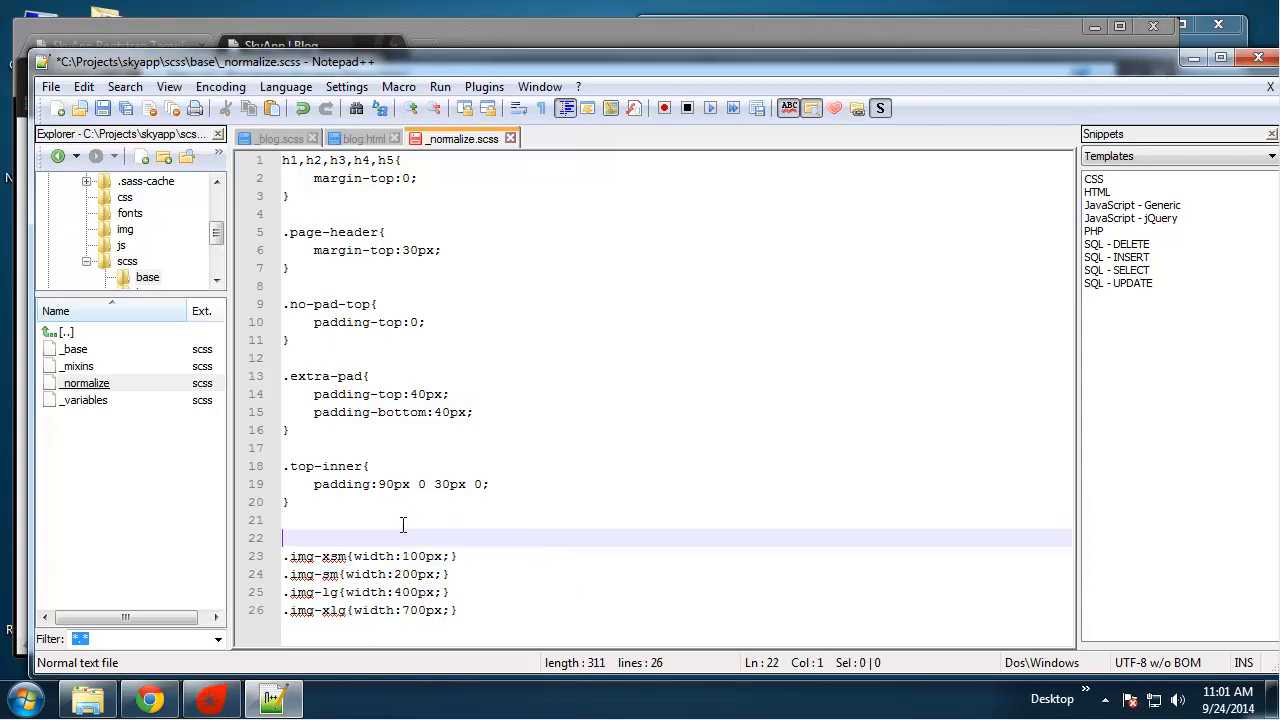
{"action": "type", "text": "/* Image"}
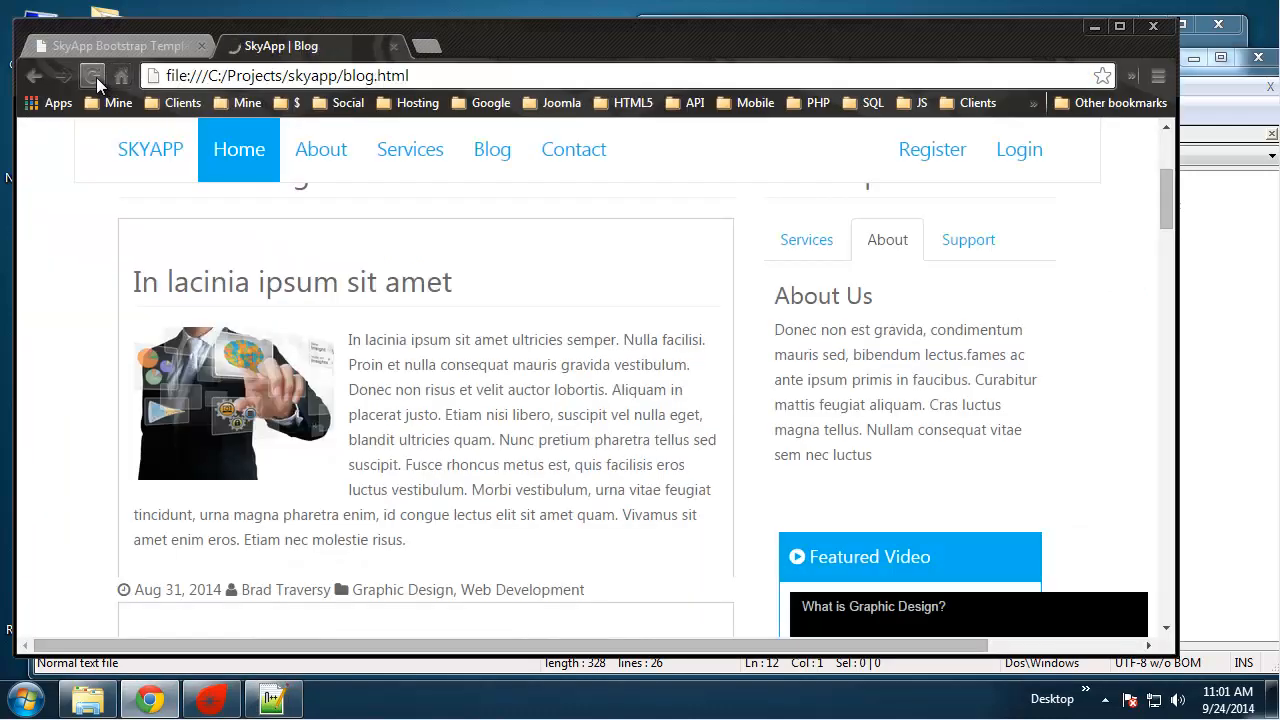
Step: Scroll the reloaded blog page to check the smaller post image, then return to Notepad++
{"action": "scroll", "scroll_direction": "down", "scroll_amount": 3}
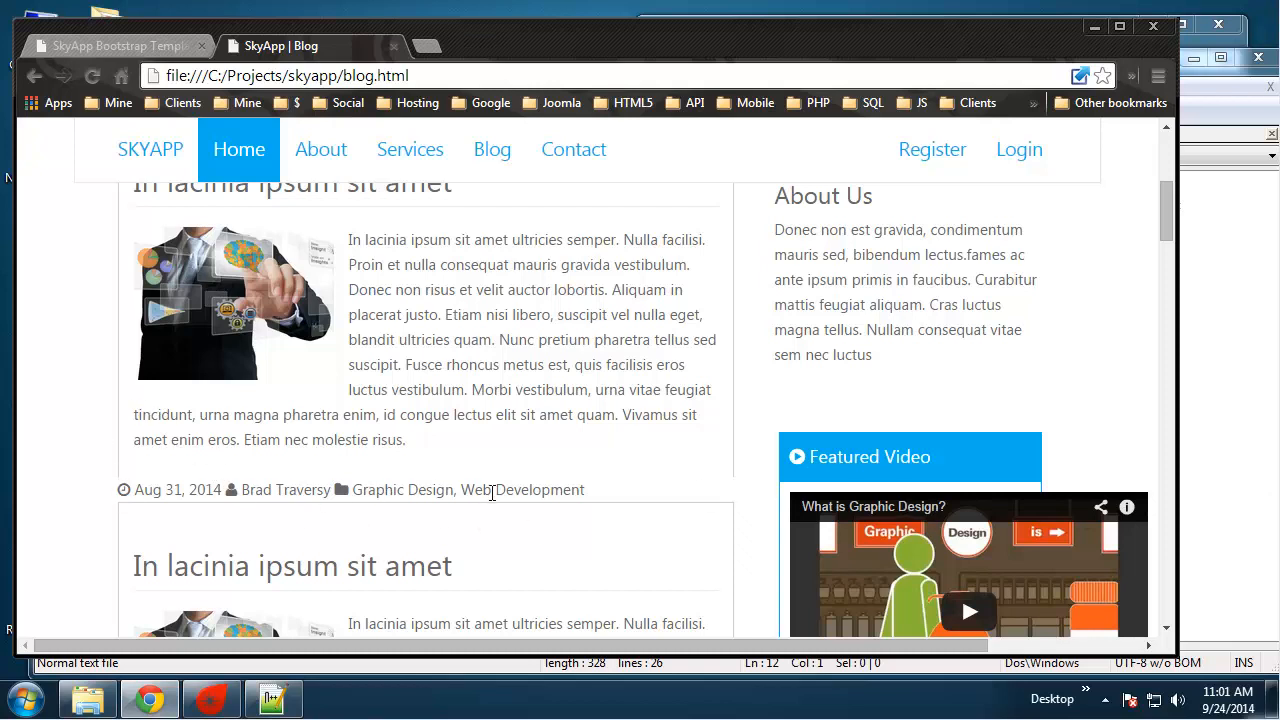
{"action": "left_click", "coordinate": [272, 696]}
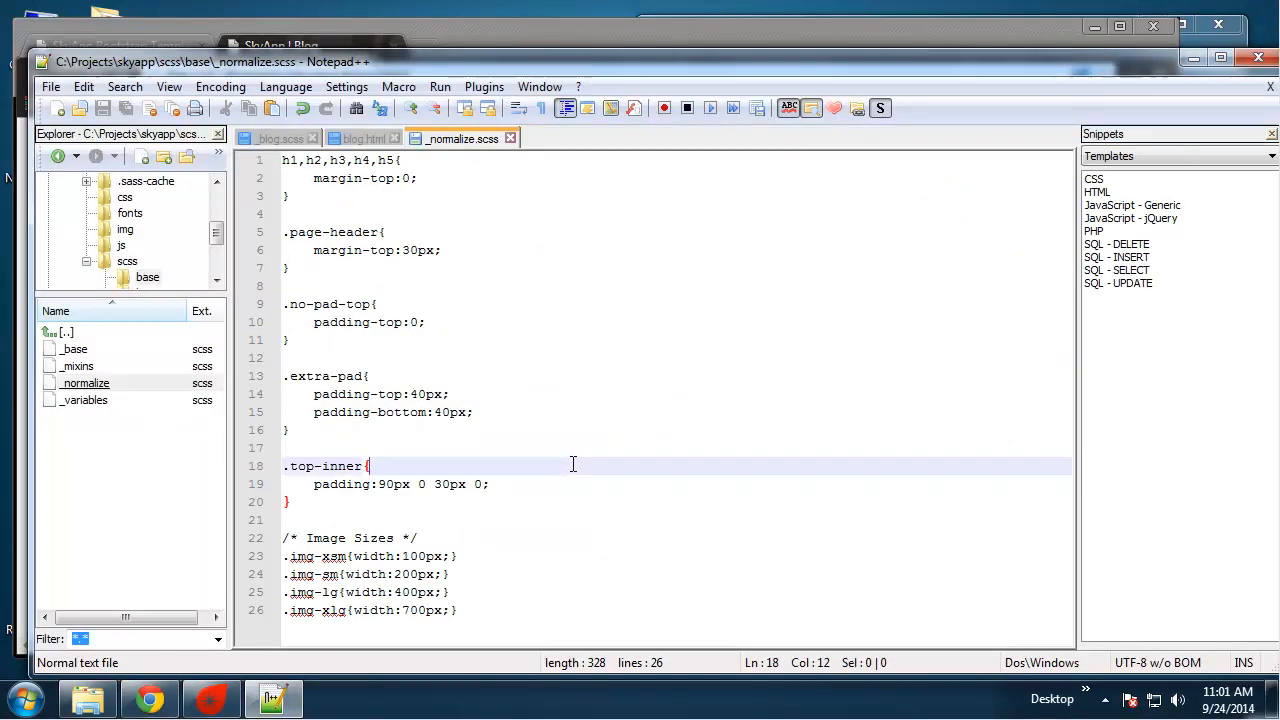
Step: In _blog.scss add a .post-meta rule with background #f3f3f3 and padding 10px 5px 10px
{"action": "left_click", "coordinate": [276, 138]}
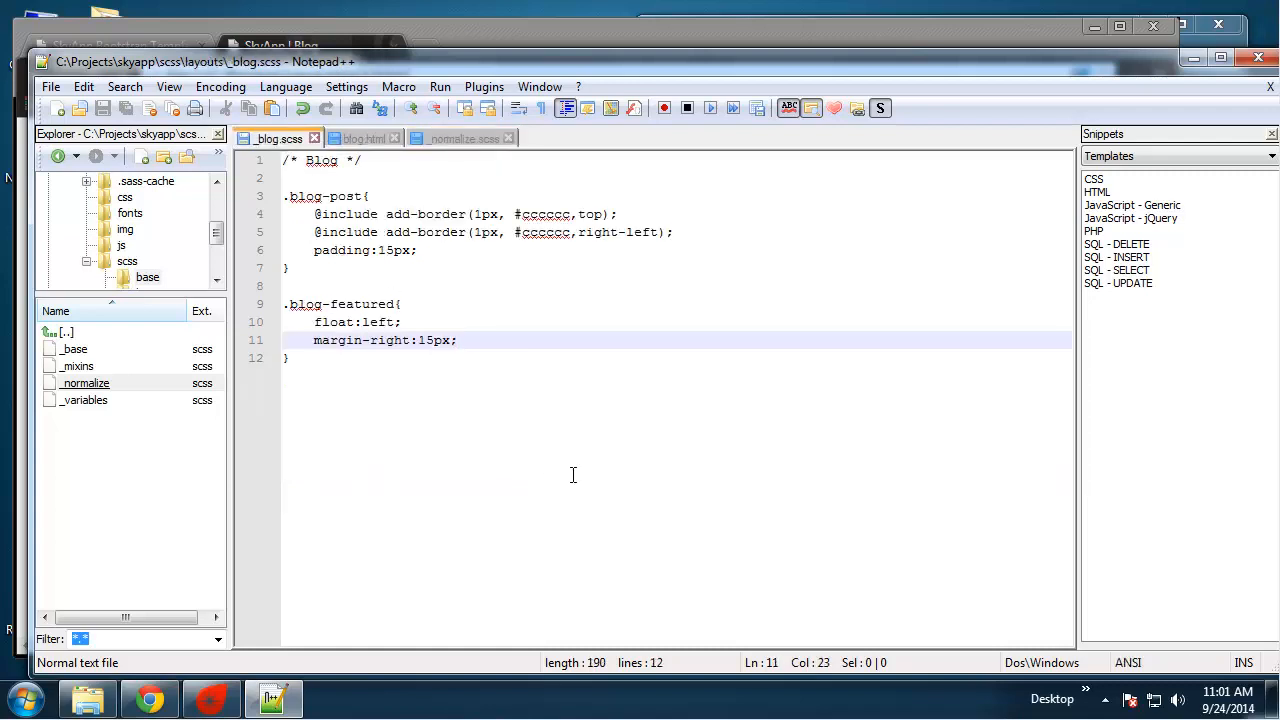
{"action": "type", "text": "."}
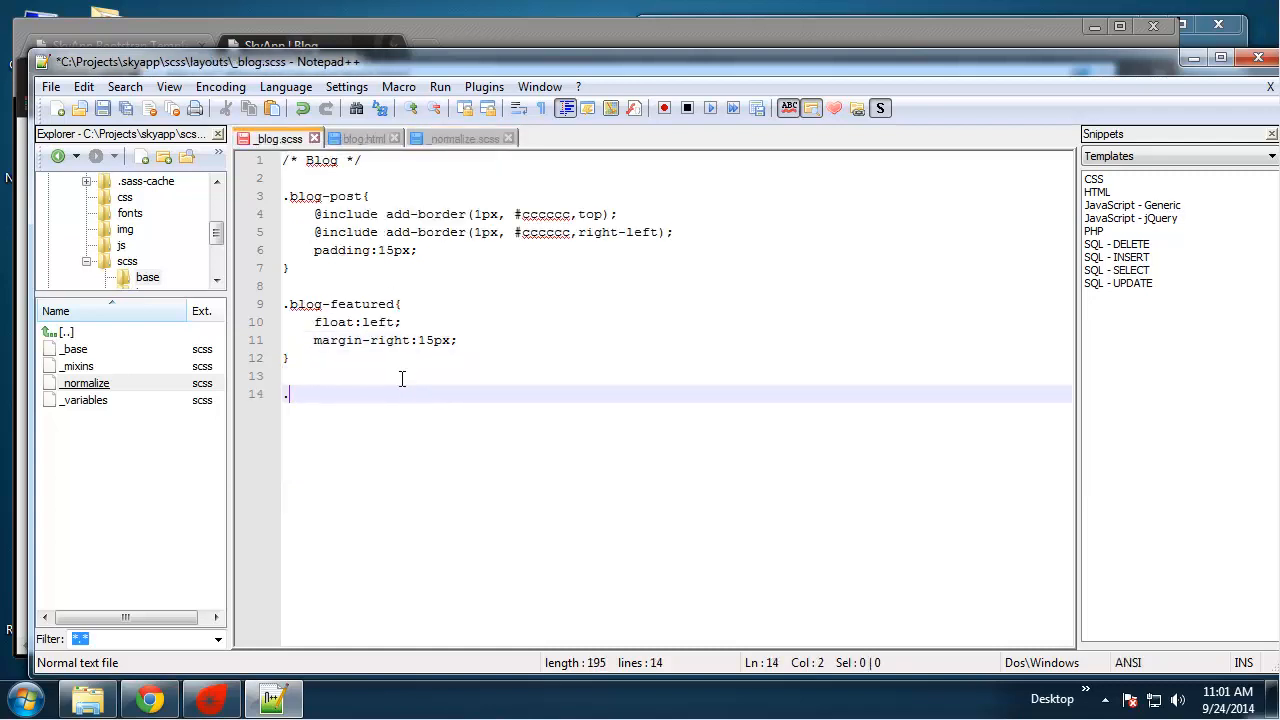
{"action": "type", "text": "p"}
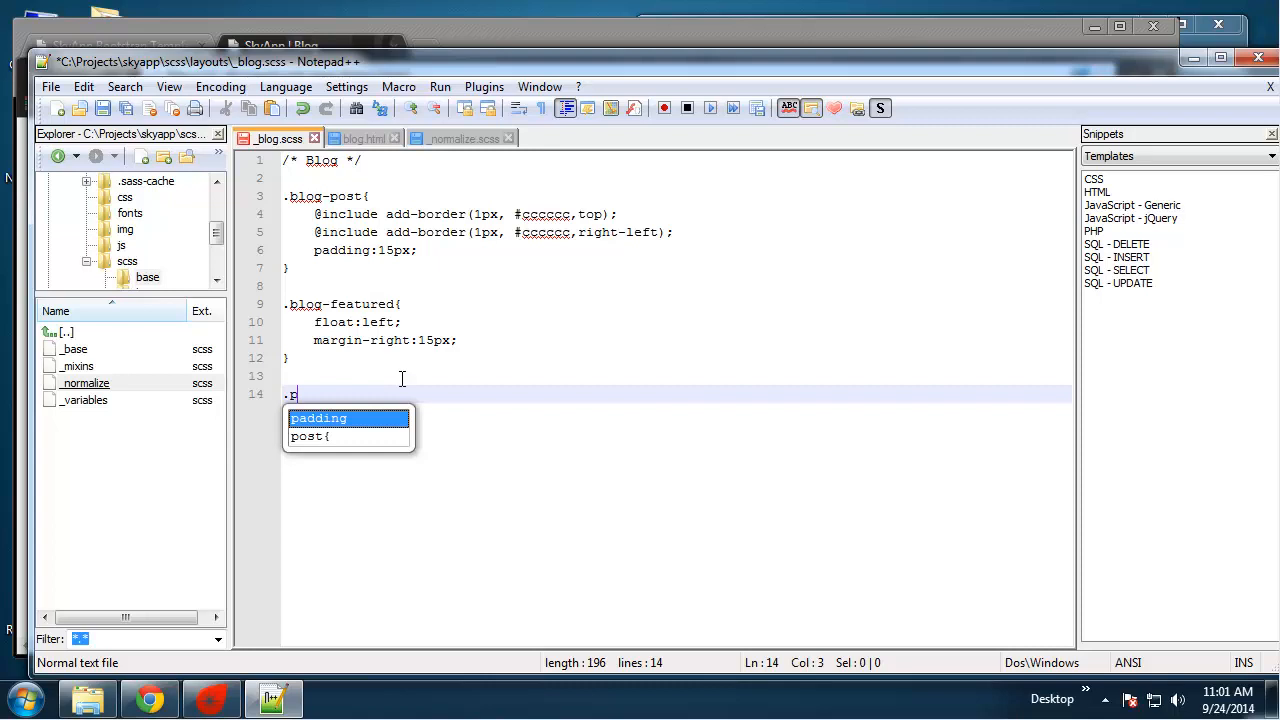
{"action": "type", "text": "post-meta"}
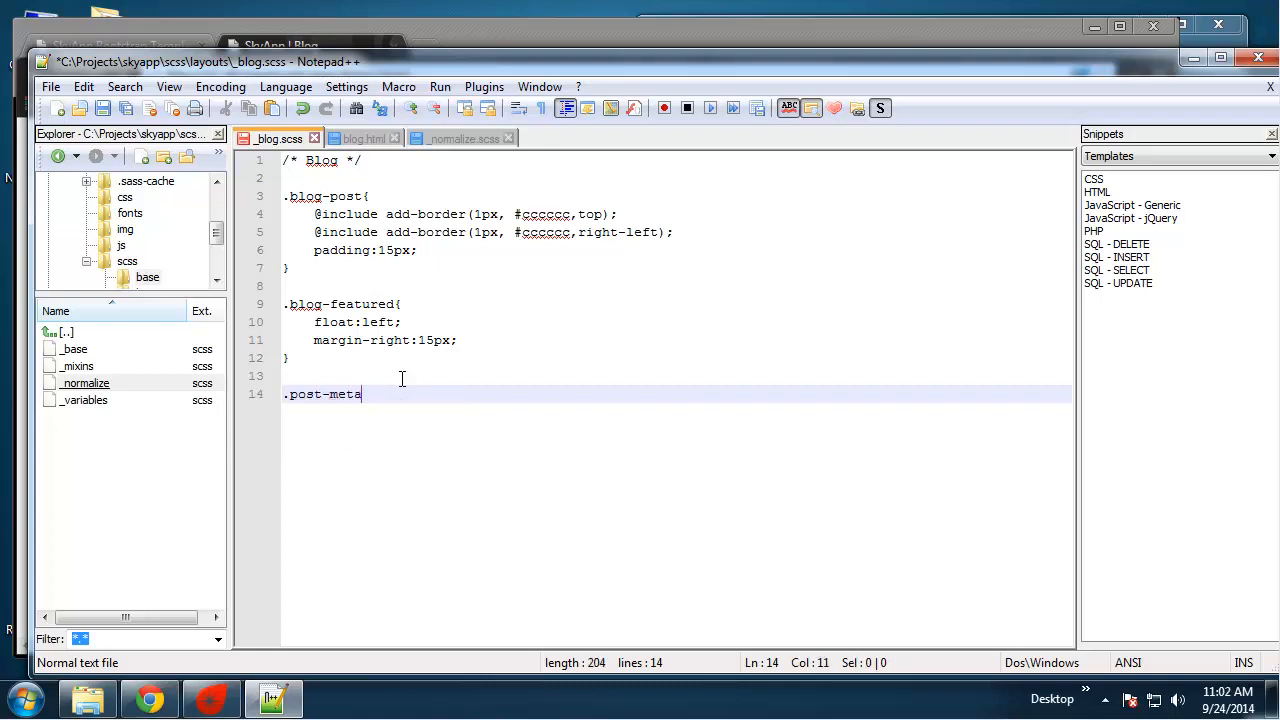
{"action": "type", "text": "{"}
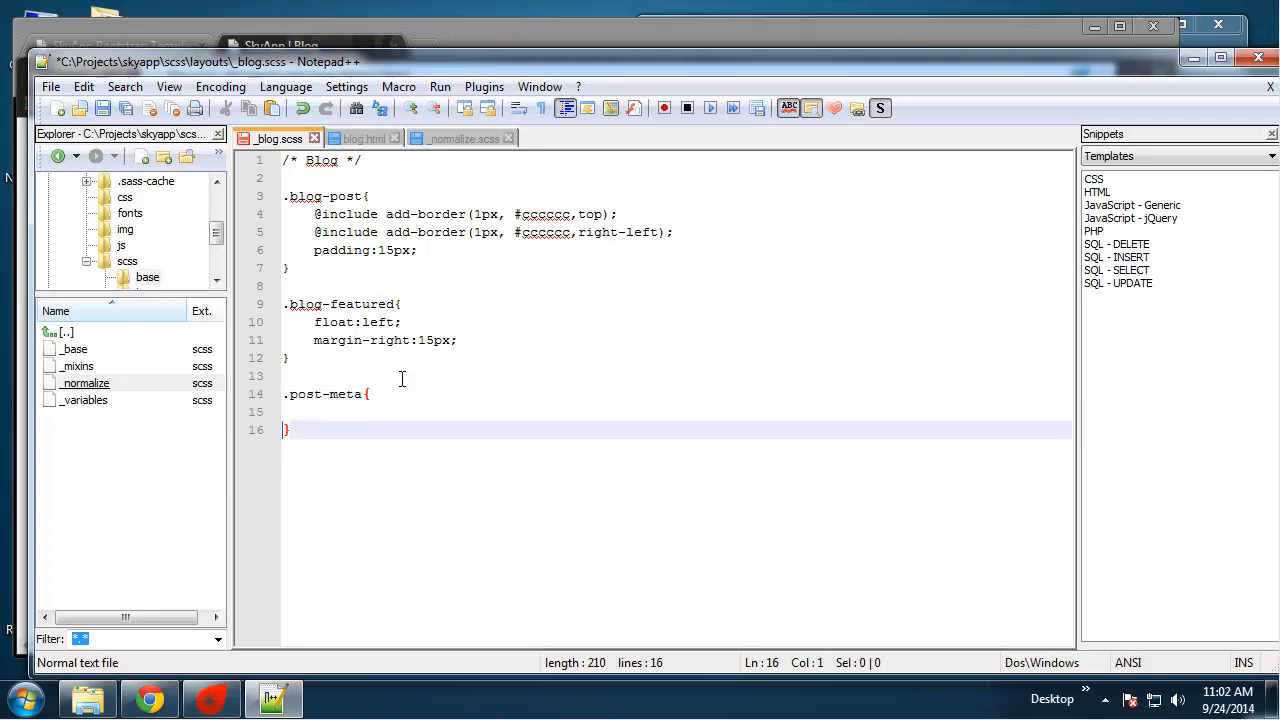
{"action": "key", "text": "Tab"}
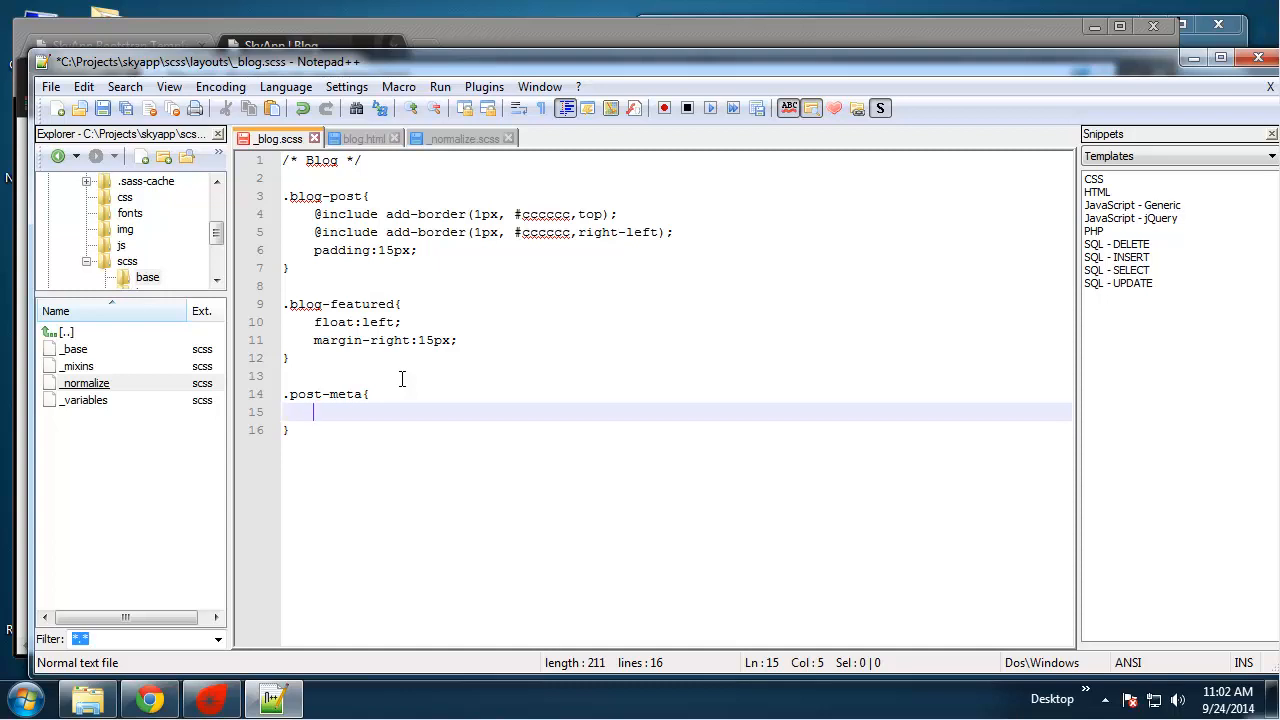
{"action": "type", "text": "background"}
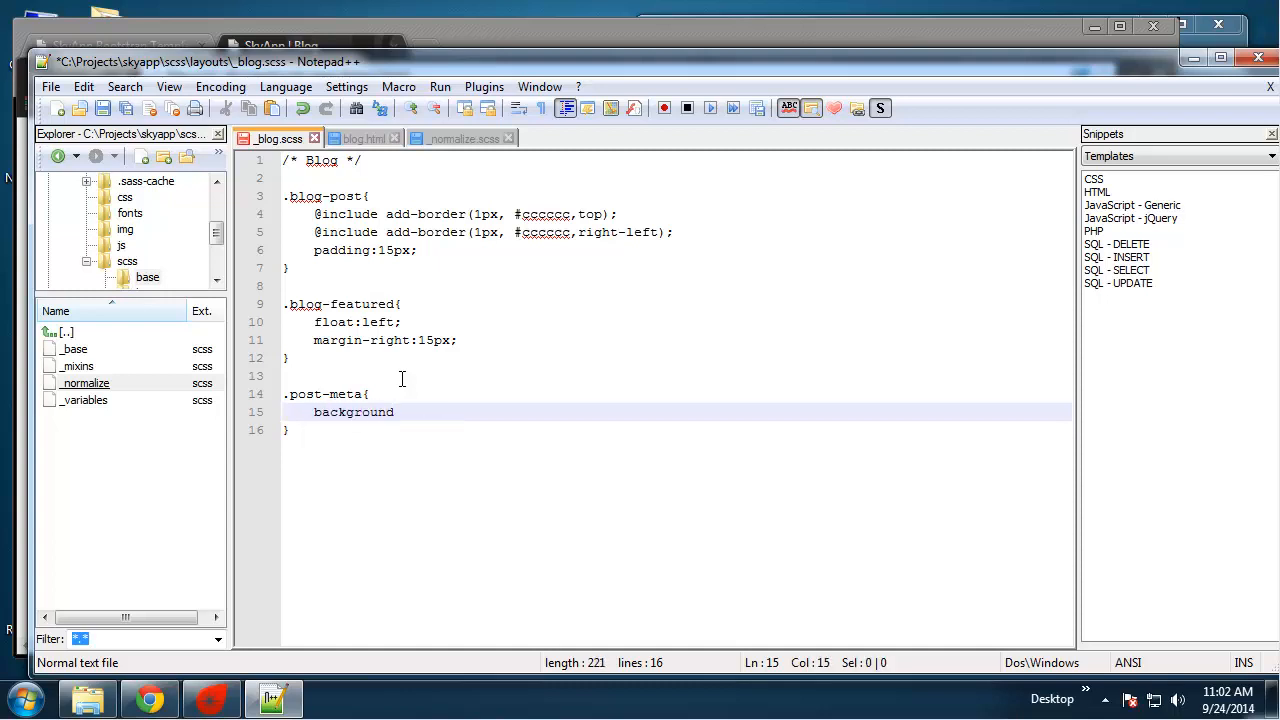
{"action": "type", "text": ":#"}
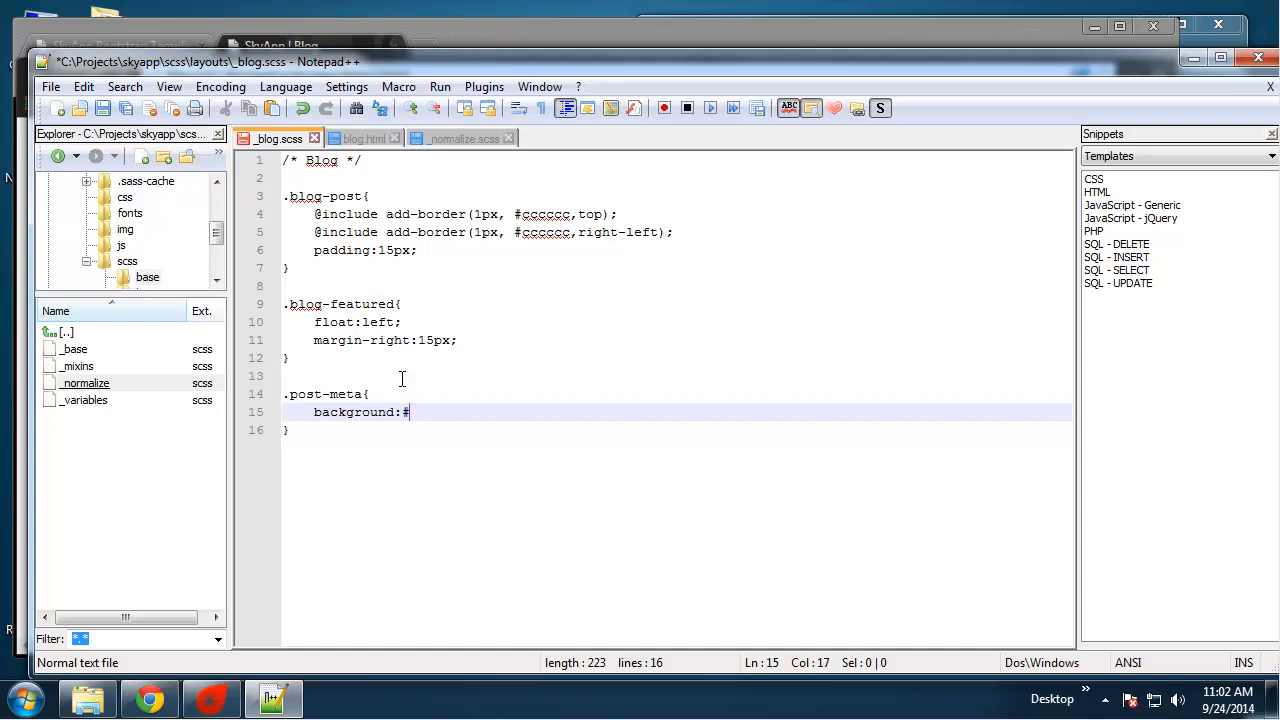
{"action": "type", "text": "f3f3f3"}
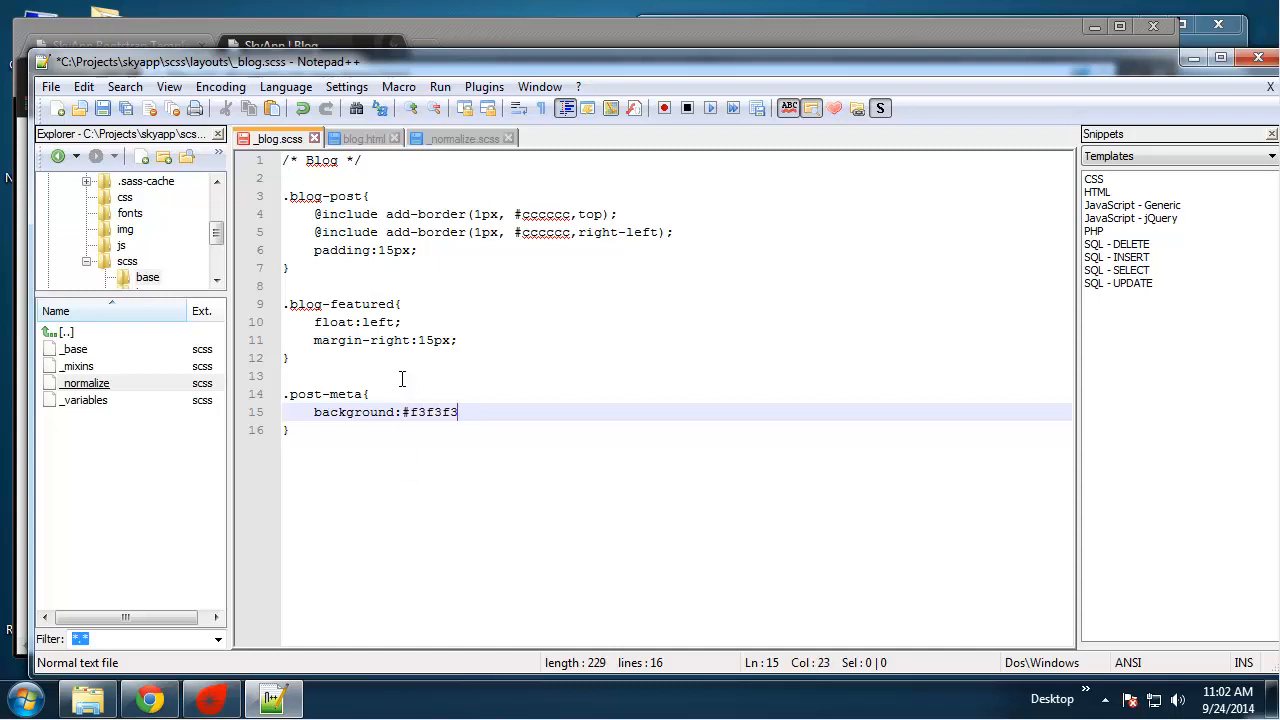
{"action": "type", "text": ";"}
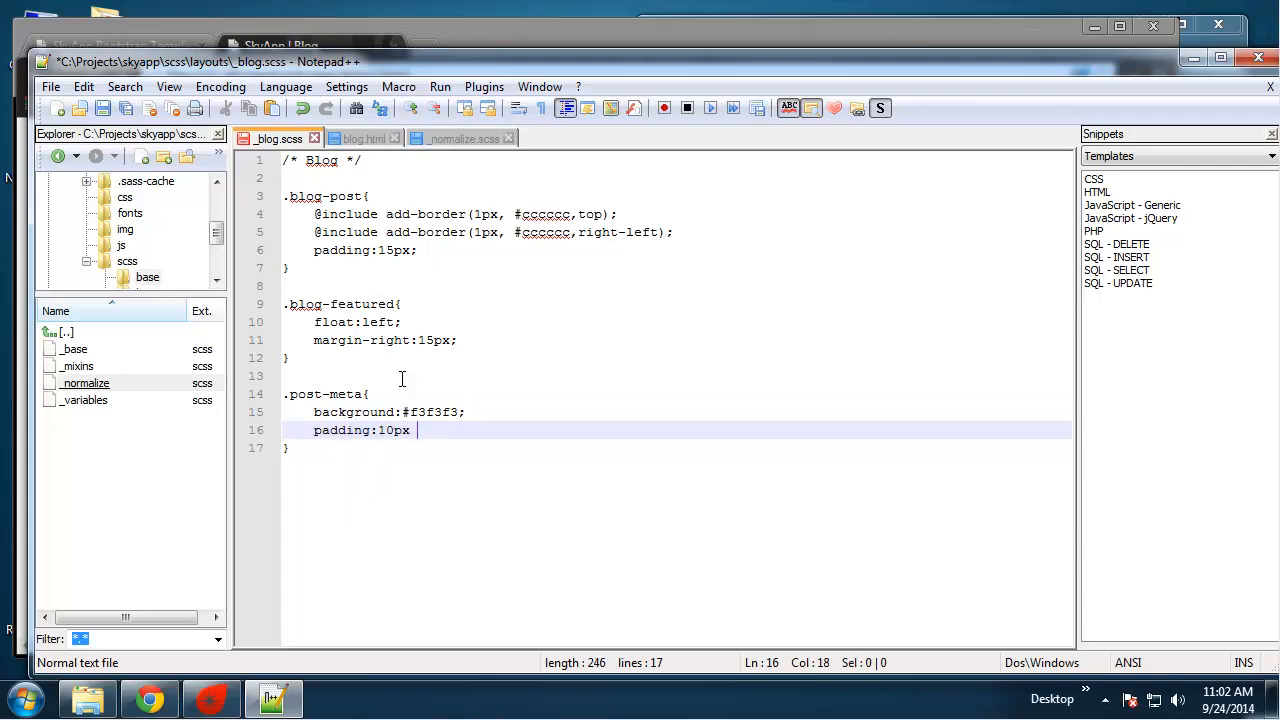
{"action": "type", "text": "10px 5p"}
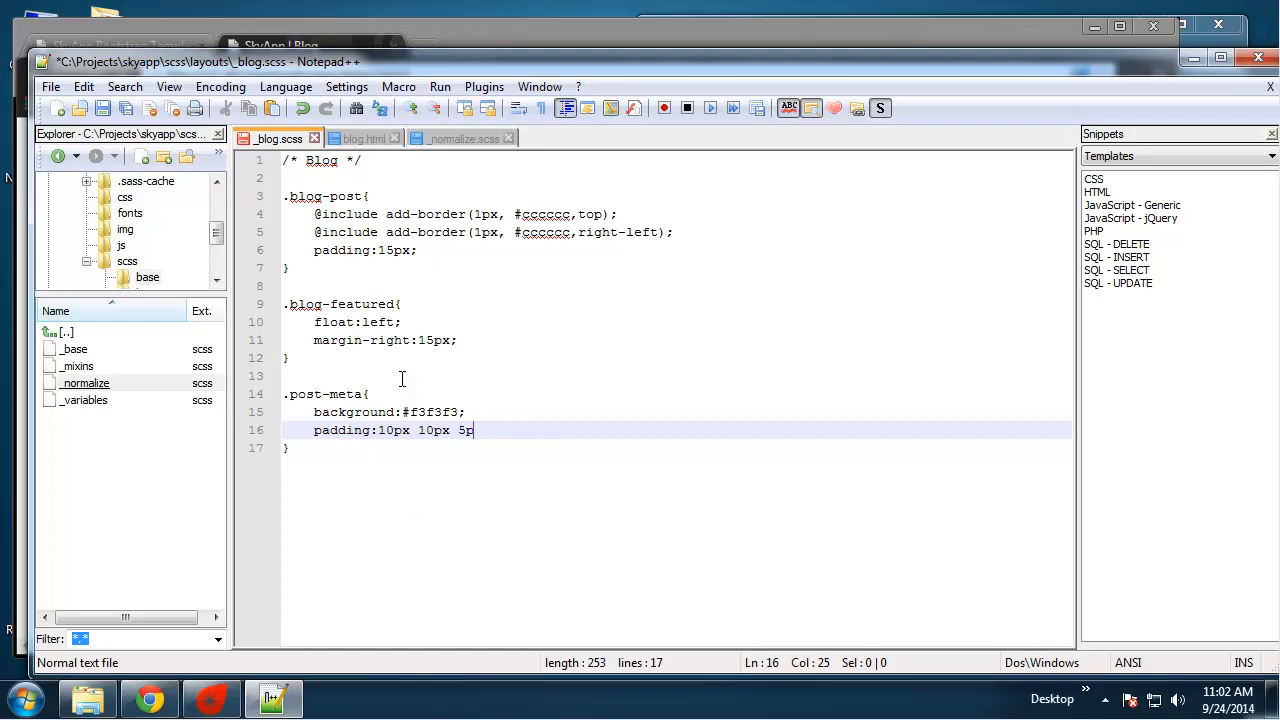
{"action": "type", "text": "x 10px;"}
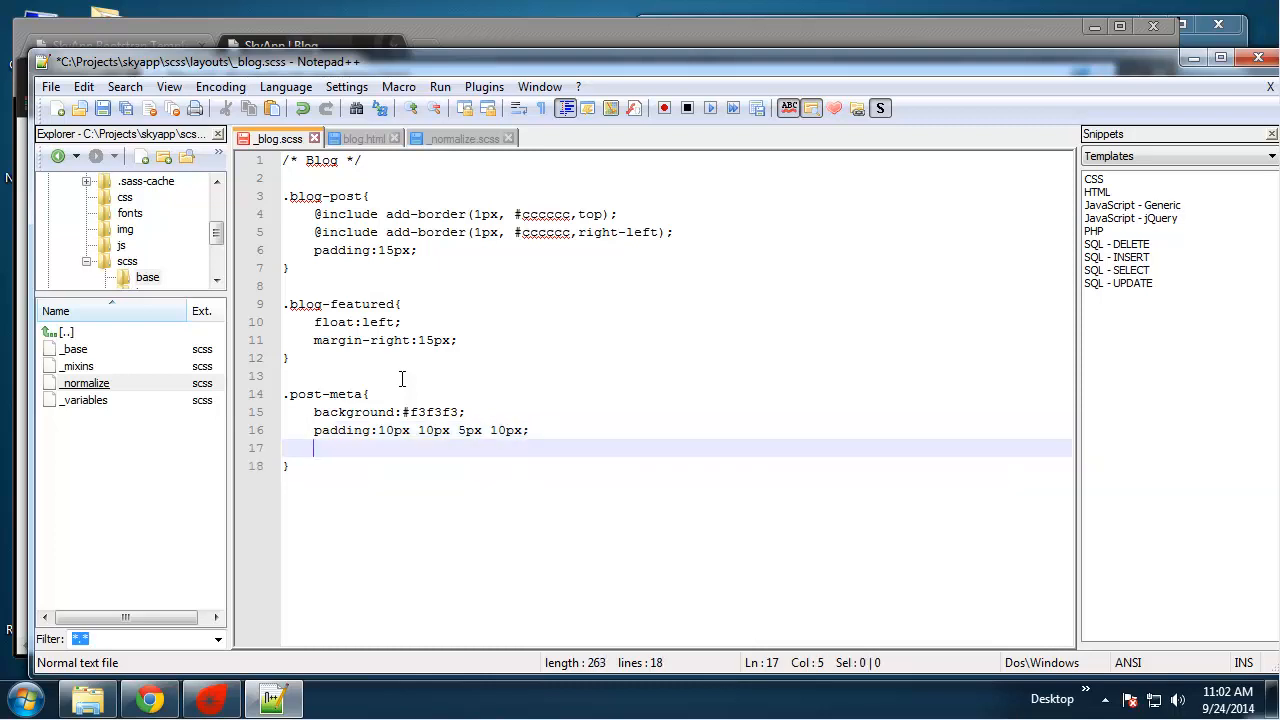
{"action": "type", "text": "@include add-bord"}
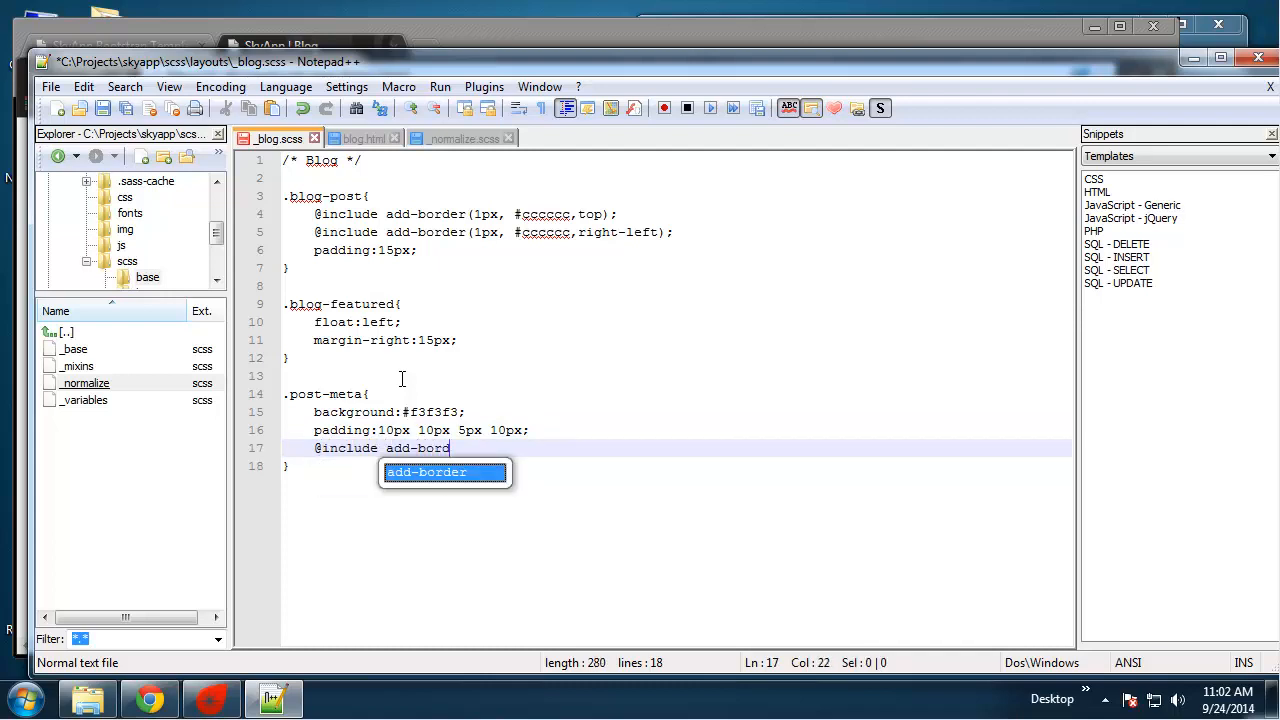
{"action": "key", "text": "Tab"}
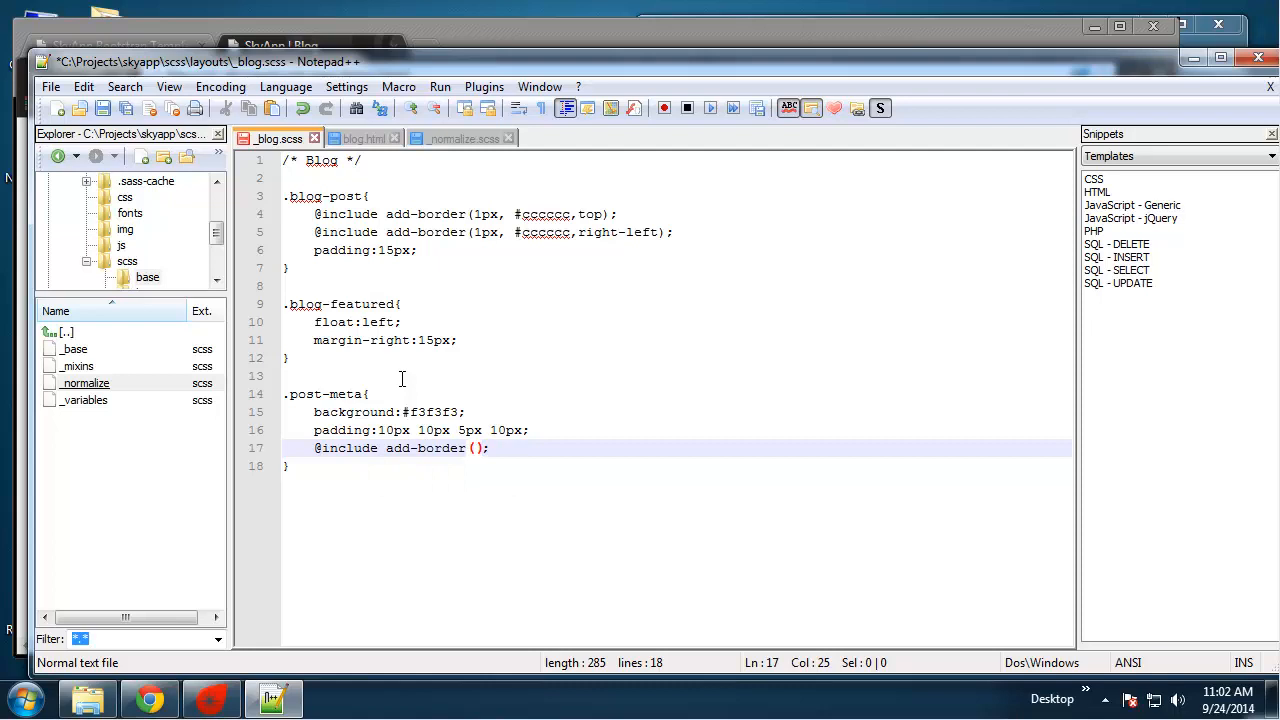
{"action": "type", "text": "1px, #cccccc"}
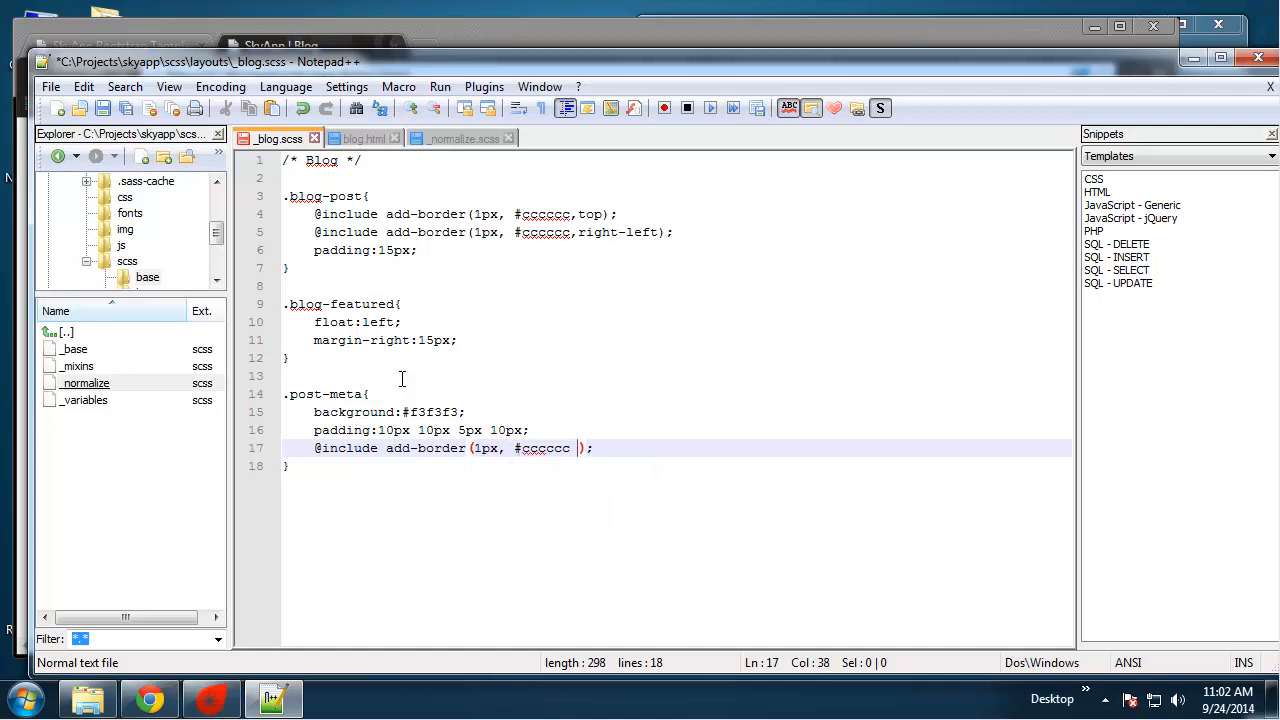
{"action": "type", "text": ","}
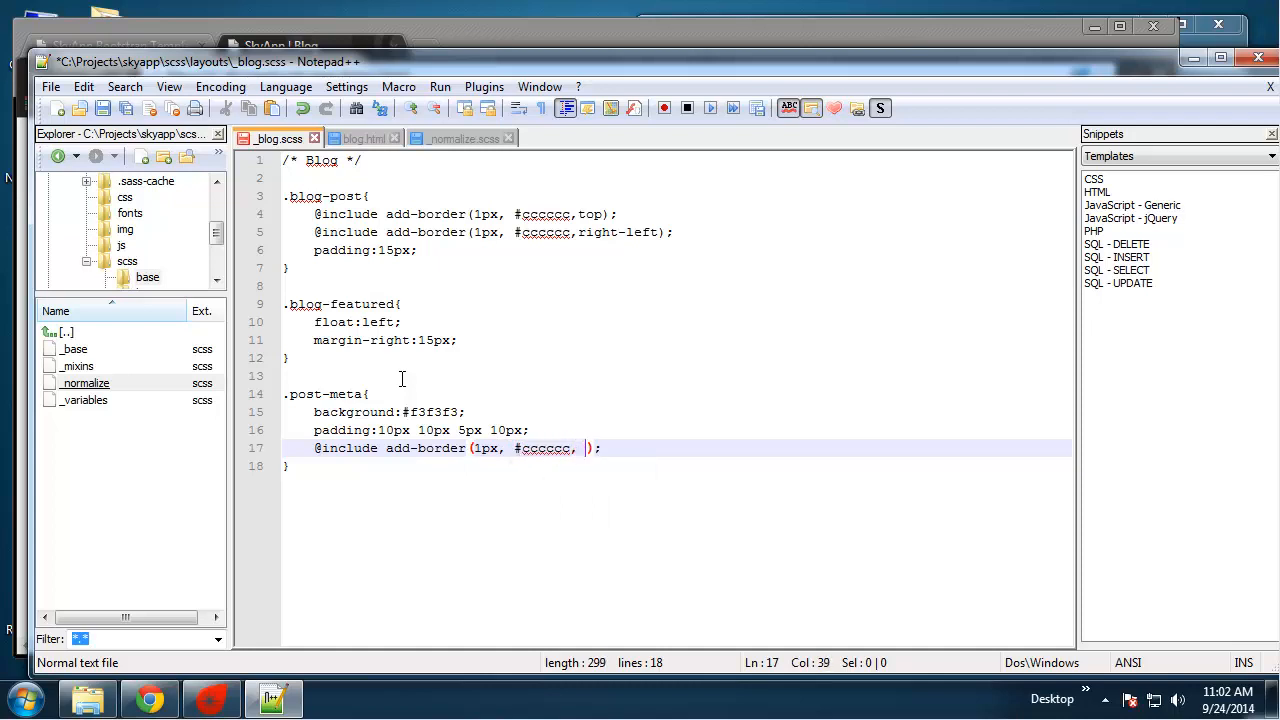
{"action": "type", "text": "all"}
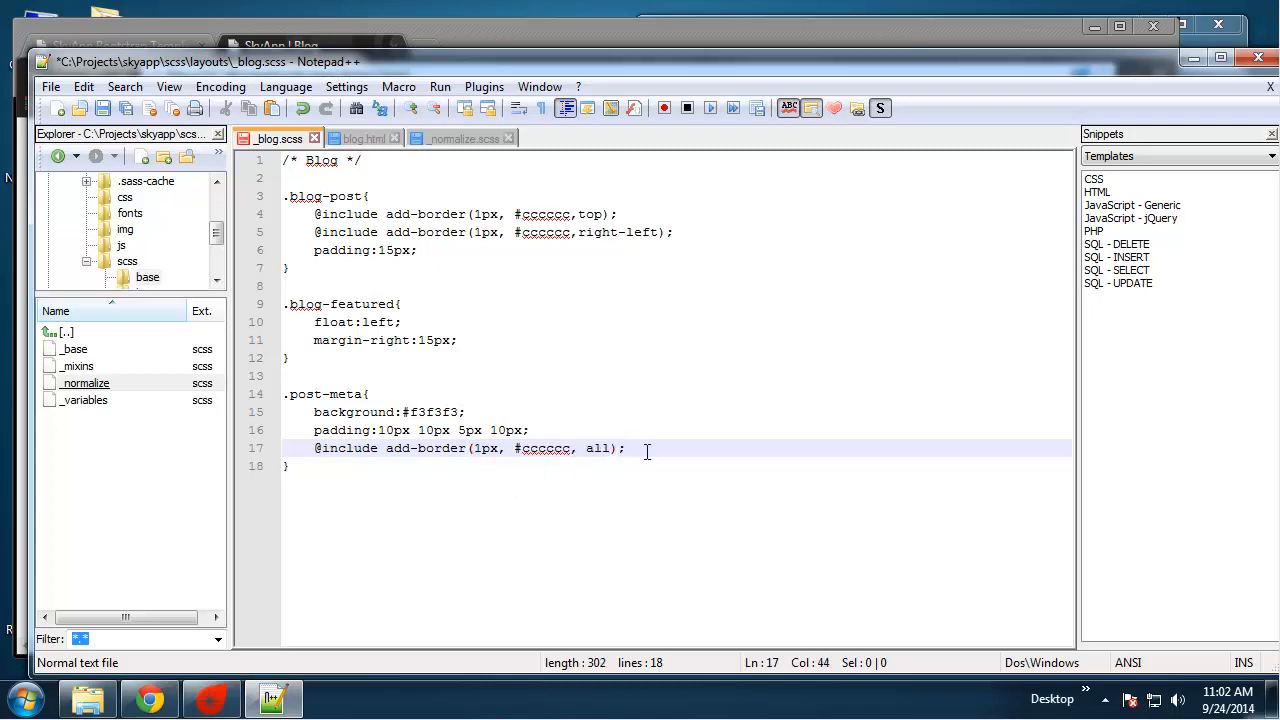
{"action": "type", "text": "margin-"}
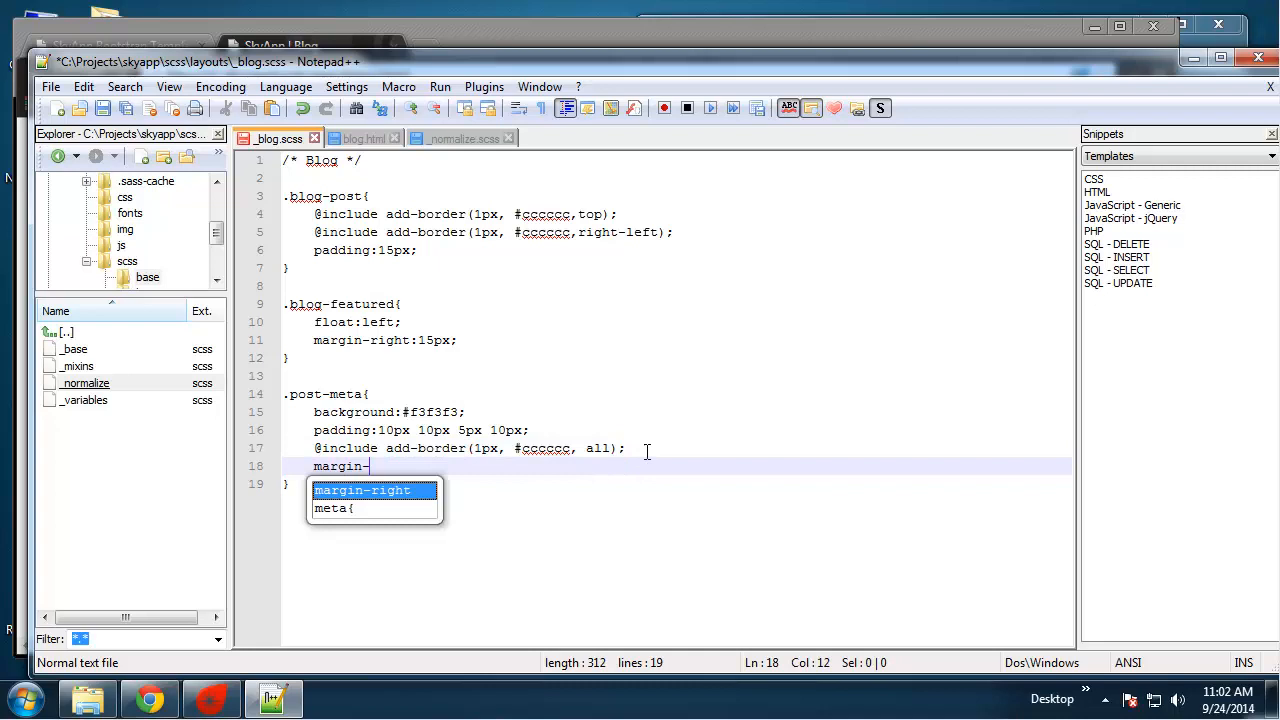
{"action": "type", "text": "botto"}
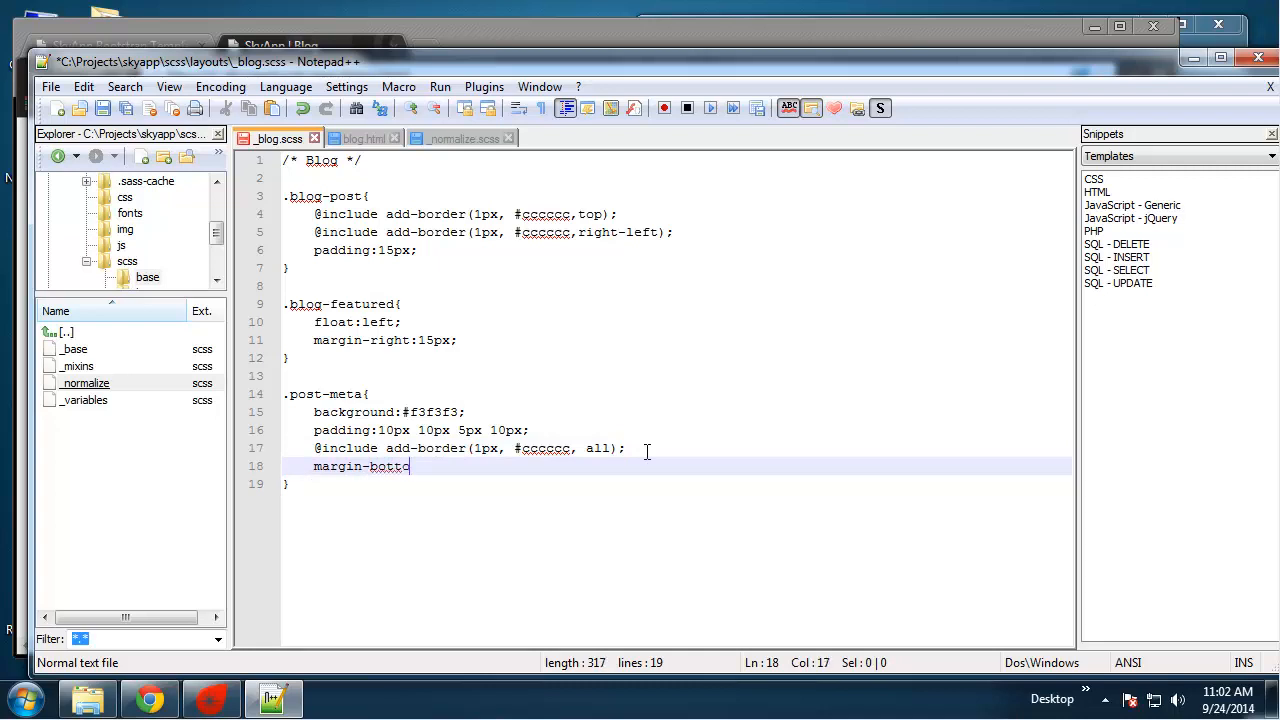
{"action": "type", "text": "m:20px"}
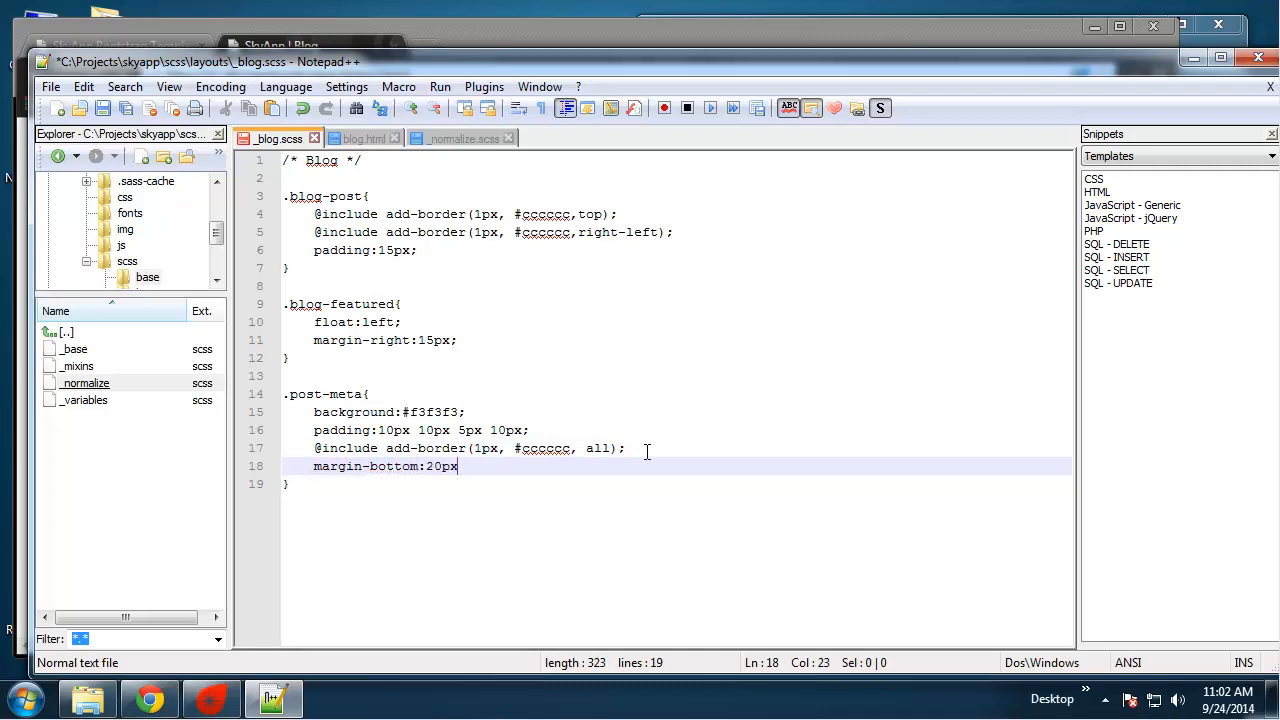
{"action": "type", "text": ";"}
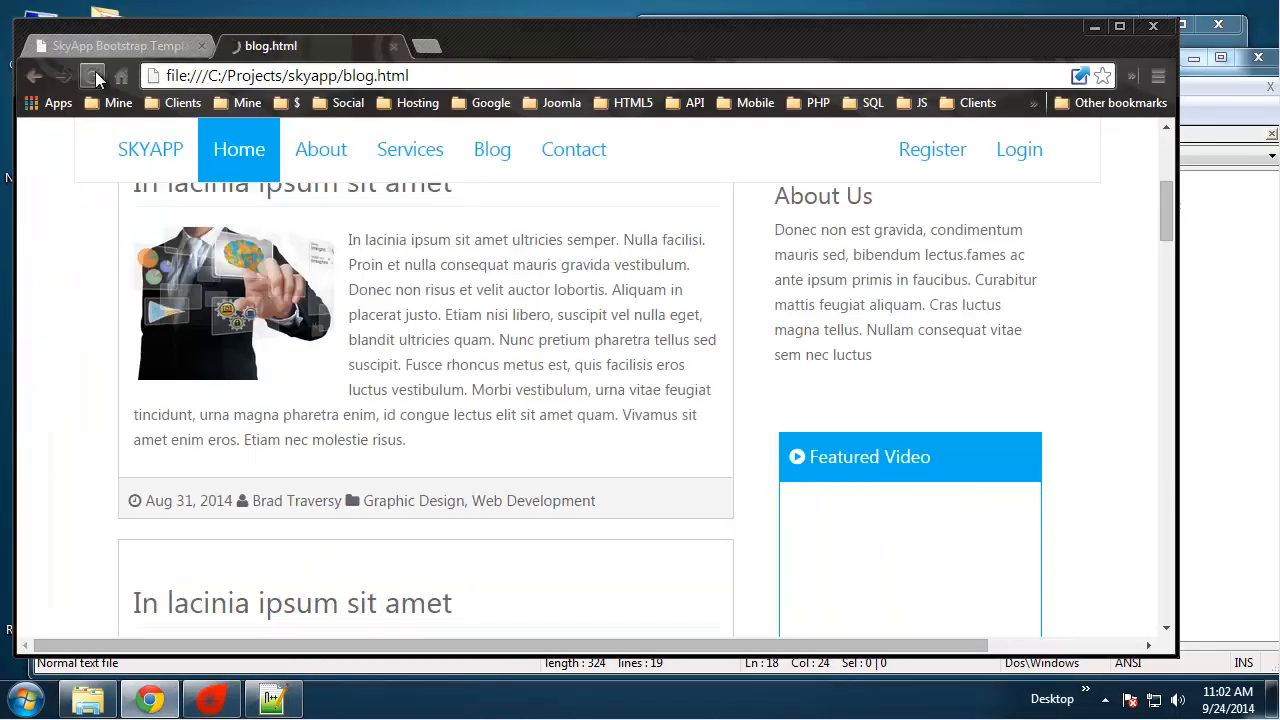
Step: Reload the blog page, scroll the posts and inspect a post title's header styles, then return to the editor
{"action": "left_click", "coordinate": [92, 76]}
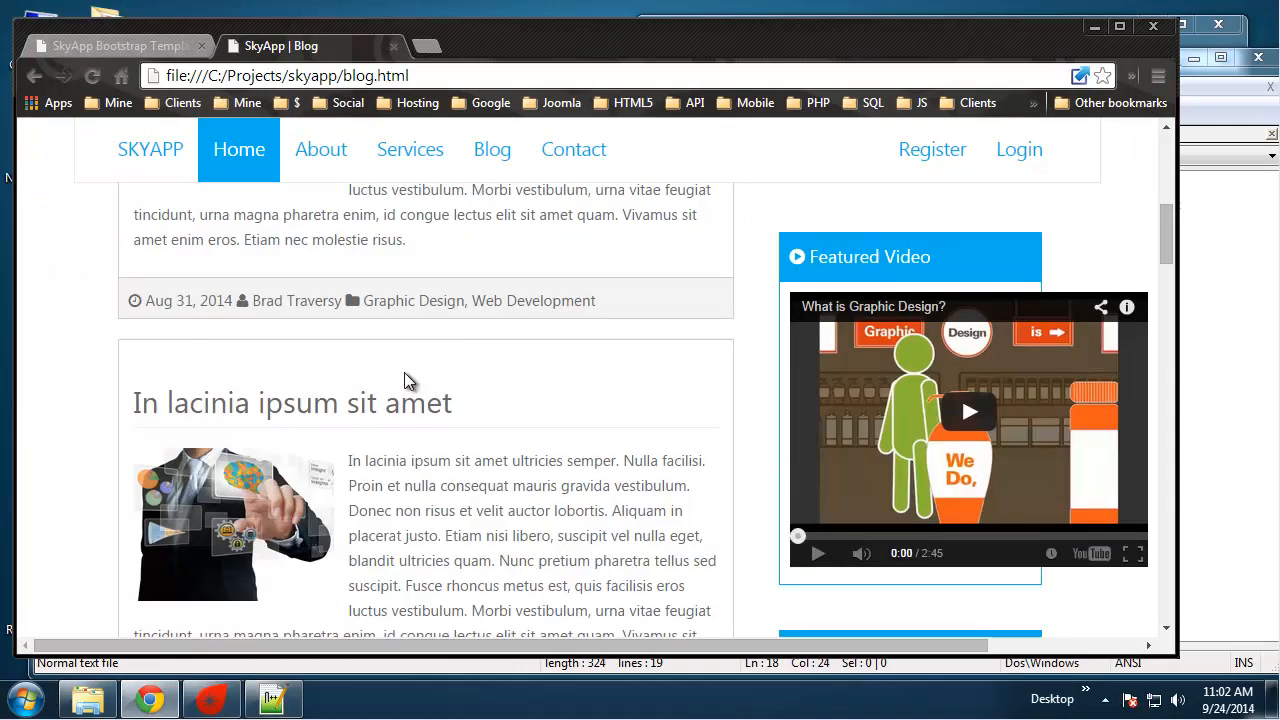
{"action": "scroll", "scroll_direction": "down", "scroll_amount": 3}
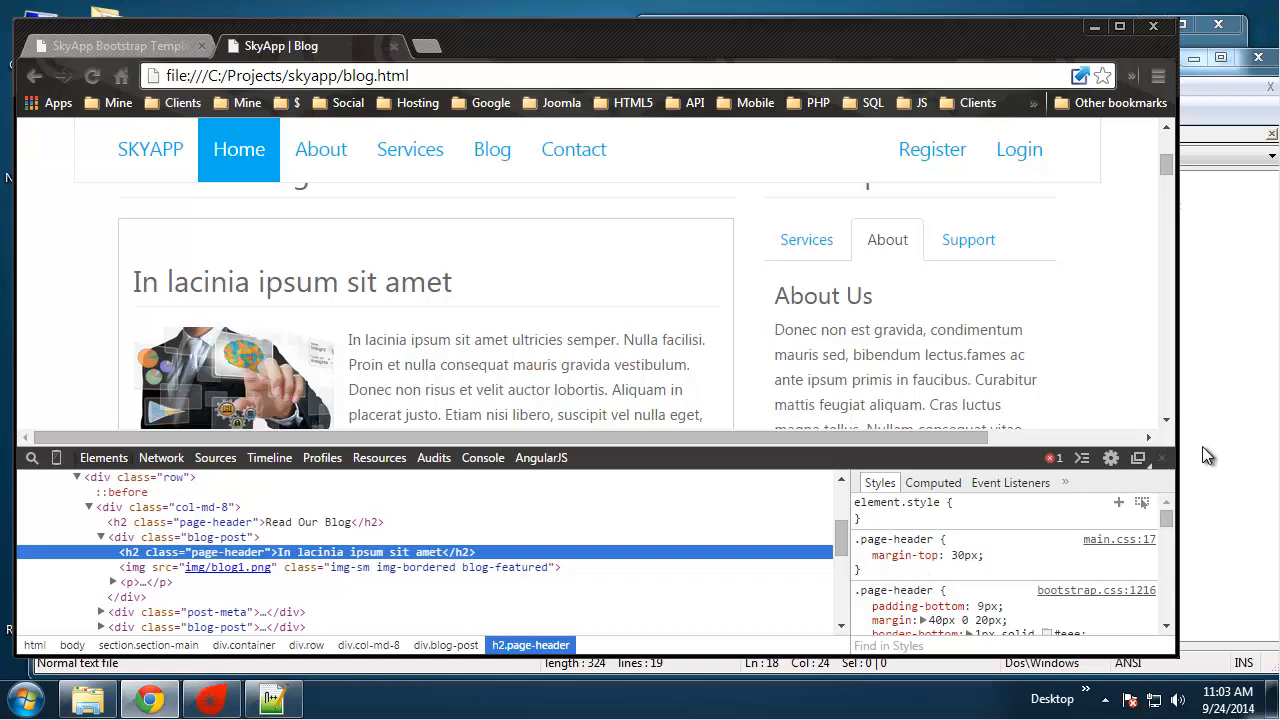
{"action": "left_click", "coordinate": [272, 696]}
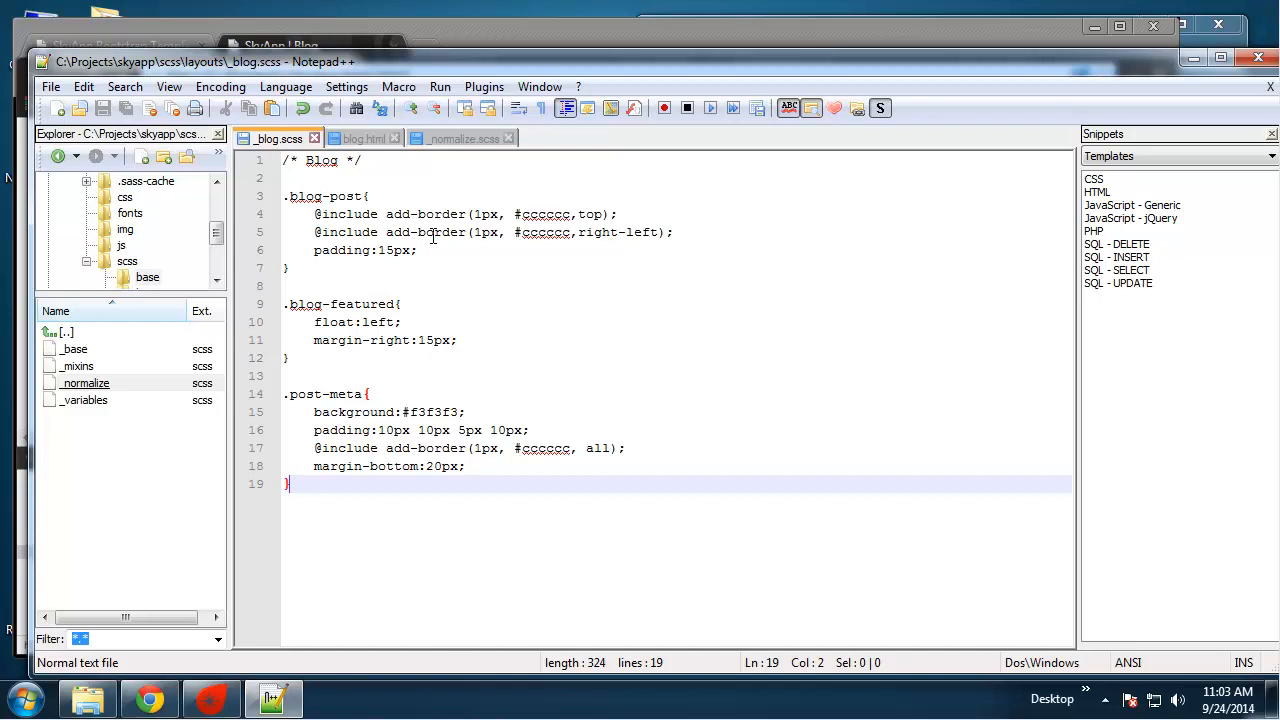
Step: Nest an h2.page-header rule with margin-top:5px !important; inside .blog-post, then switch to Chrome
{"action": "key", "text": "enter"}
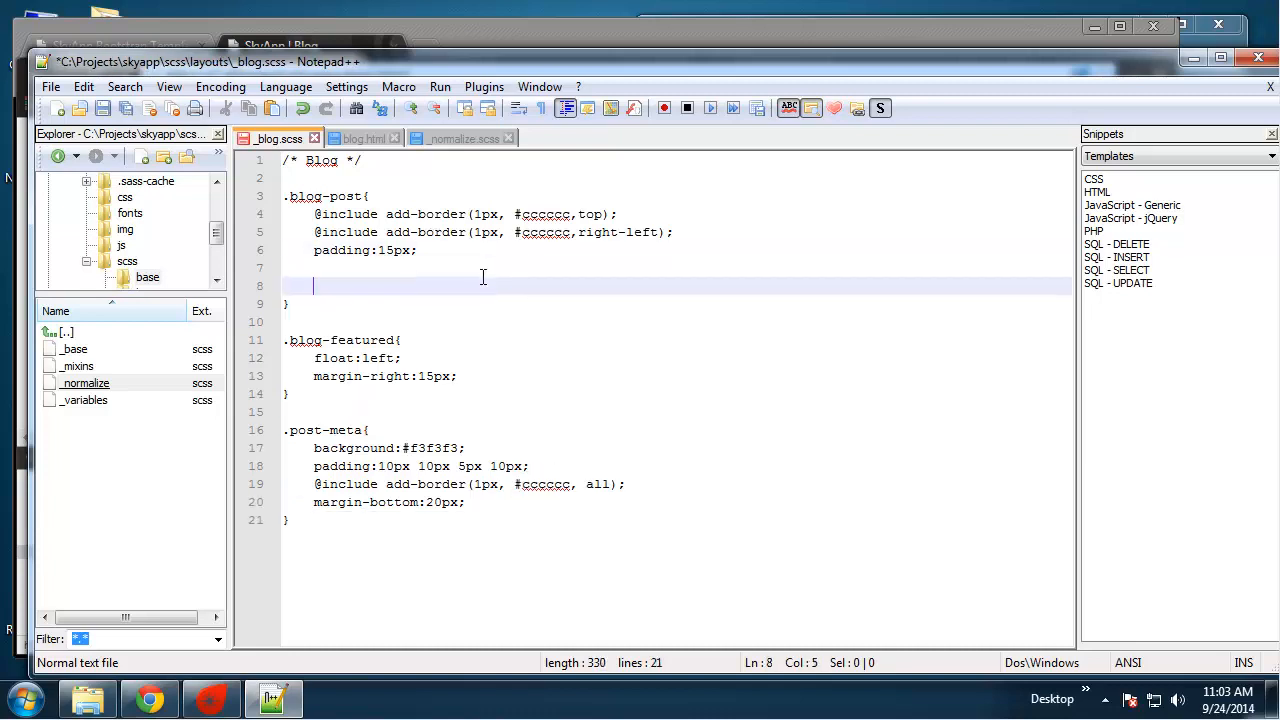
{"action": "type", "text": "h2.pa"}
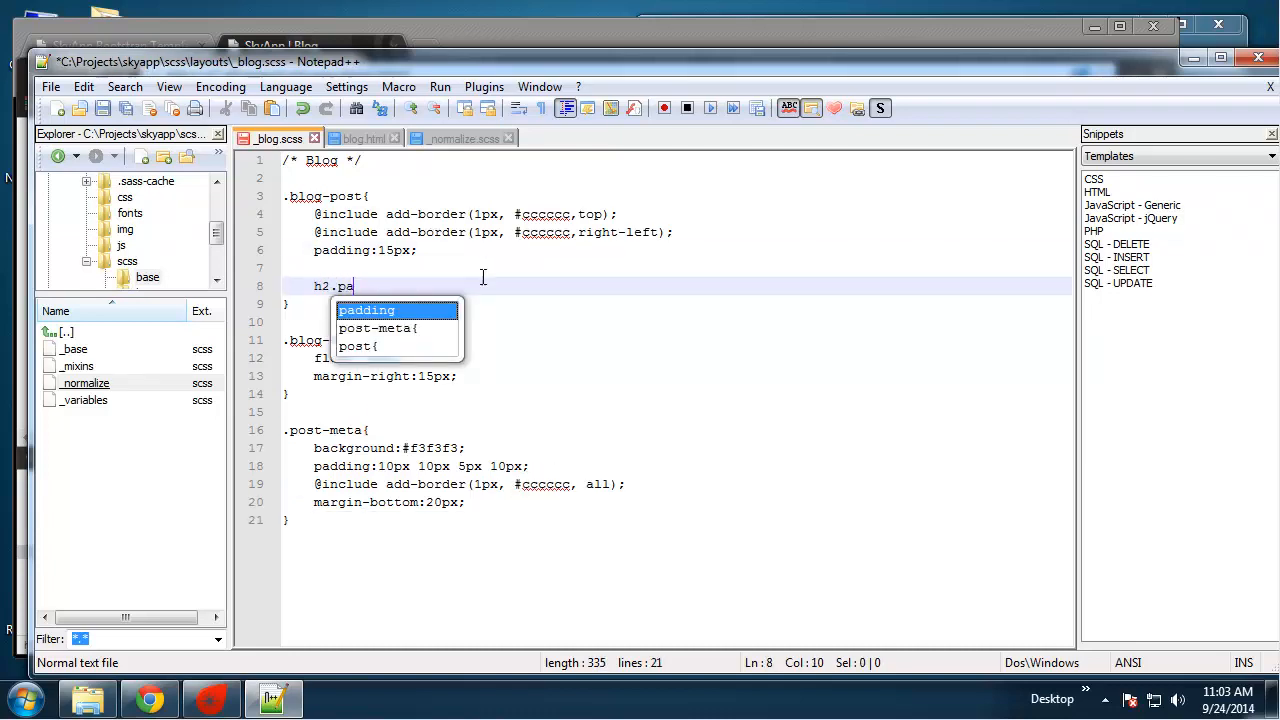
{"action": "type", "text": "ge-header"}
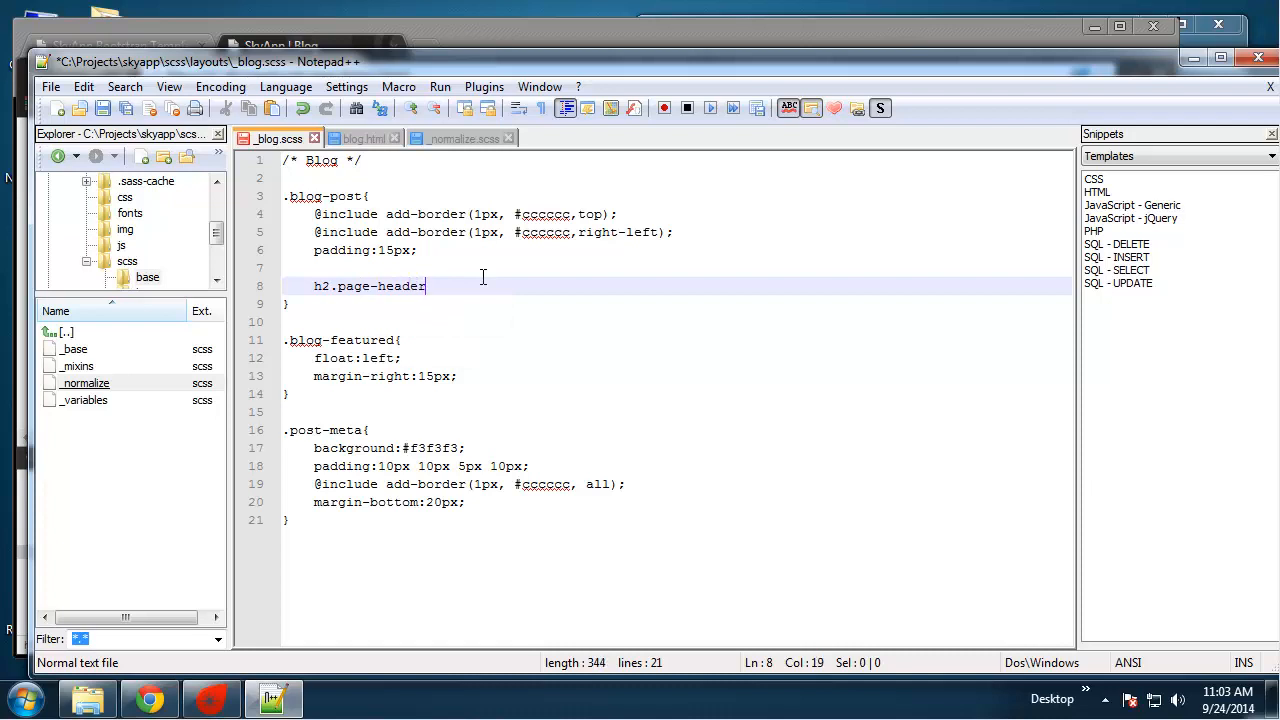
{"action": "type", "text": "{"}
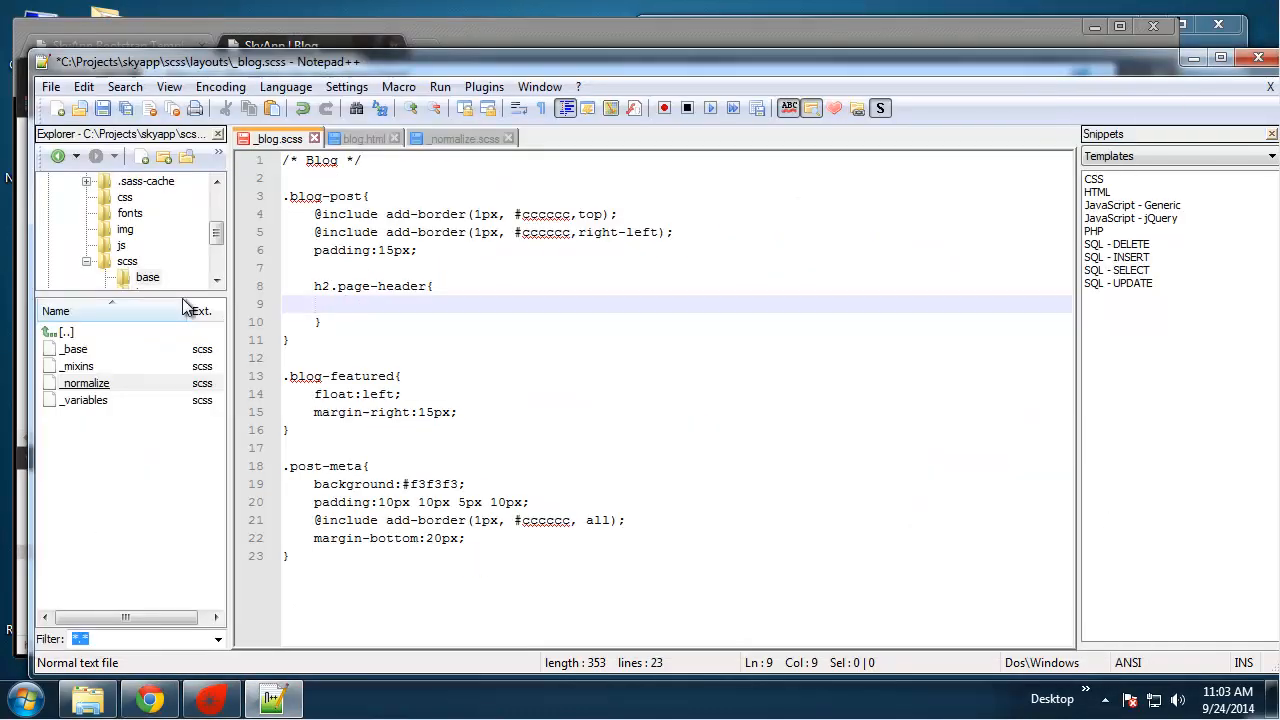
{"action": "type", "text": "margin-"}
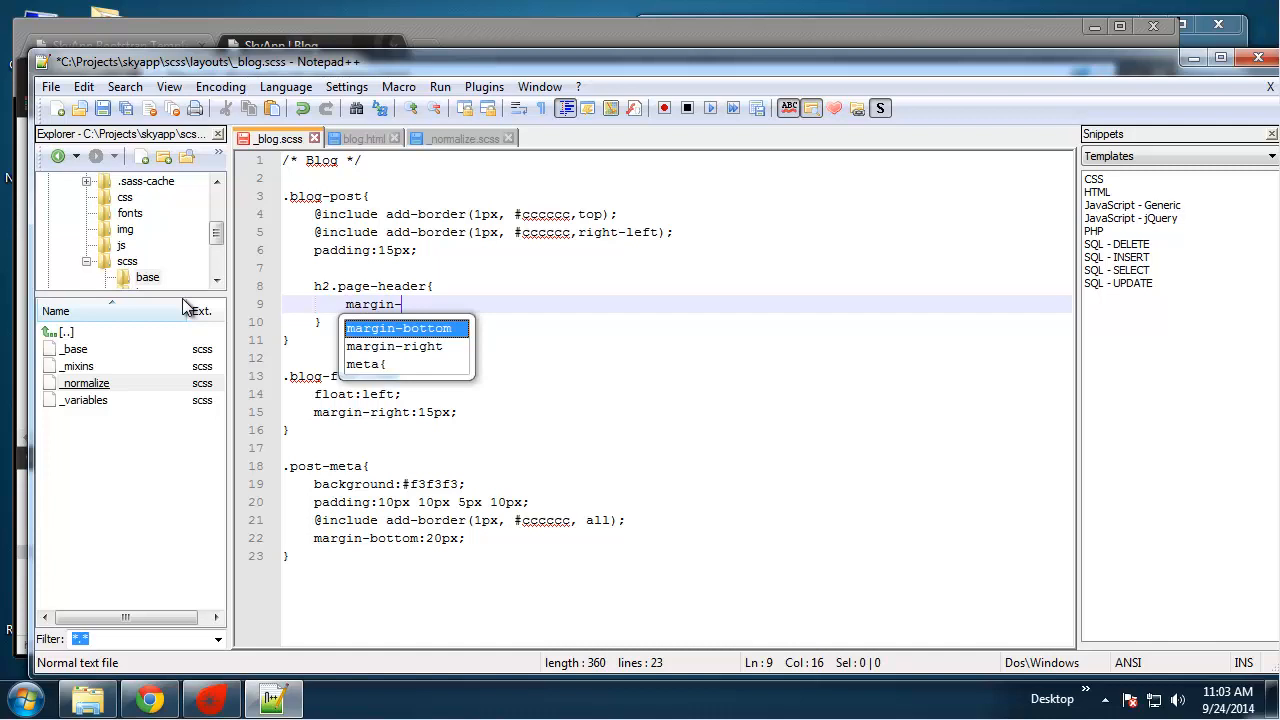
{"action": "type", "text": "top:5px !"}
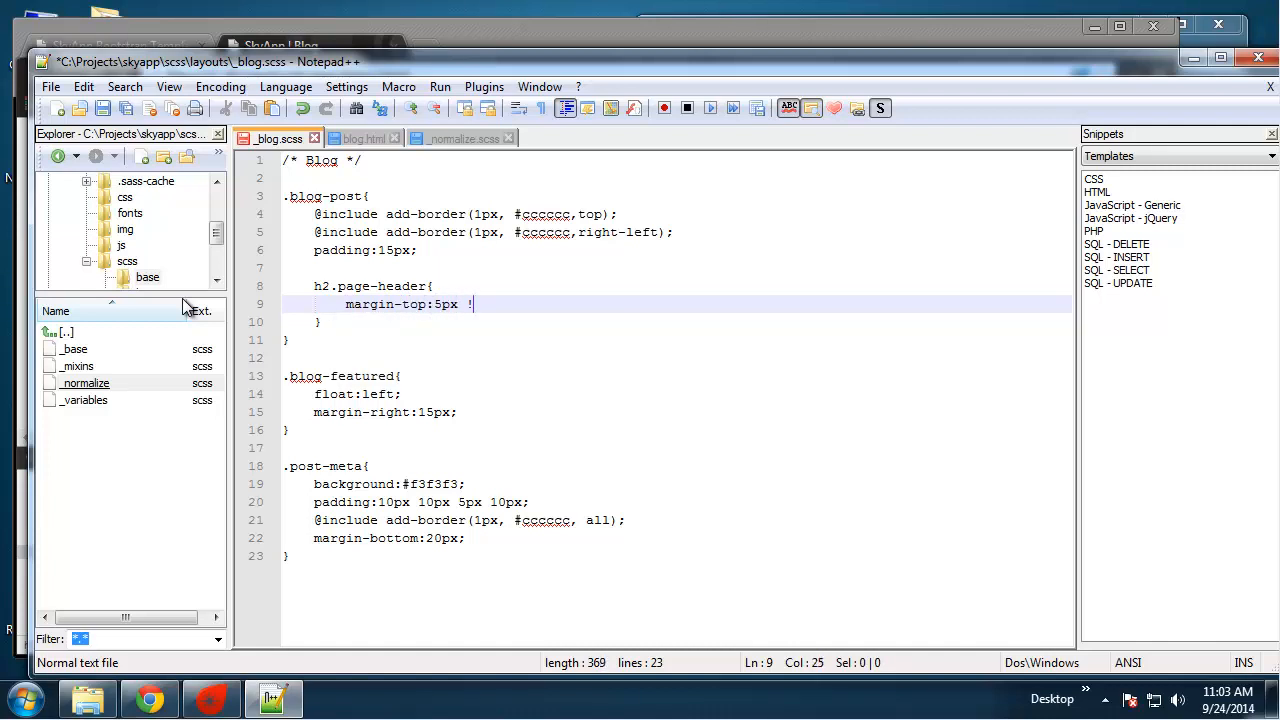
{"action": "type", "text": "important;"}
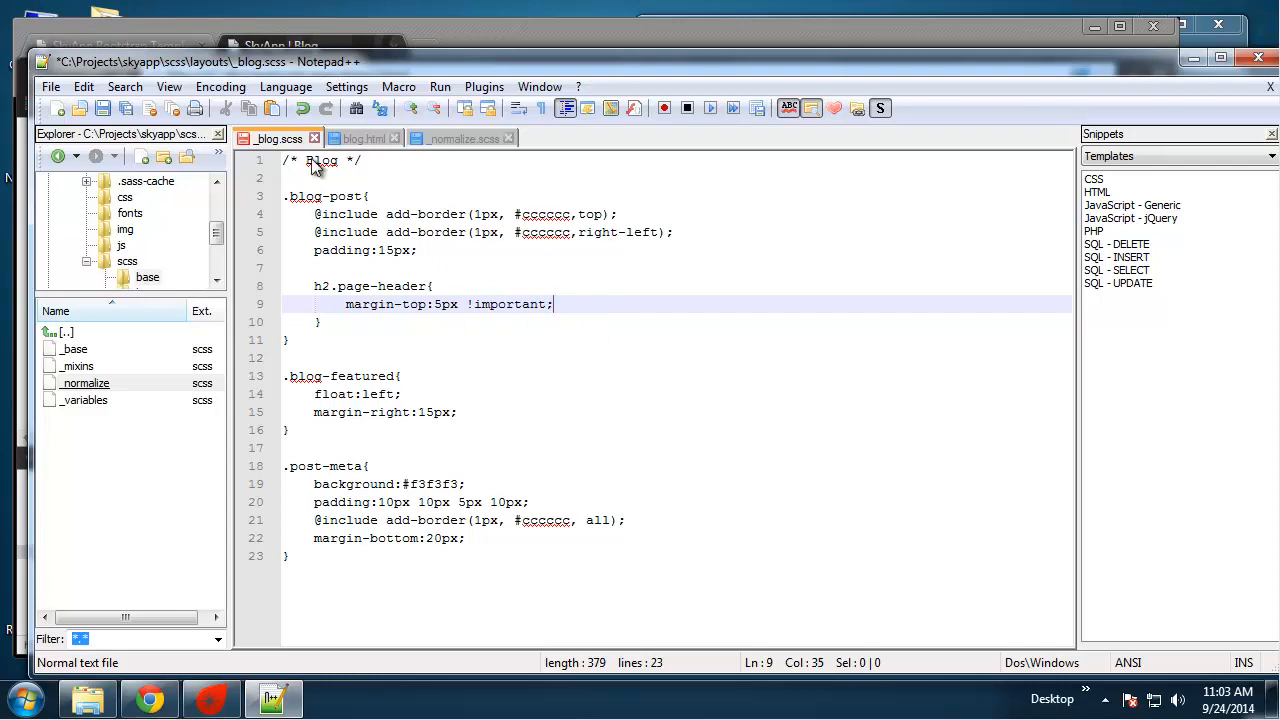
{"action": "left_click", "coordinate": [148, 698]}
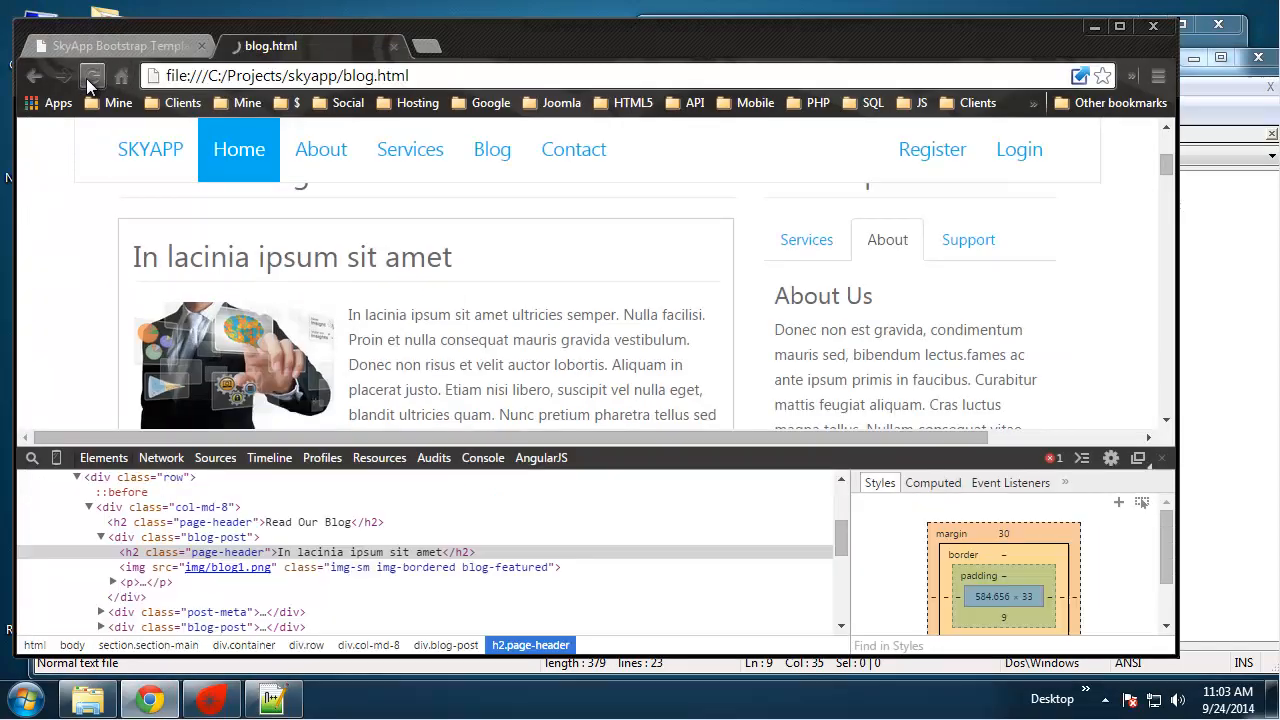
Step: Reload the blog page and scroll through the posts to review the tighter title spacing, then return to the editor
{"action": "left_click", "coordinate": [60, 76]}
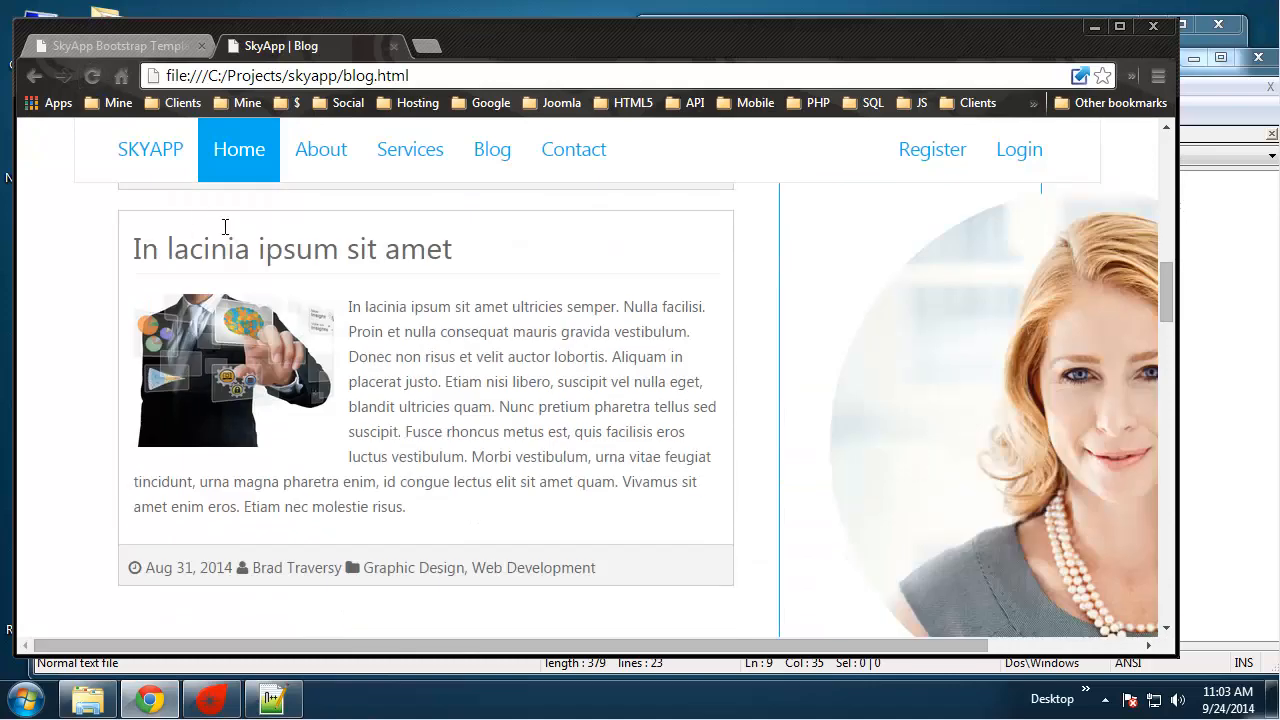
{"action": "scroll", "scroll_direction": "down", "scroll_amount": 3}
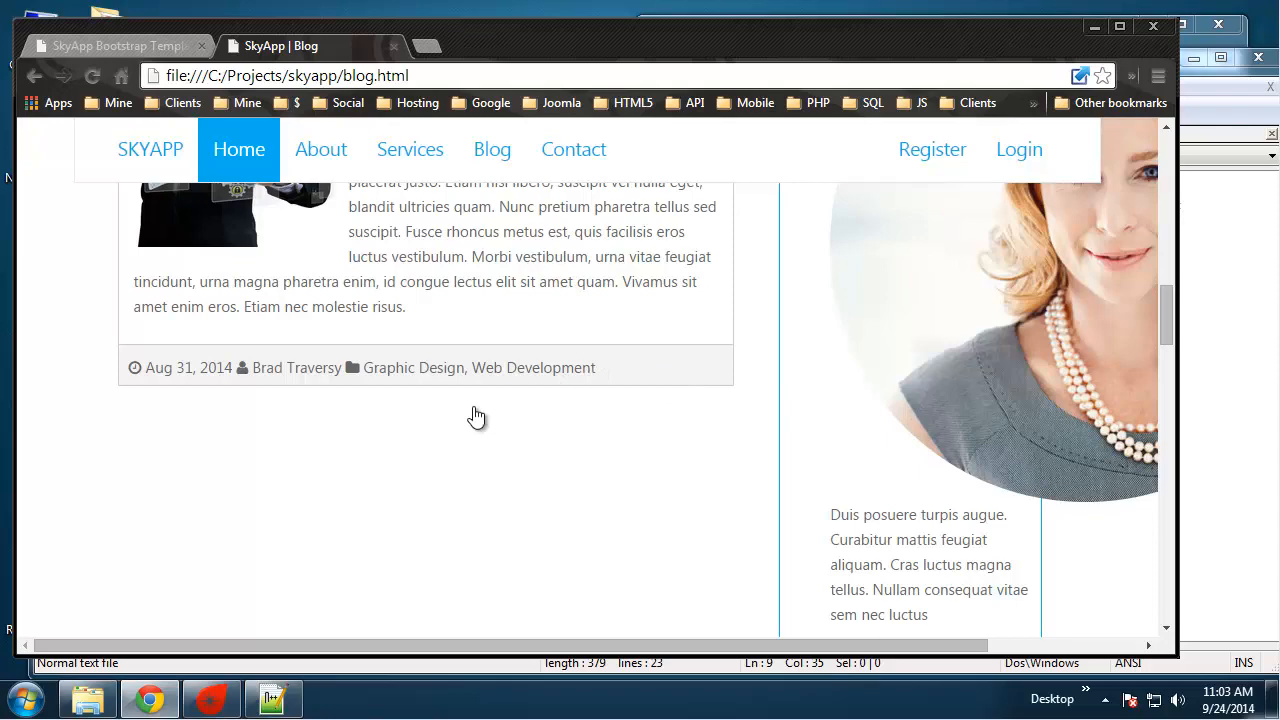
{"action": "mouse_move", "coordinate": [284, 376]}
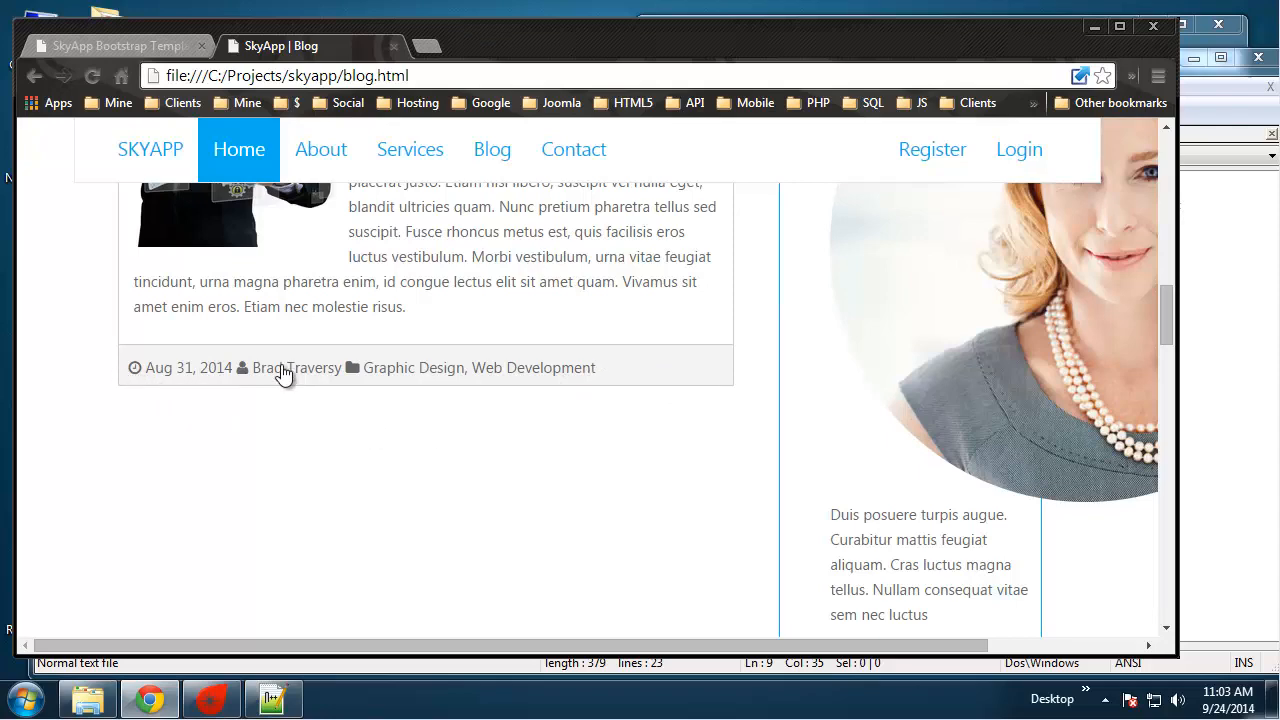
{"action": "mouse_move", "coordinate": [636, 492]}
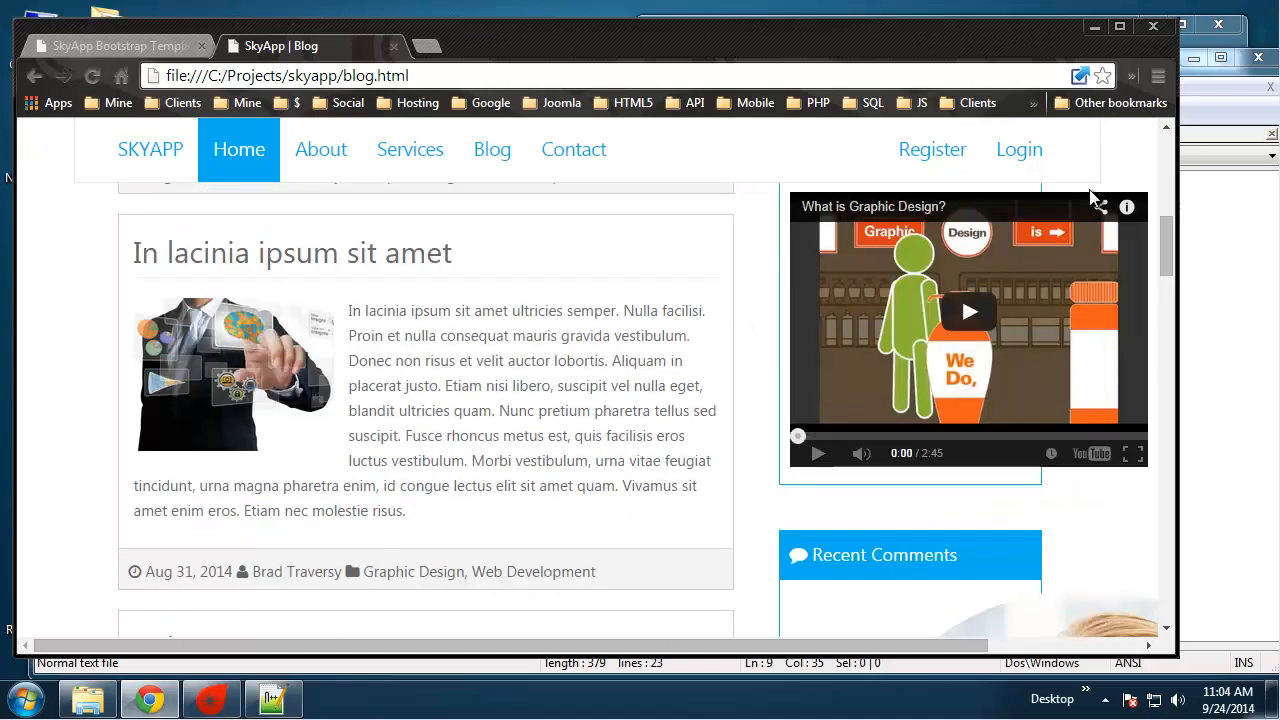
{"action": "left_click", "coordinate": [272, 696]}
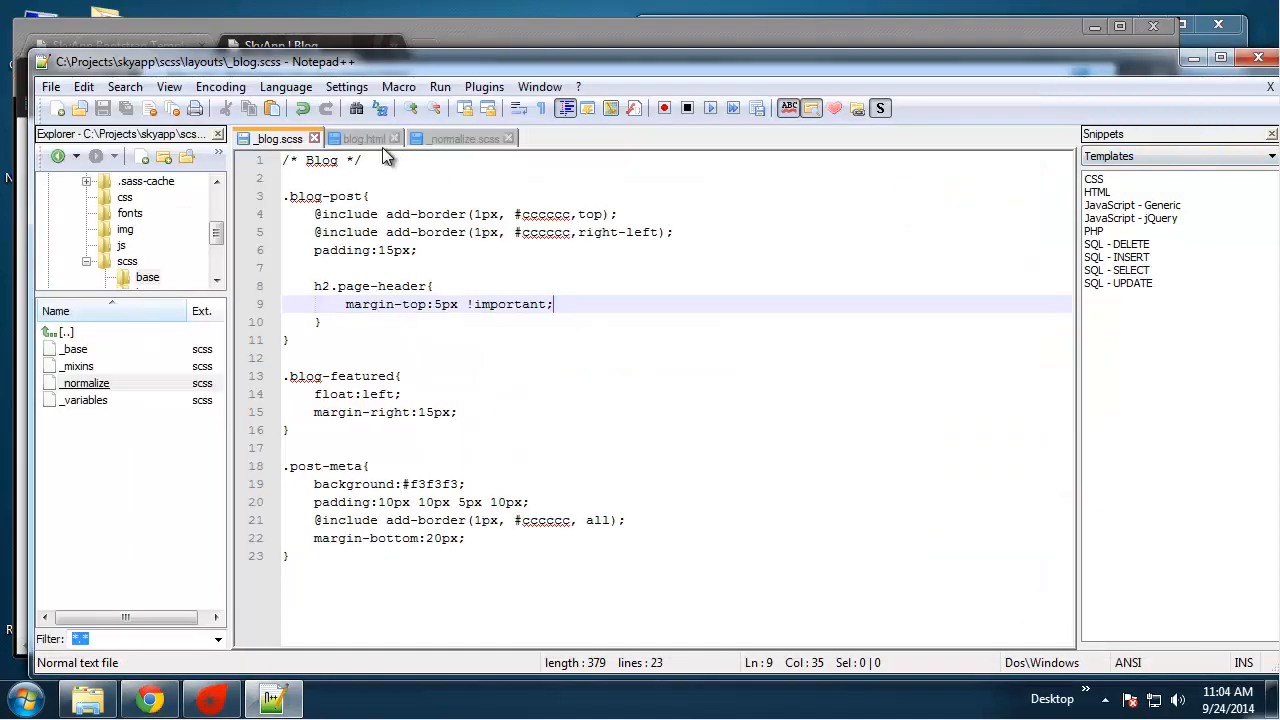
Step: In blog.html add a <a href="#" class="pull-right">Read More</a> link below the first post's categories line
{"action": "left_click", "coordinate": [360, 138]}
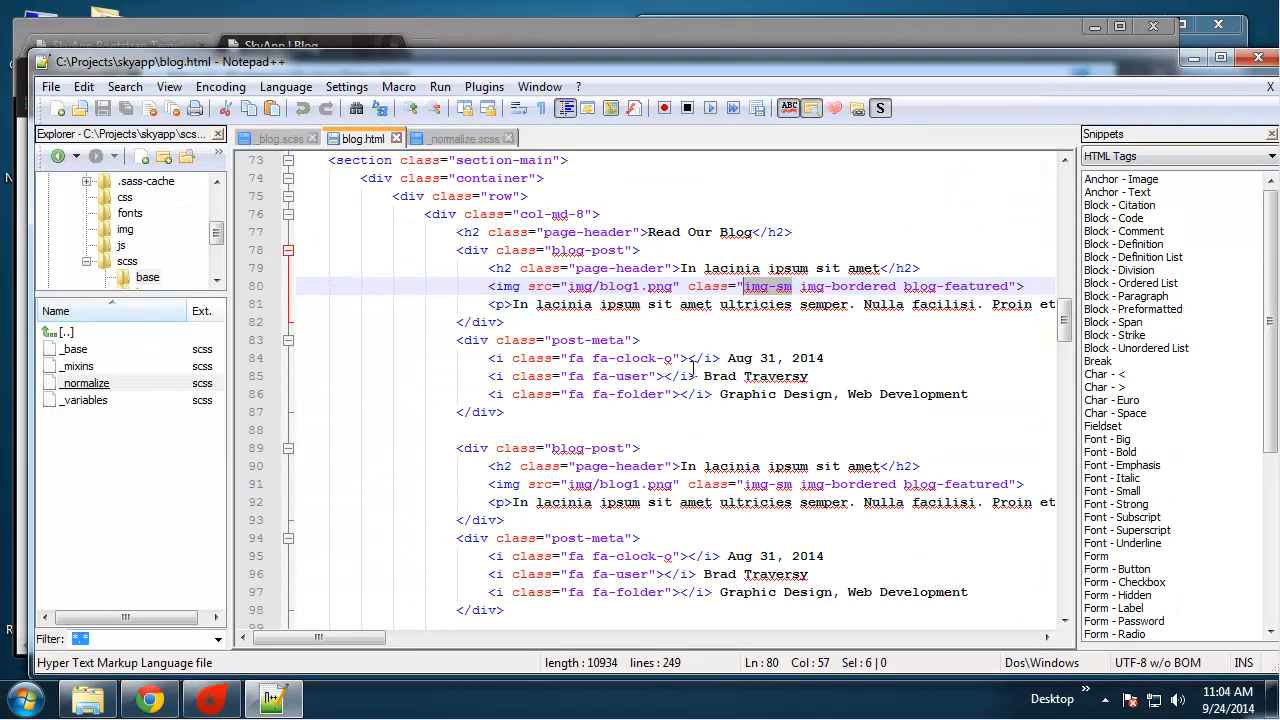
{"action": "left_click", "coordinate": [620, 376]}
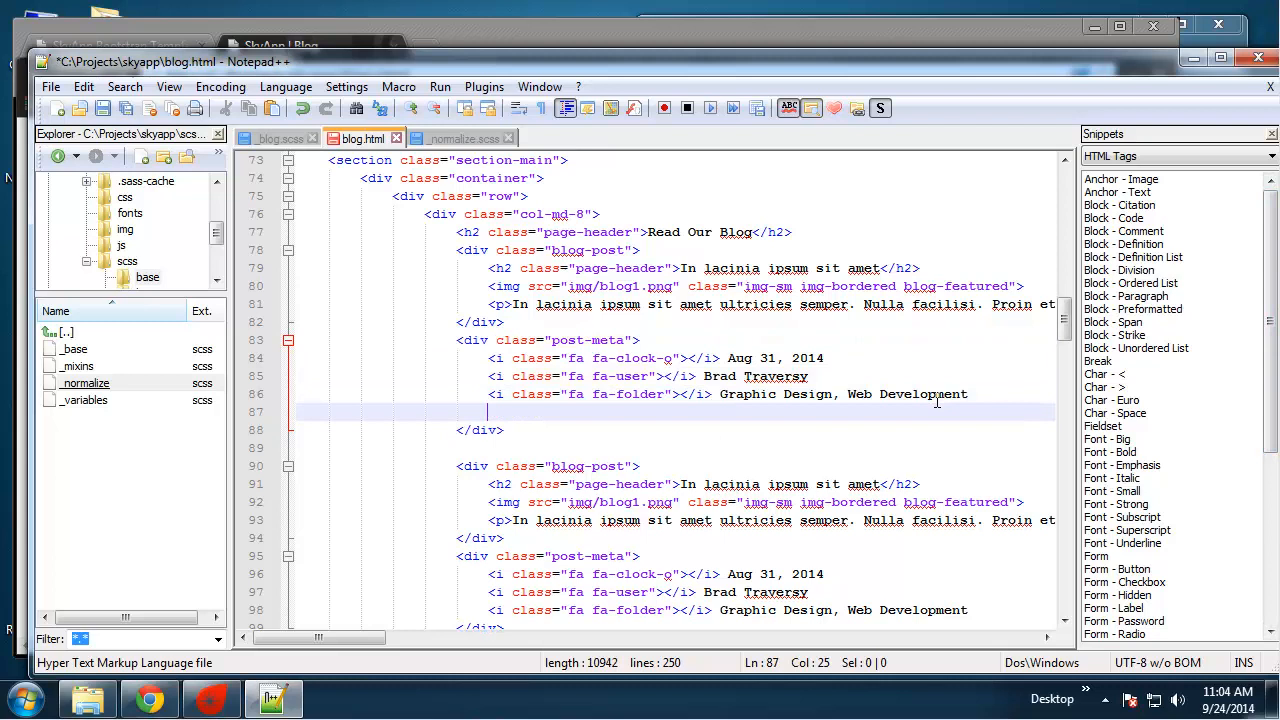
{"action": "type", "text": "<a href="}
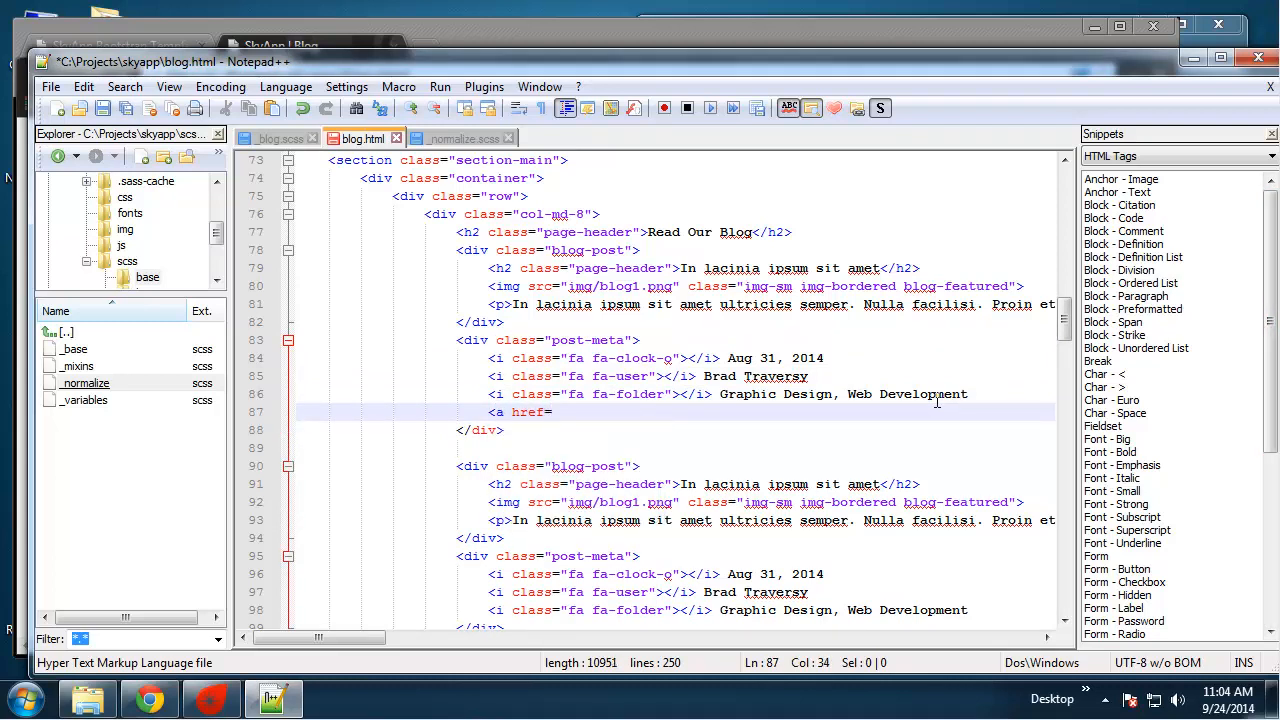
{"action": "type", "text": "\"#\">"}
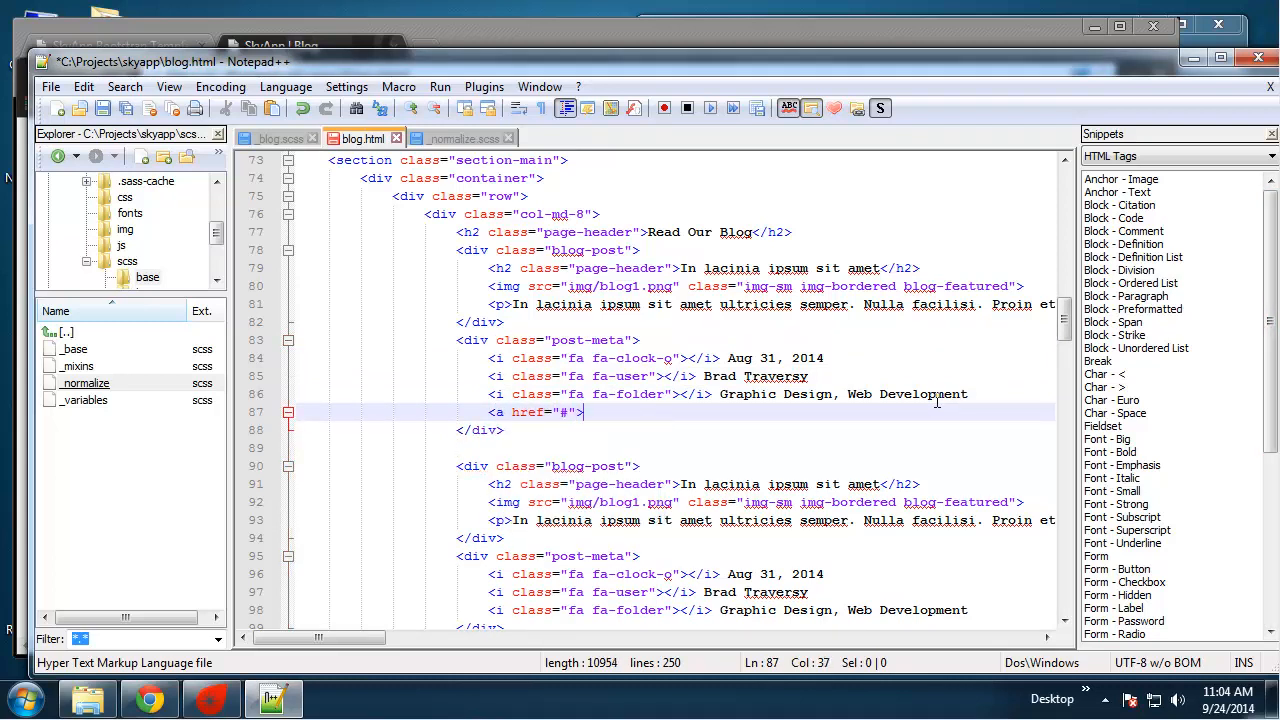
{"action": "type", "text": "Read Mor"}
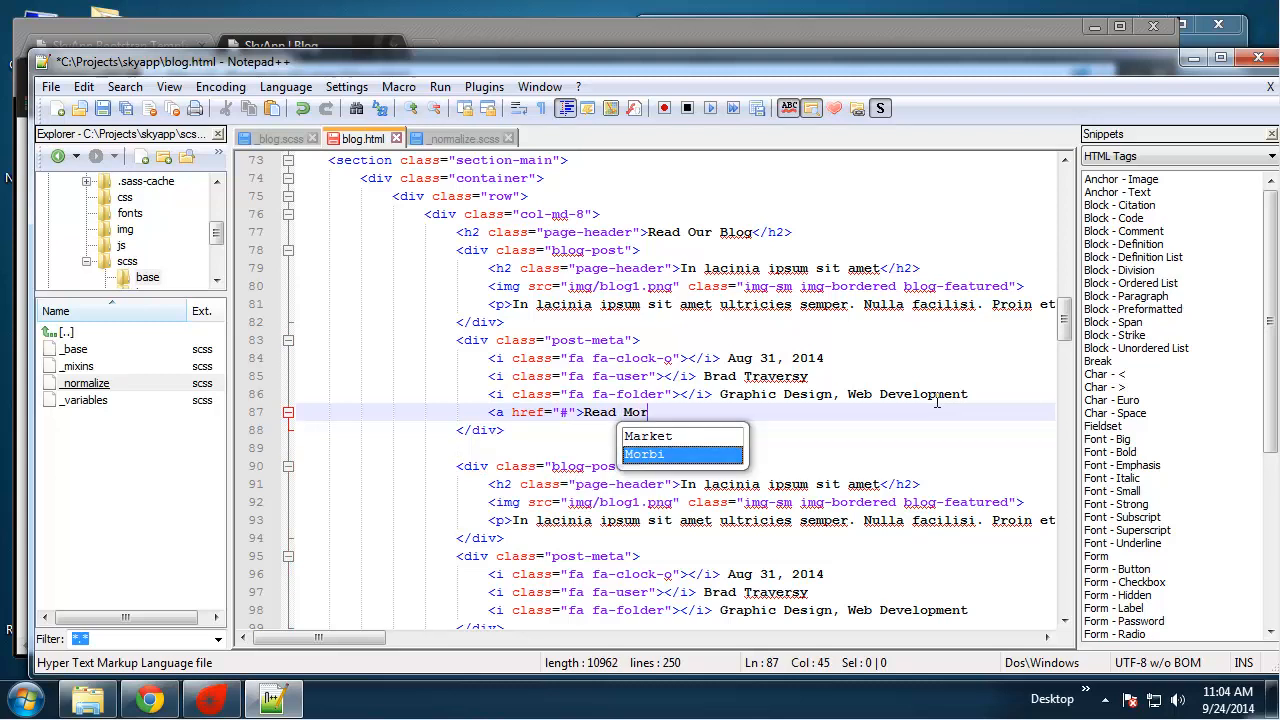
{"action": "type", "text": "e</a>"}
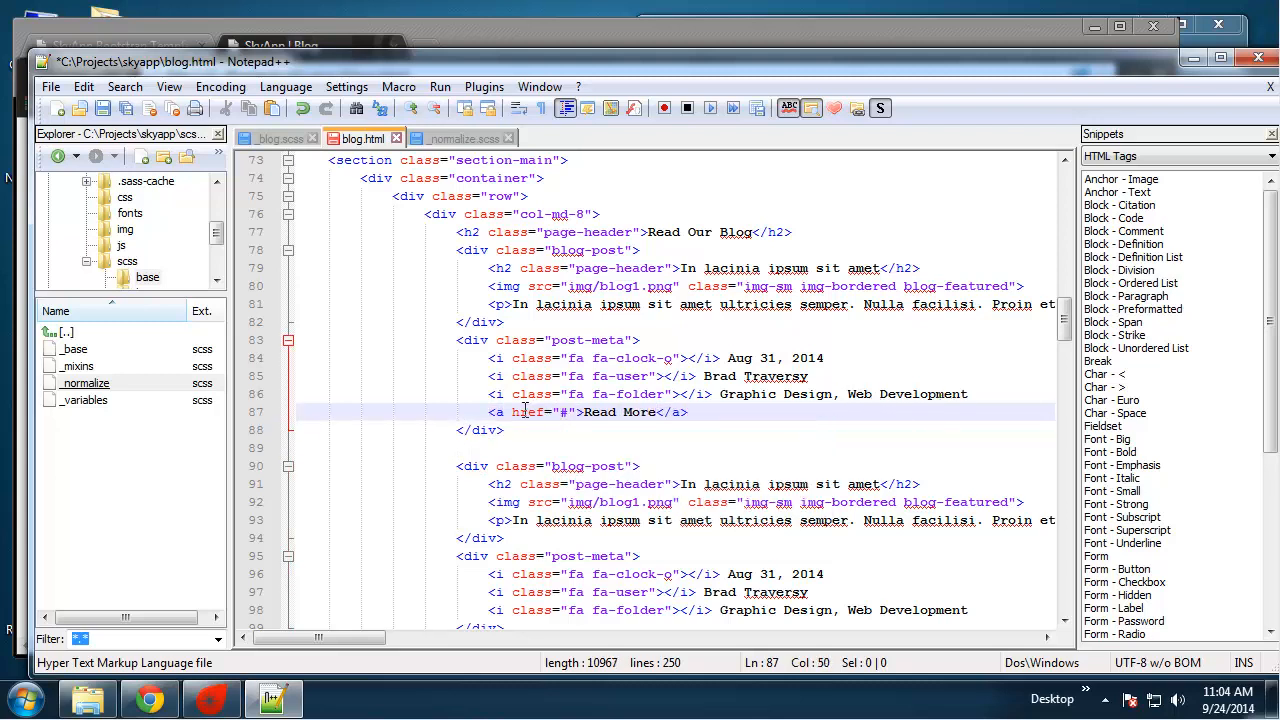
{"action": "type", "text": "class"}
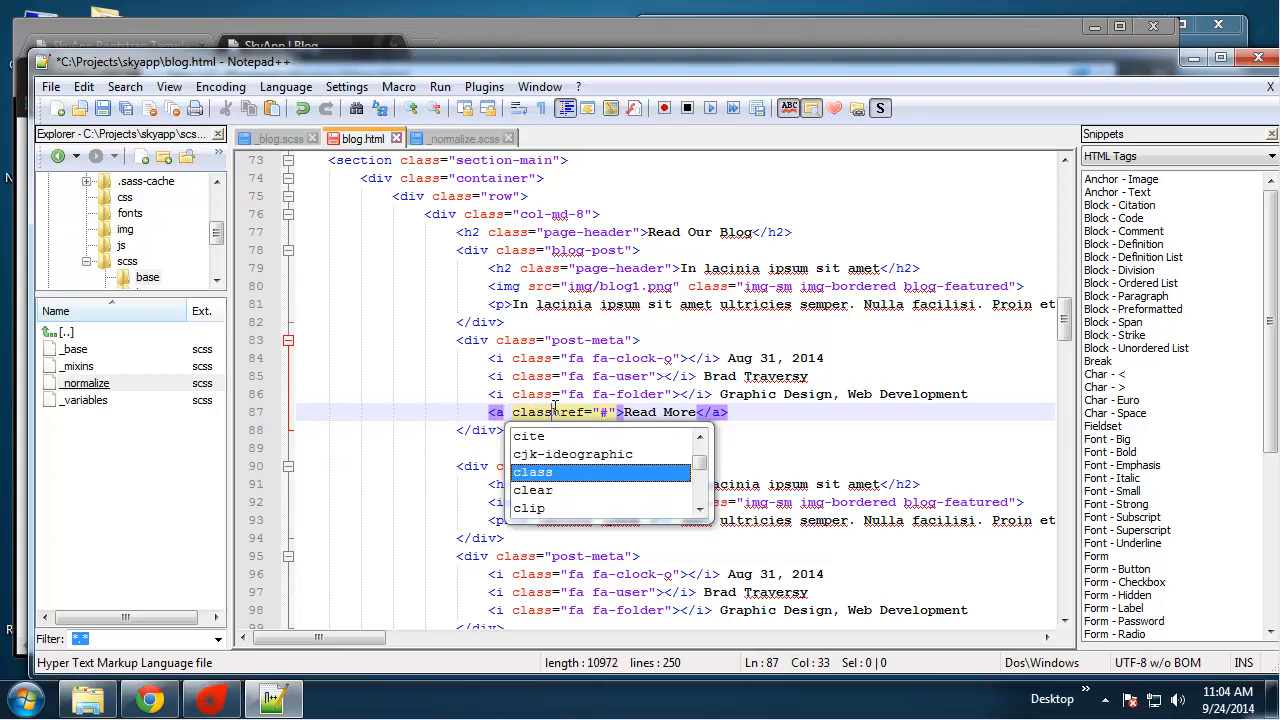
{"action": "type", "text": "\"p"}
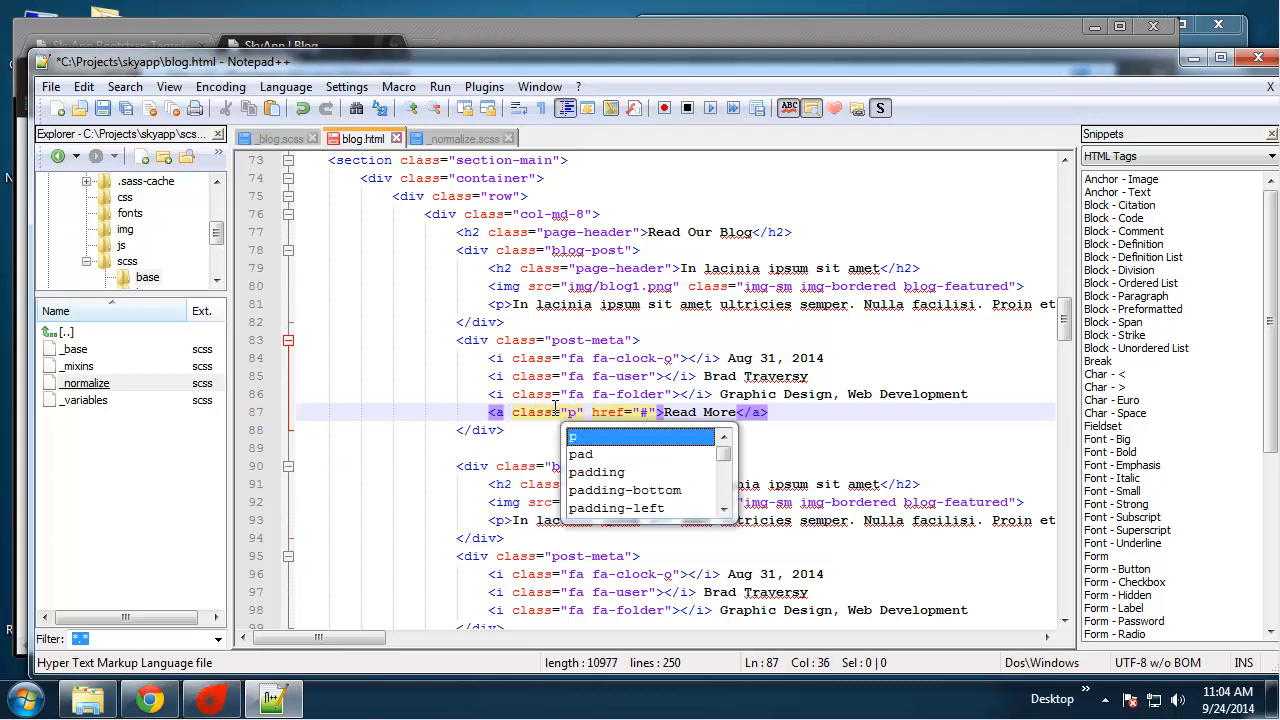
{"action": "type", "text": "pull-right"}
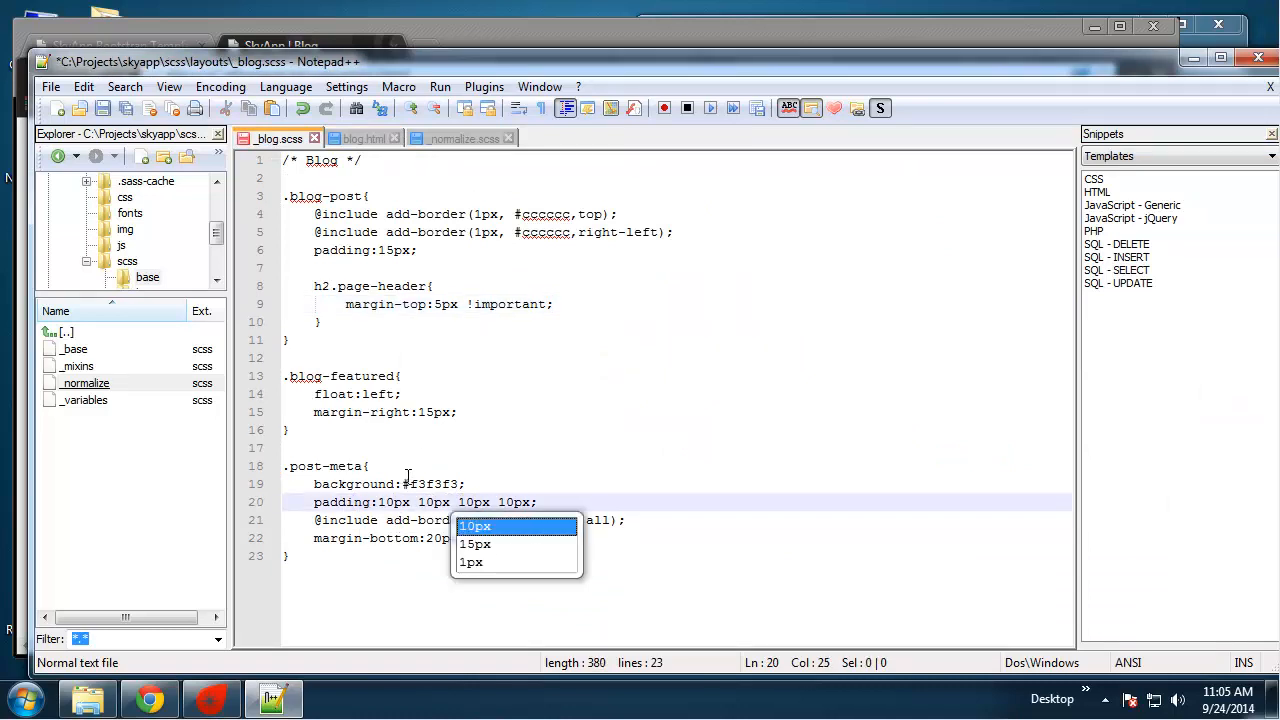
Step: Switch to Chrome and scroll the blog page up to the Read More link and sidebar tabs
{"action": "left_click", "coordinate": [148, 696]}
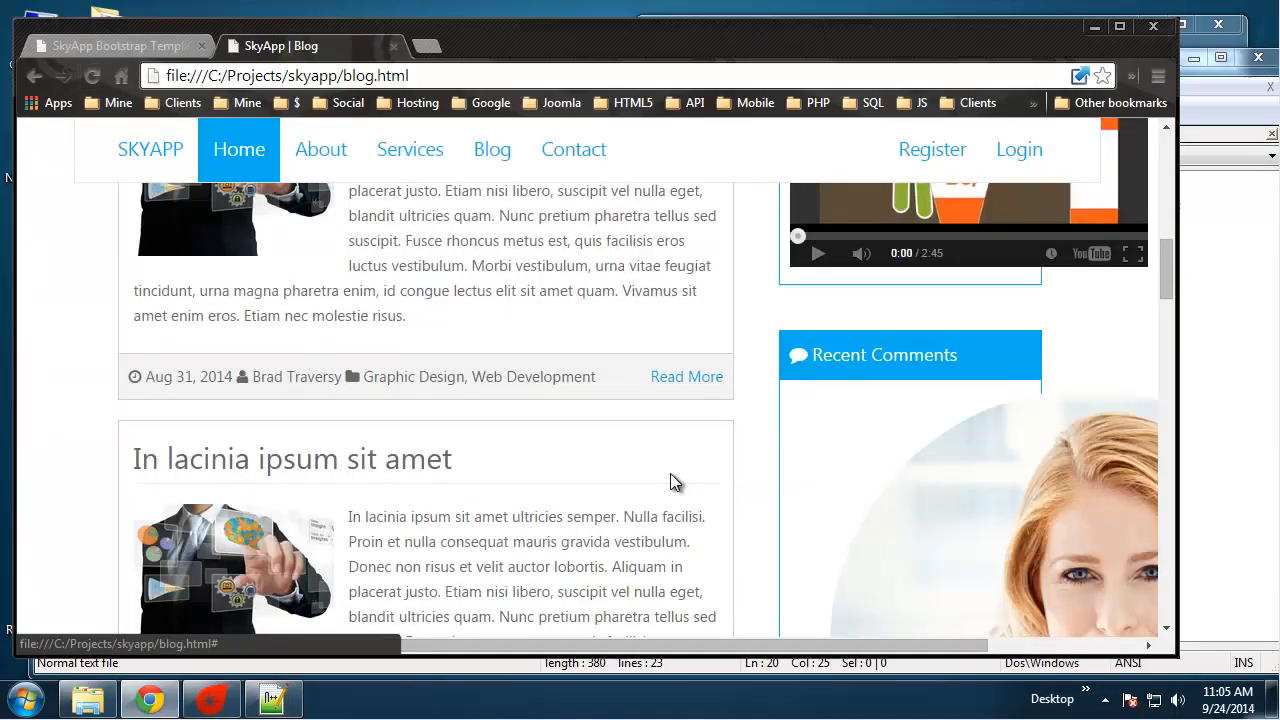
{"action": "scroll", "scroll_direction": "up", "scroll_amount": 3}
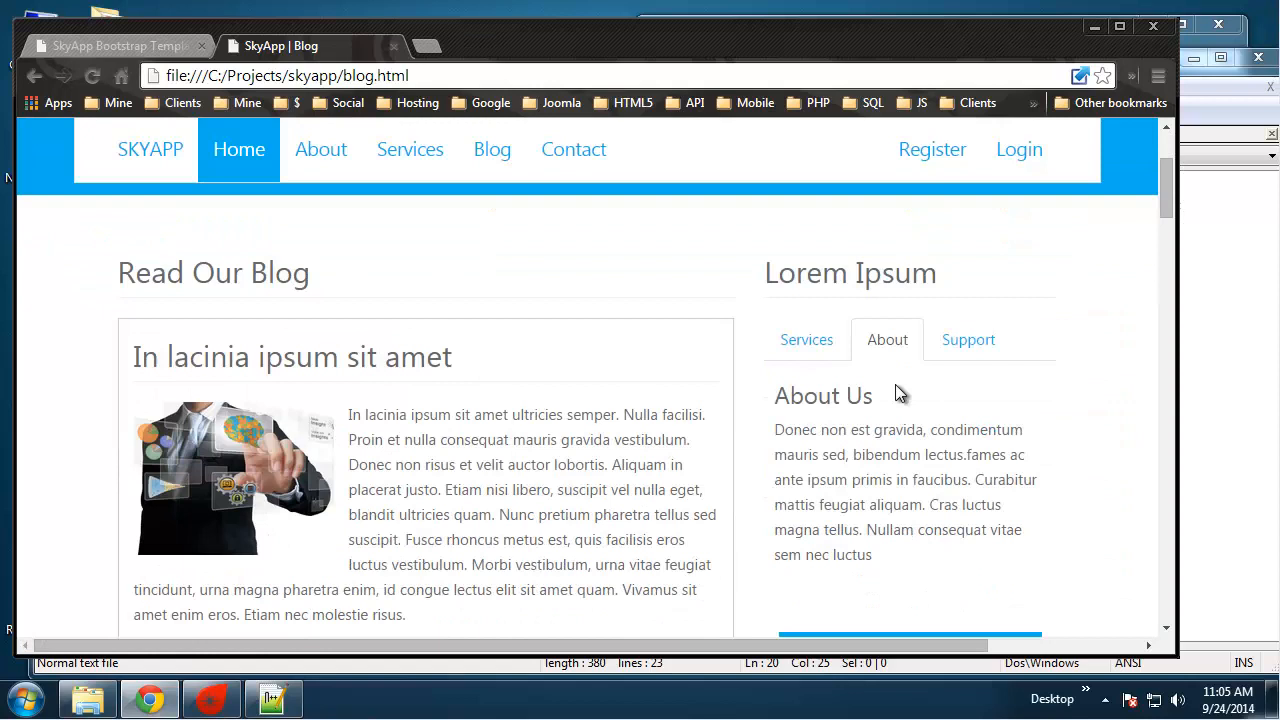
{"action": "mouse_move", "coordinate": [968, 340]}
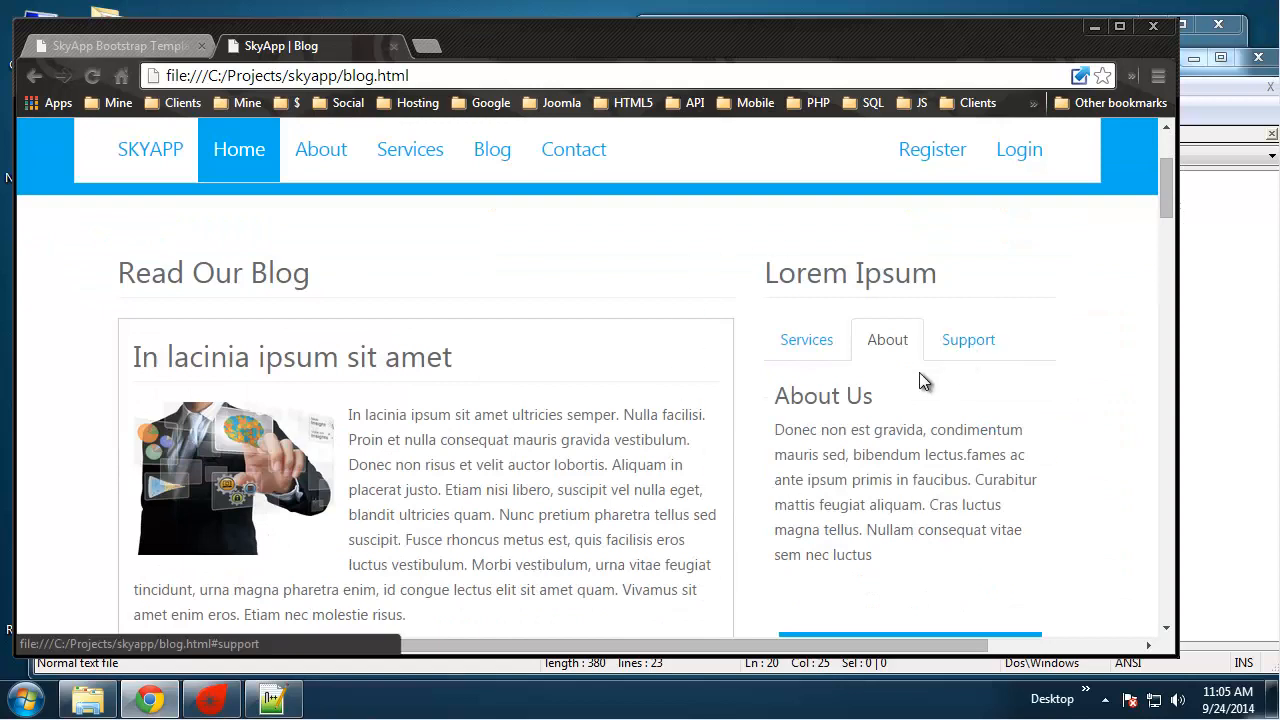
{"action": "mouse_move", "coordinate": [778, 390]}
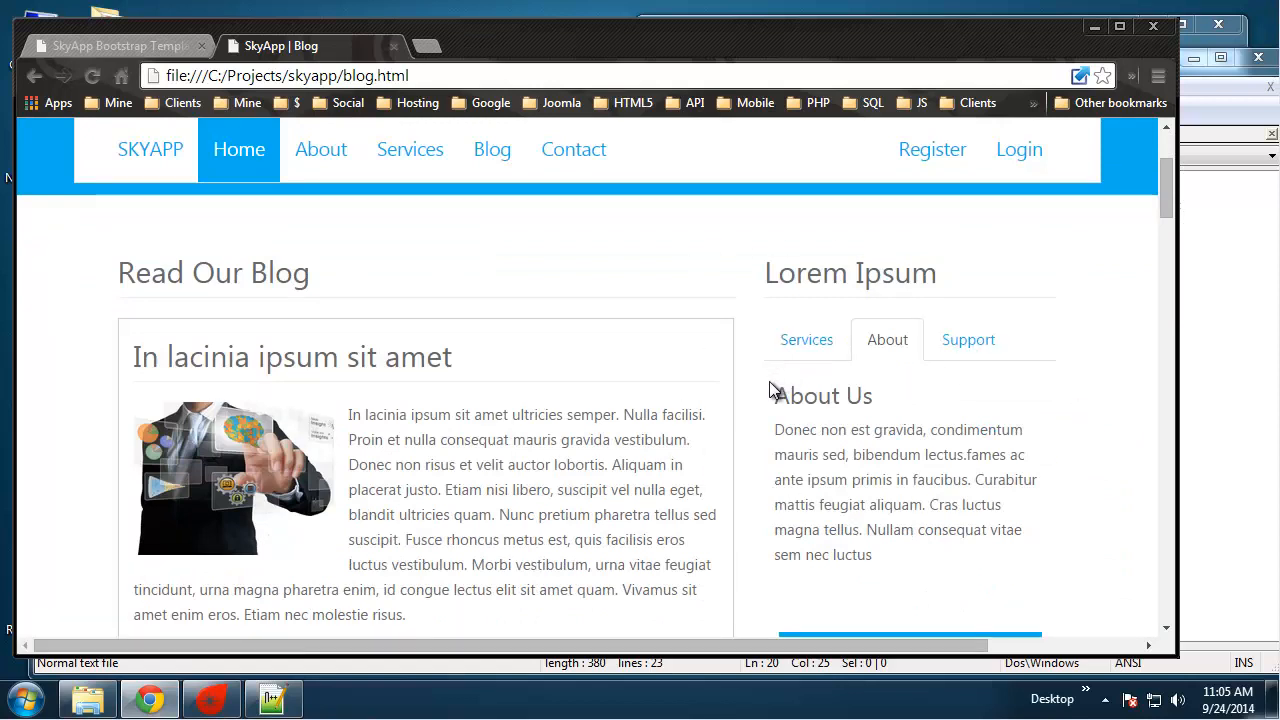
{"action": "mouse_move", "coordinate": [760, 390]}
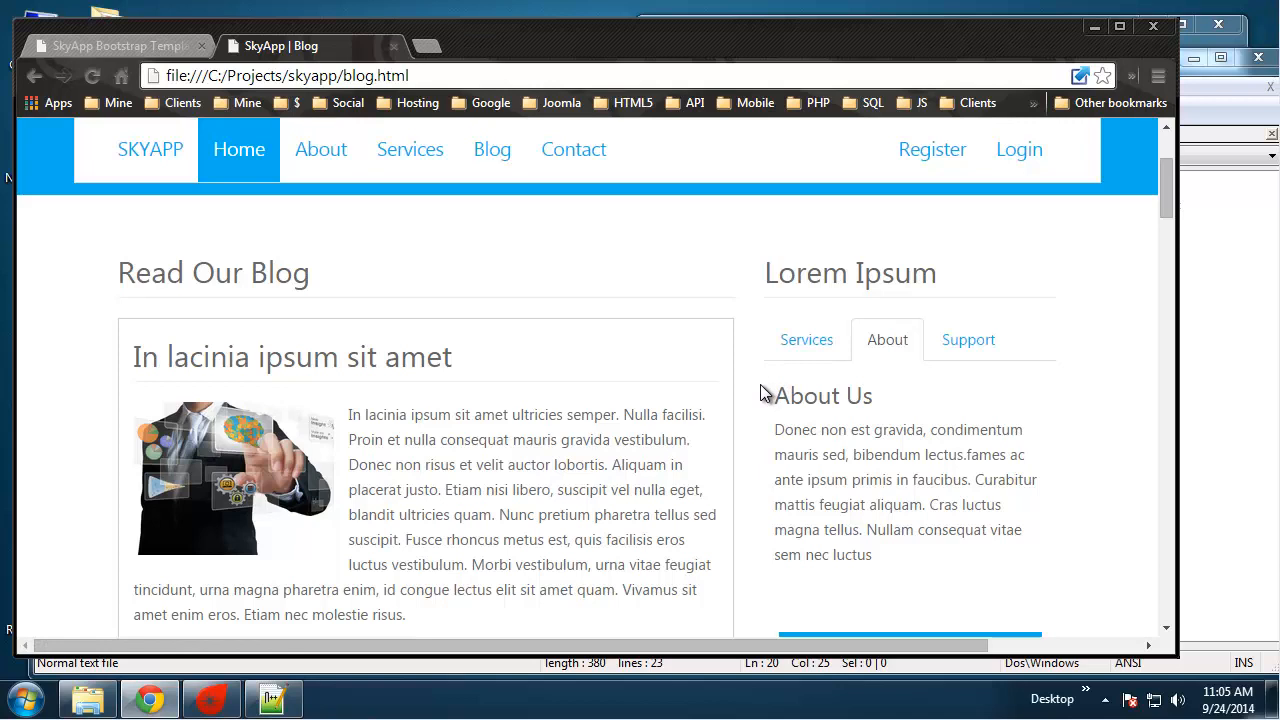
{"action": "mouse_move", "coordinate": [840, 416]}
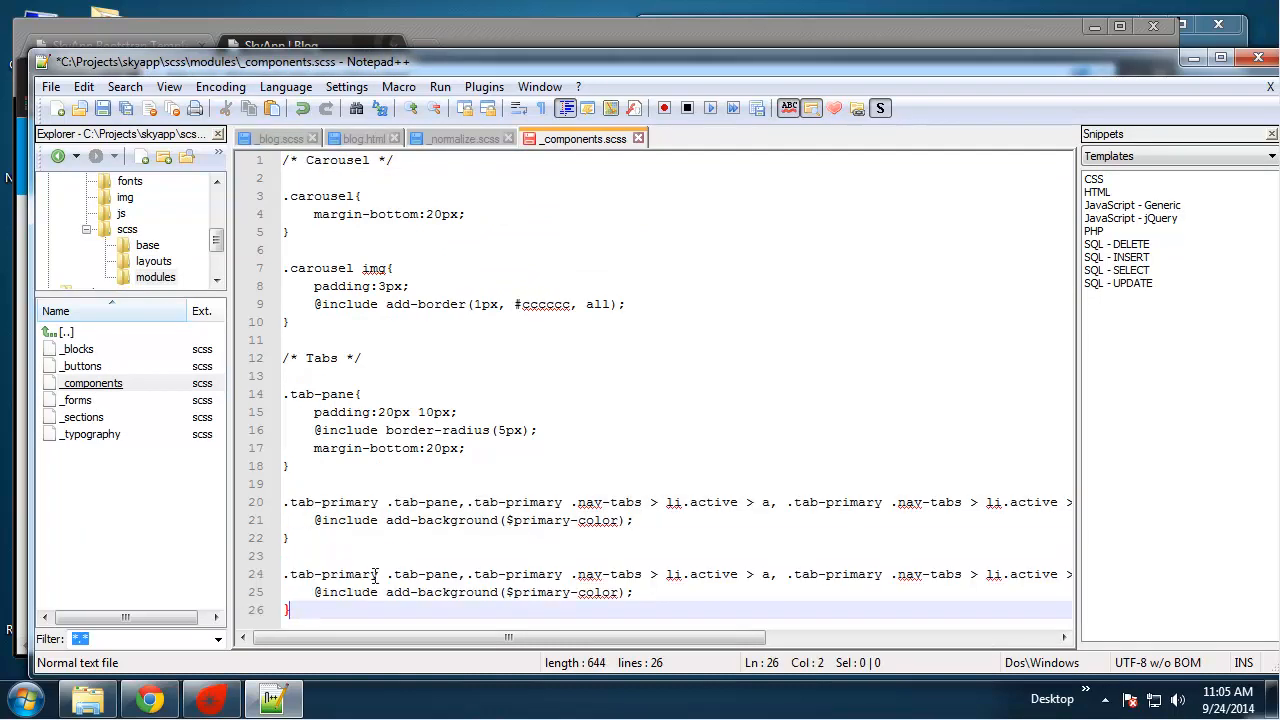
Step: Rename copied .tab-primary rules in _components.scss to tab-secondary, tab-light and tab-dark, previewing in Chrome
{"action": "double_click", "coordinate": [348, 574]}
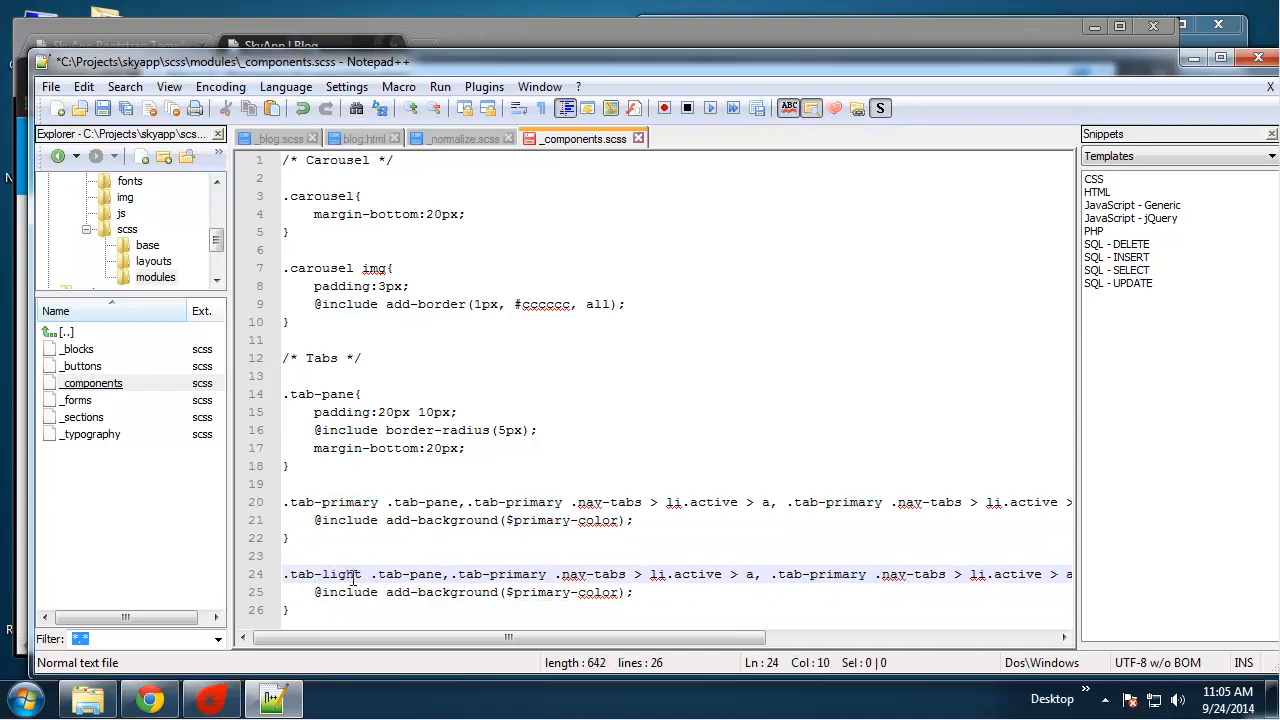
{"action": "double_click", "coordinate": [340, 574]}
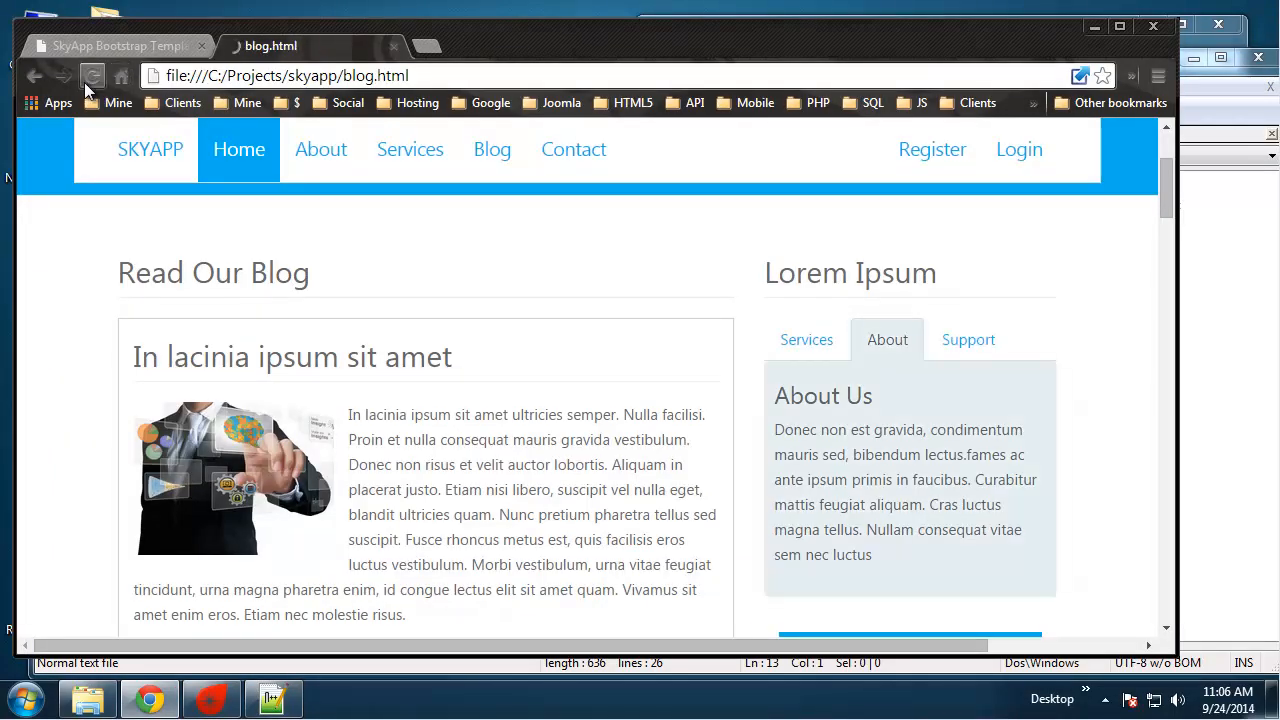
{"action": "left_click", "coordinate": [968, 340]}
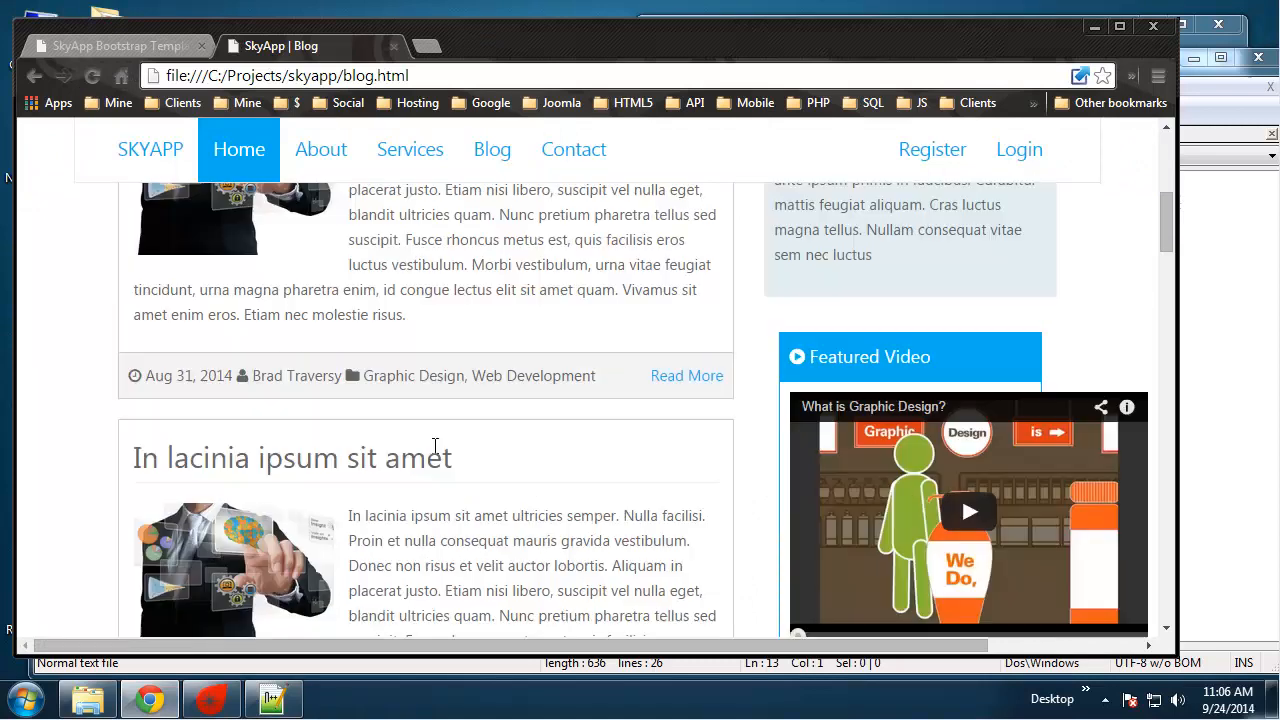
{"action": "left_click", "coordinate": [272, 698]}
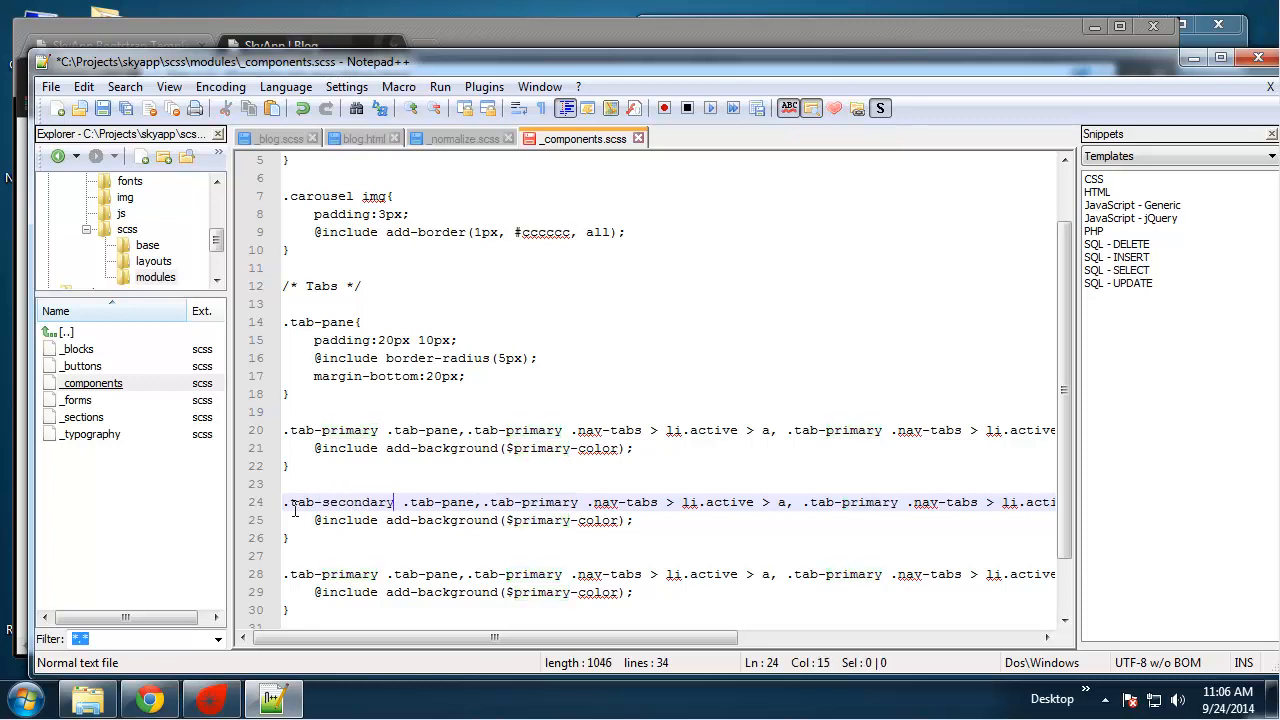
{"action": "double_click", "coordinate": [356, 502]}
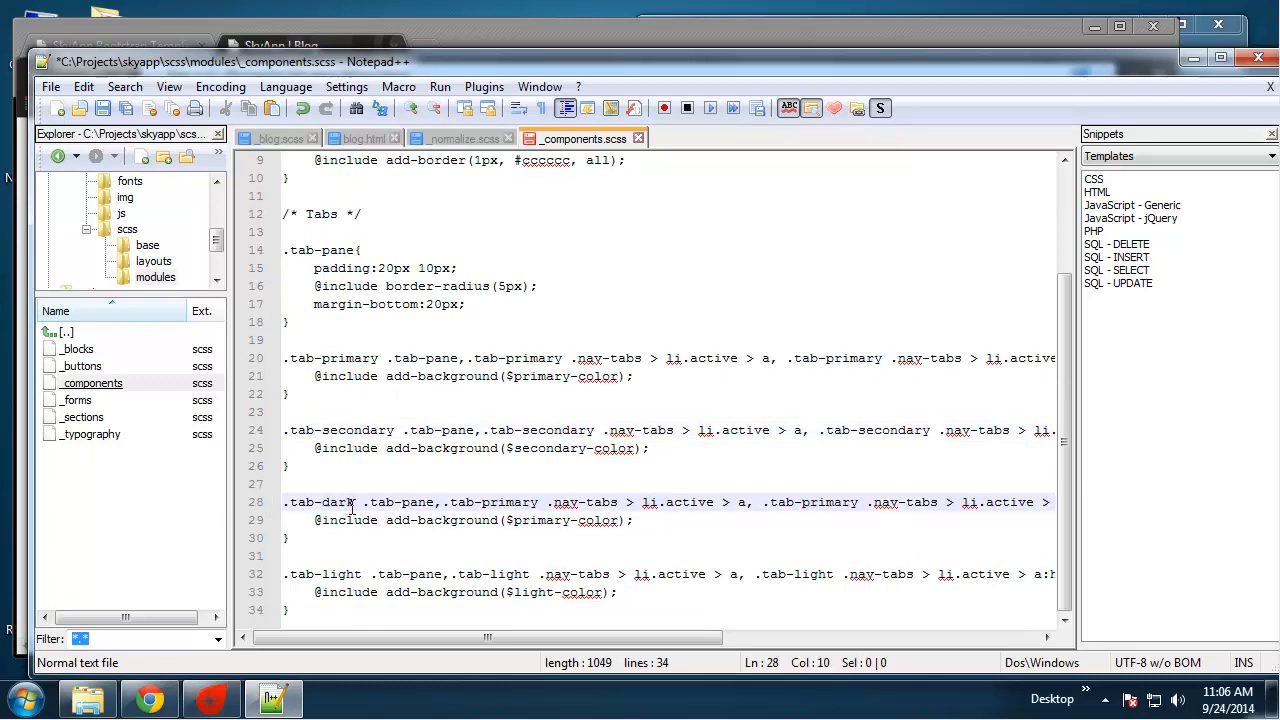
{"action": "double_click", "coordinate": [336, 502]}
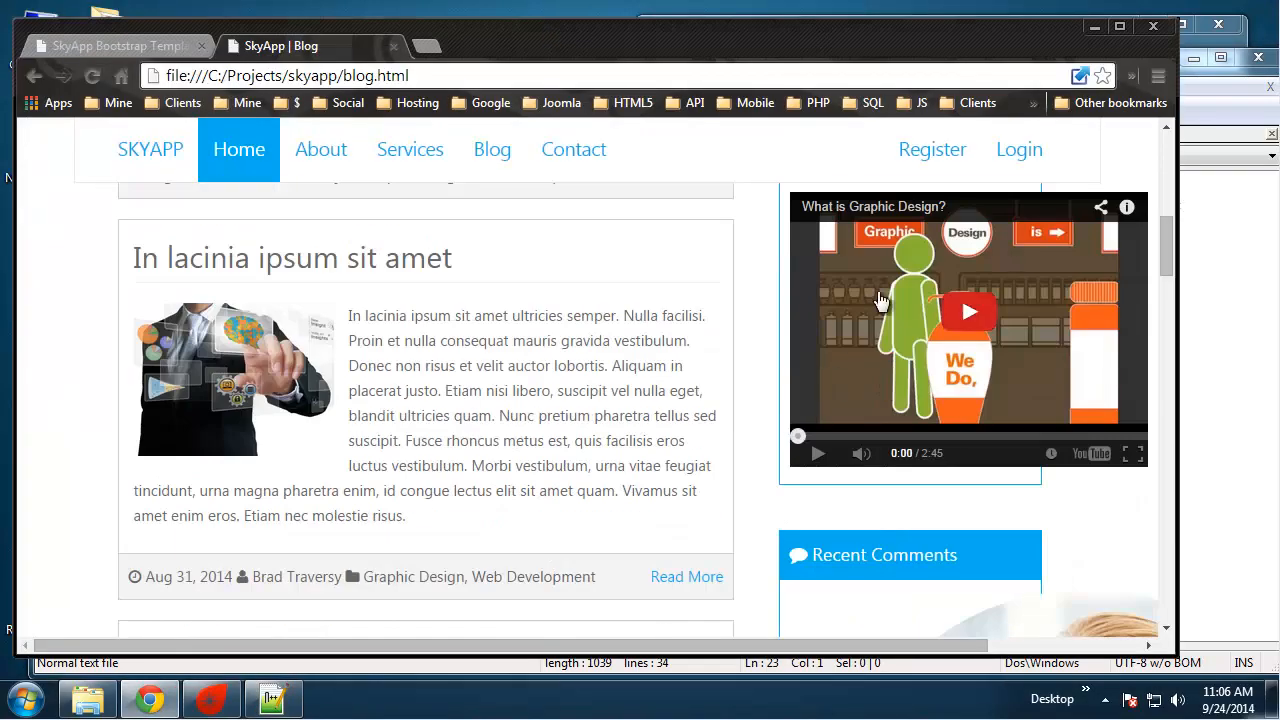
Step: Scroll the blog page down to the Featured Video widget, then return to _components.scss
{"action": "scroll", "scroll_direction": "down", "scroll_amount": 3}
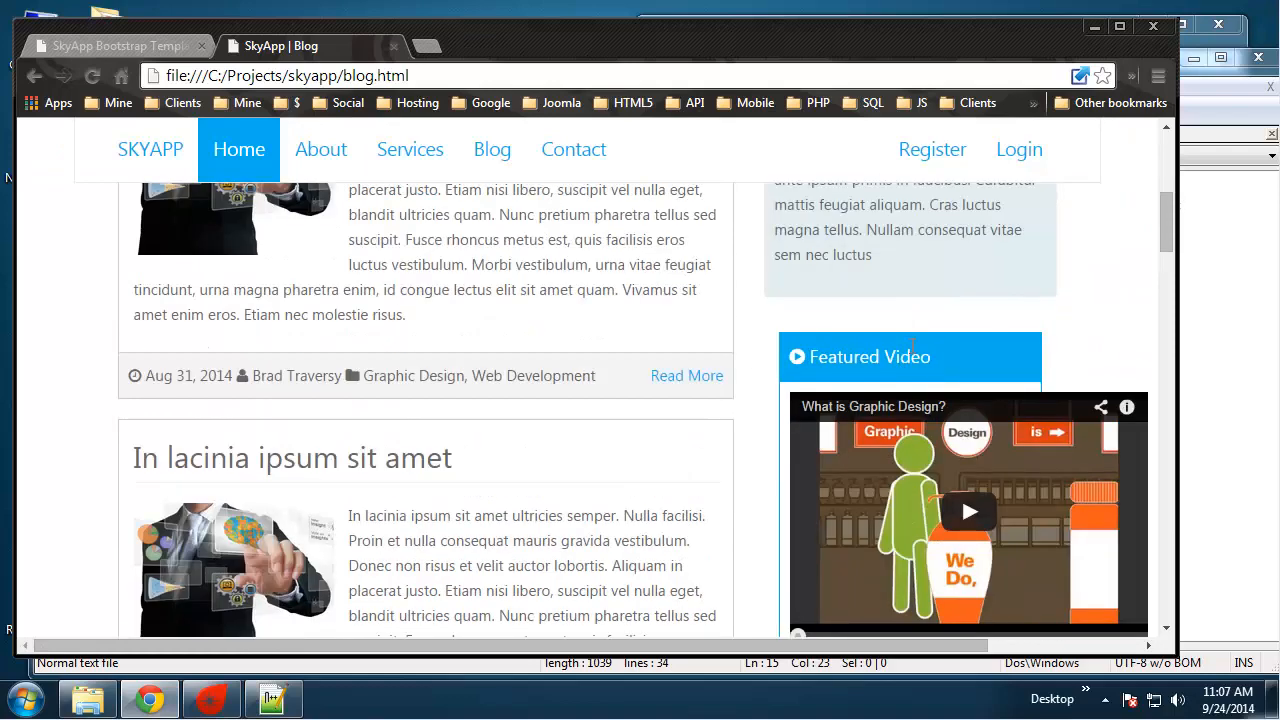
{"action": "scroll", "scroll_direction": "down", "scroll_amount": 3}
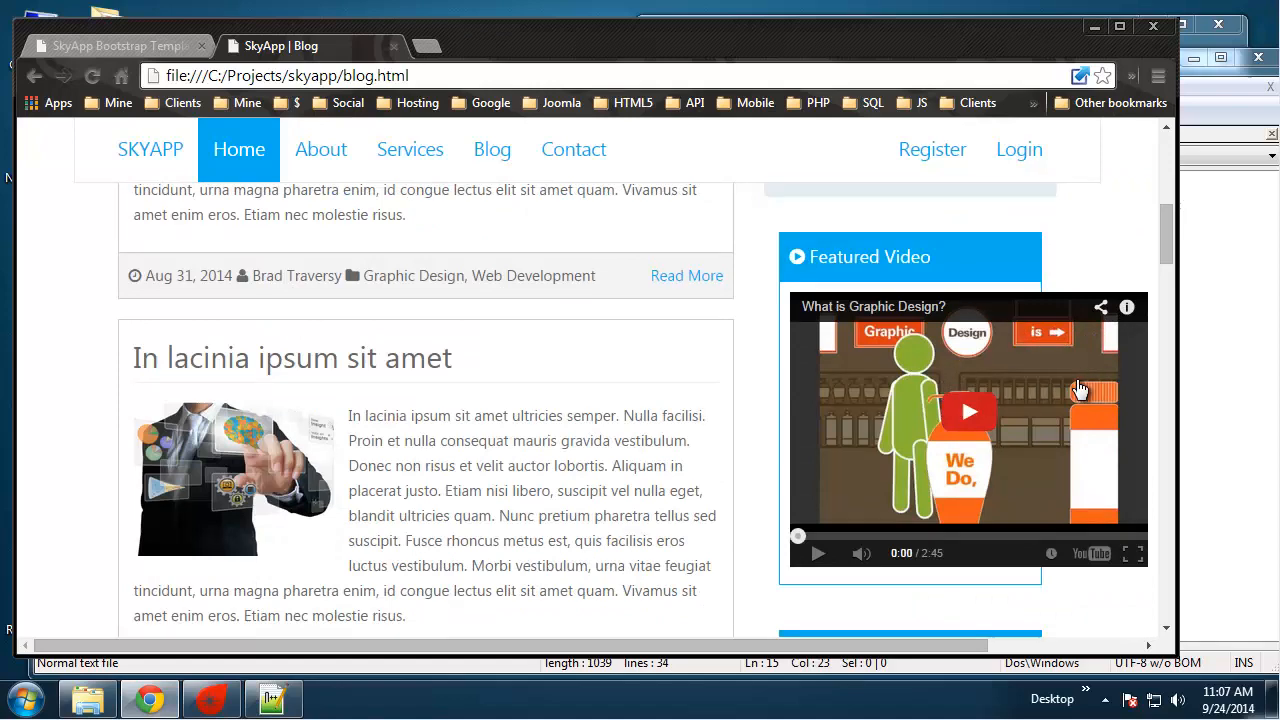
{"action": "left_click", "coordinate": [272, 696]}
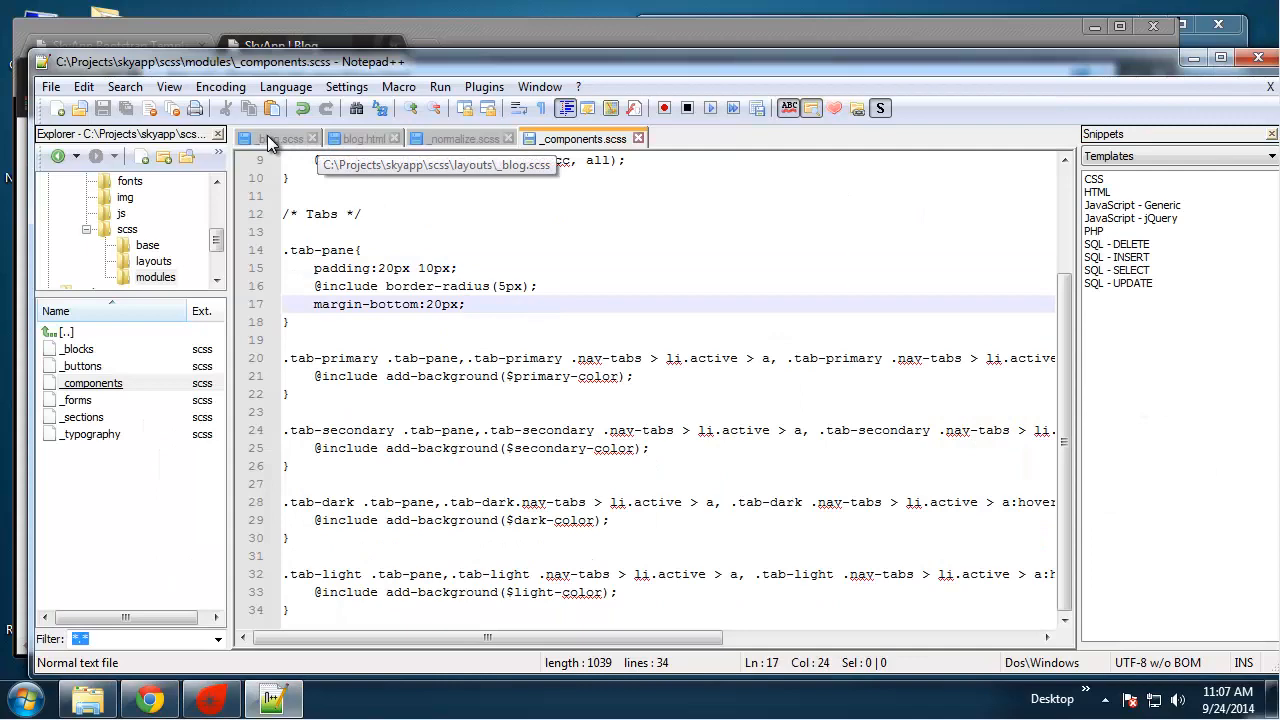
Step: Open blog.html and scroll down to the Featured Video block's iframe embed
{"action": "left_click", "coordinate": [364, 138]}
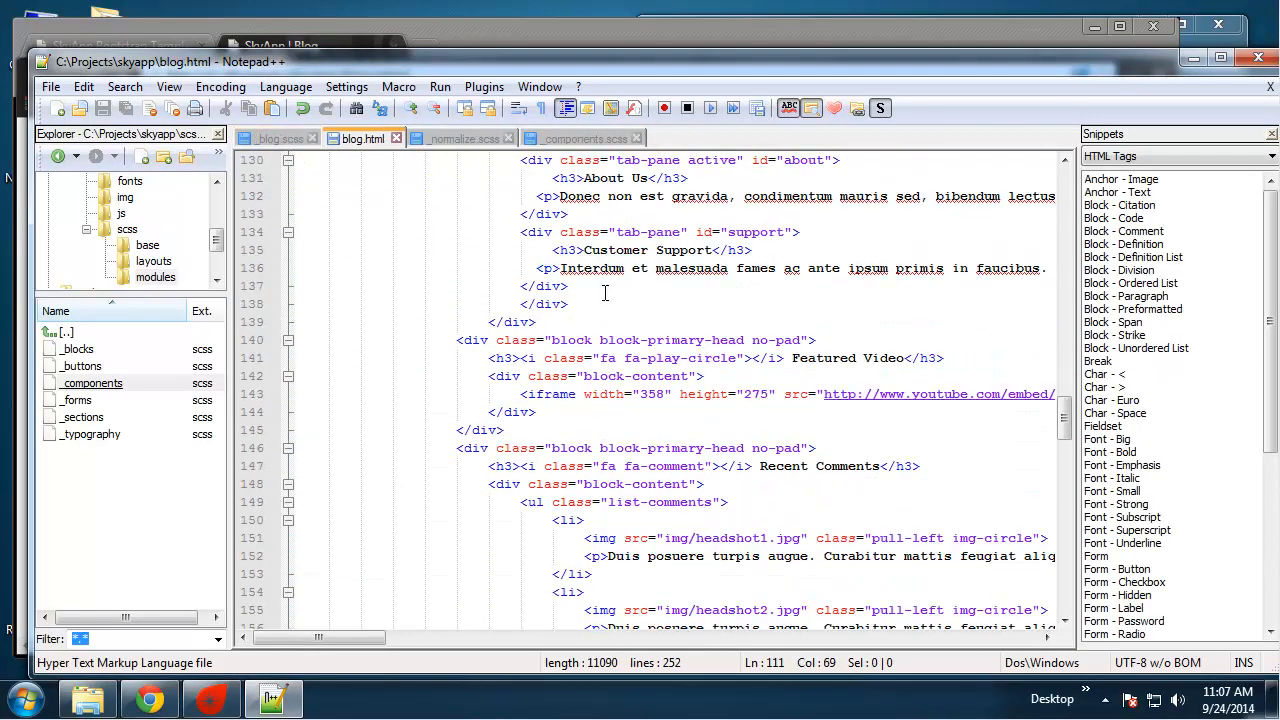
{"action": "scroll", "scroll_direction": "down", "scroll_amount": 3}
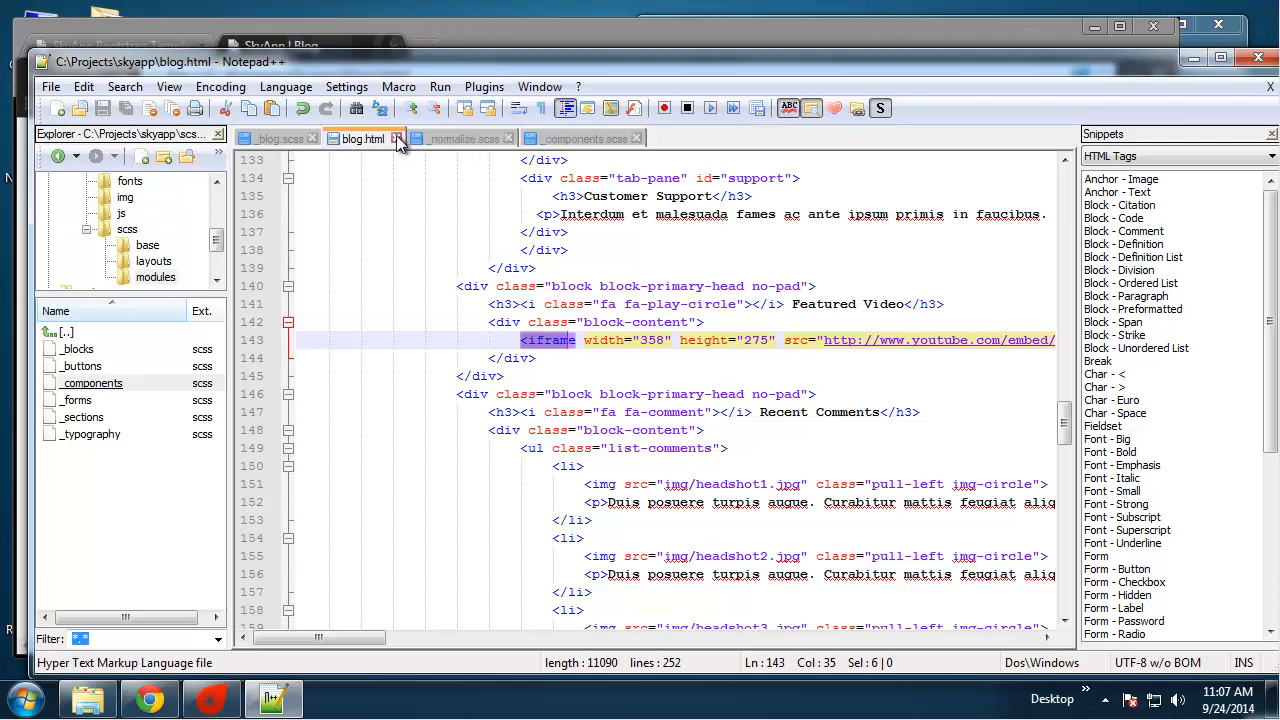
{"action": "mouse_move", "coordinate": [588, 138]}
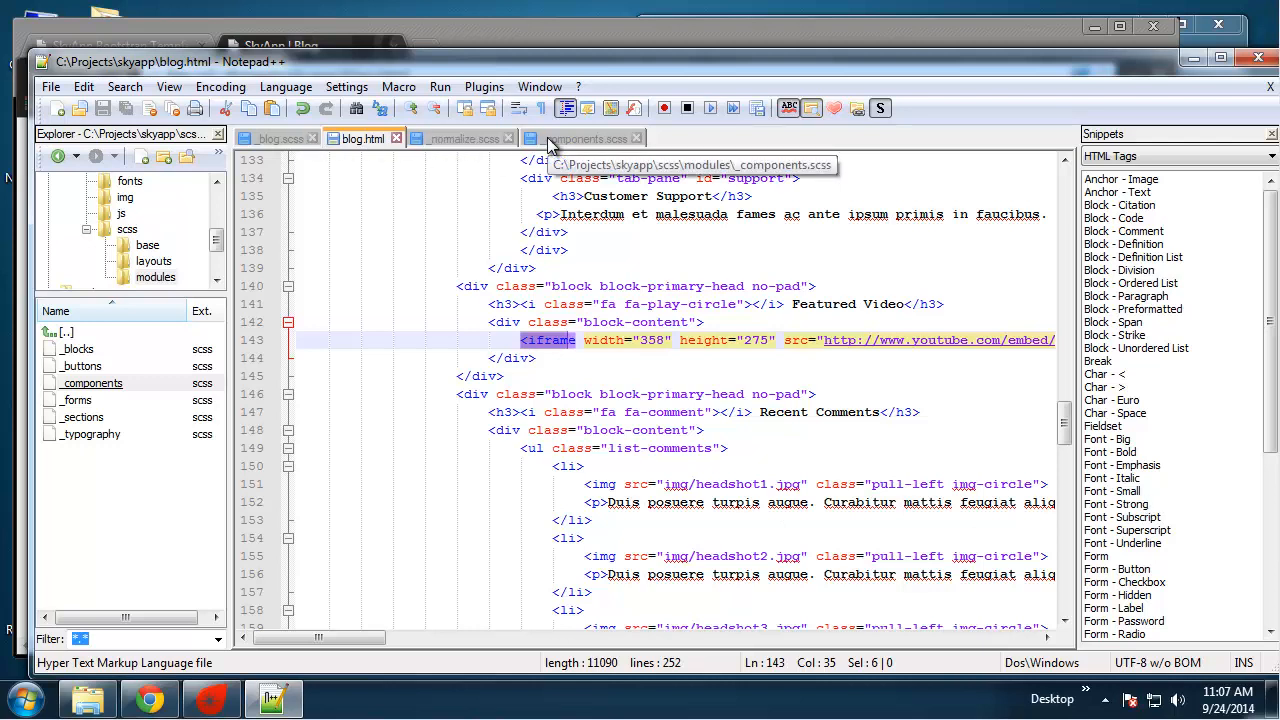
{"action": "mouse_move", "coordinate": [264, 304]}
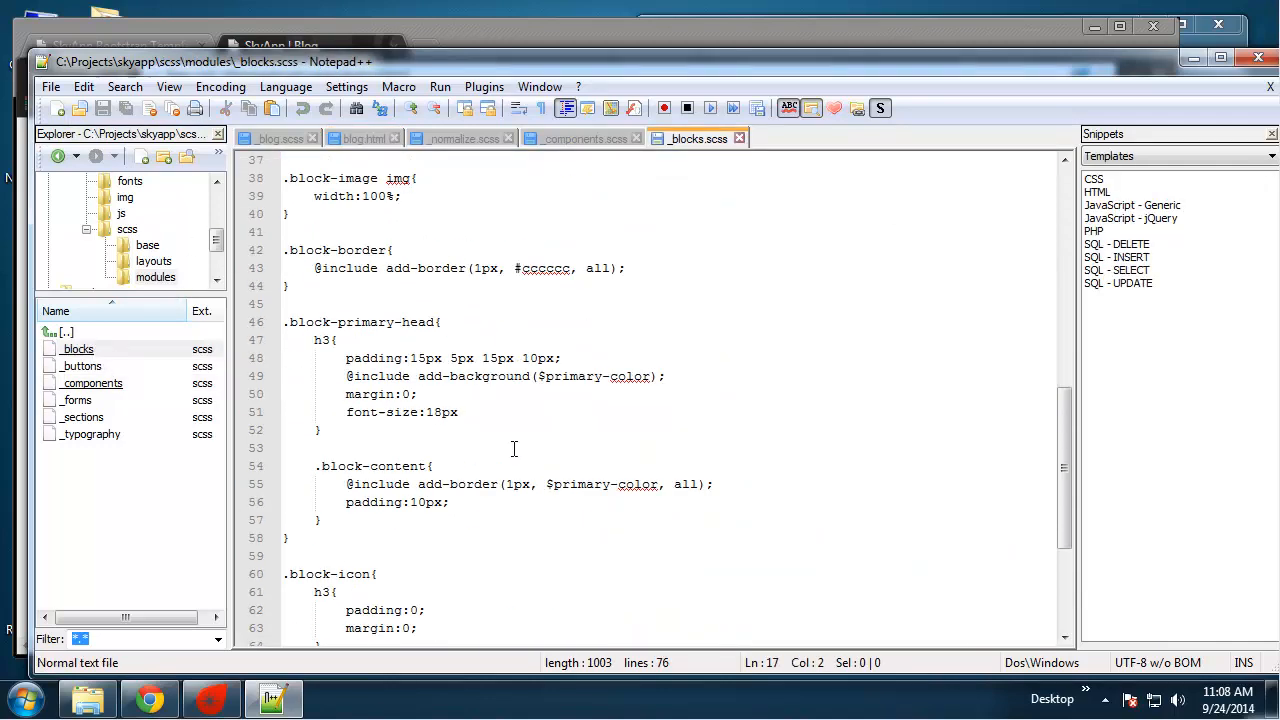
Step: Nest an iframe rule with width:100% inside .block in _blocks.scss
{"action": "scroll", "scroll_direction": "down", "scroll_amount": 3}
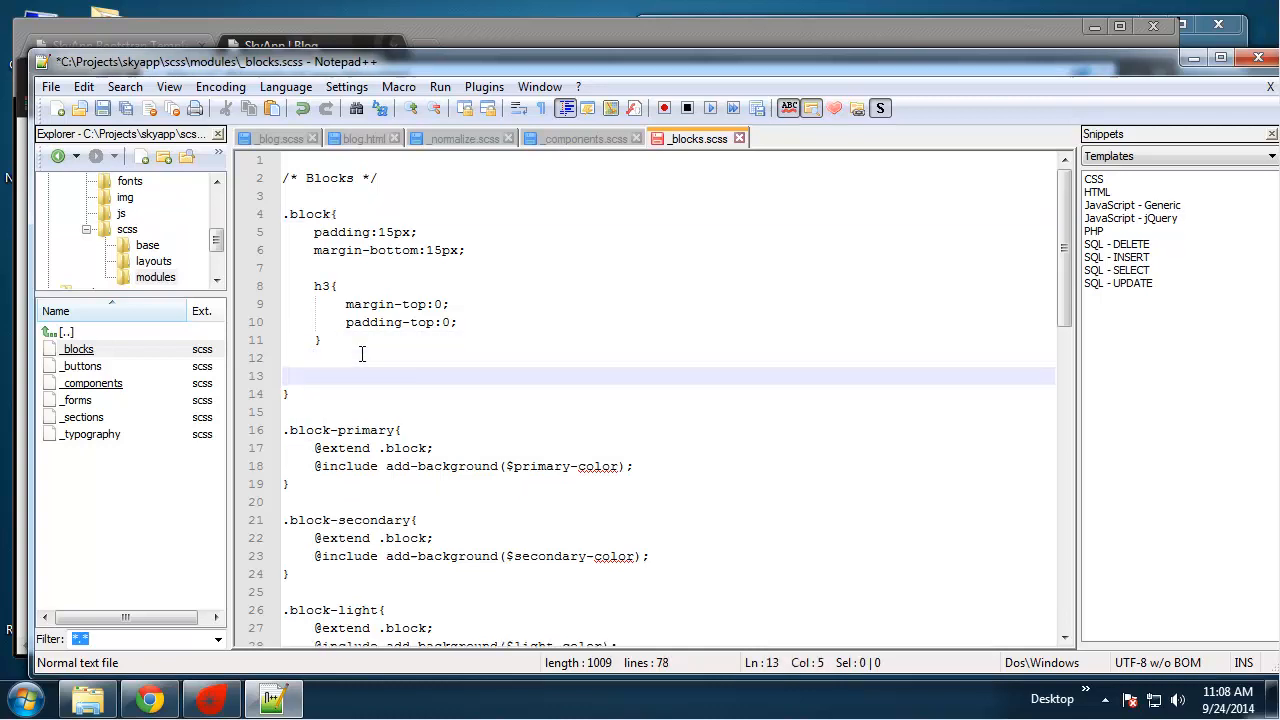
{"action": "type", "text": "iframe{"}
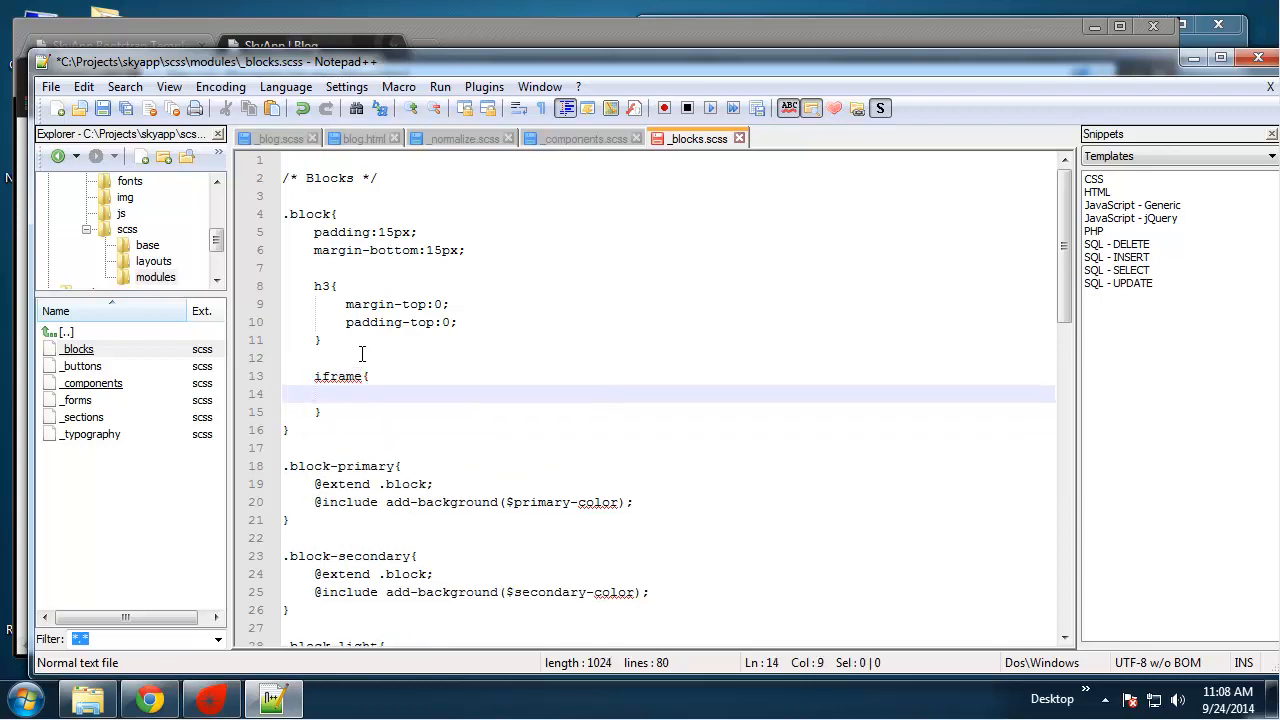
{"action": "type", "text": "width:10"}
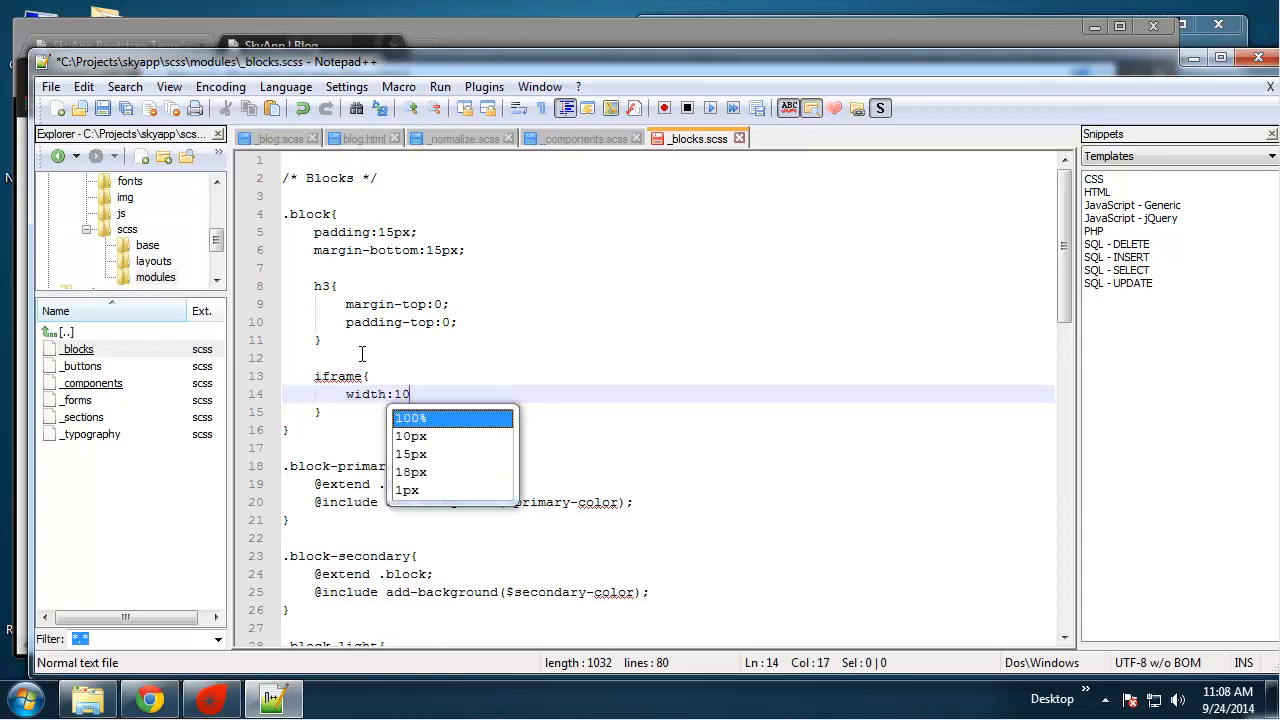
{"action": "key", "text": "Tab"}
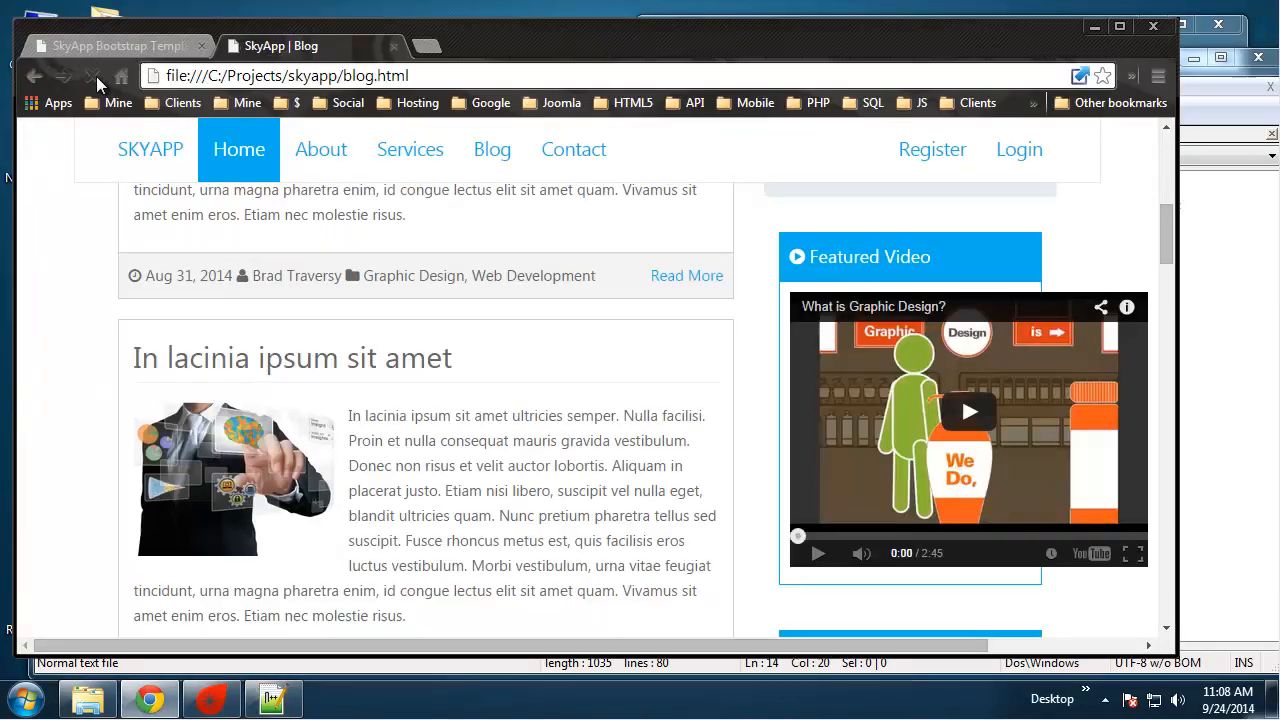
Step: Reload the blog page to check the video width, then return to blog.html's markup
{"action": "left_click", "coordinate": [92, 76]}
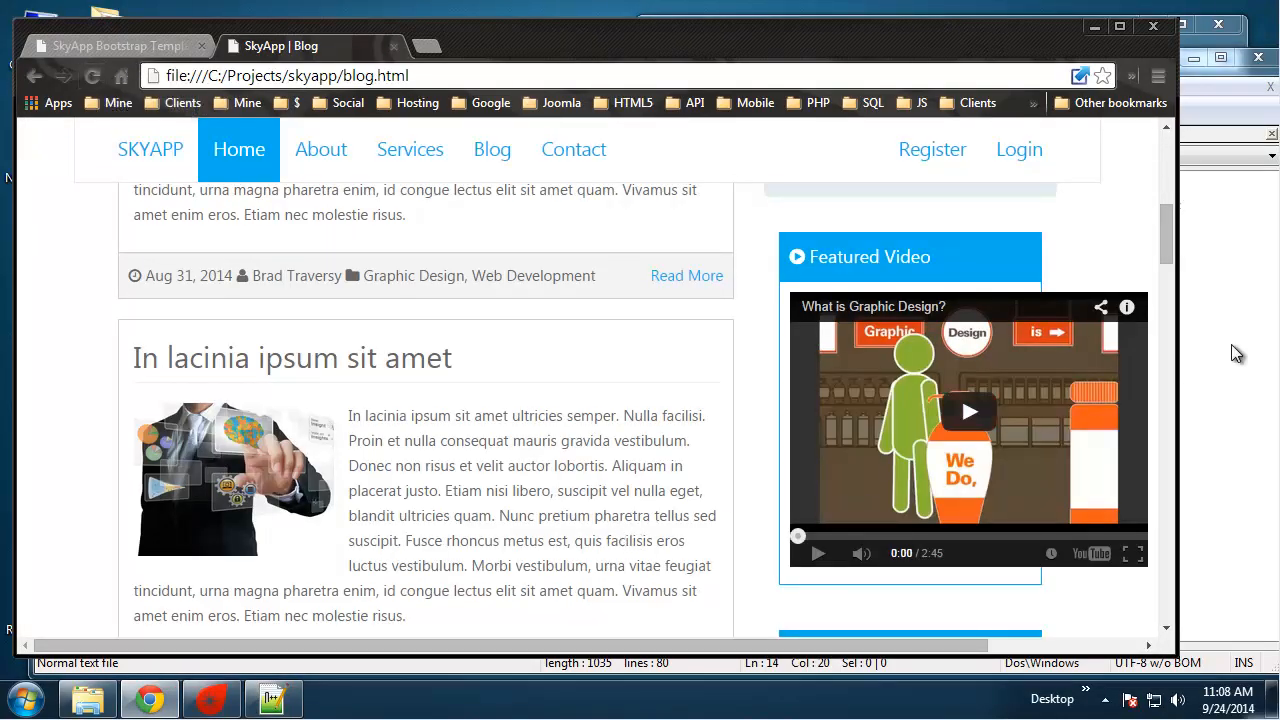
{"action": "mouse_move", "coordinate": [1248, 348]}
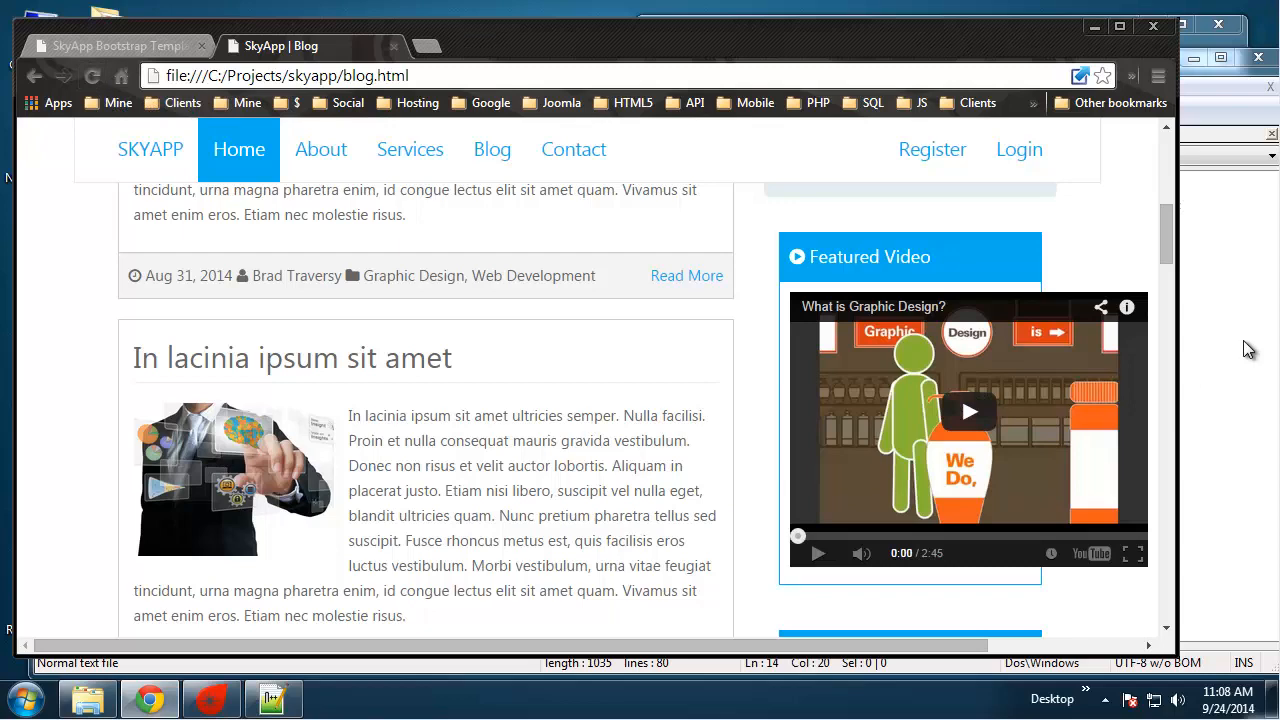
{"action": "left_click", "coordinate": [272, 698]}
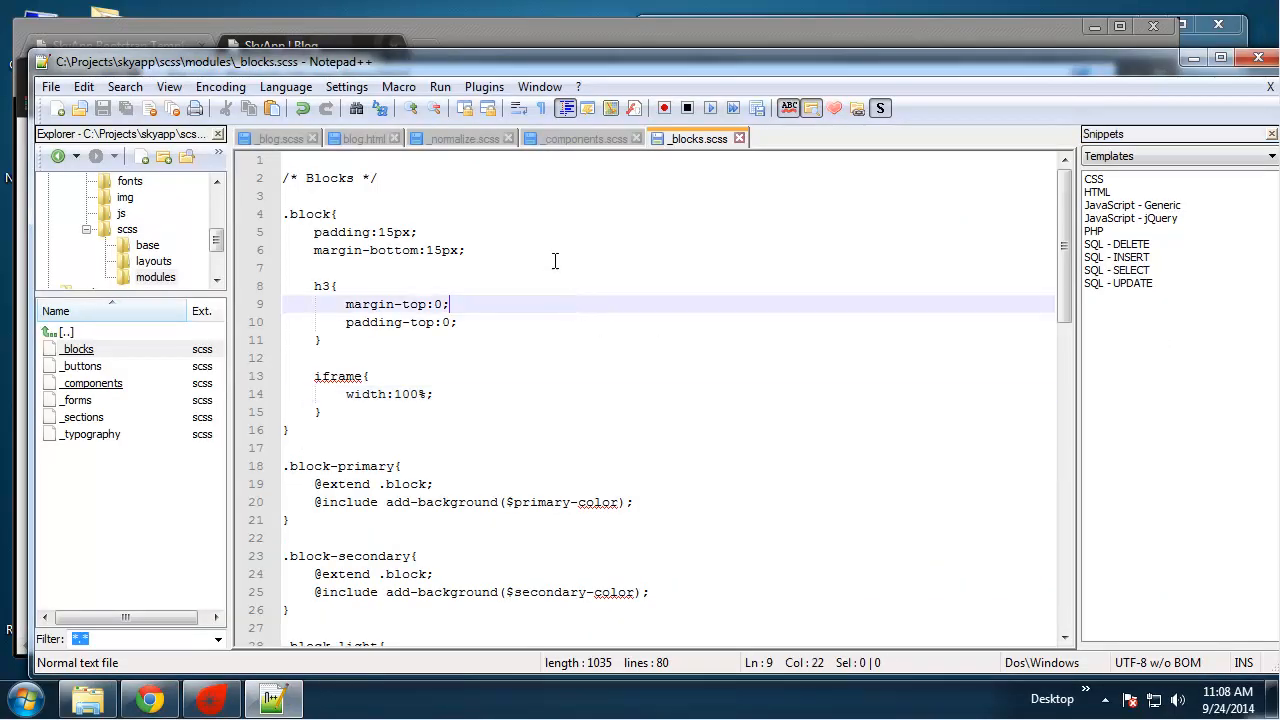
{"action": "left_click", "coordinate": [362, 138]}
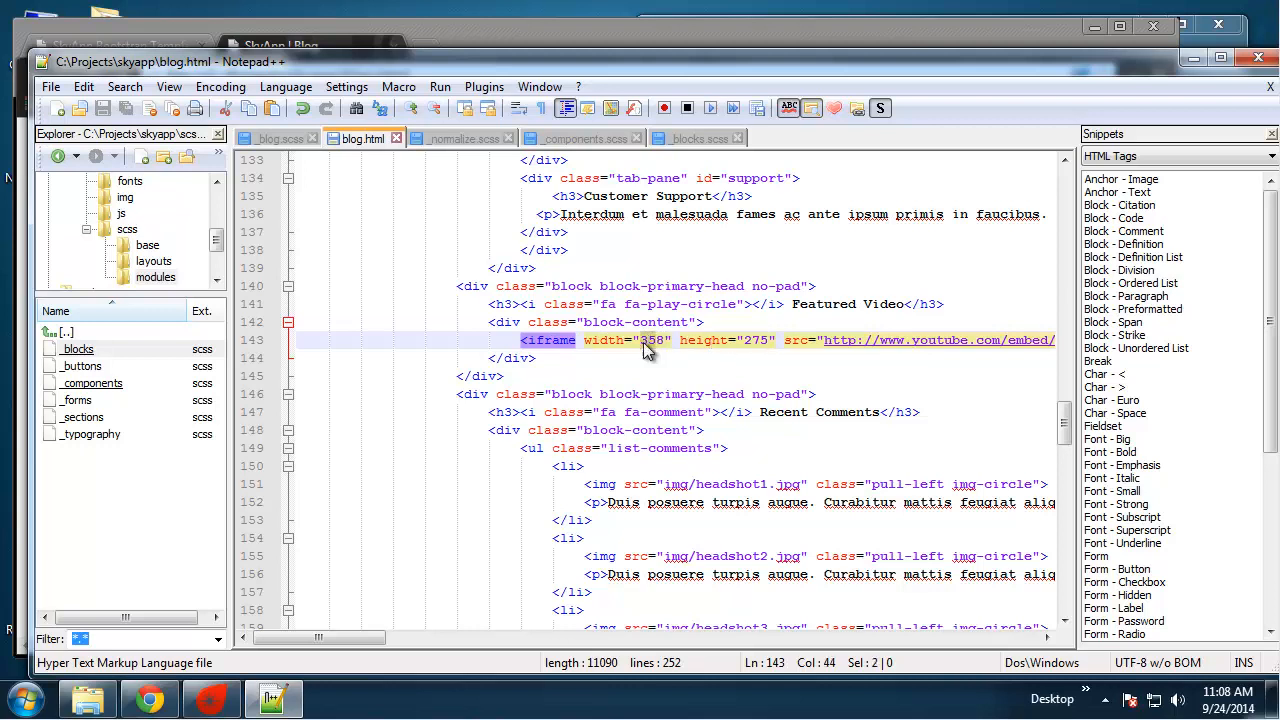
Step: Reduce the Featured Video iframe to width 200 and a smaller height, then recheck in Chrome
{"action": "type", "text": "200"}
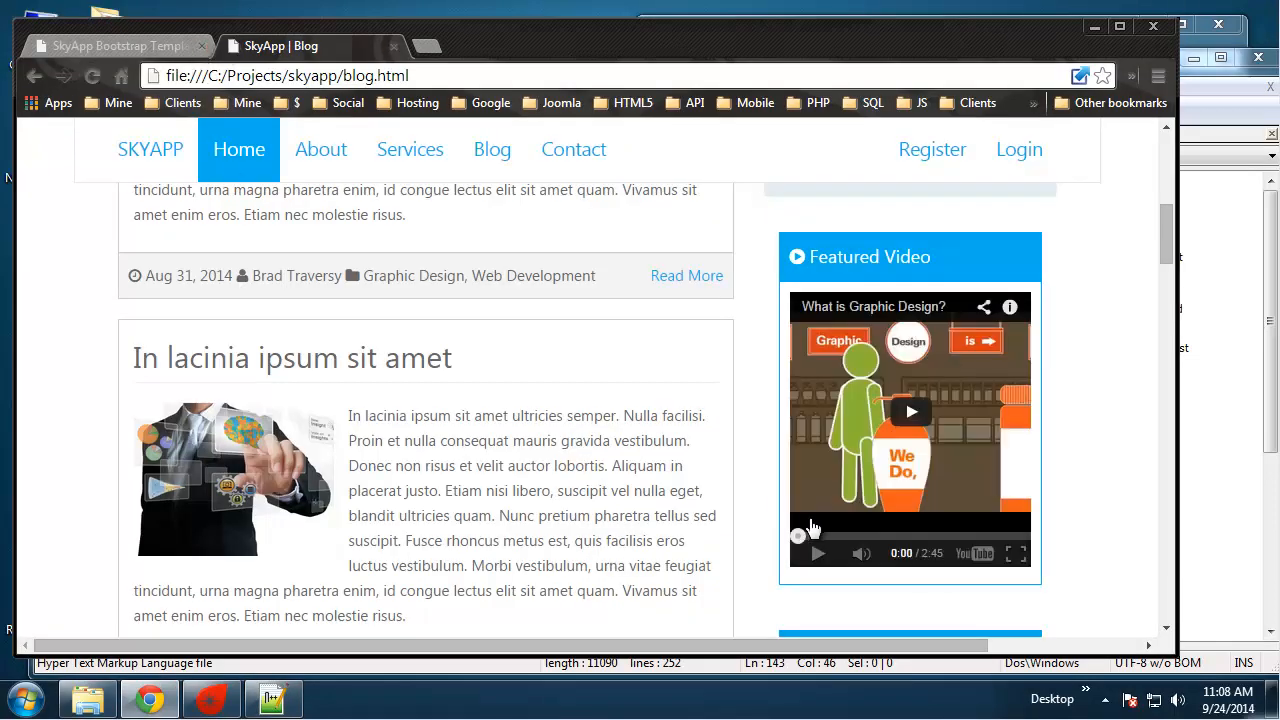
{"action": "left_click", "coordinate": [272, 698]}
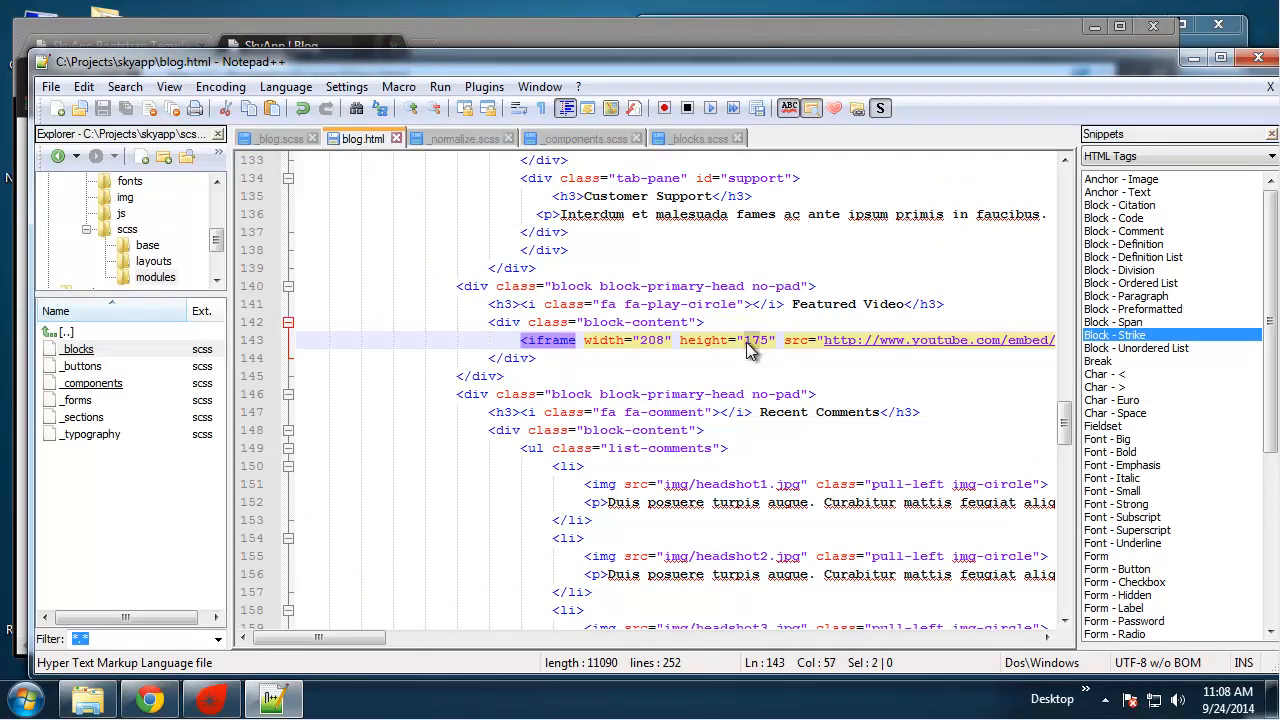
{"action": "type", "text": "205"}
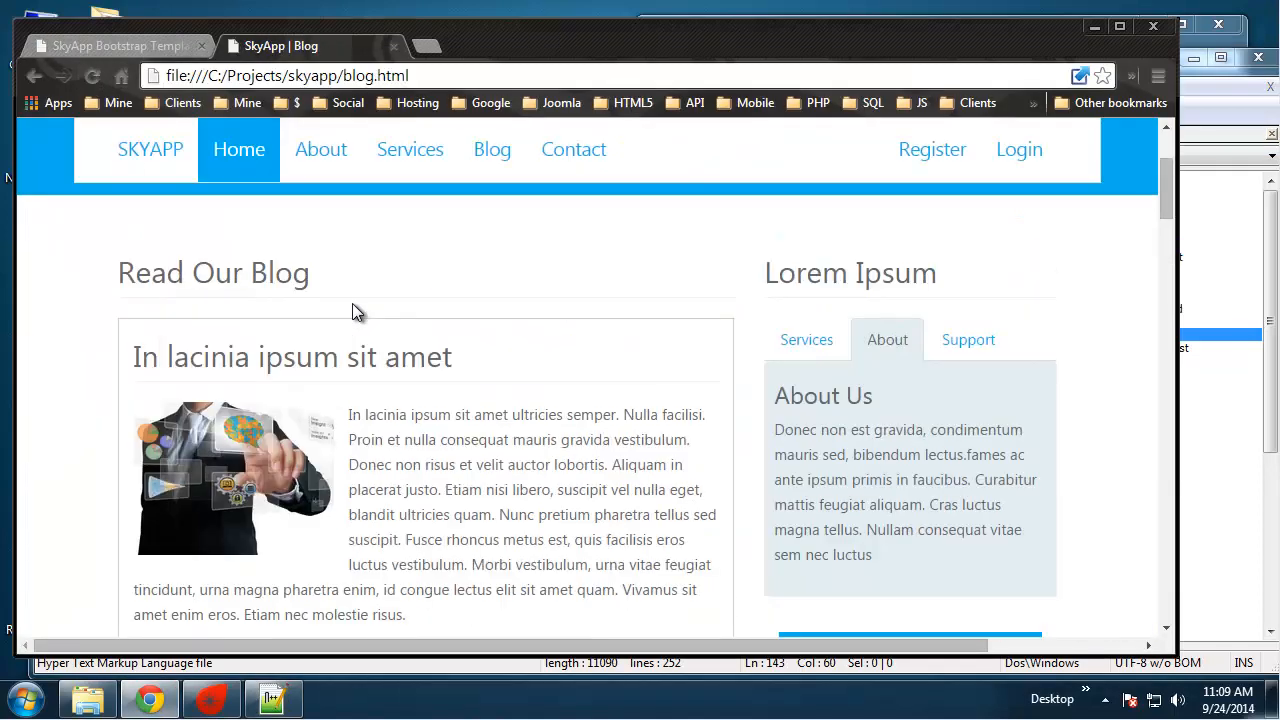
Step: Scroll the blog page down to the Recent Comments block with its oversized headshot
{"action": "scroll", "scroll_direction": "down", "scroll_amount": 3}
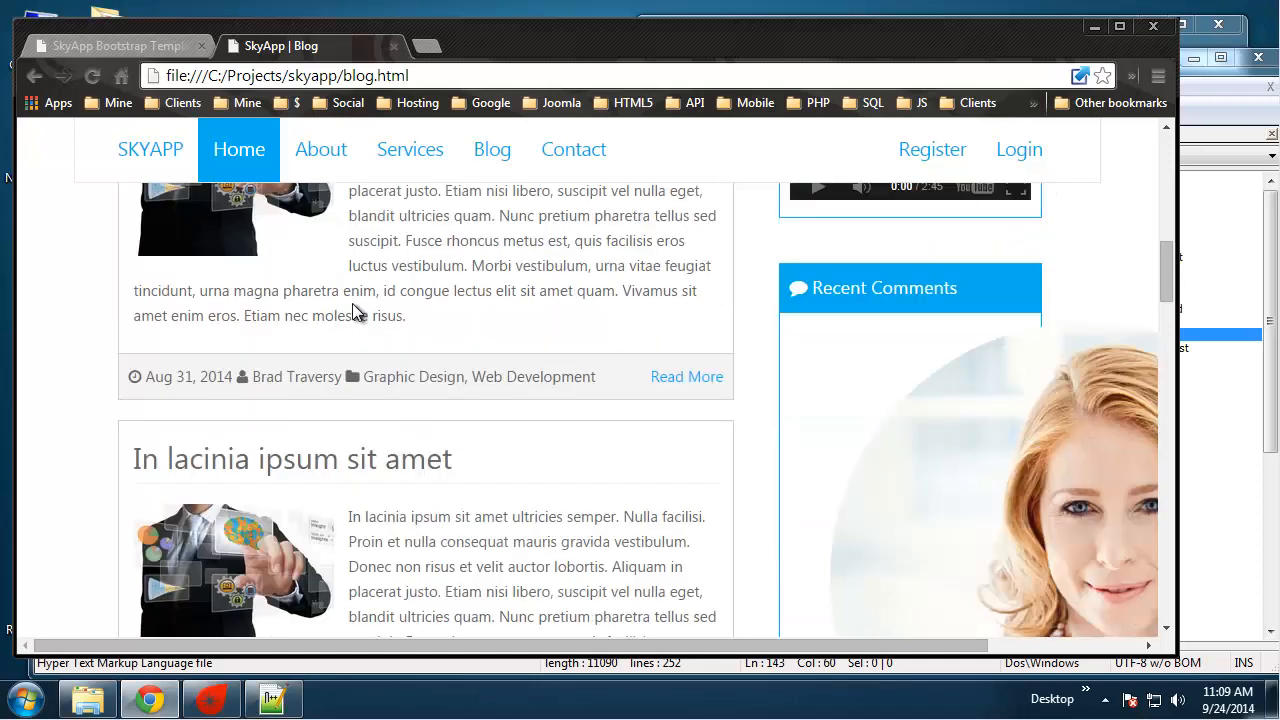
{"action": "mouse_move", "coordinate": [1070, 430]}
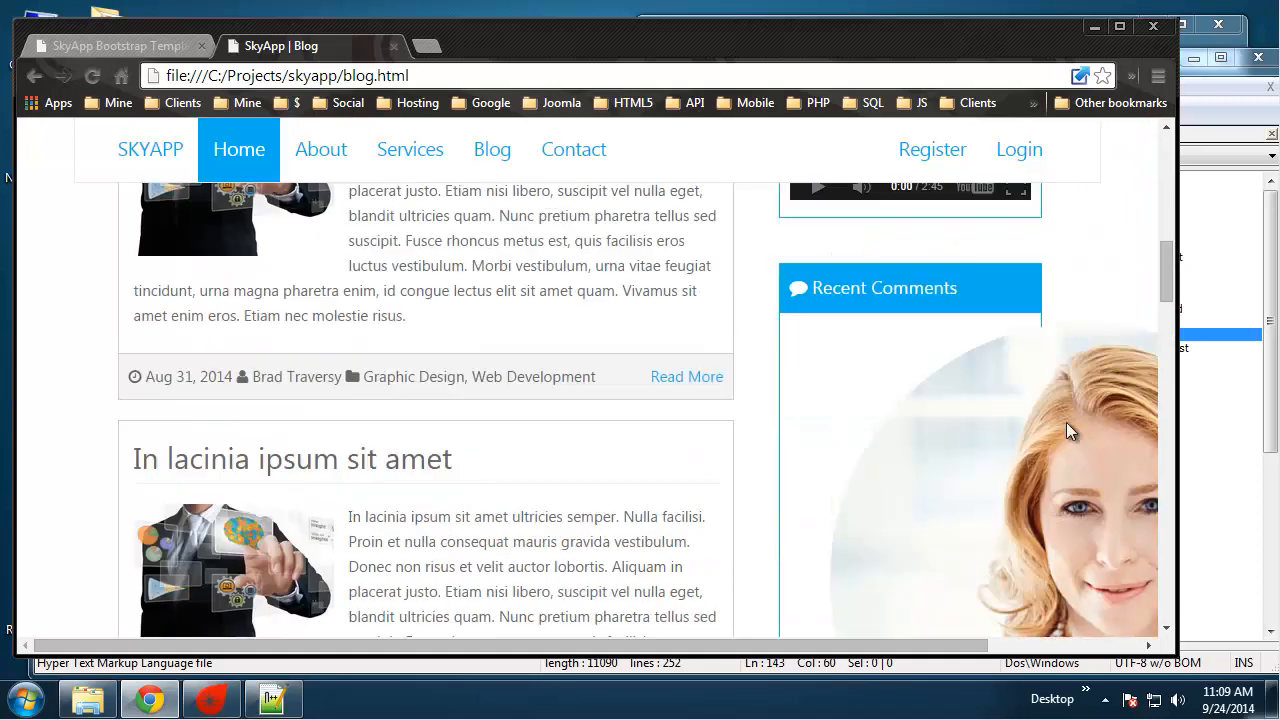
{"action": "scroll", "scroll_direction": "down", "scroll_amount": 3}
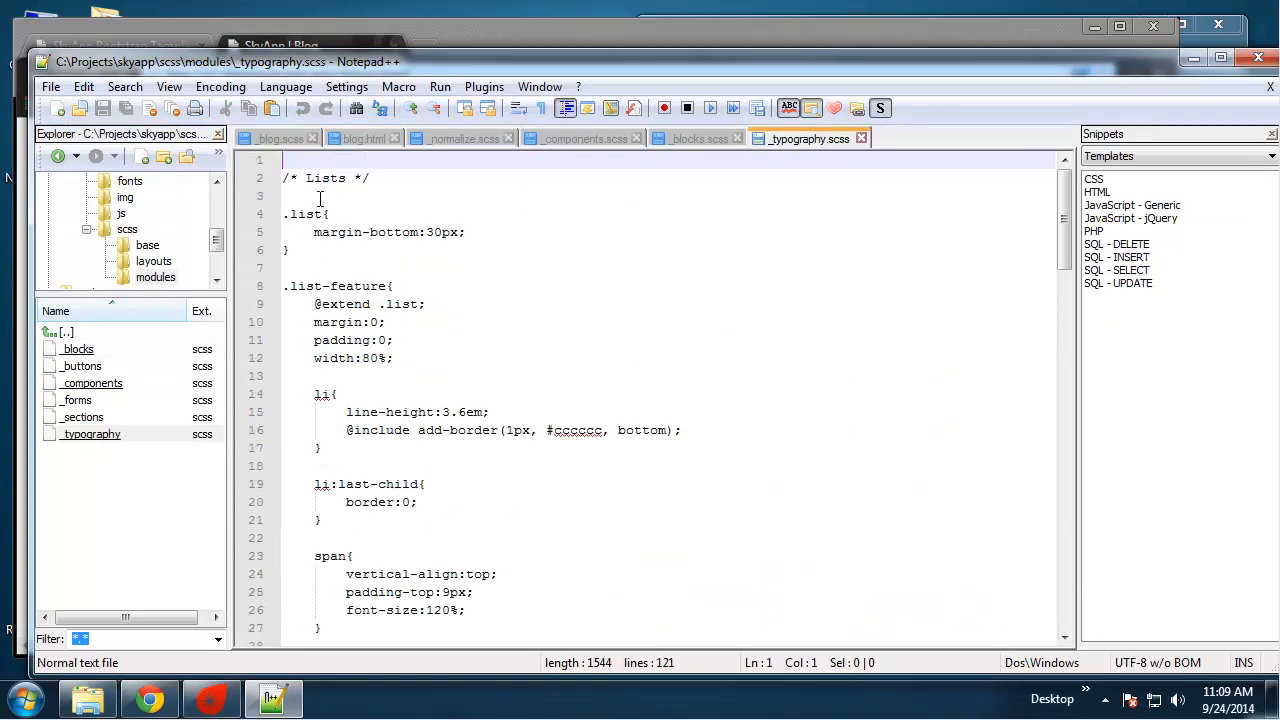
Step: Add a .list-comments img rule with width:100px in _typography.scss
{"action": "scroll", "scroll_direction": "down", "scroll_amount": 3}
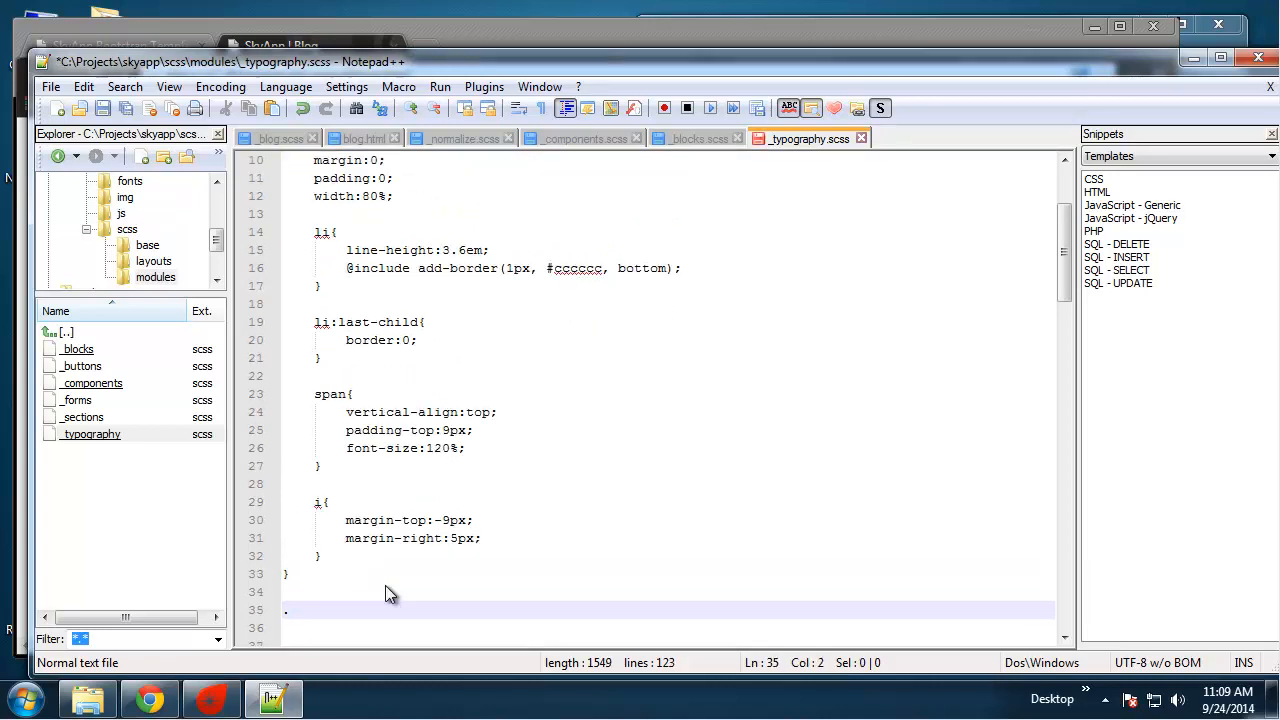
{"action": "type", "text": ".list-comme"}
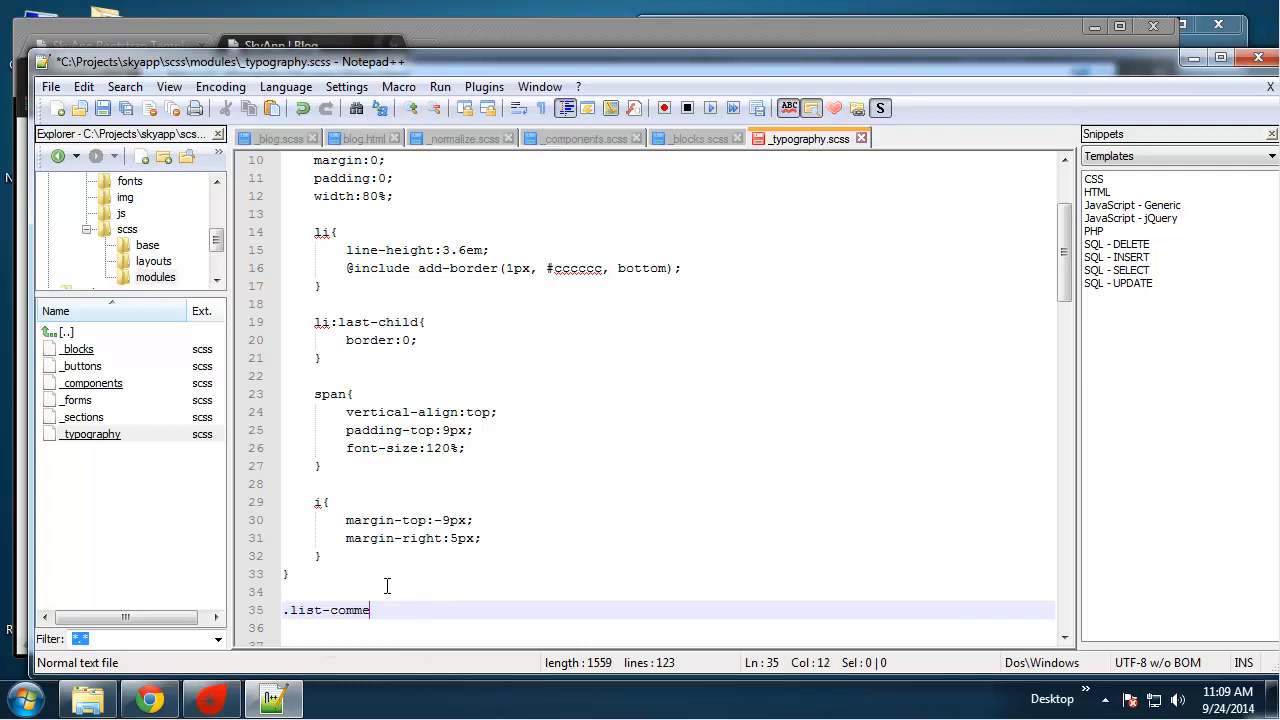
{"action": "type", "text": "nts img{"}
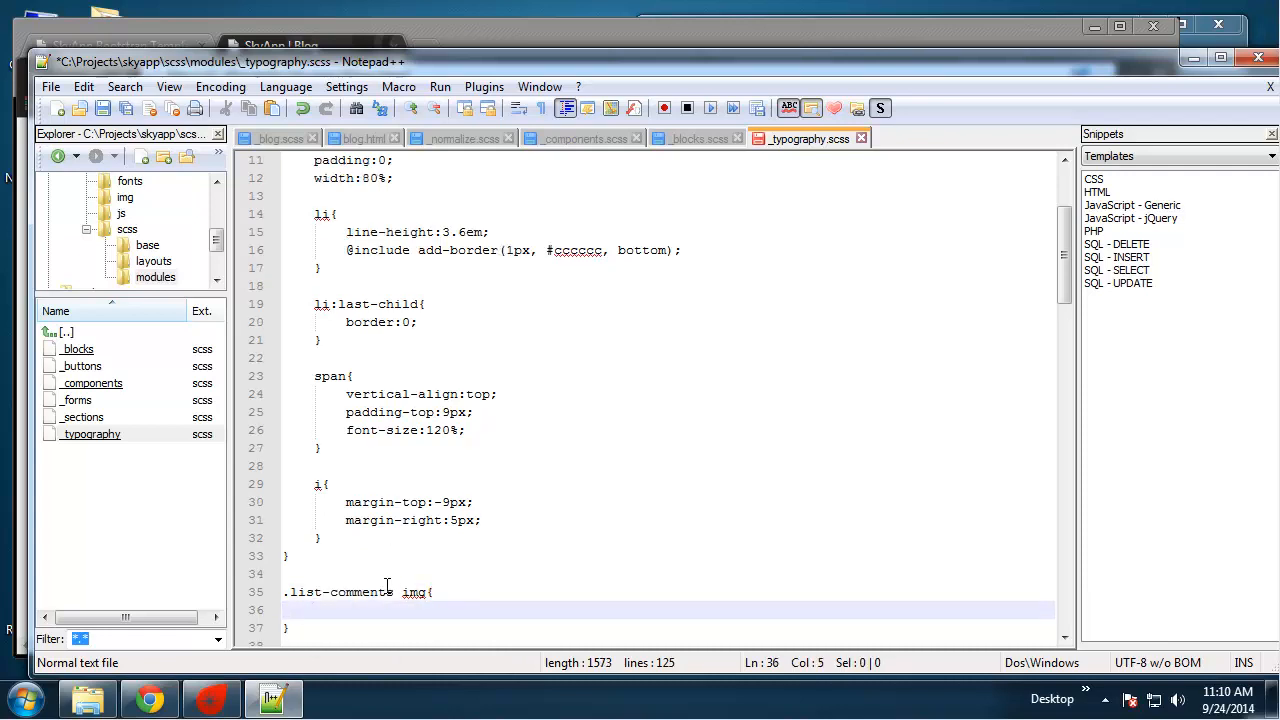
{"action": "type", "text": "width:100"}
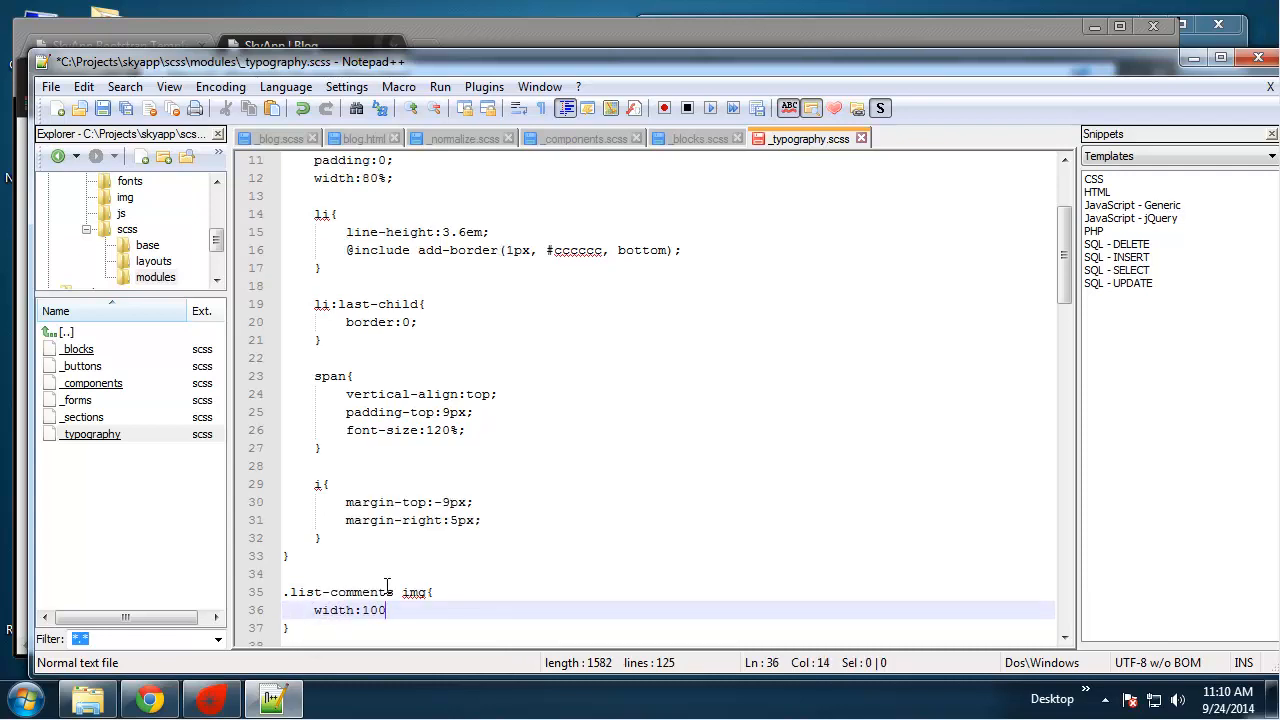
{"action": "type", "text": "px;"}
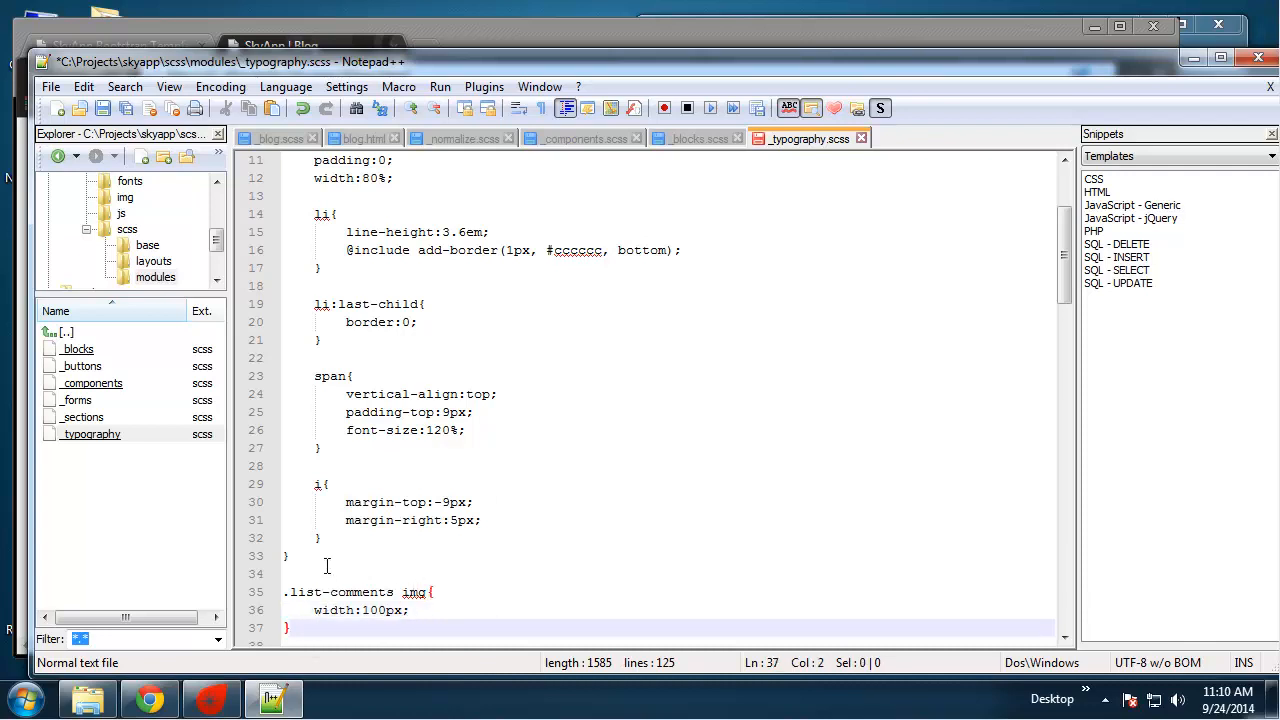
Step: Give .list-comments li padding and a 1px bottom border via the add-border mixin
{"action": "type", "text": ".list"}
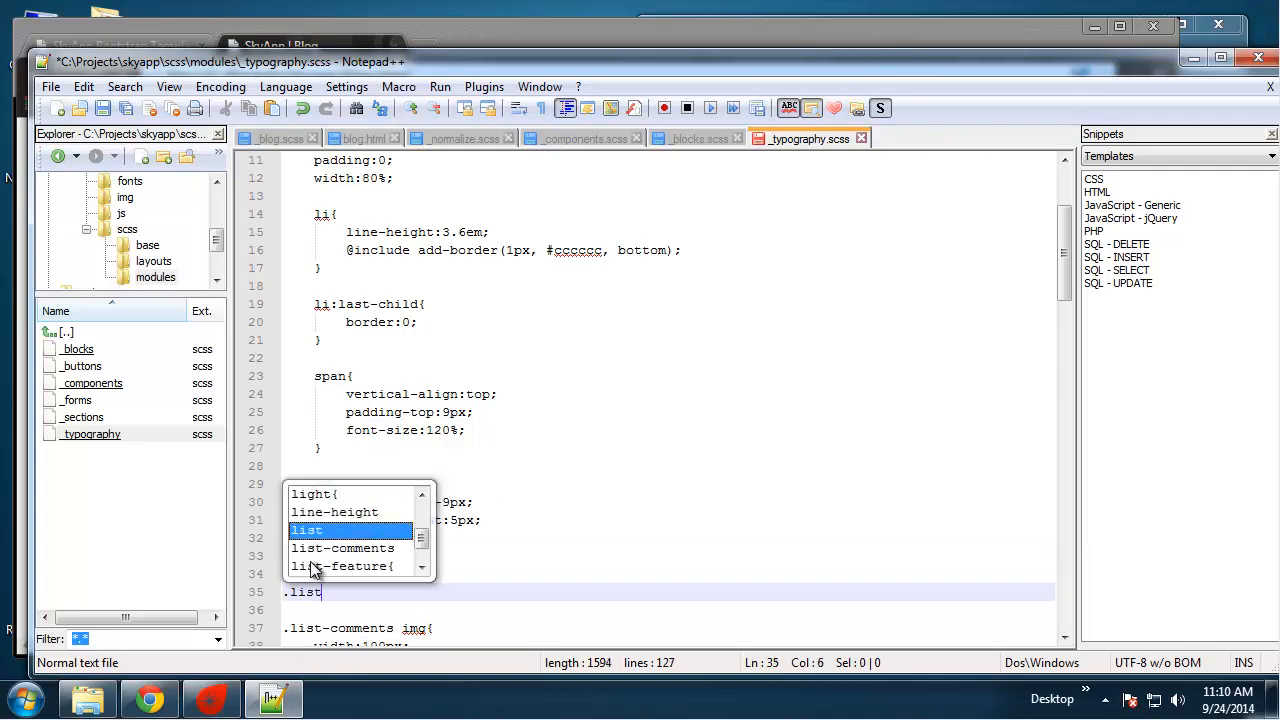
{"action": "type", "text": "-comments li{"}
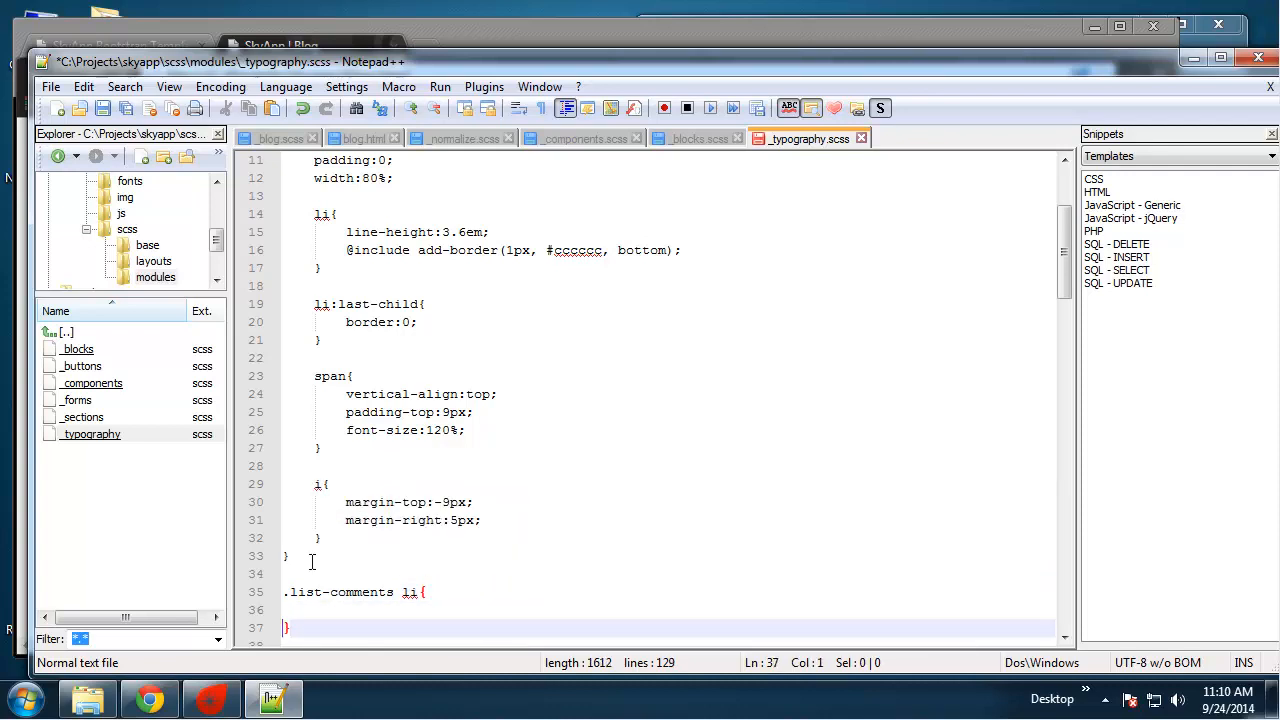
{"action": "type", "text": "padding:10px 0 5px 0;"}
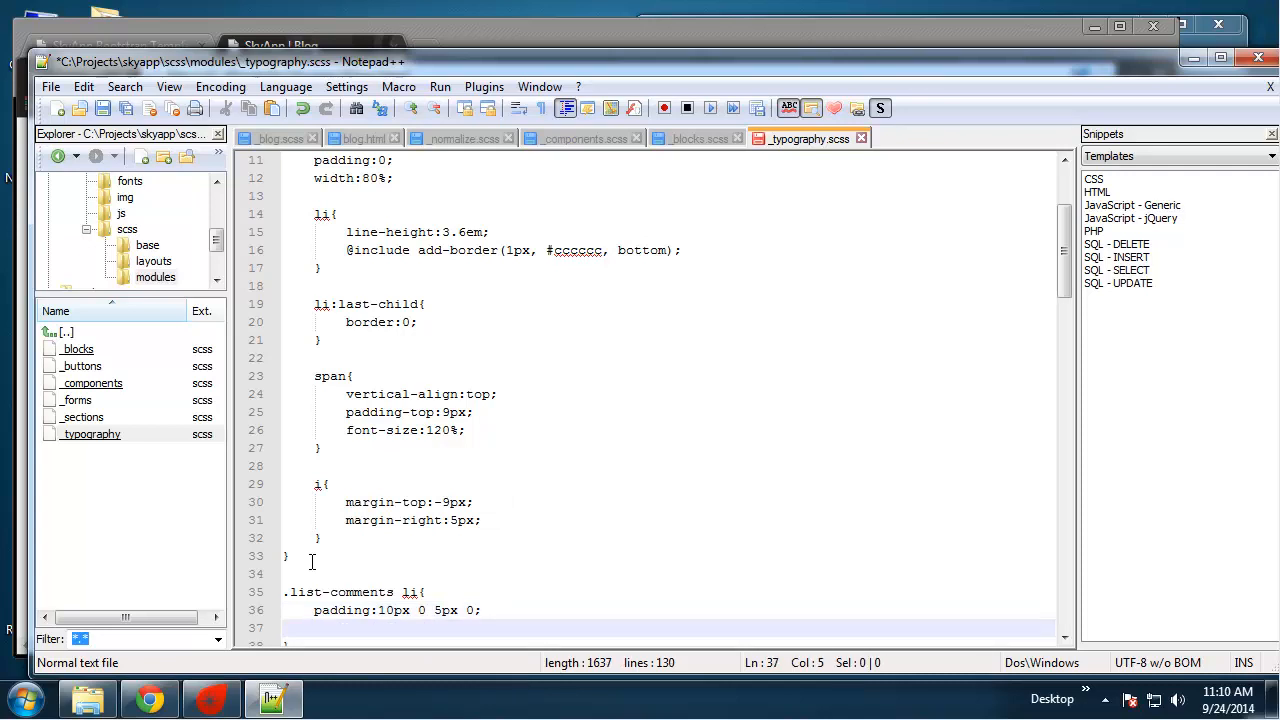
{"action": "type", "text": "@"}
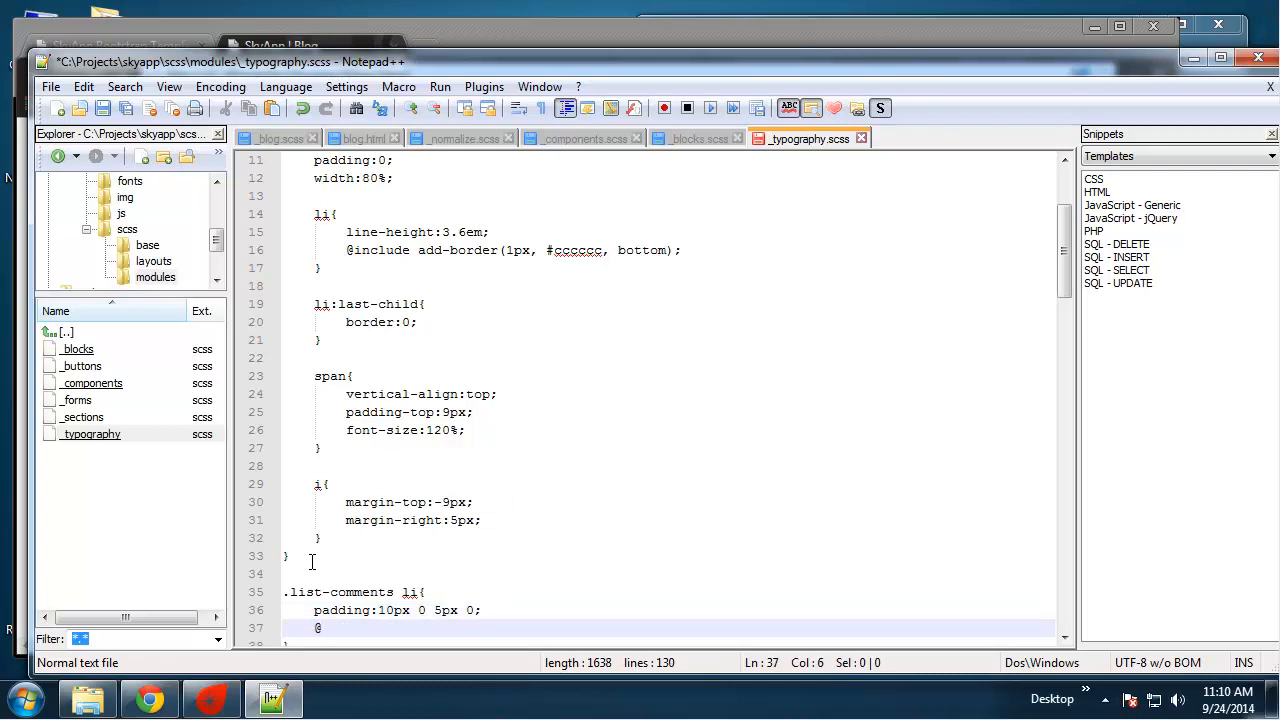
{"action": "type", "text": "include"}
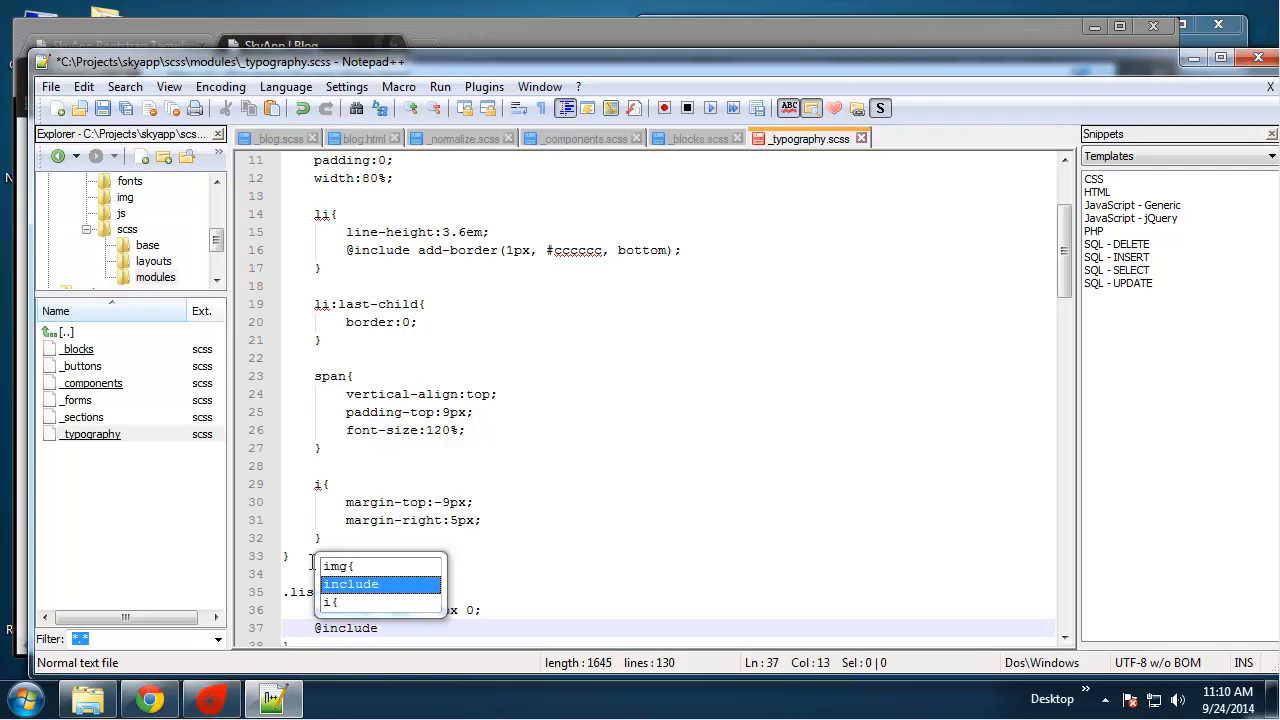
{"action": "type", "text": "add-border ();"}
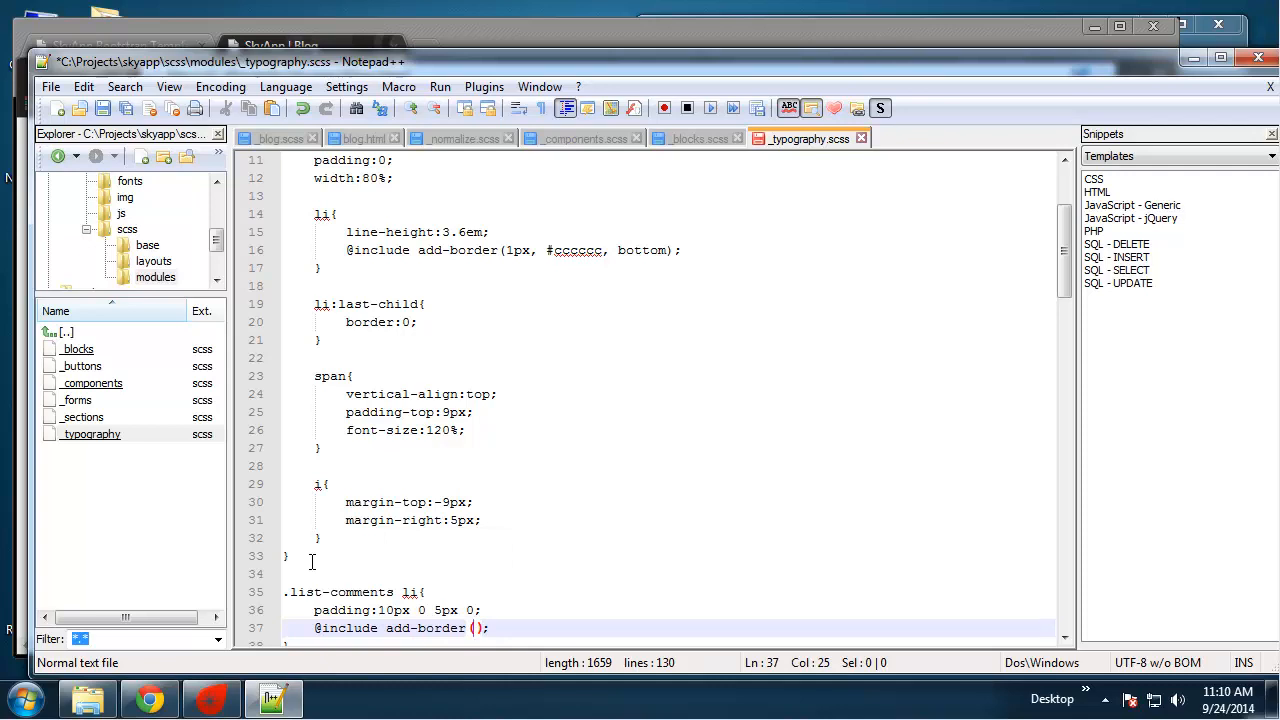
{"action": "type", "text": "1px, #cccccc,"}
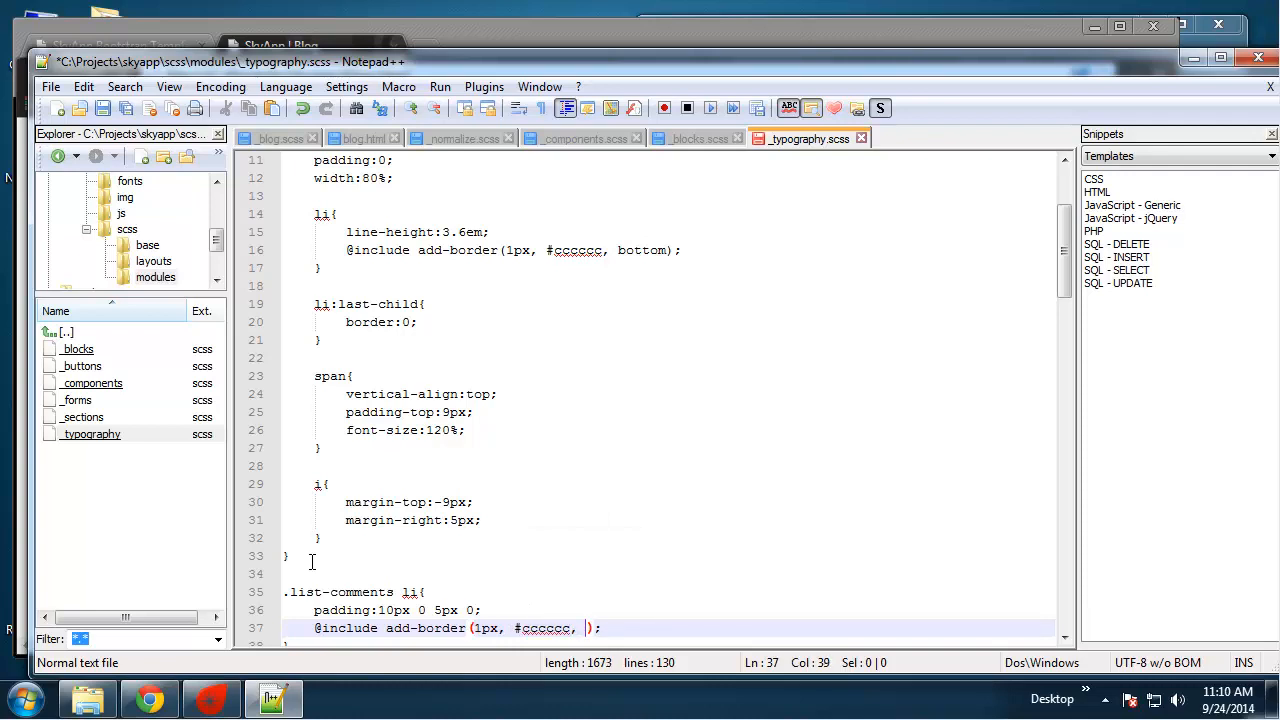
{"action": "type", "text": "bottom"}
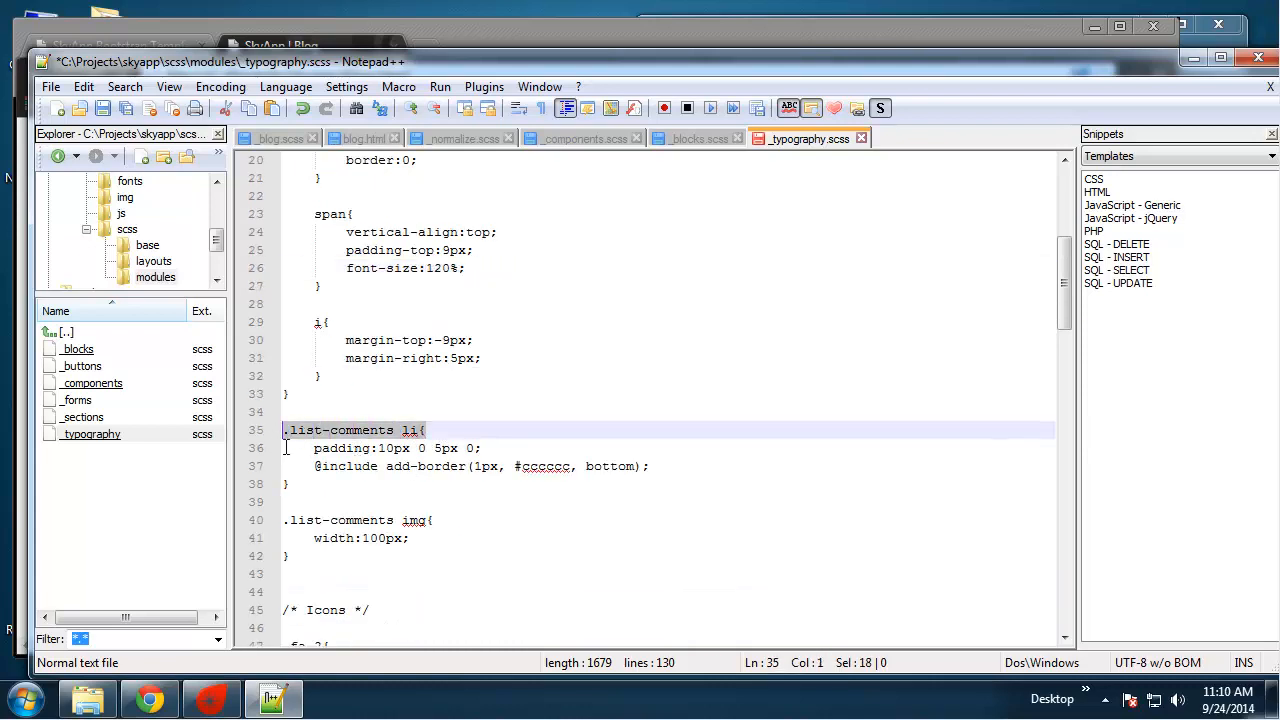
Step: Remove the border on .list-comments li:last-child with border:0, then check in the browser
{"action": "type", "text": ".list-comments li"}
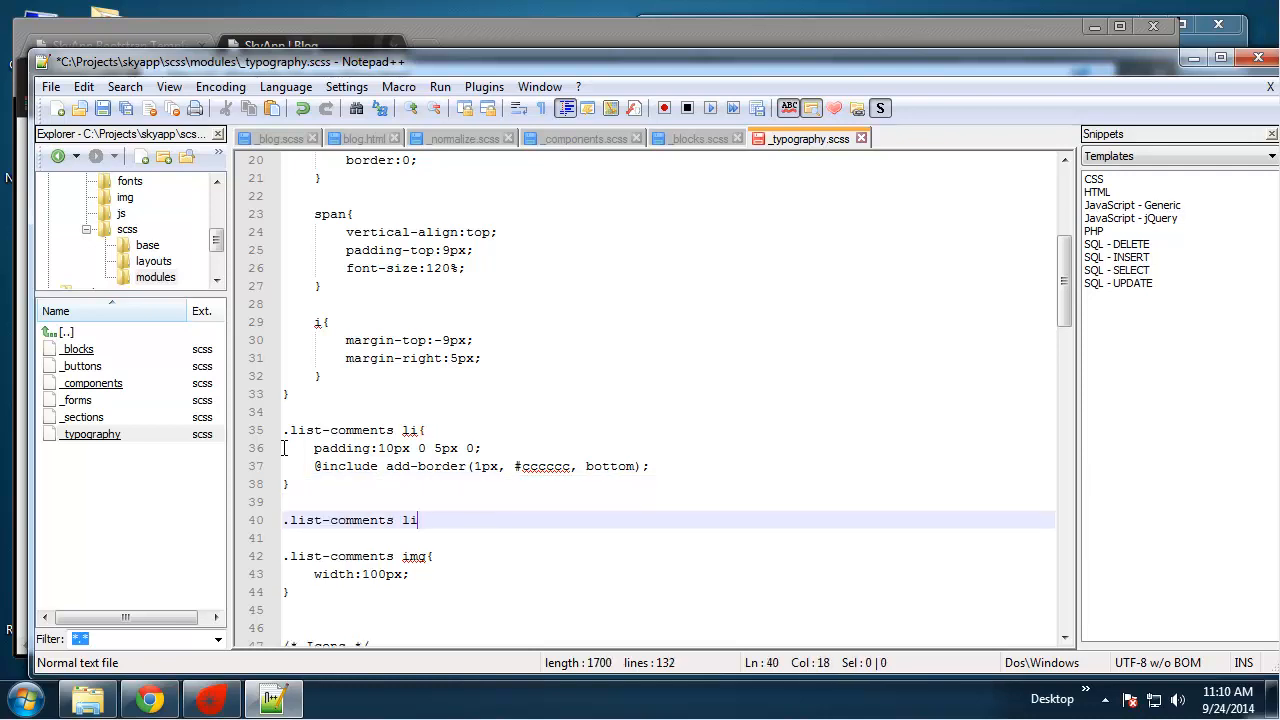
{"action": "type", "text": ":last"}
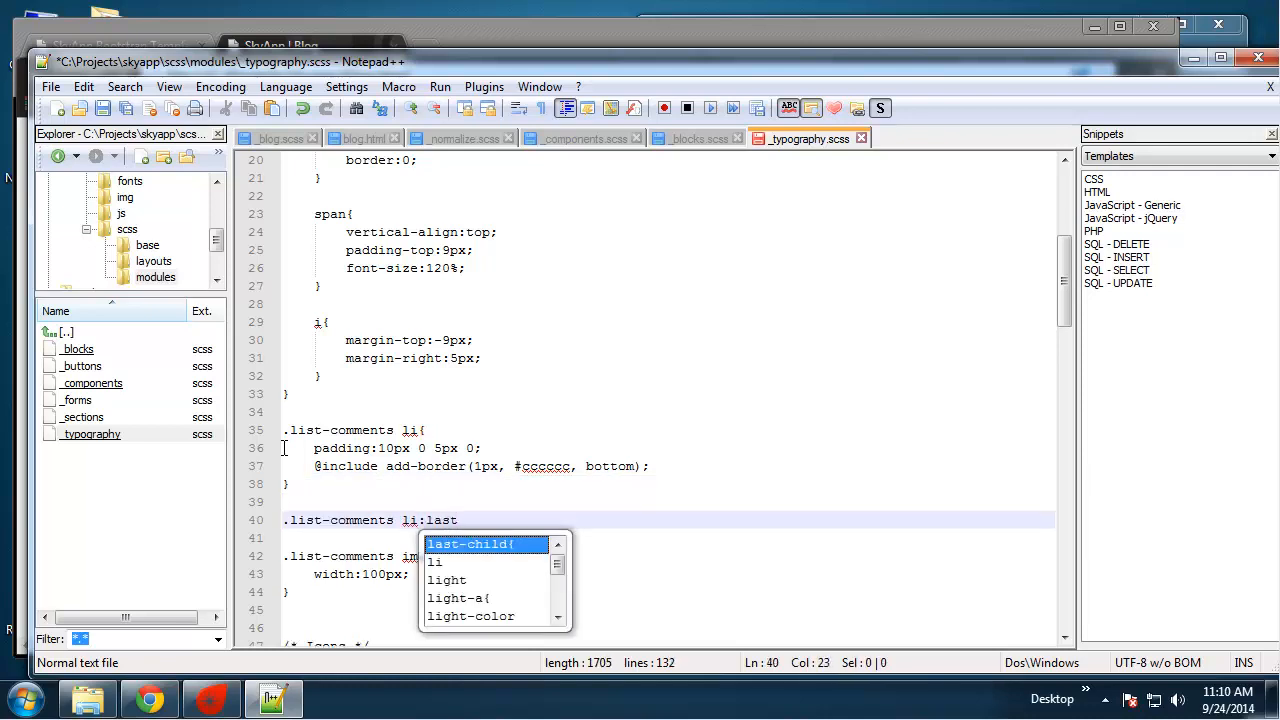
{"action": "type", "text": "-child"}
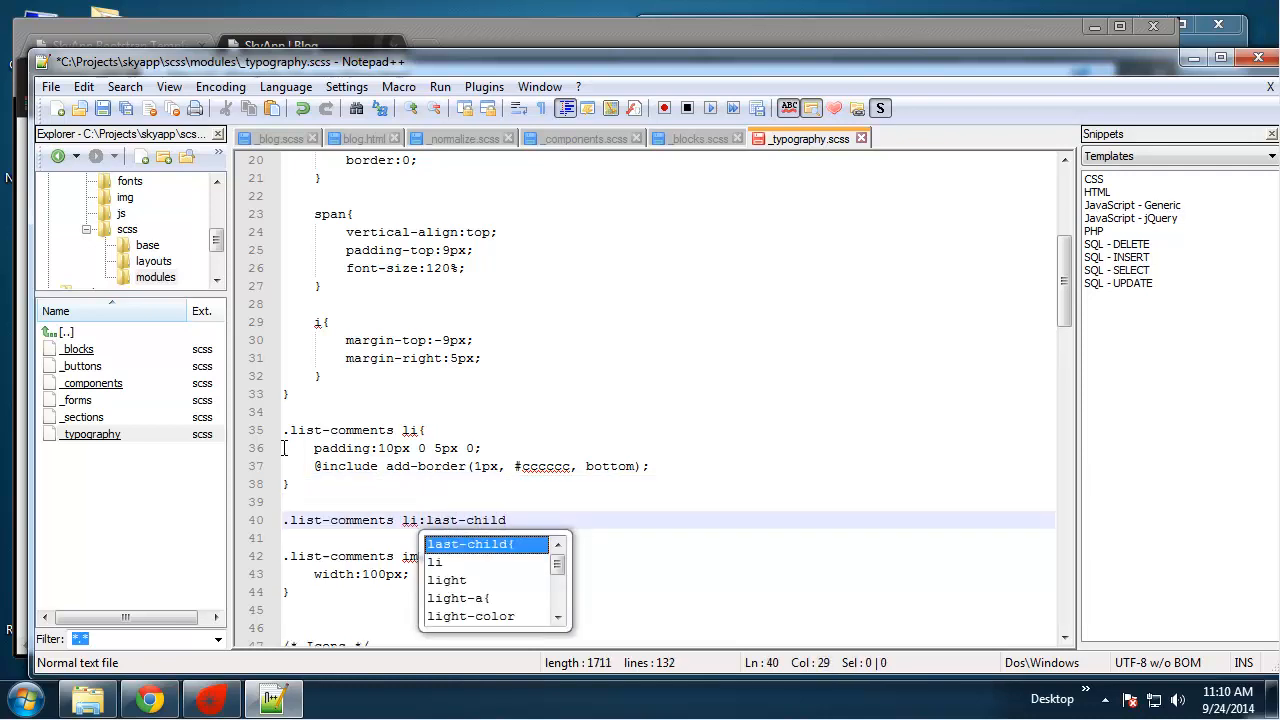
{"action": "key", "text": "Enter"}
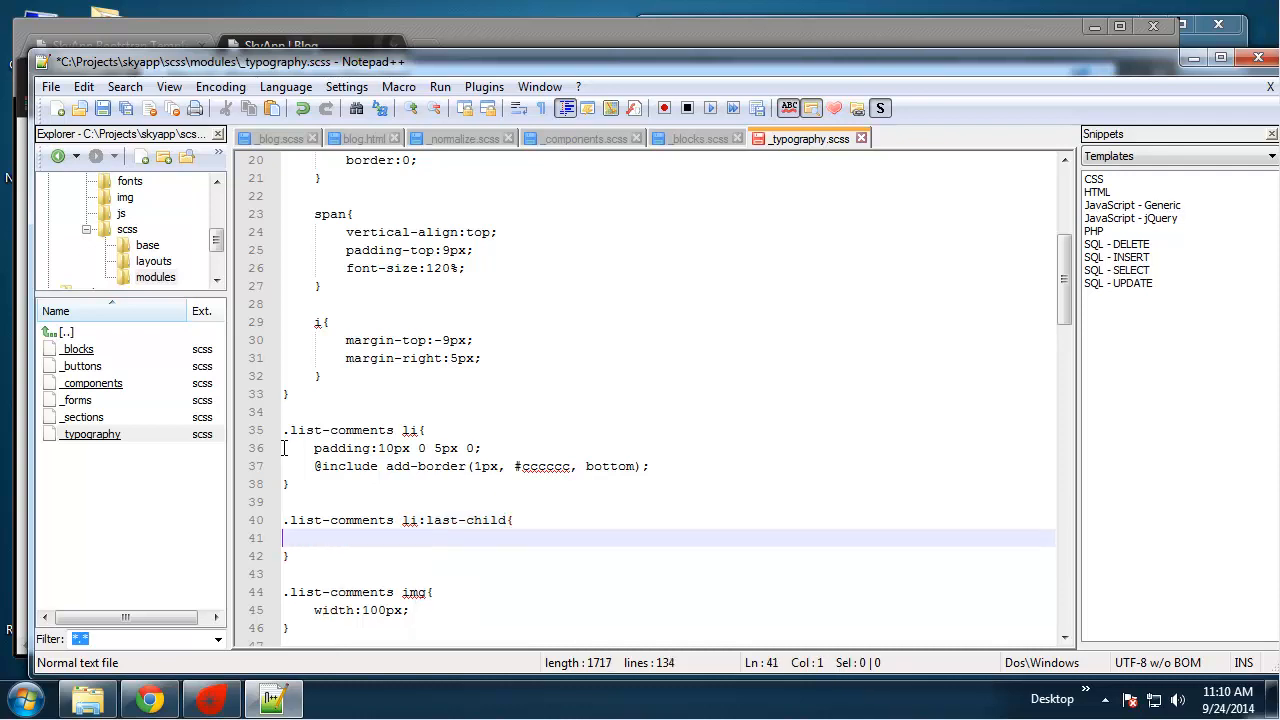
{"action": "type", "text": "border:0"}
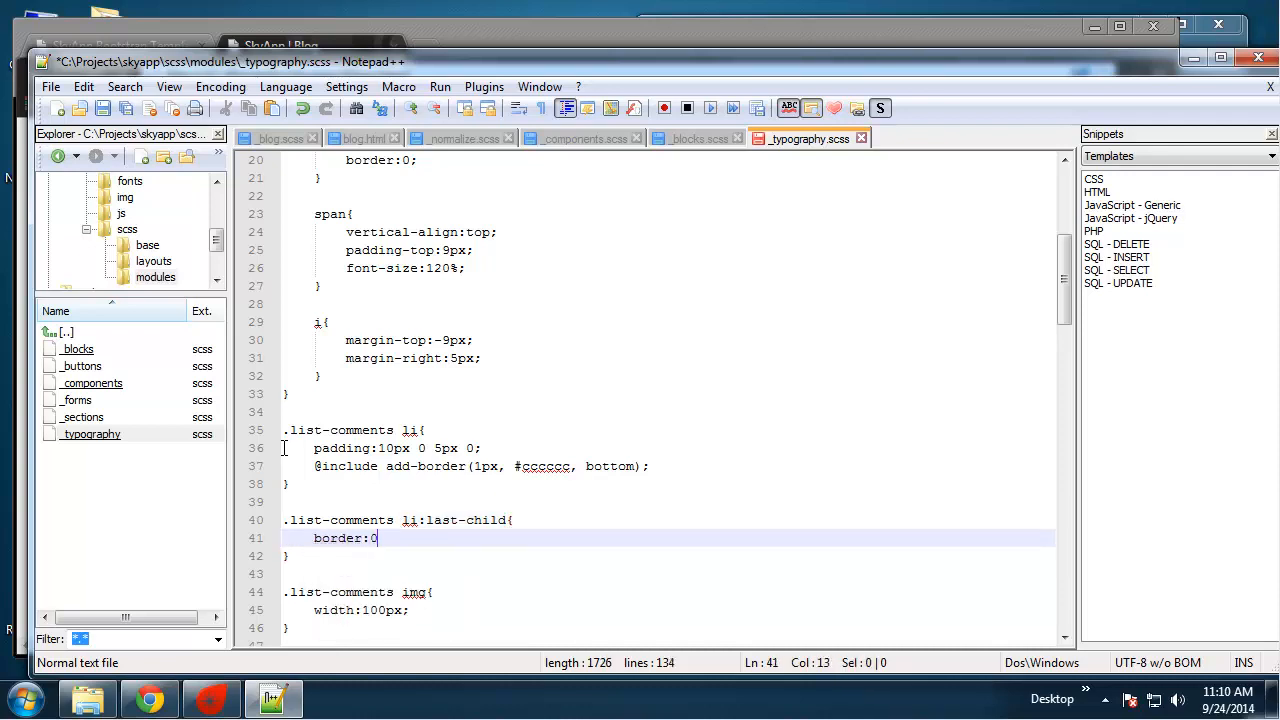
{"action": "left_click", "coordinate": [148, 696]}
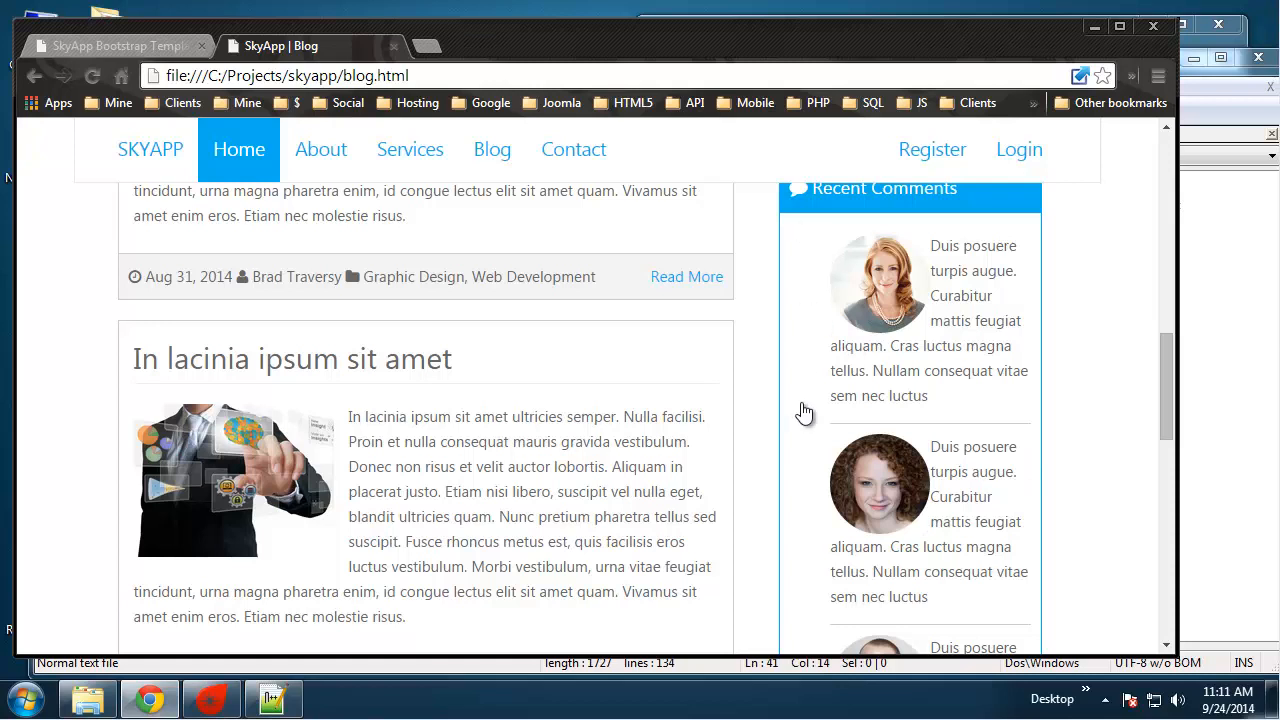
{"action": "mouse_move", "coordinate": [892, 422]}
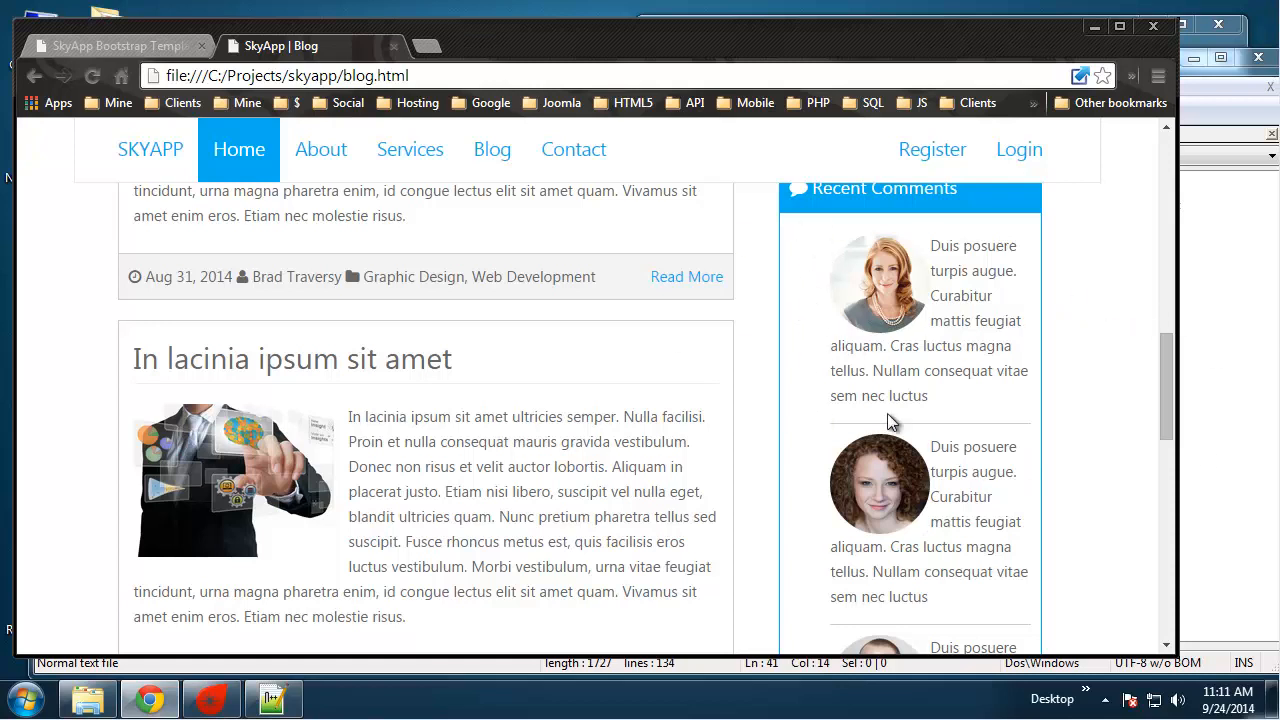
Step: Add a .list-comments rule with margin:0 and padding:0
{"action": "left_click", "coordinate": [272, 698]}
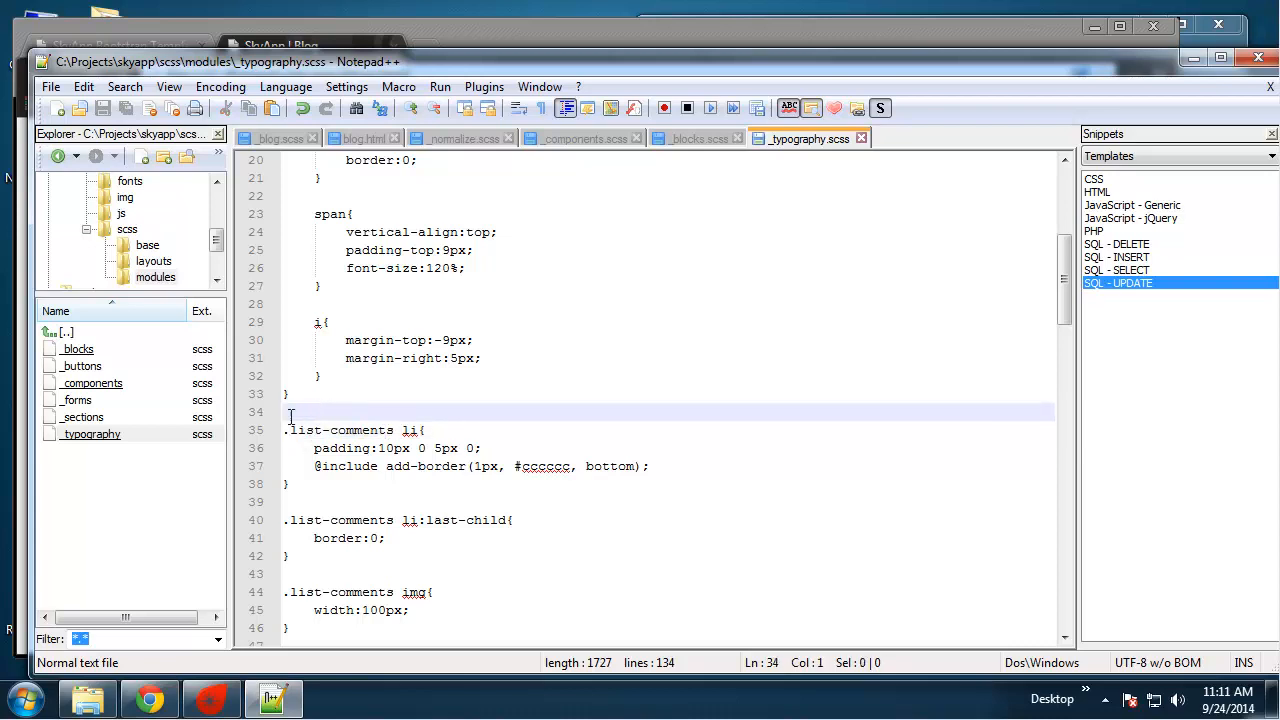
{"action": "type", "text": ".list-comments { }"}
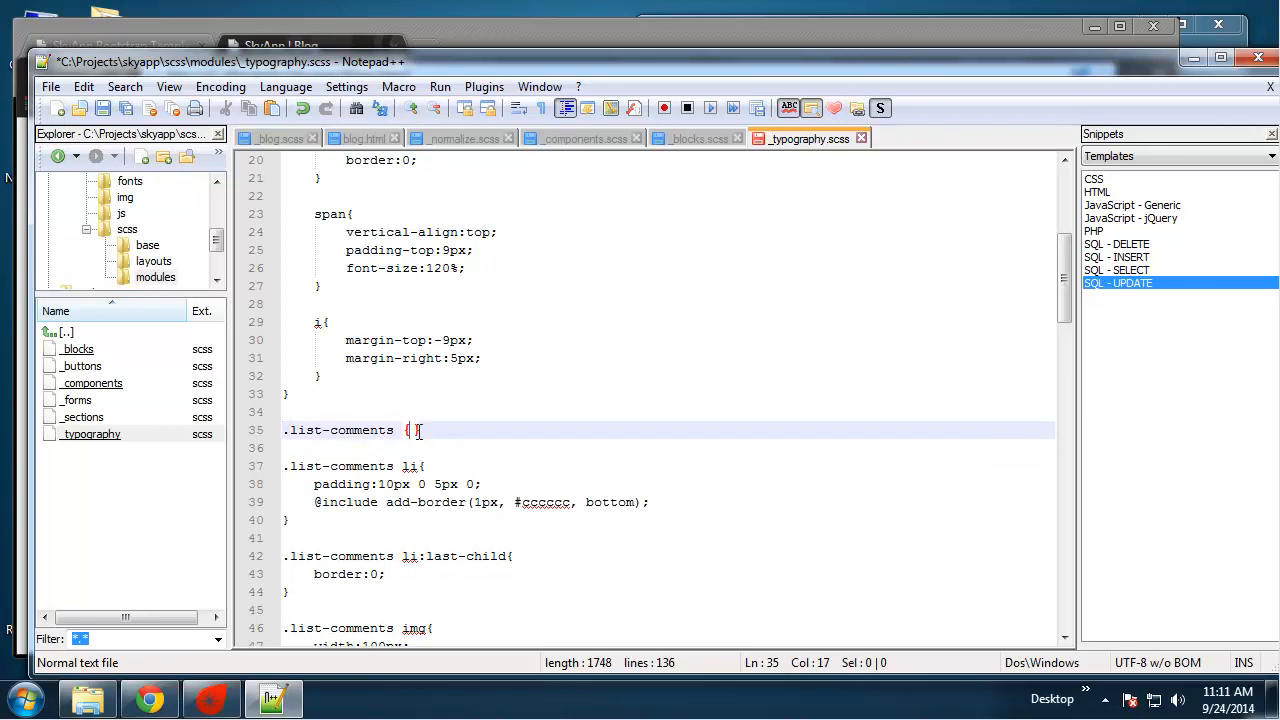
{"action": "type", "text": "margin:0;"}
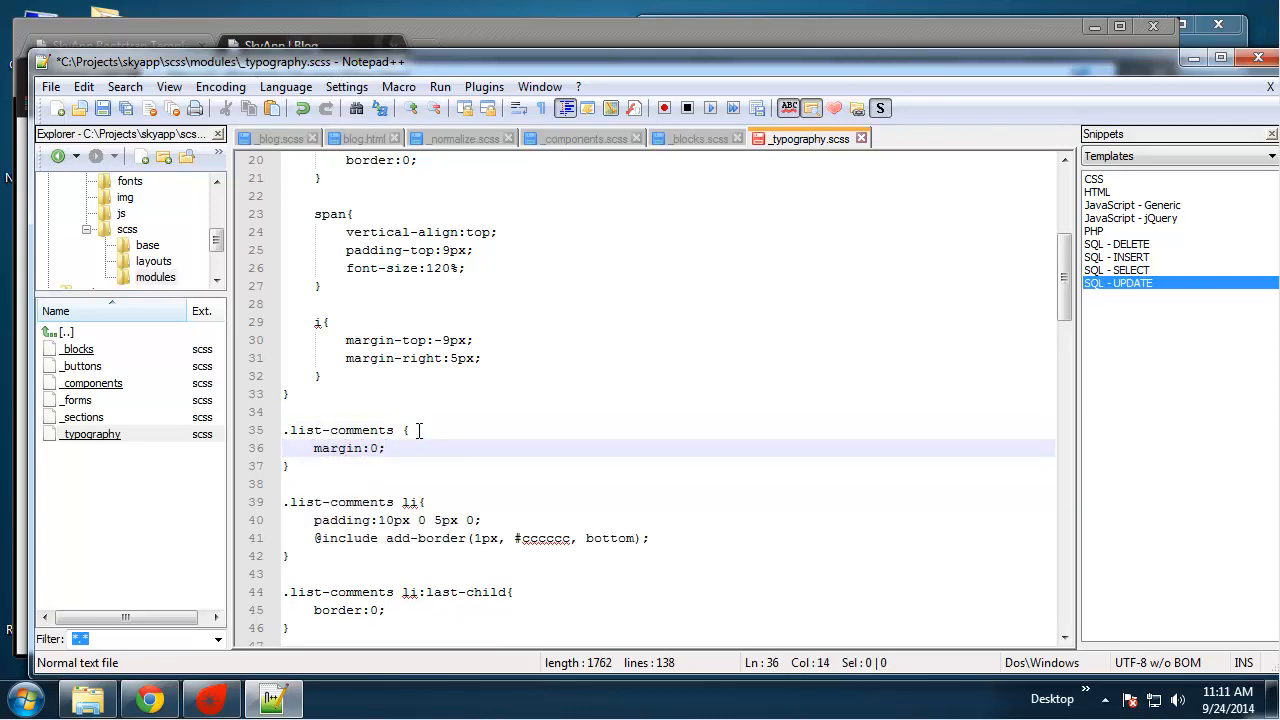
{"action": "type", "text": "padding:0"}
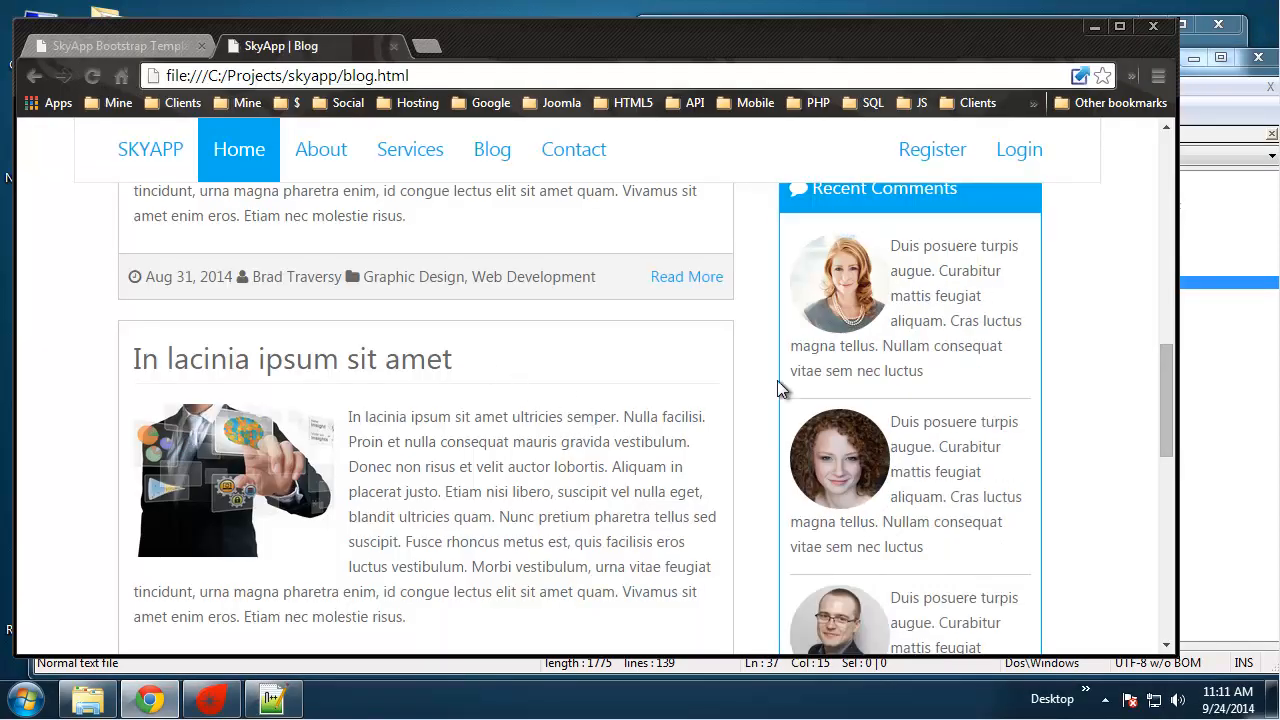
Step: Scroll through the Recent Comments and feature boxes in Chrome, then return to the editor
{"action": "scroll", "scroll_direction": "down", "scroll_amount": 3}
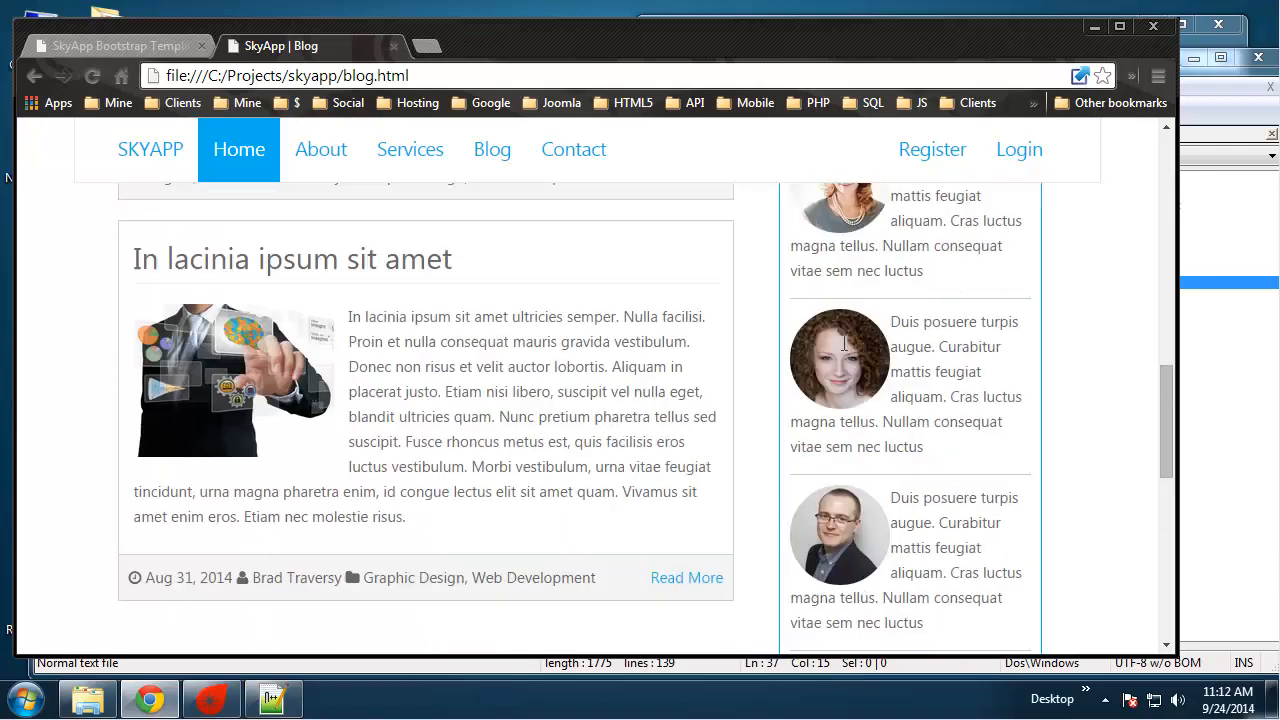
{"action": "scroll", "scroll_direction": "down", "scroll_amount": 3}
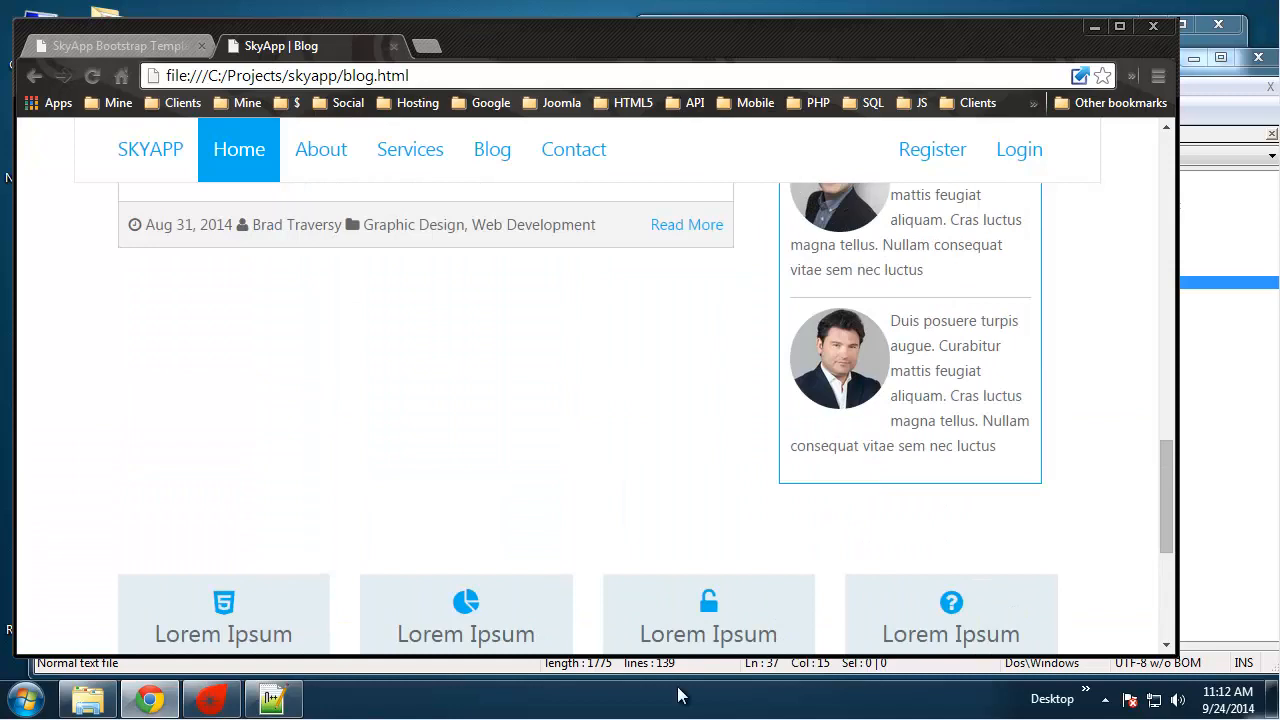
{"action": "scroll", "scroll_direction": "down", "scroll_amount": 3}
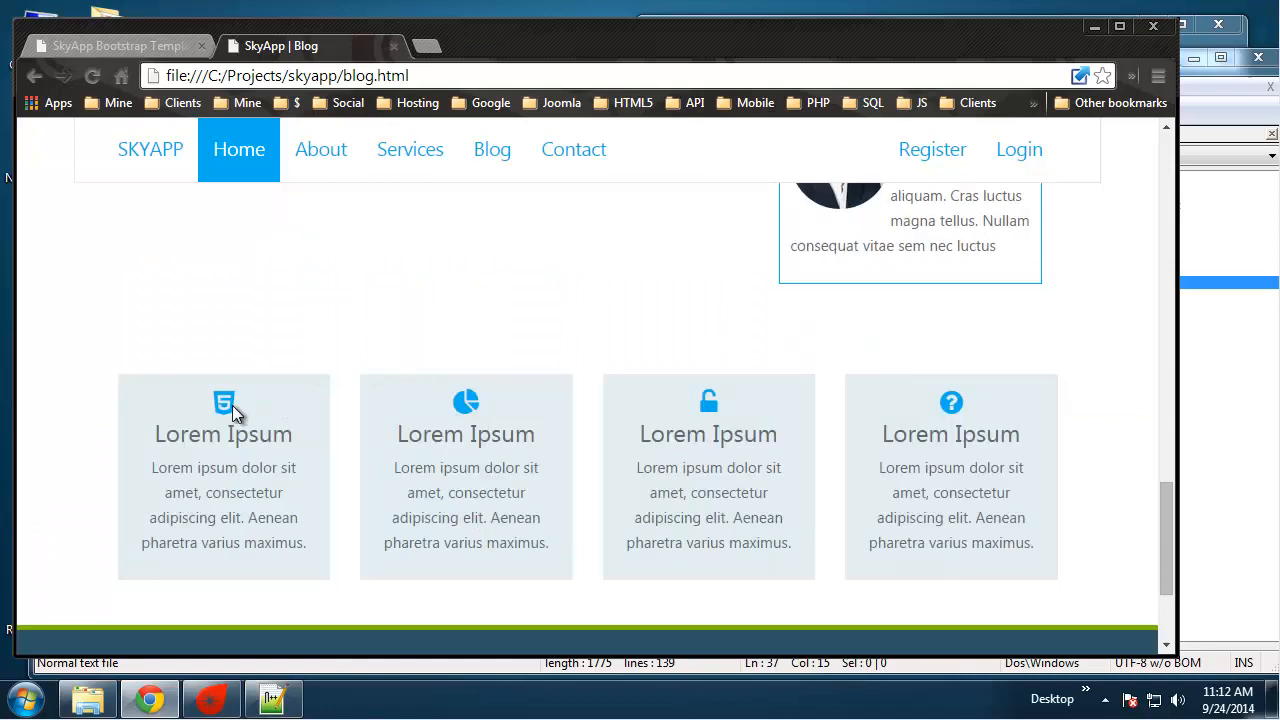
{"action": "left_click", "coordinate": [272, 696]}
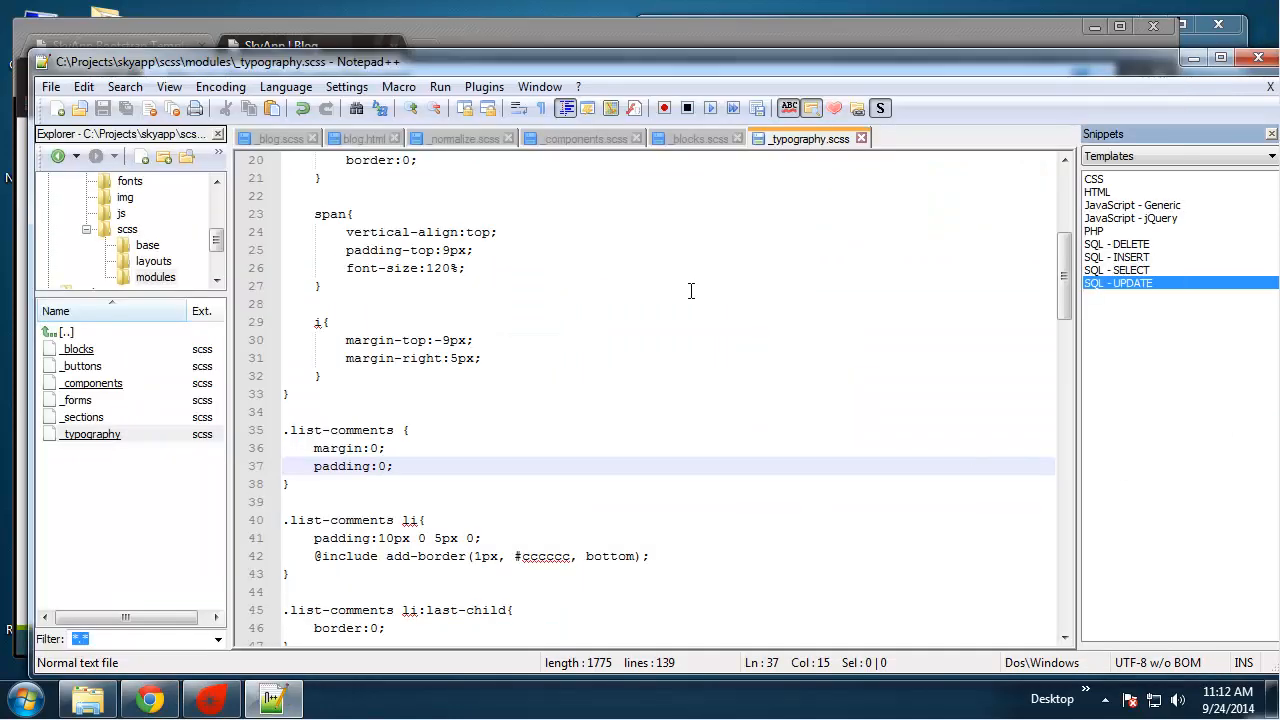
Step: Append fa-6 fa-border to the four feature icons' classes in blog.html
{"action": "left_click", "coordinate": [280, 138]}
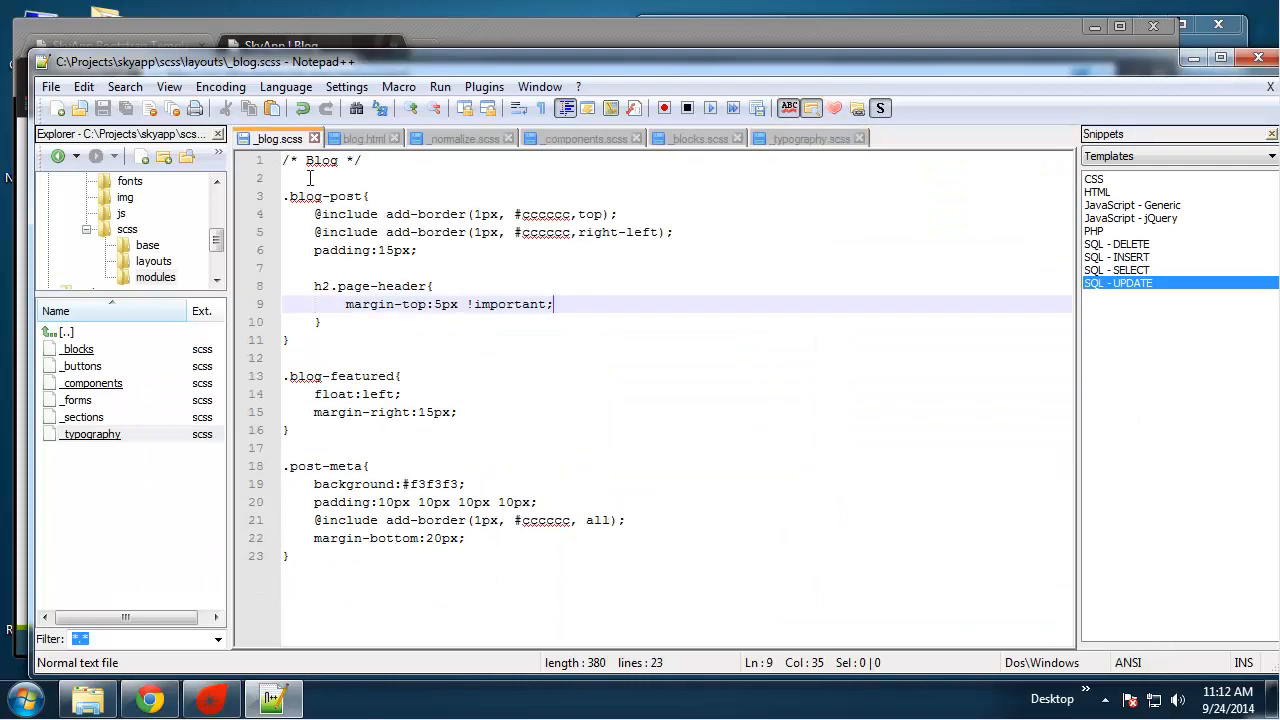
{"action": "left_click", "coordinate": [362, 138]}
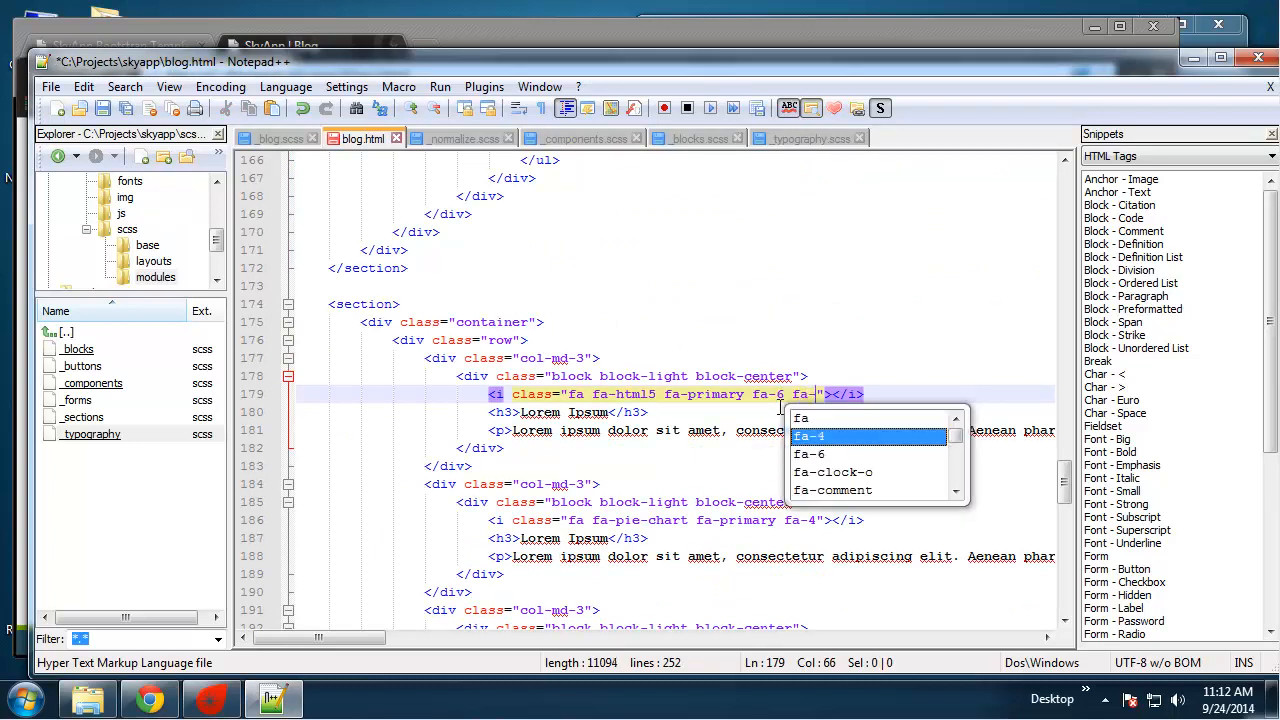
{"action": "type", "text": "border"}
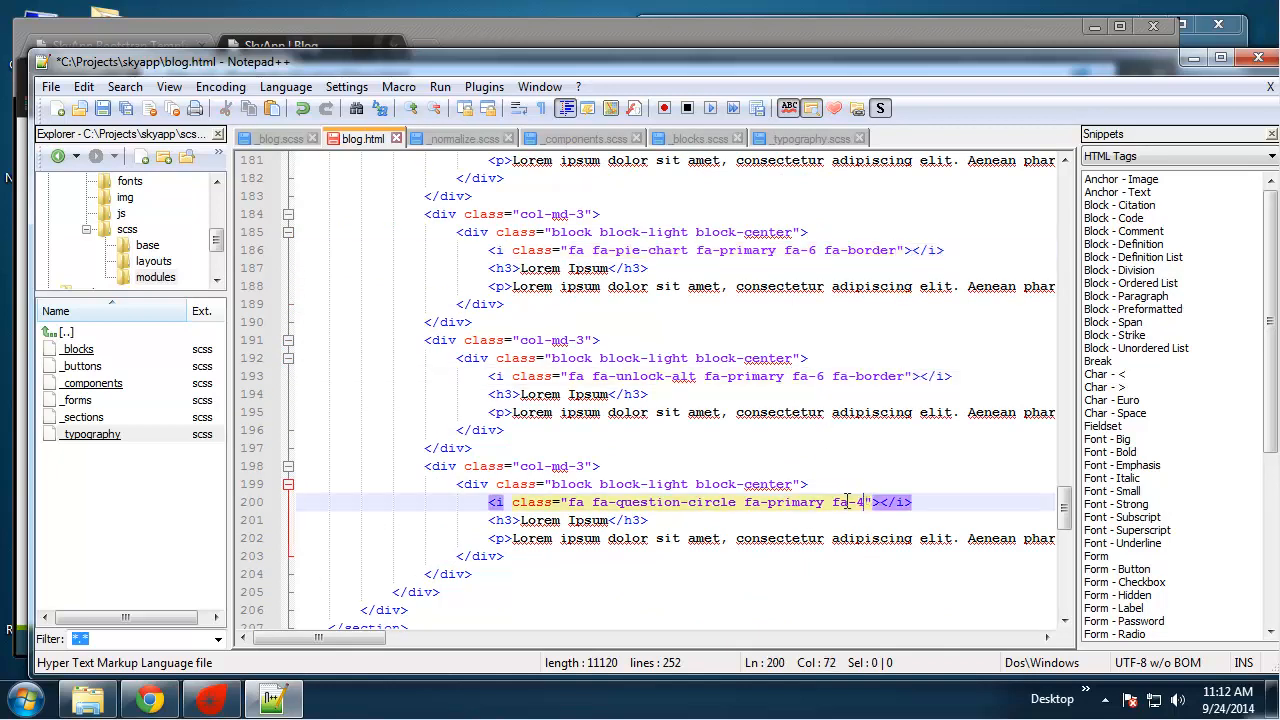
{"action": "type", "text": "fa-border"}
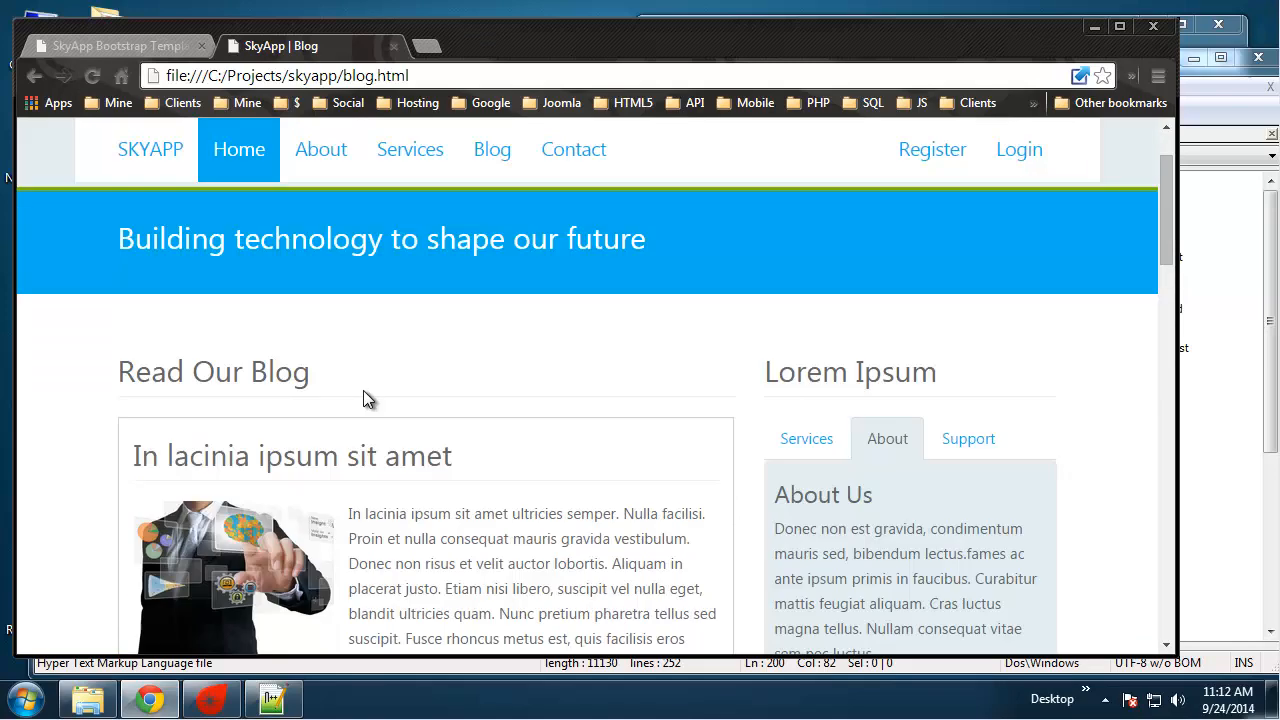
Step: Go to the Contact page from the navbar and scroll over its map, form and location box
{"action": "left_click", "coordinate": [574, 148]}
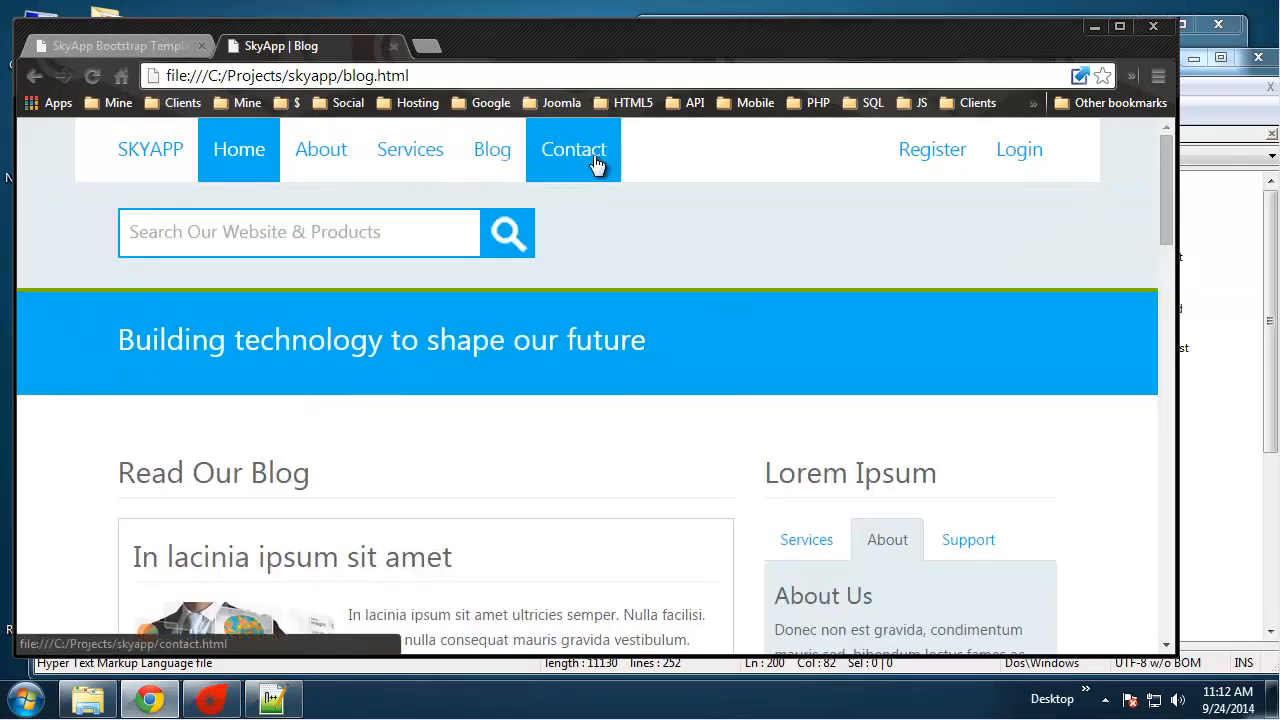
{"action": "left_click", "coordinate": [572, 148]}
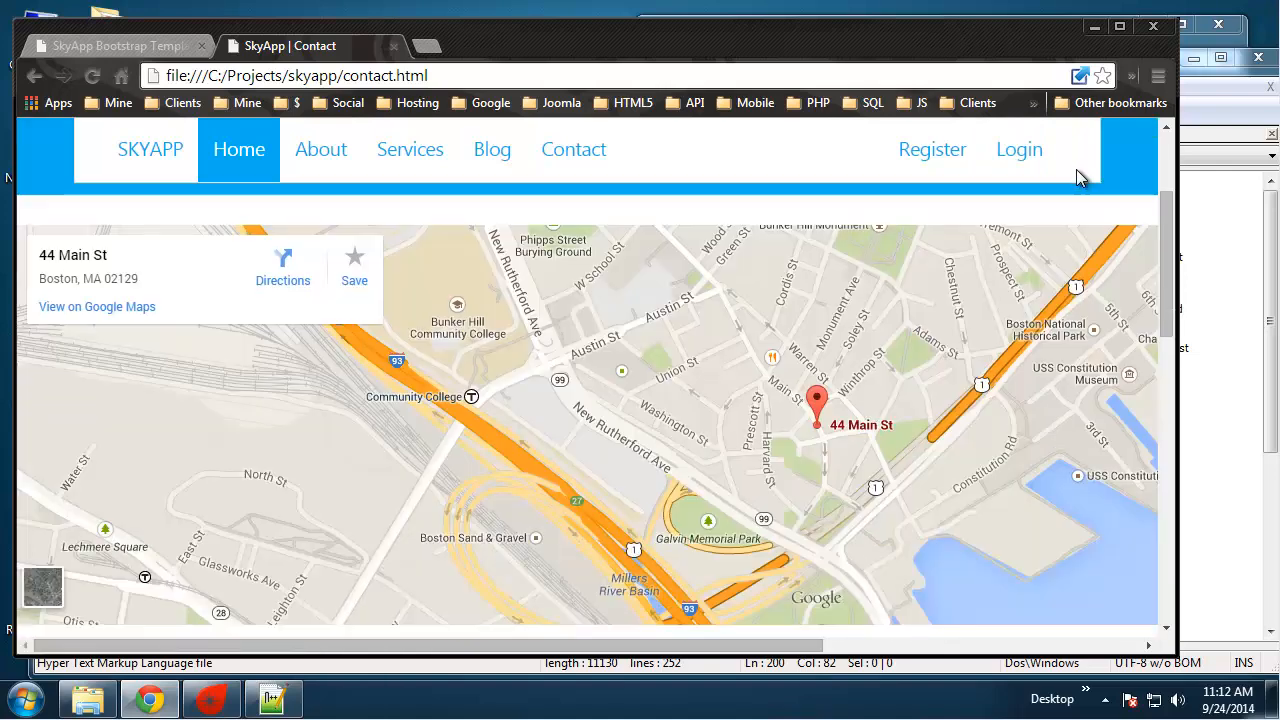
{"action": "scroll", "scroll_direction": "down", "scroll_amount": 3}
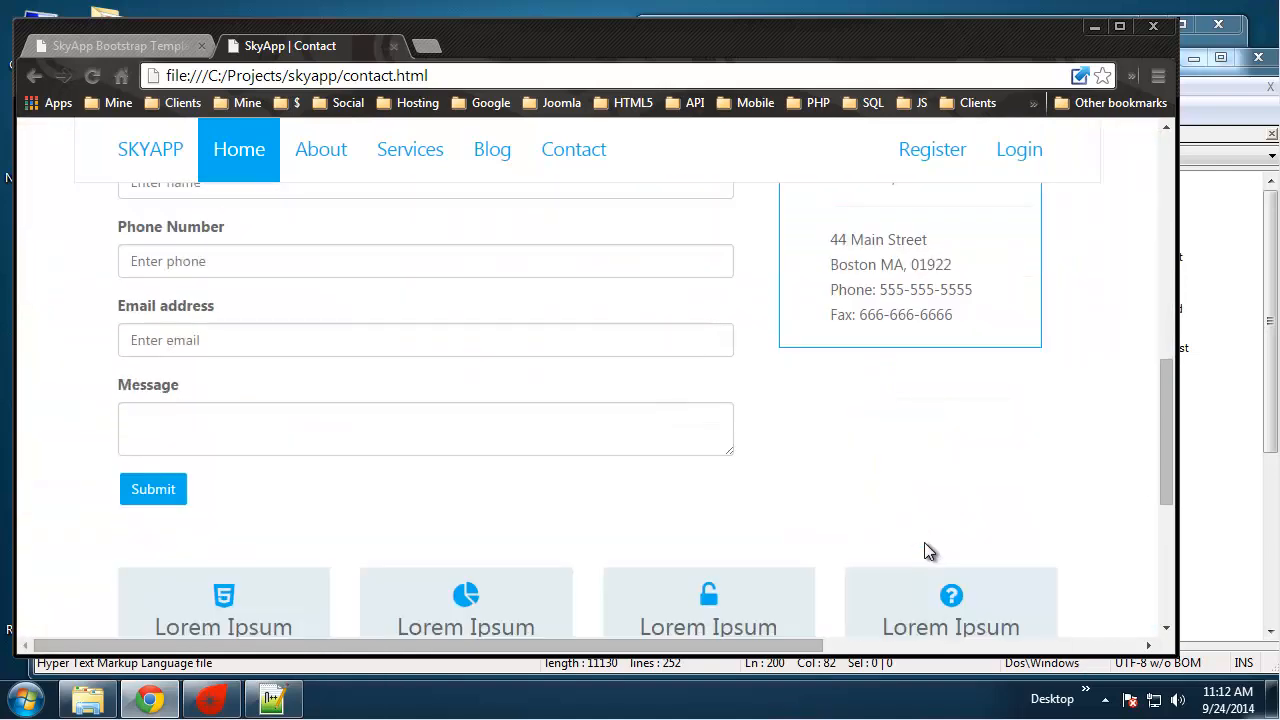
{"action": "scroll", "scroll_direction": "up", "scroll_amount": 3}
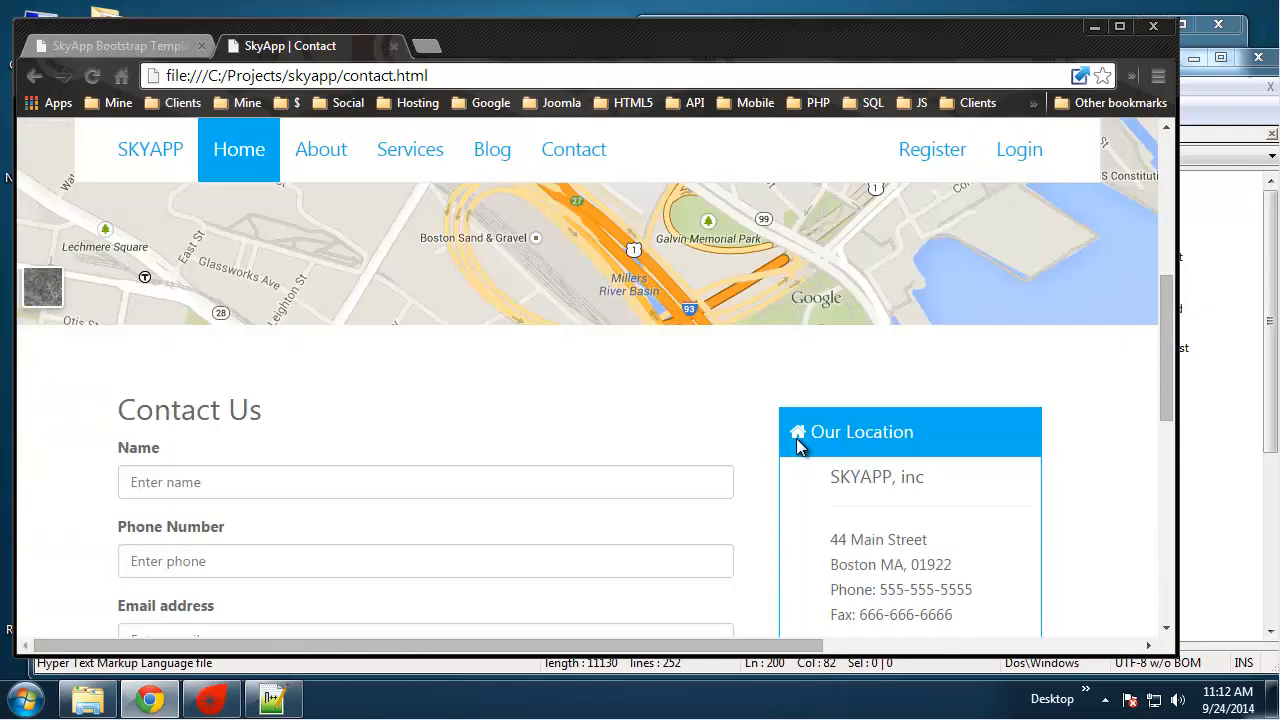
{"action": "scroll", "scroll_direction": "down", "scroll_amount": 3}
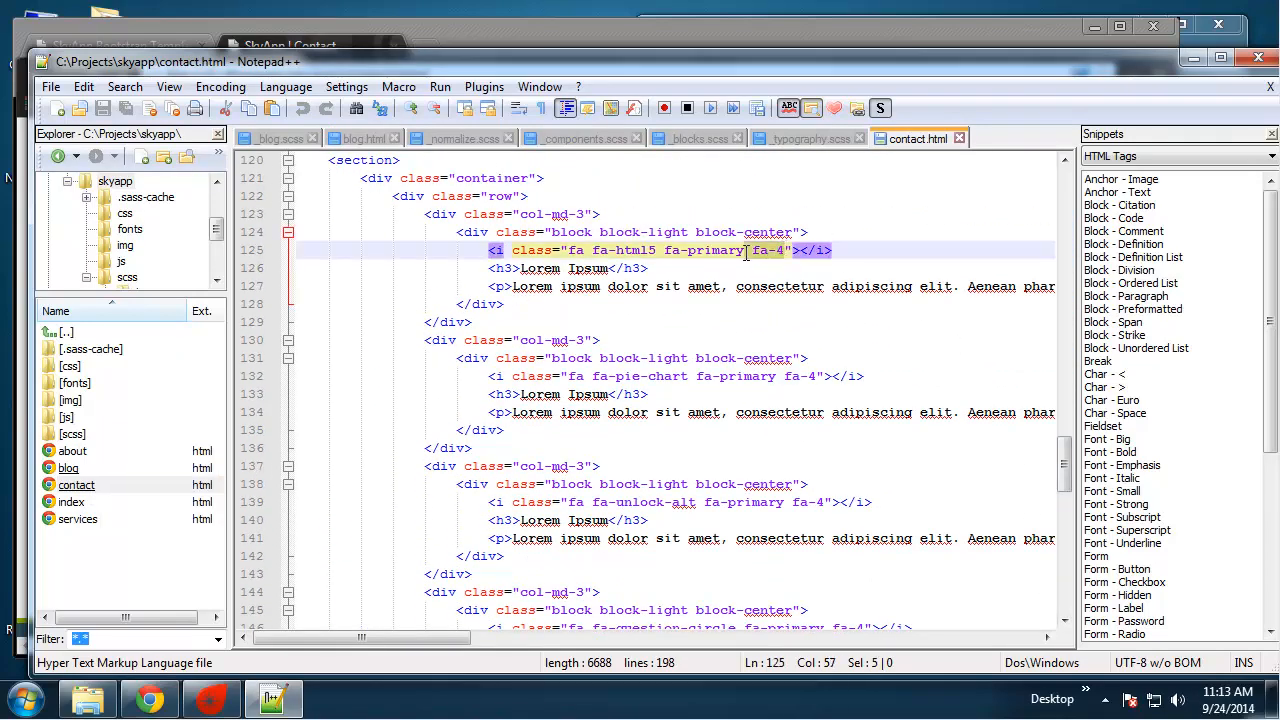
Step: Add fa-6 fa-border to contact.html's icons and move class="active" from Home to Contact
{"action": "type", "text": "fa-6 fa-border"}
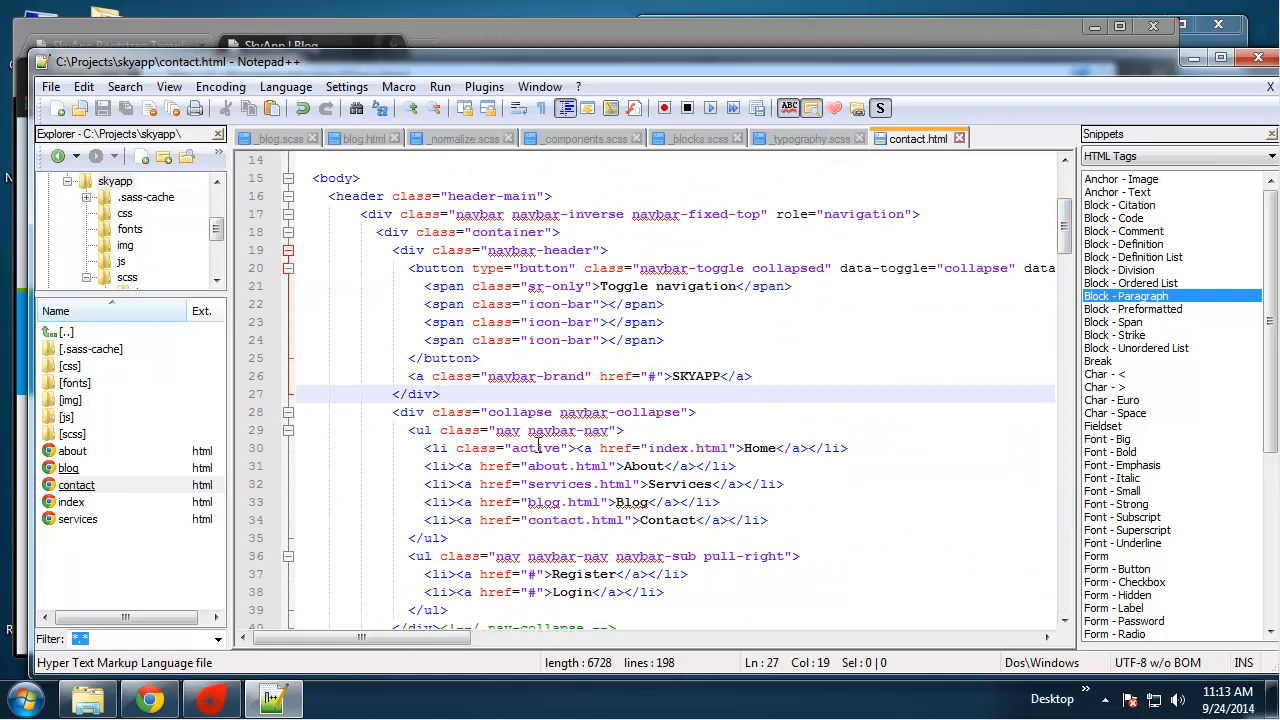
{"action": "double_click", "coordinate": [536, 448]}
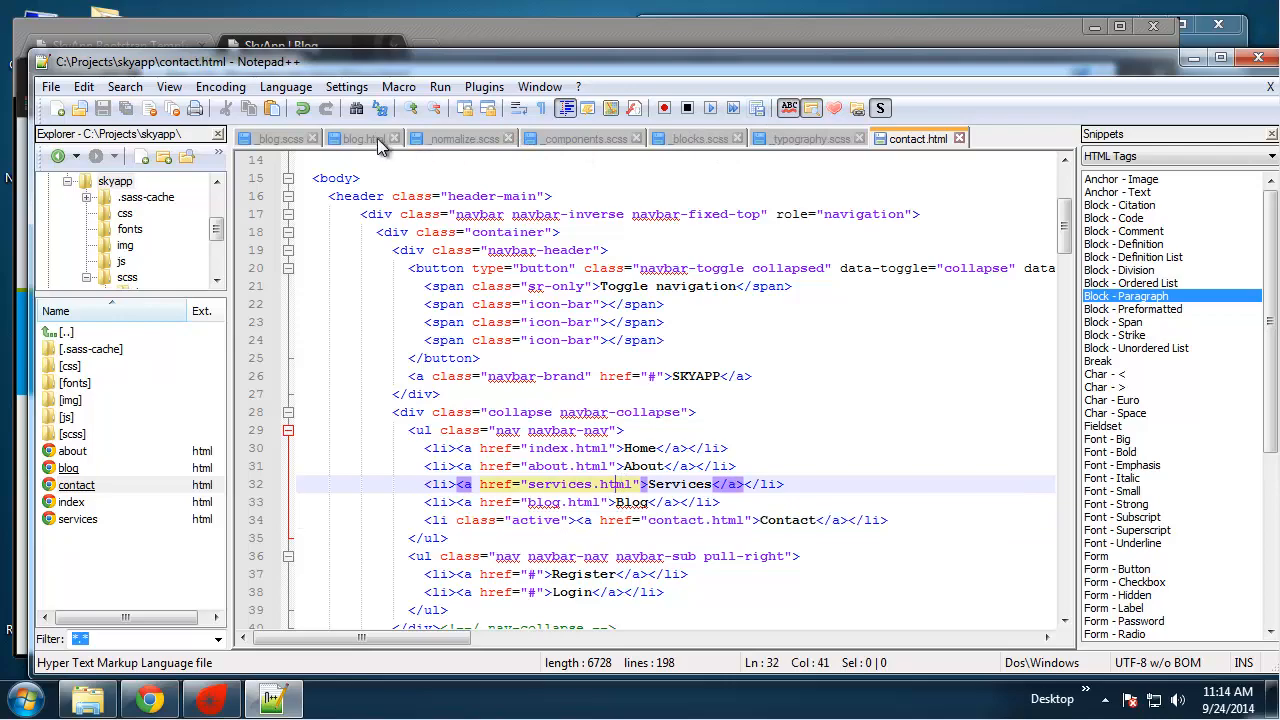
Step: In blog.html, put class="active" on the Blog nav item
{"action": "left_click", "coordinate": [356, 138]}
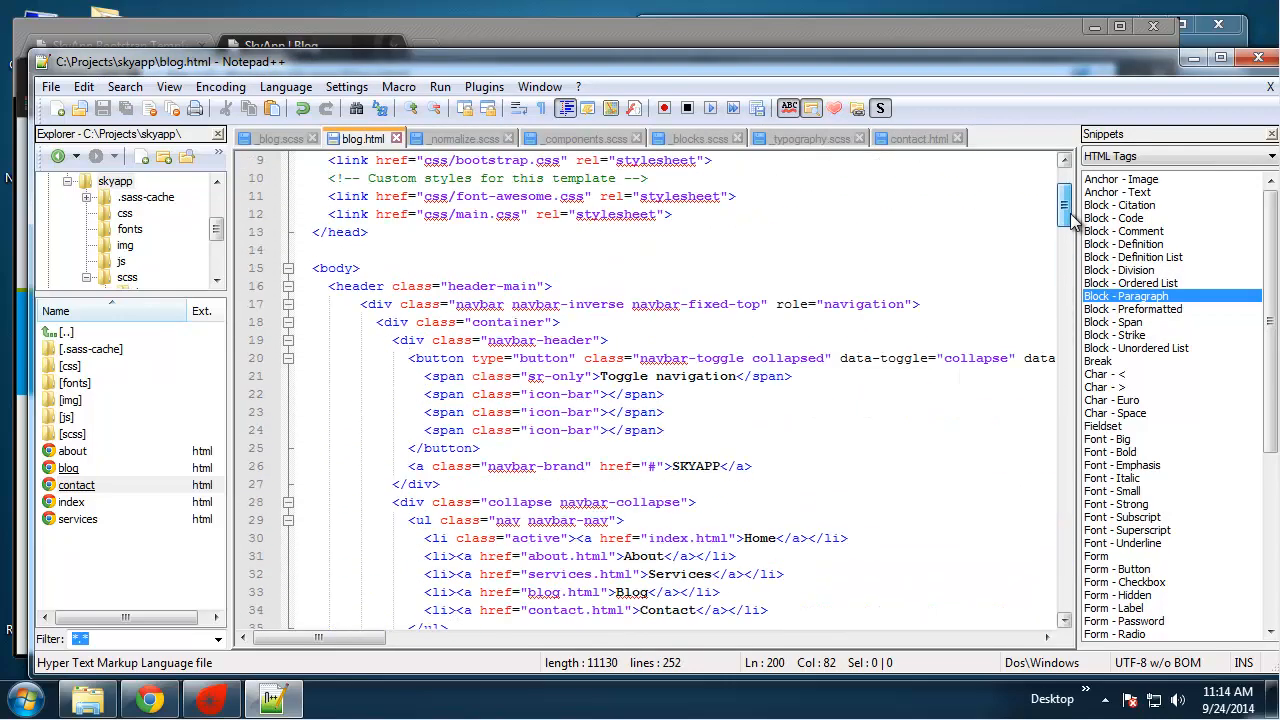
{"action": "scroll", "scroll_direction": "down", "scroll_amount": 3}
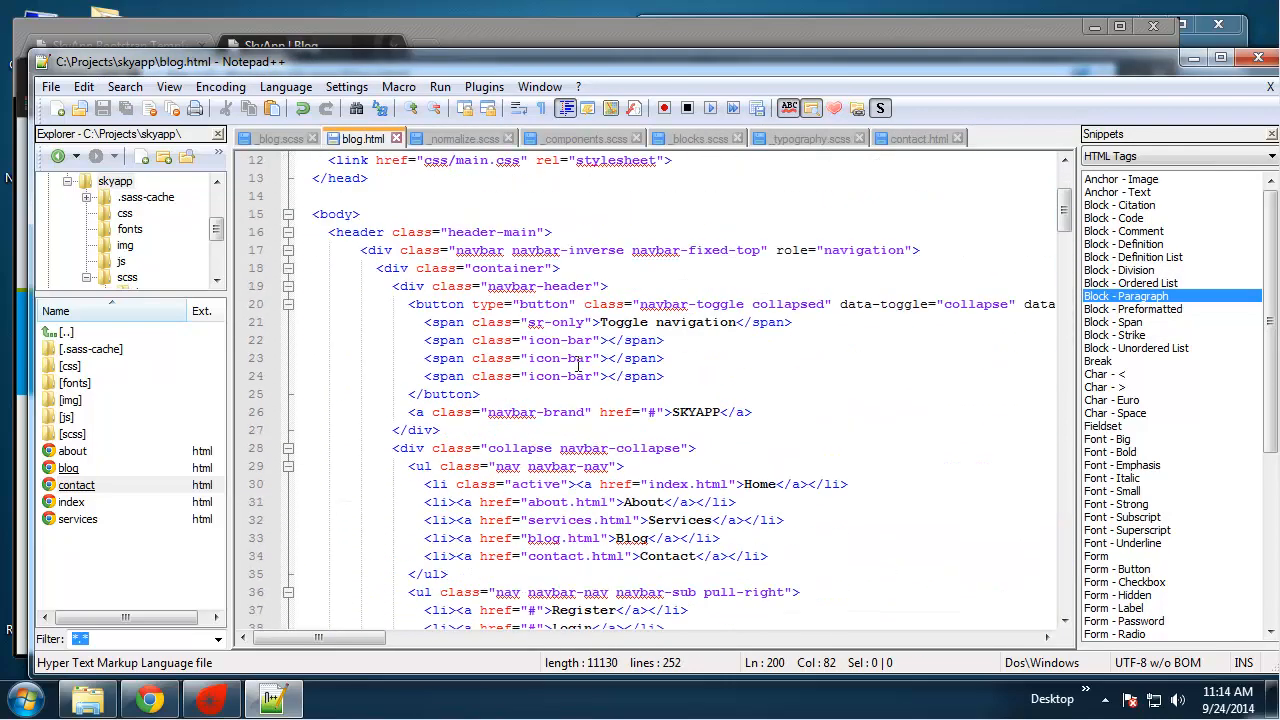
{"action": "scroll", "scroll_direction": "down", "scroll_amount": 3}
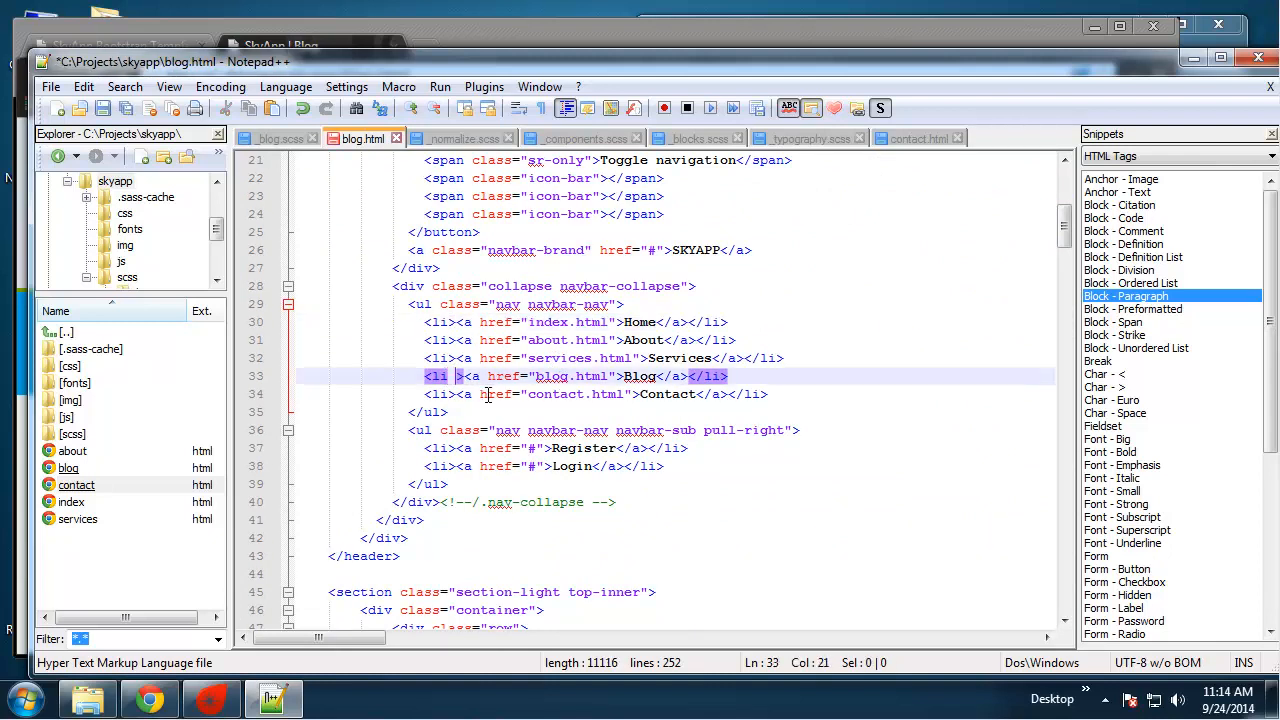
{"action": "type", "text": "class=\"active\""}
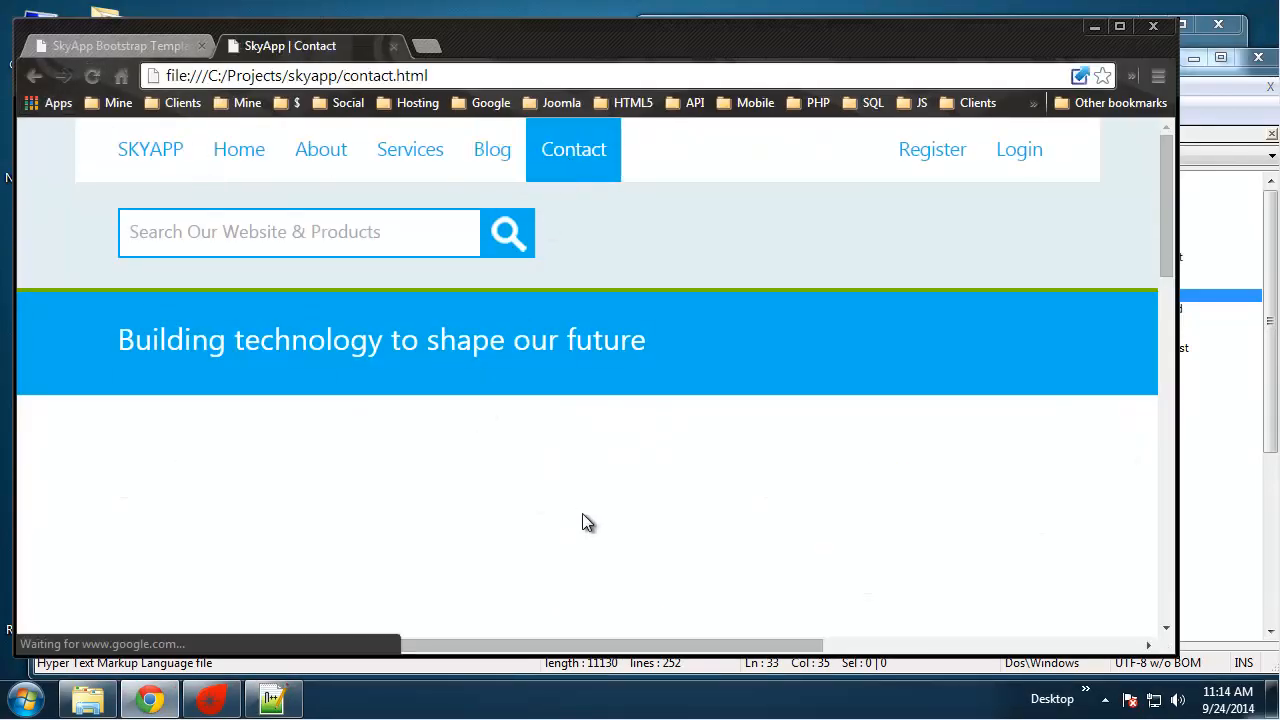
Step: Go to the home page and scroll it to check Home is the active link and the icons
{"action": "left_click", "coordinate": [240, 148]}
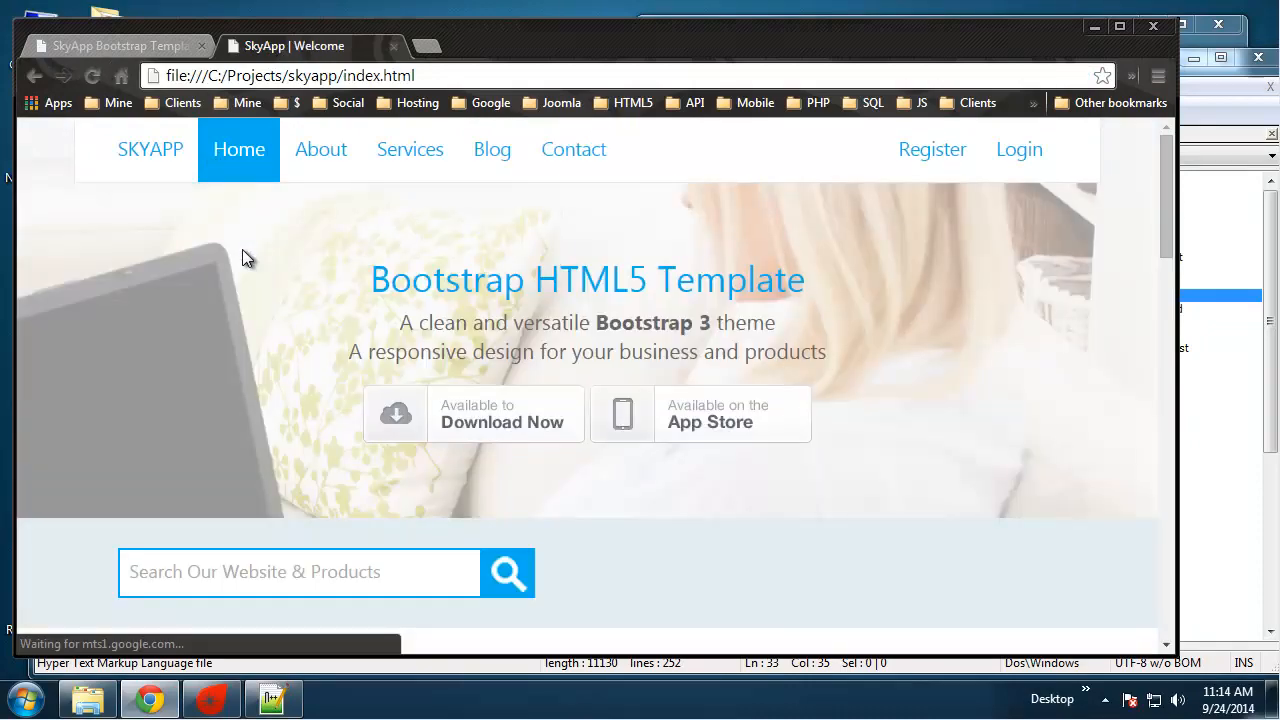
{"action": "scroll", "scroll_direction": "down", "scroll_amount": 3}
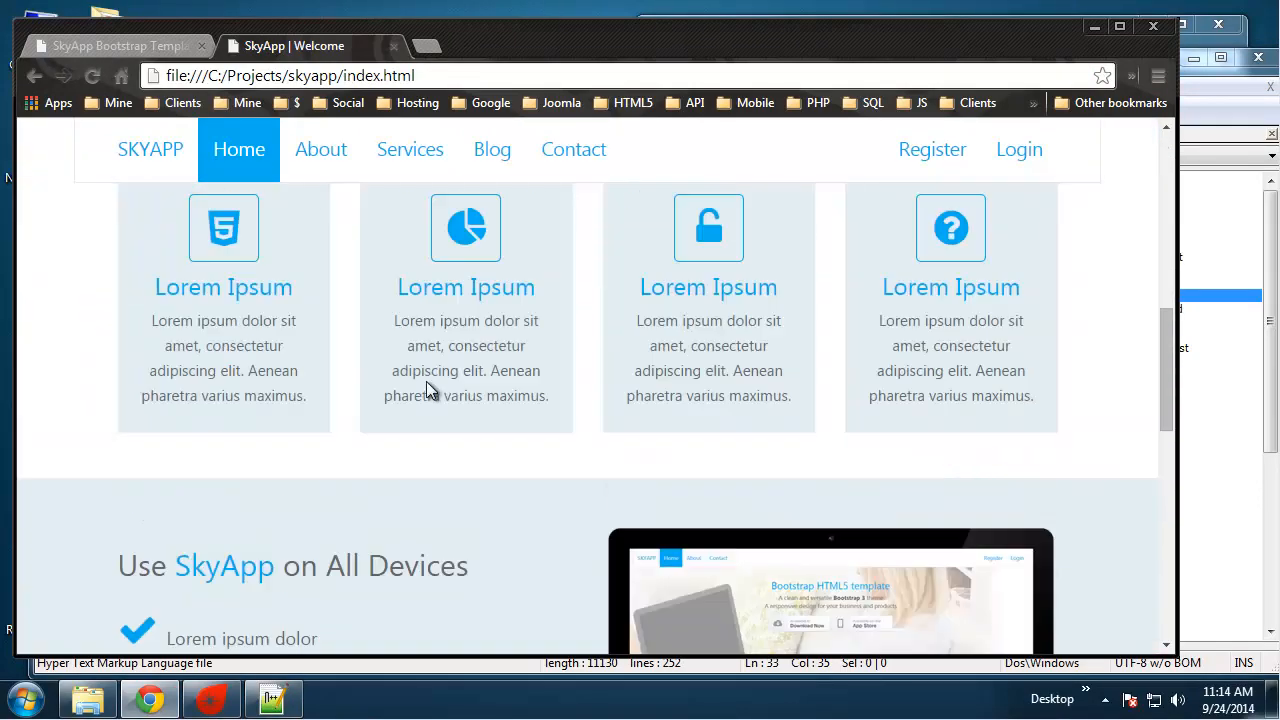
{"action": "scroll", "scroll_direction": "up", "scroll_amount": 3}
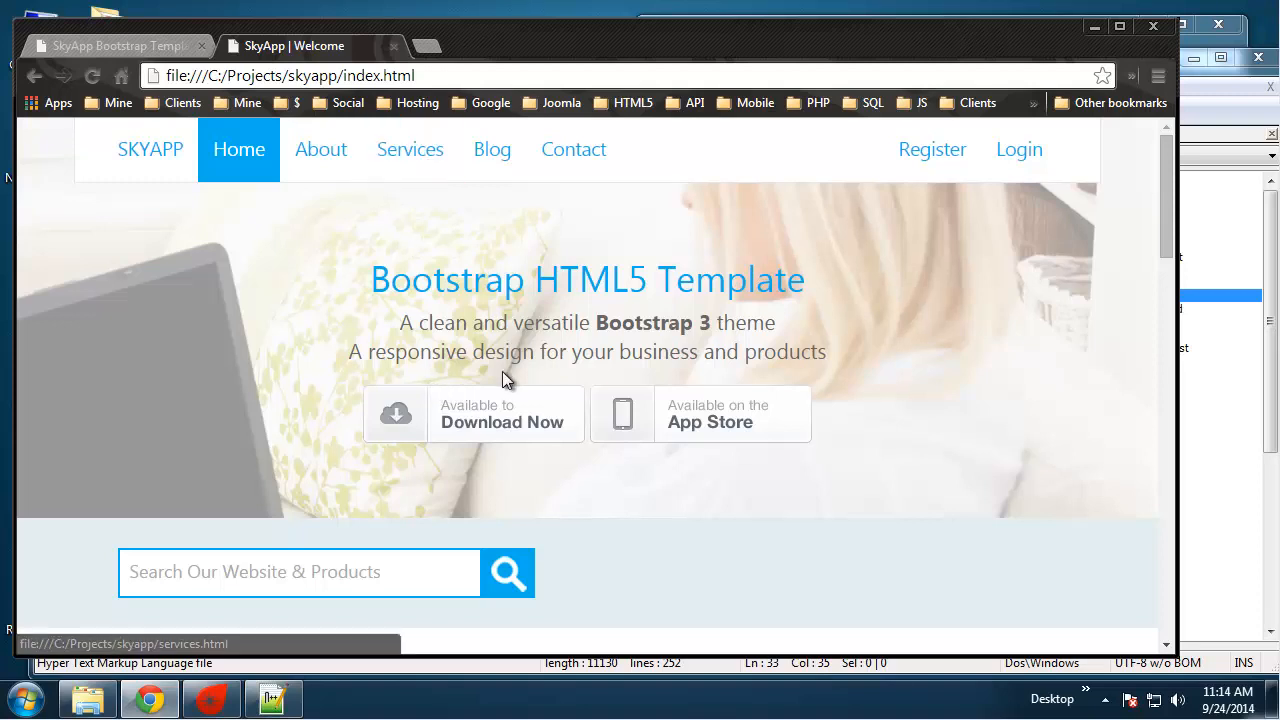